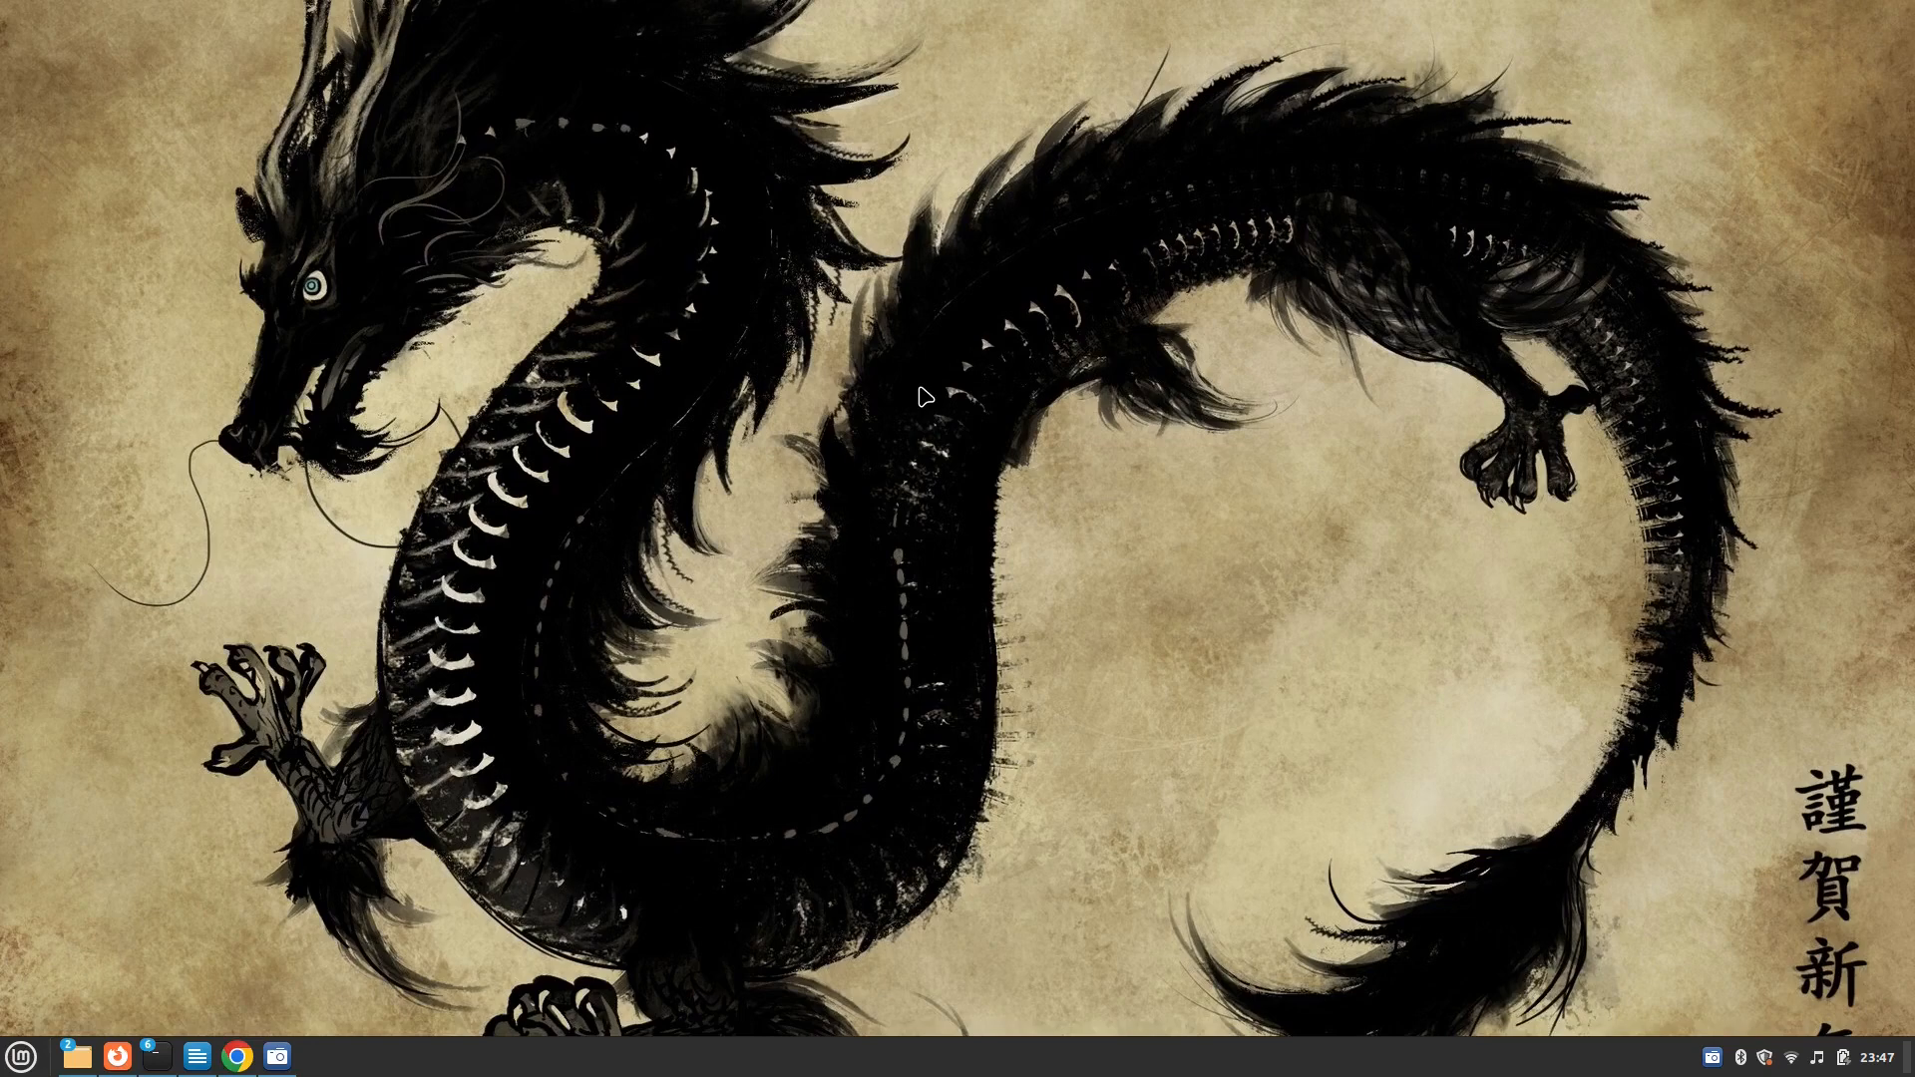
{"action": "mouse_move", "coordinate": [918, 423]}
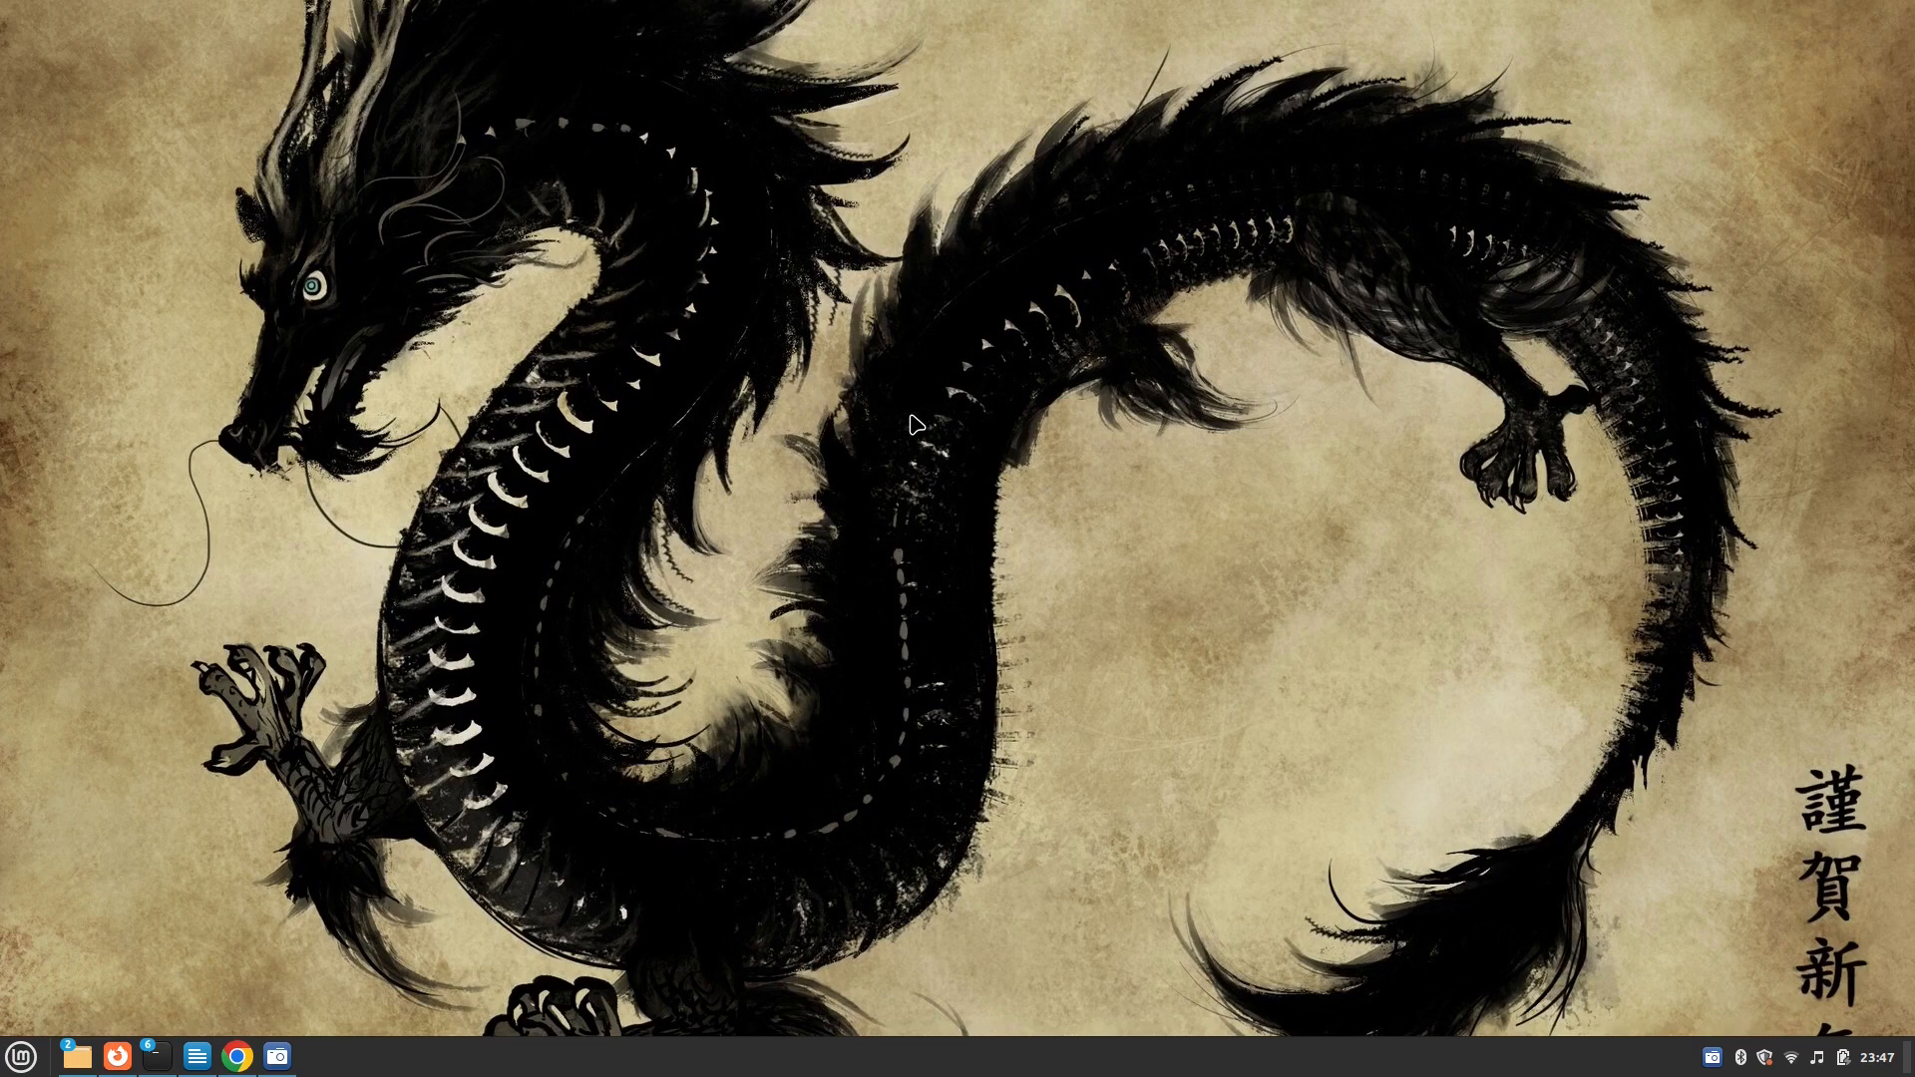
{"action": "mouse_move", "coordinate": [437, 816]}
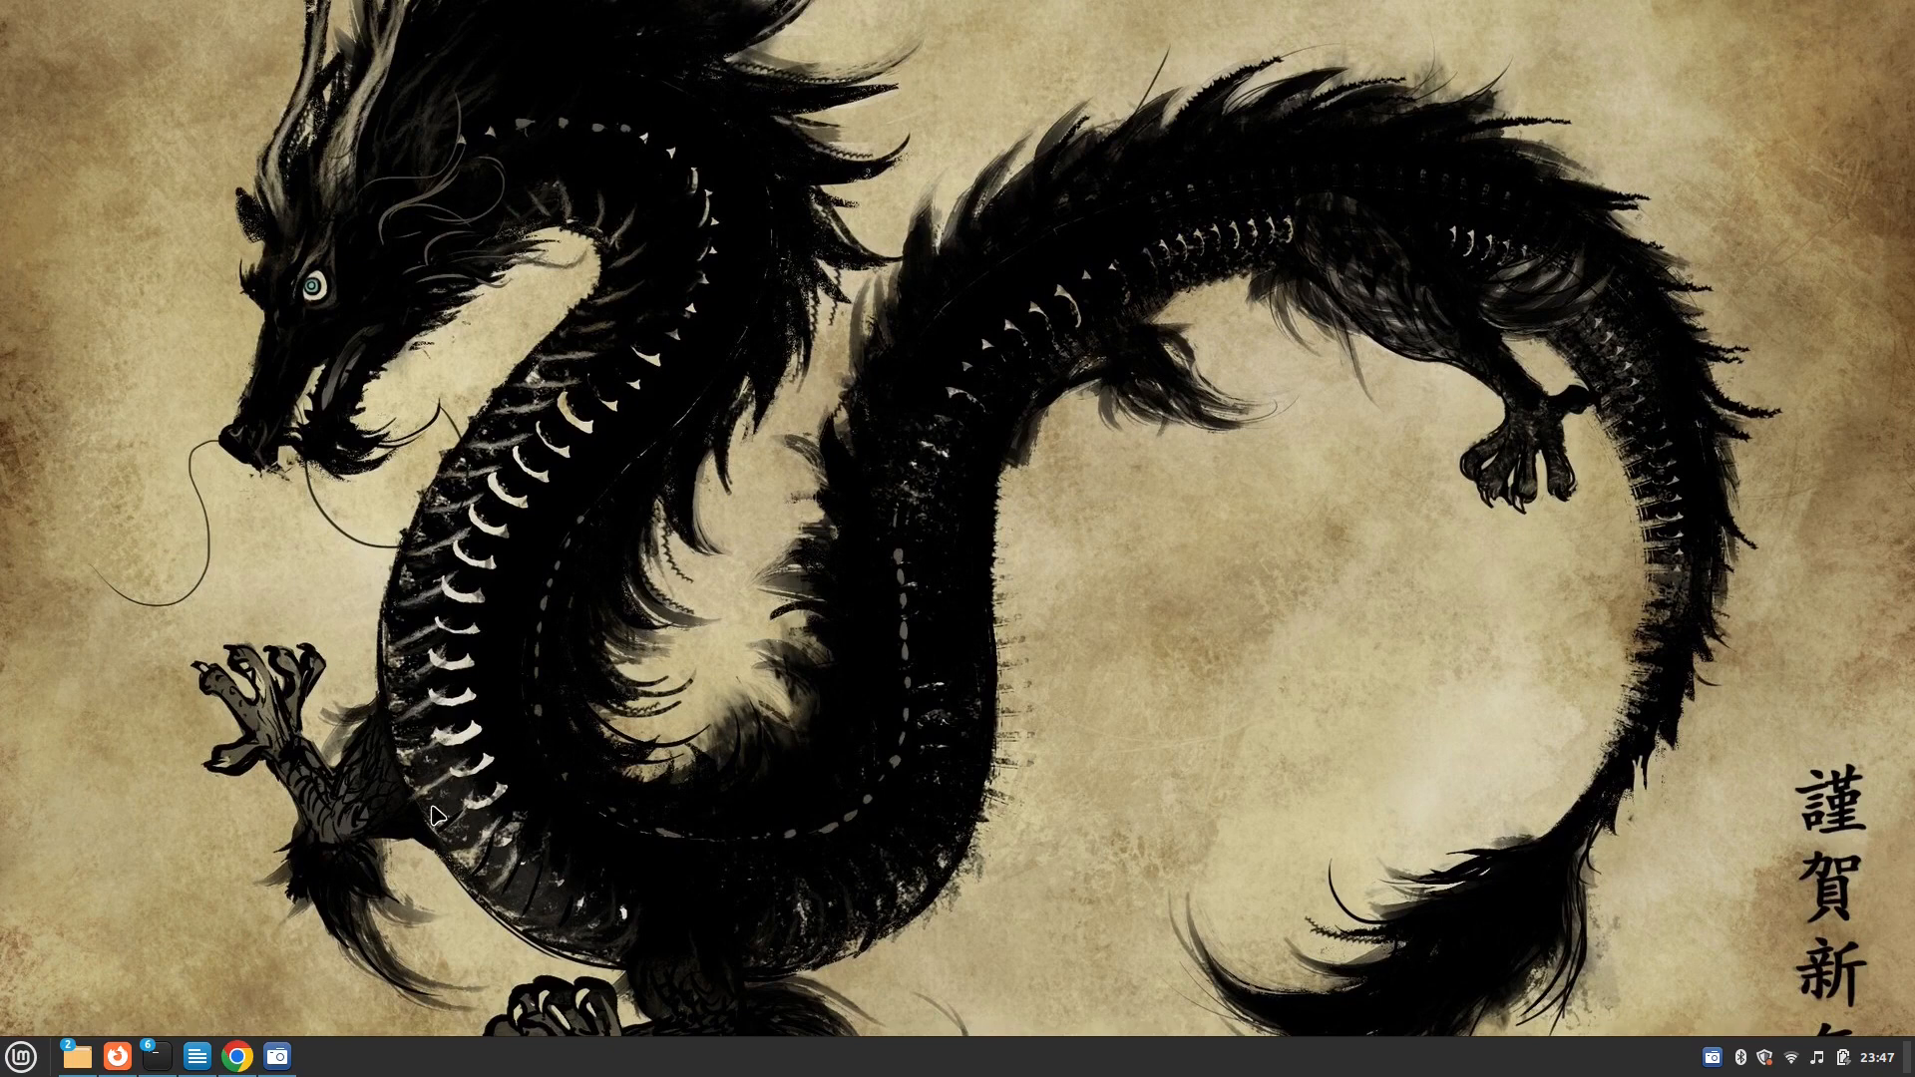
{"action": "mouse_move", "coordinate": [379, 864]}
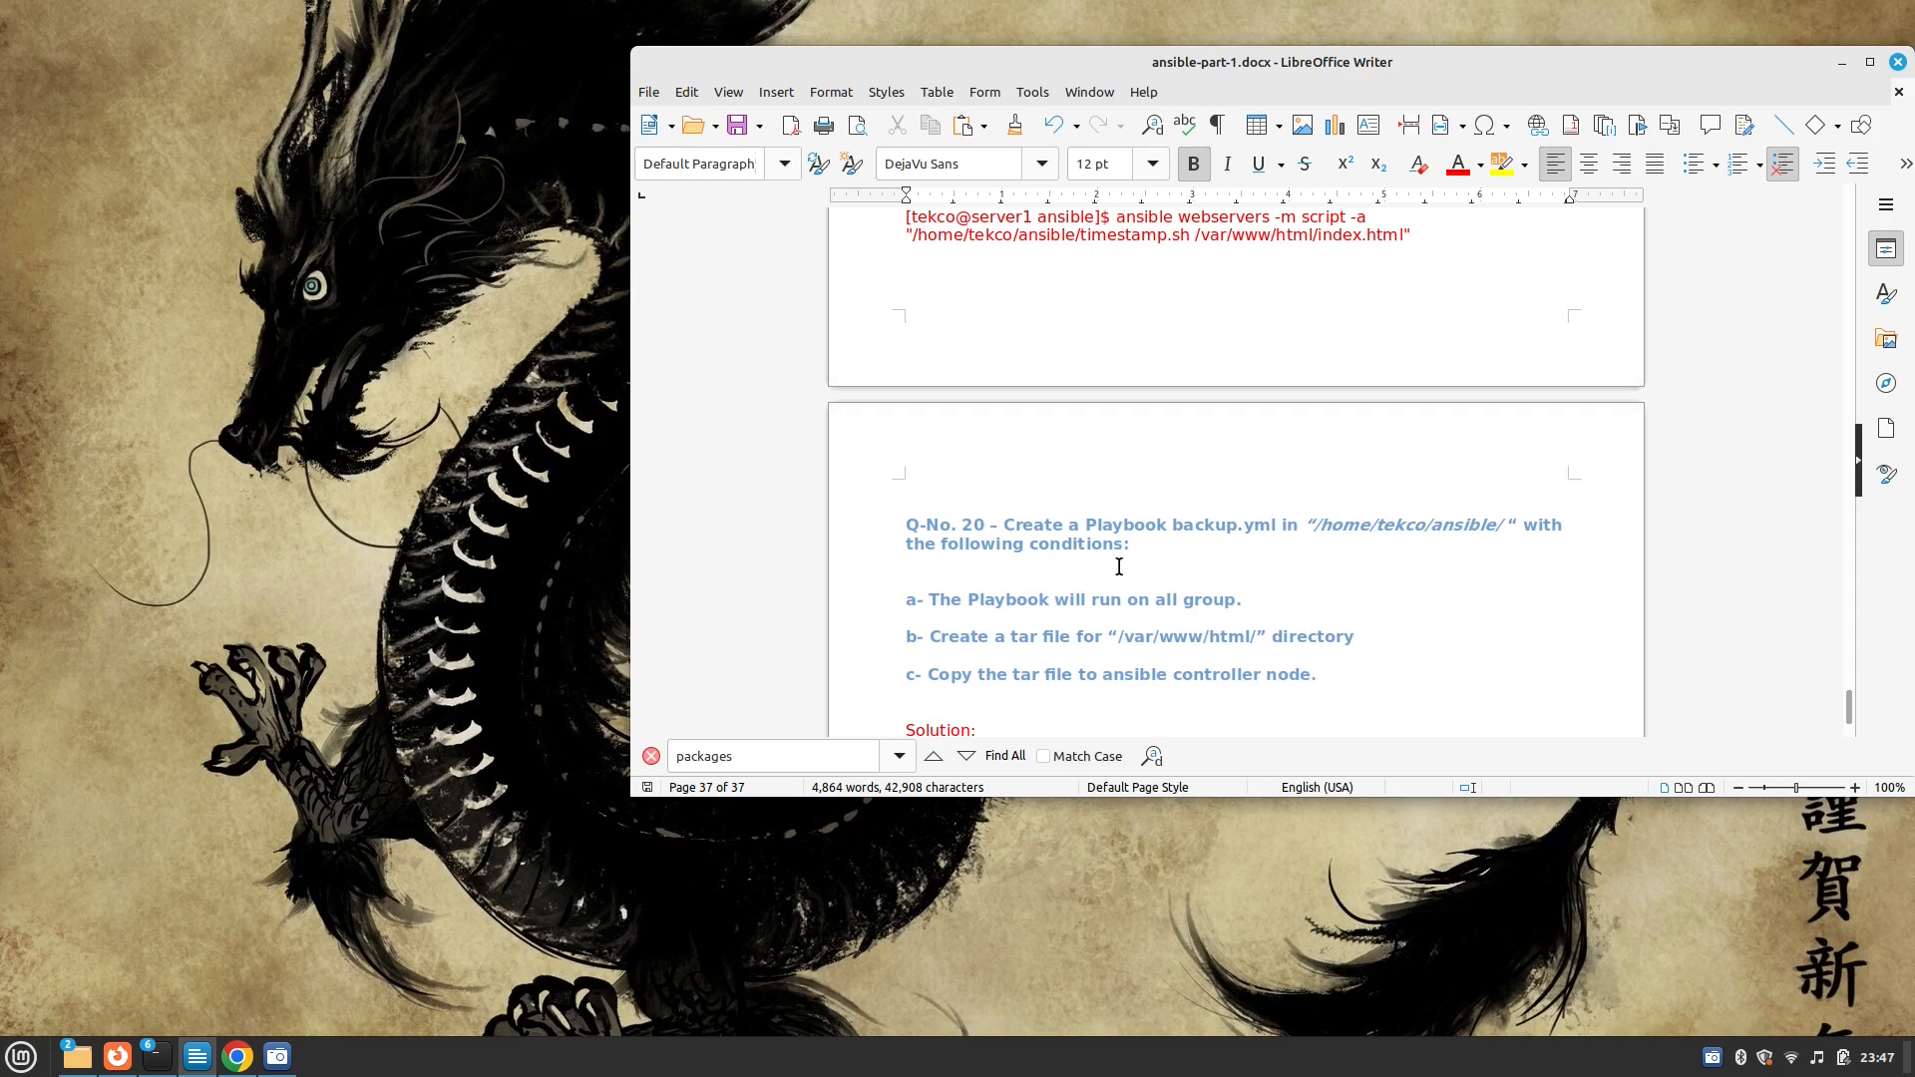
Review the exercise requirements: create a tar file and copy it to the controller
{"action": "left_click_drag", "start_coordinate": [928, 598], "coordinate": [1133, 599]}
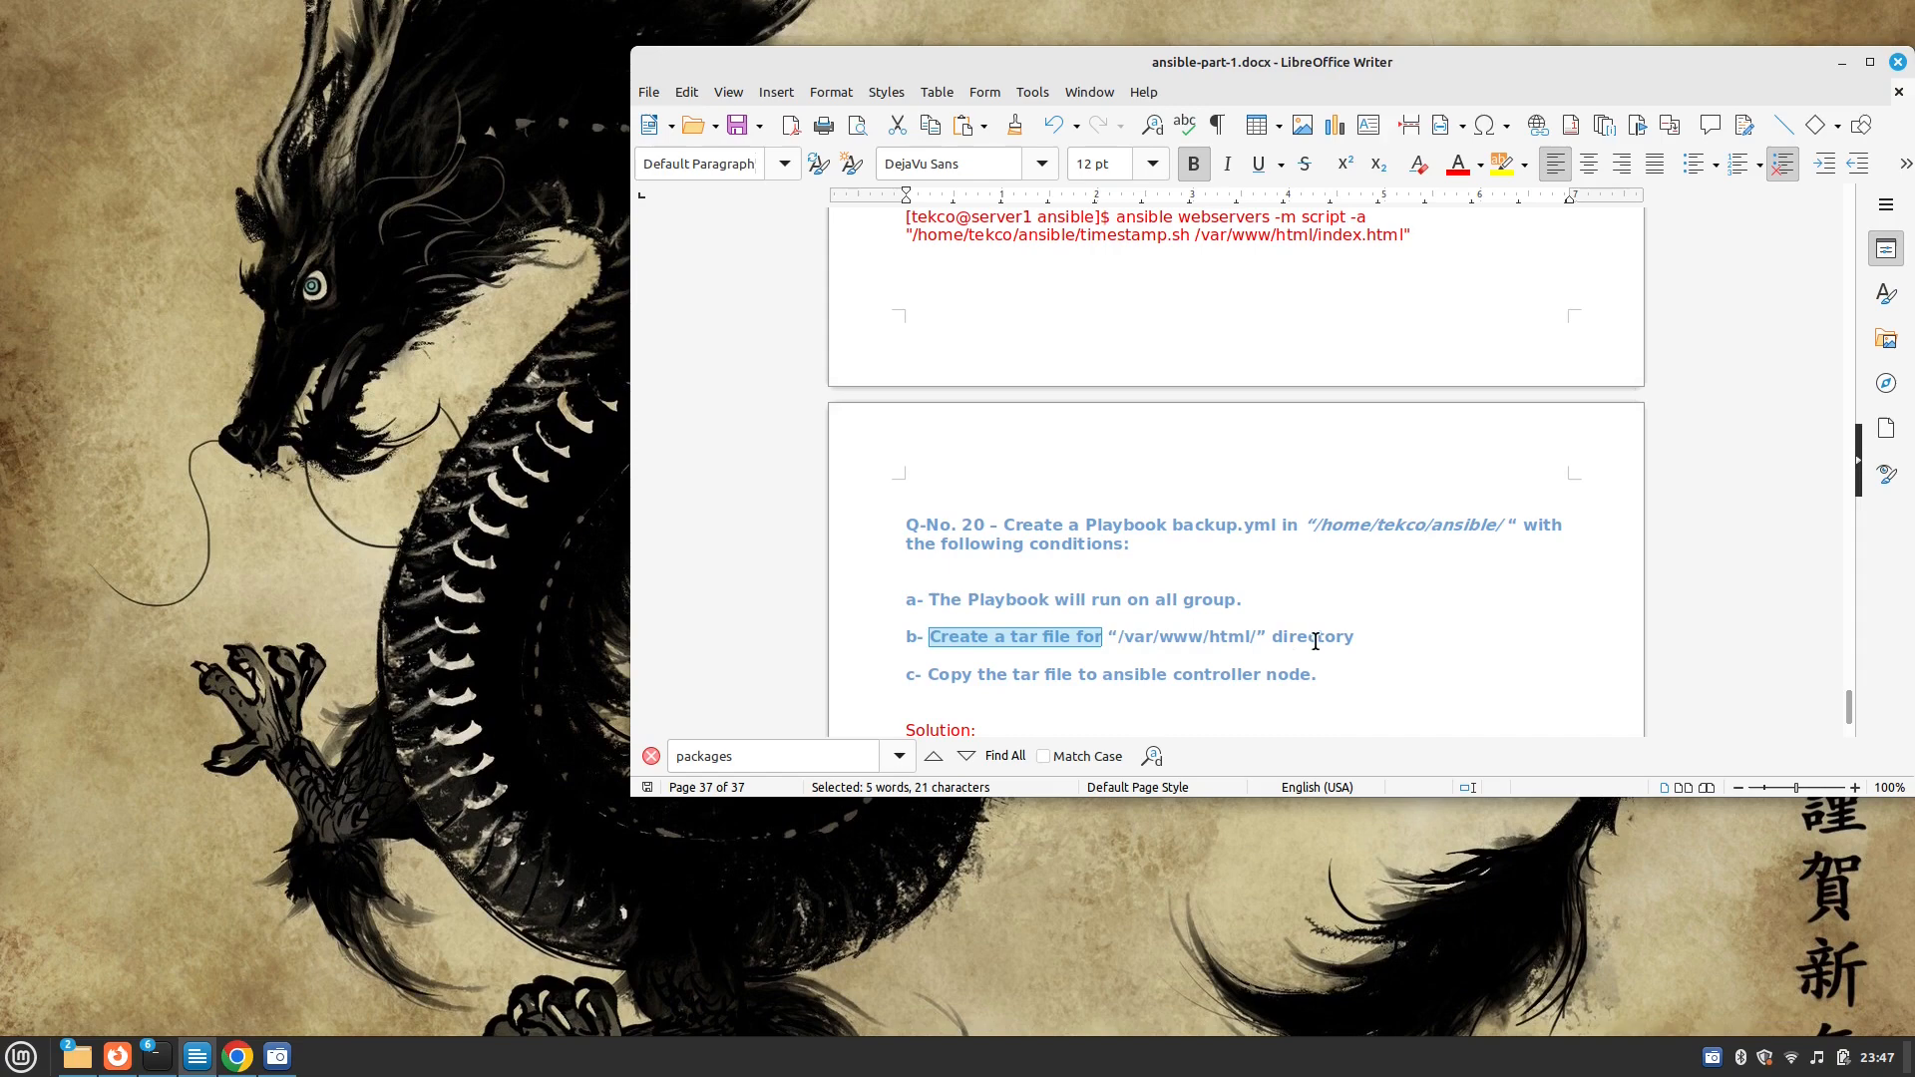
{"action": "left_click", "coordinate": [931, 674]}
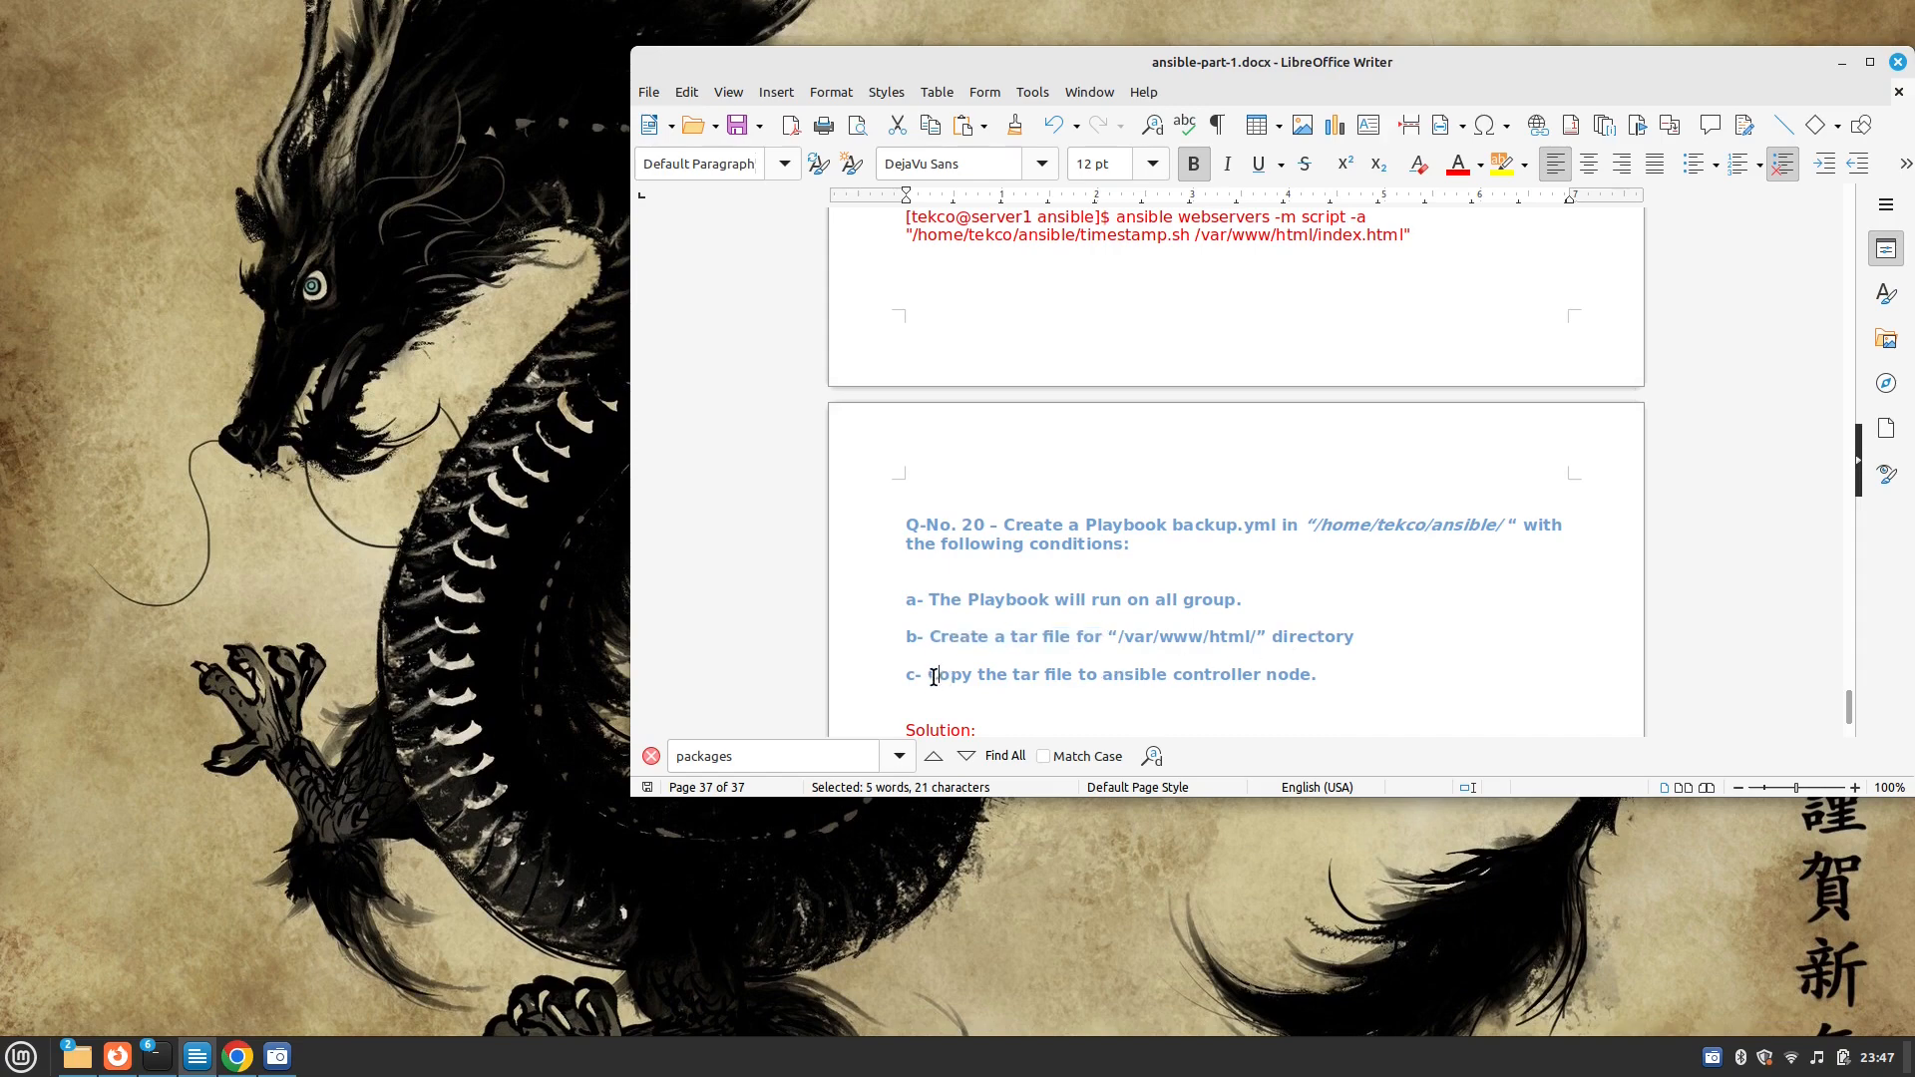
{"action": "left_click_drag", "start_coordinate": [934, 674], "coordinate": [1203, 675]}
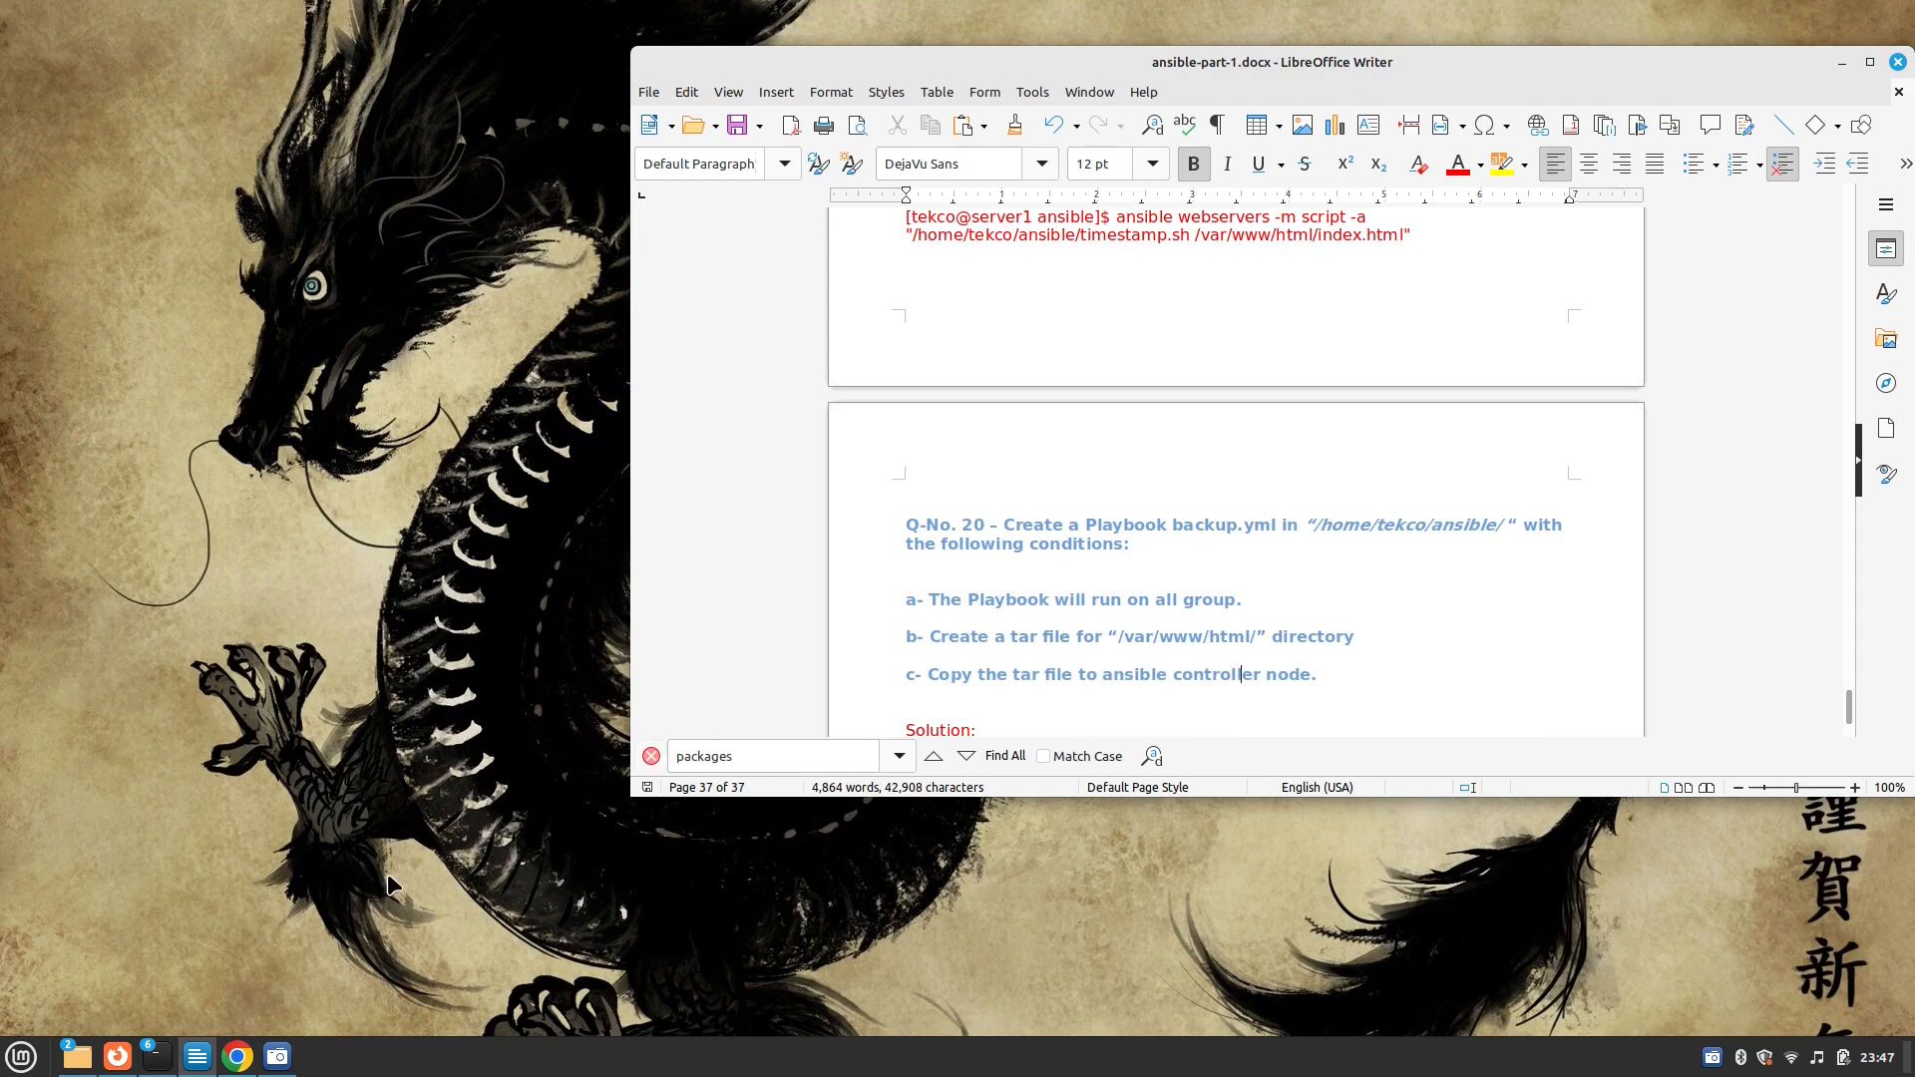
{"action": "left_click", "coordinate": [196, 1057]}
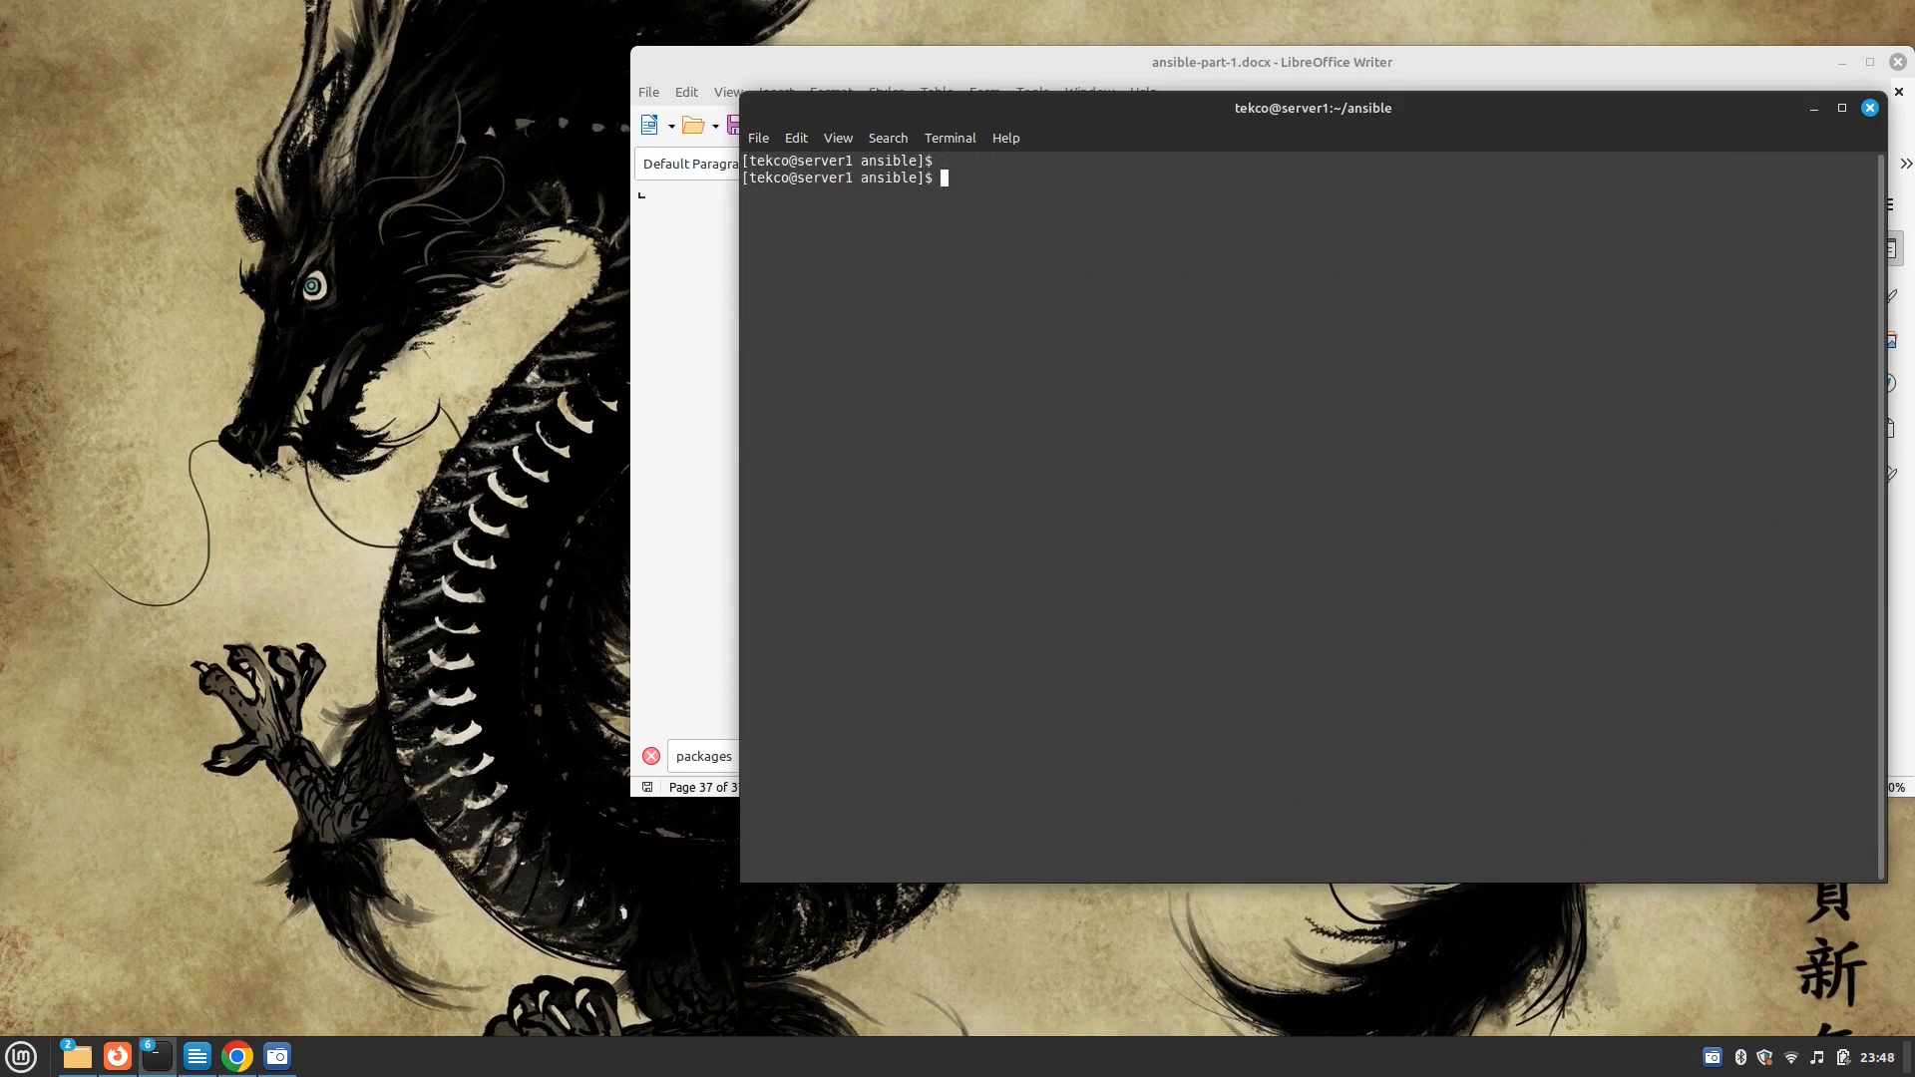
Check myinventory in vim, then start a new playbook file backupz.yml
{"action": "type", "text": "vim"}
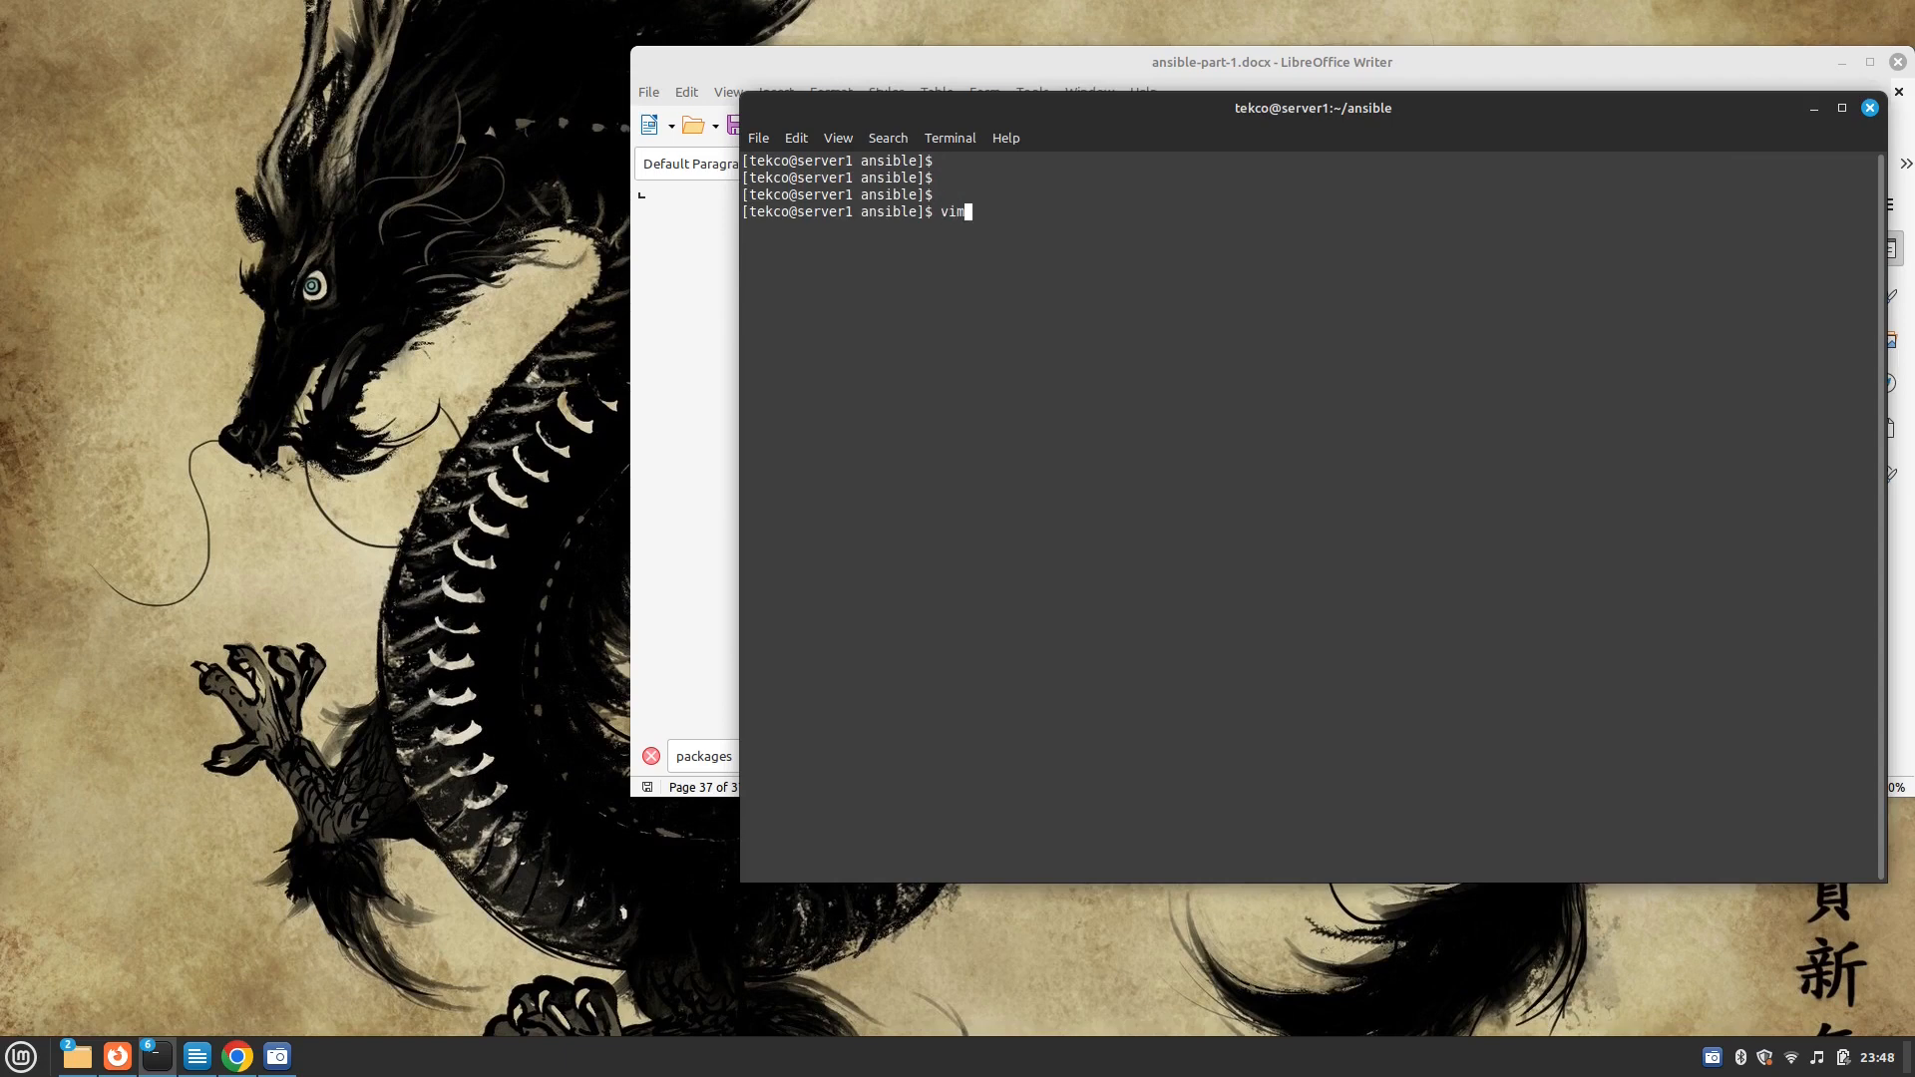
{"action": "type", "text": "myint"}
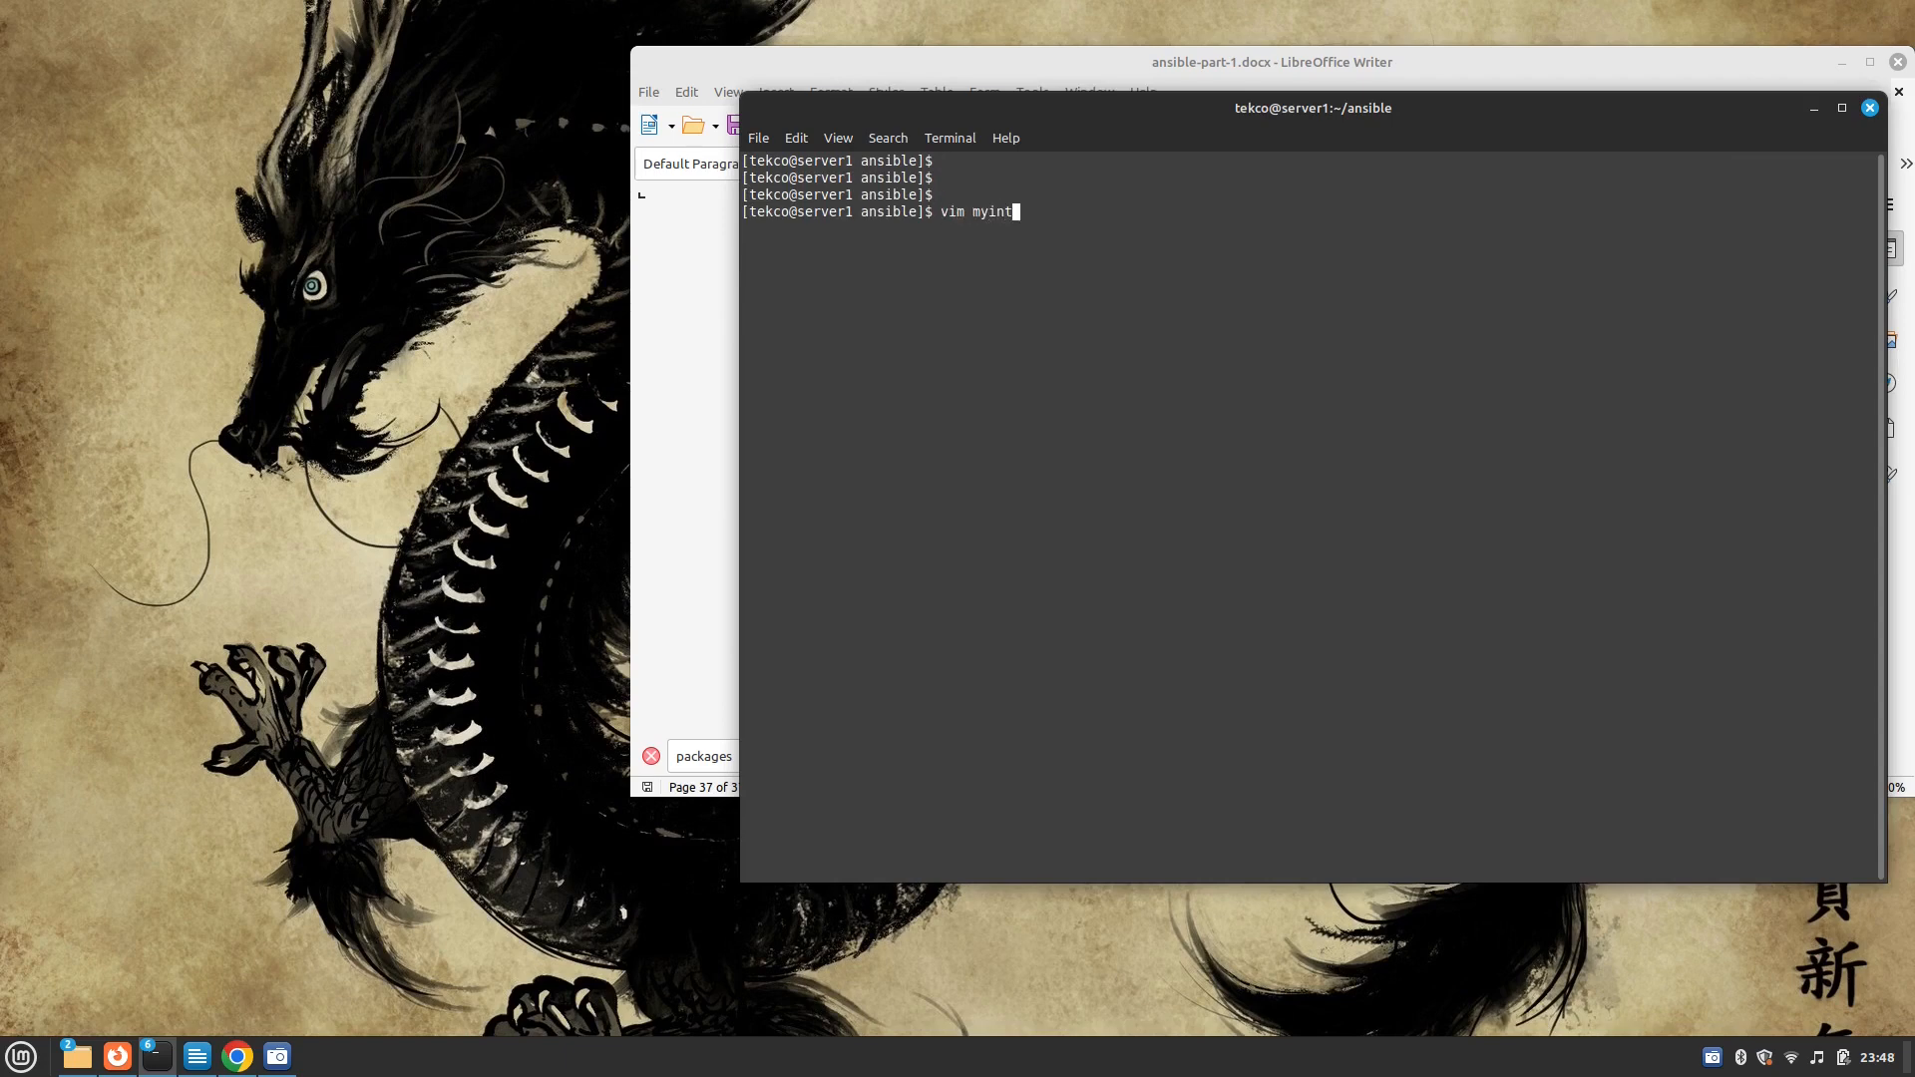
{"action": "key", "text": "BackSpace"}
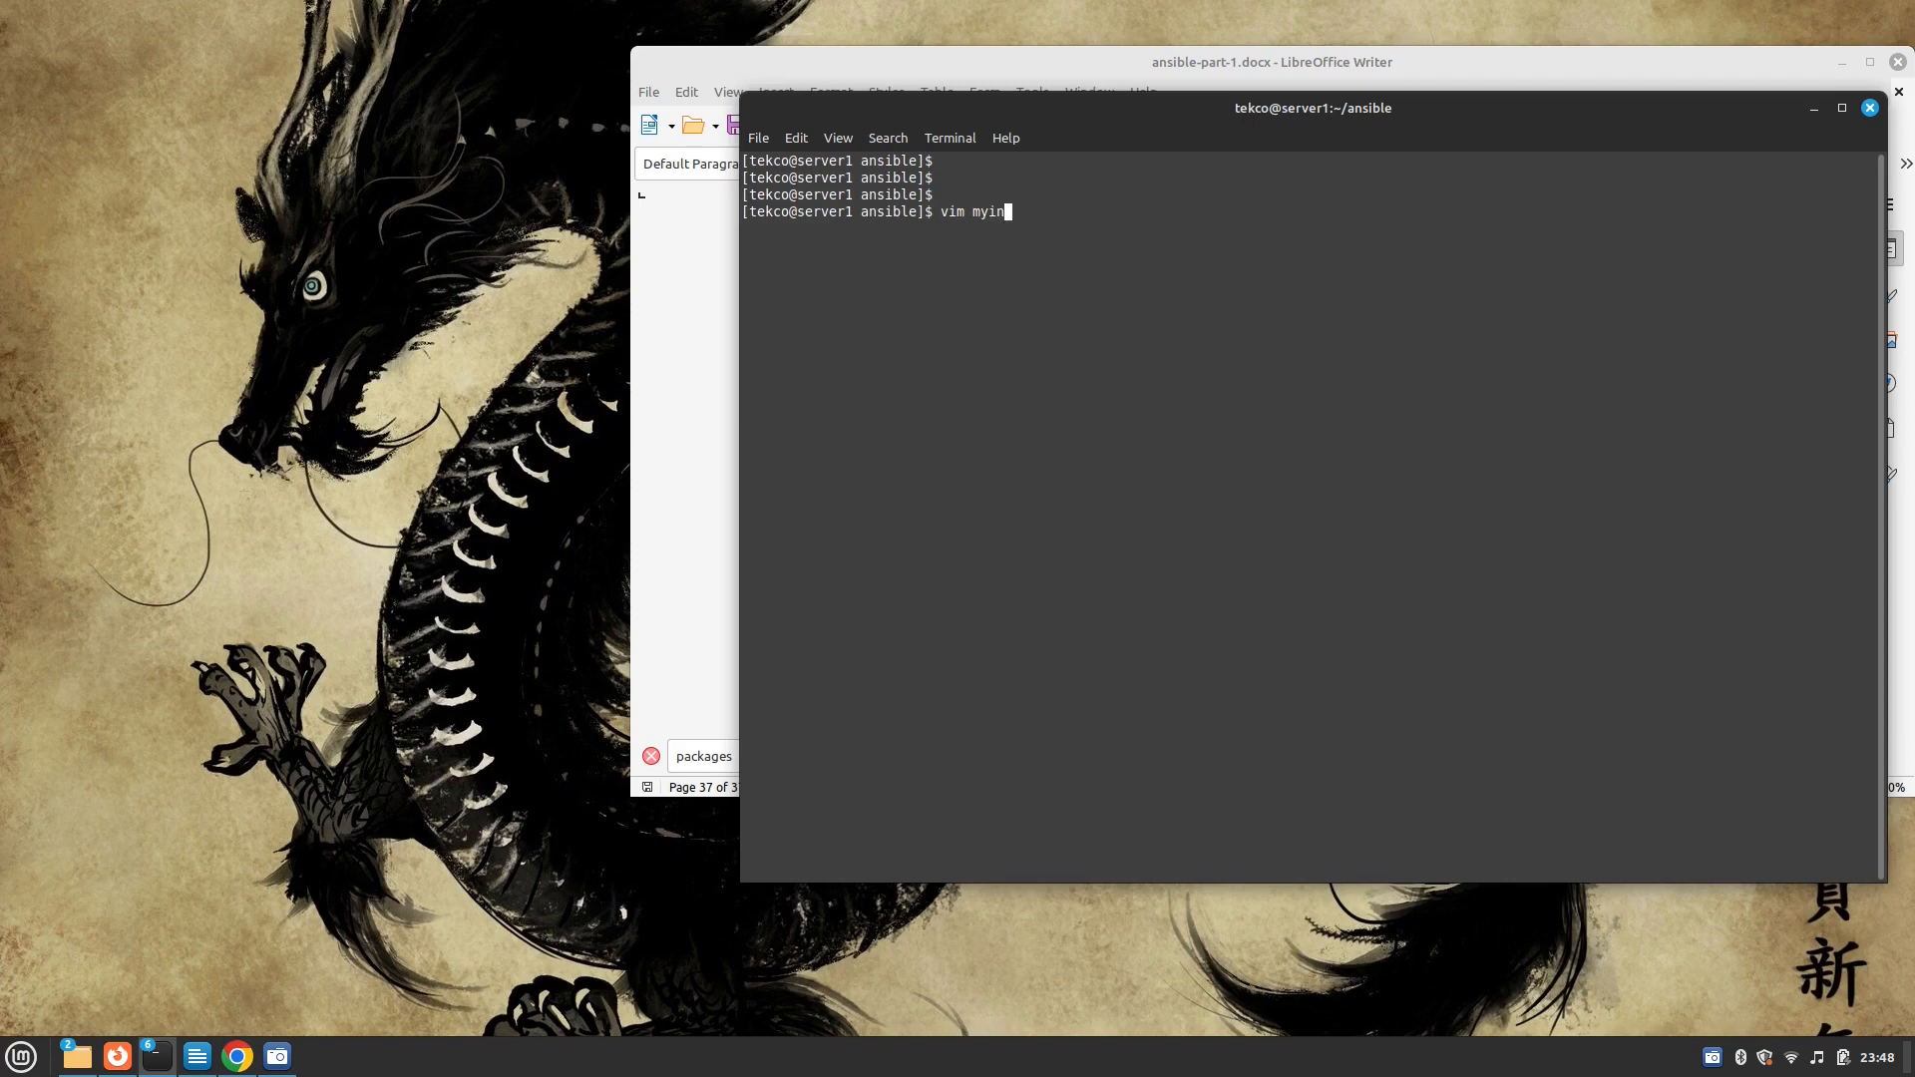
{"action": "type", "text": "ventory"}
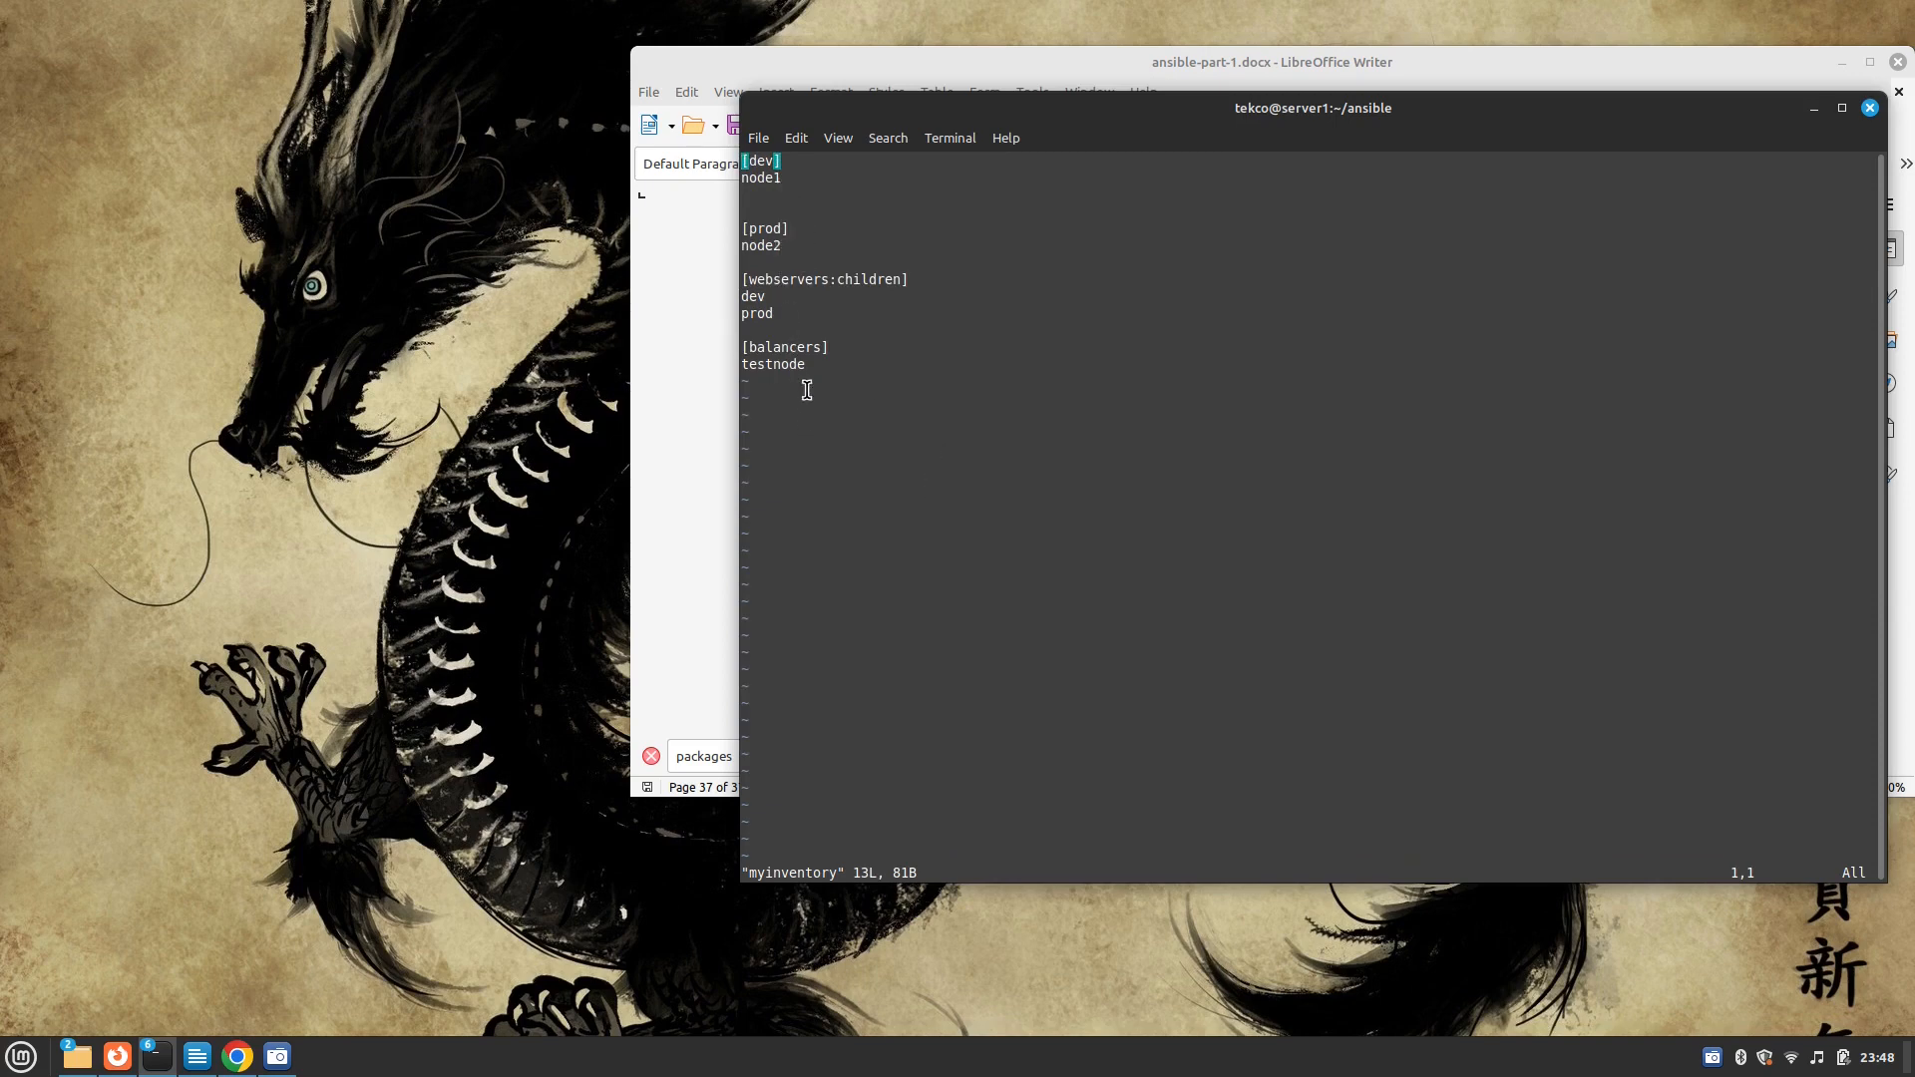
{"action": "mouse_move", "coordinate": [982, 596]}
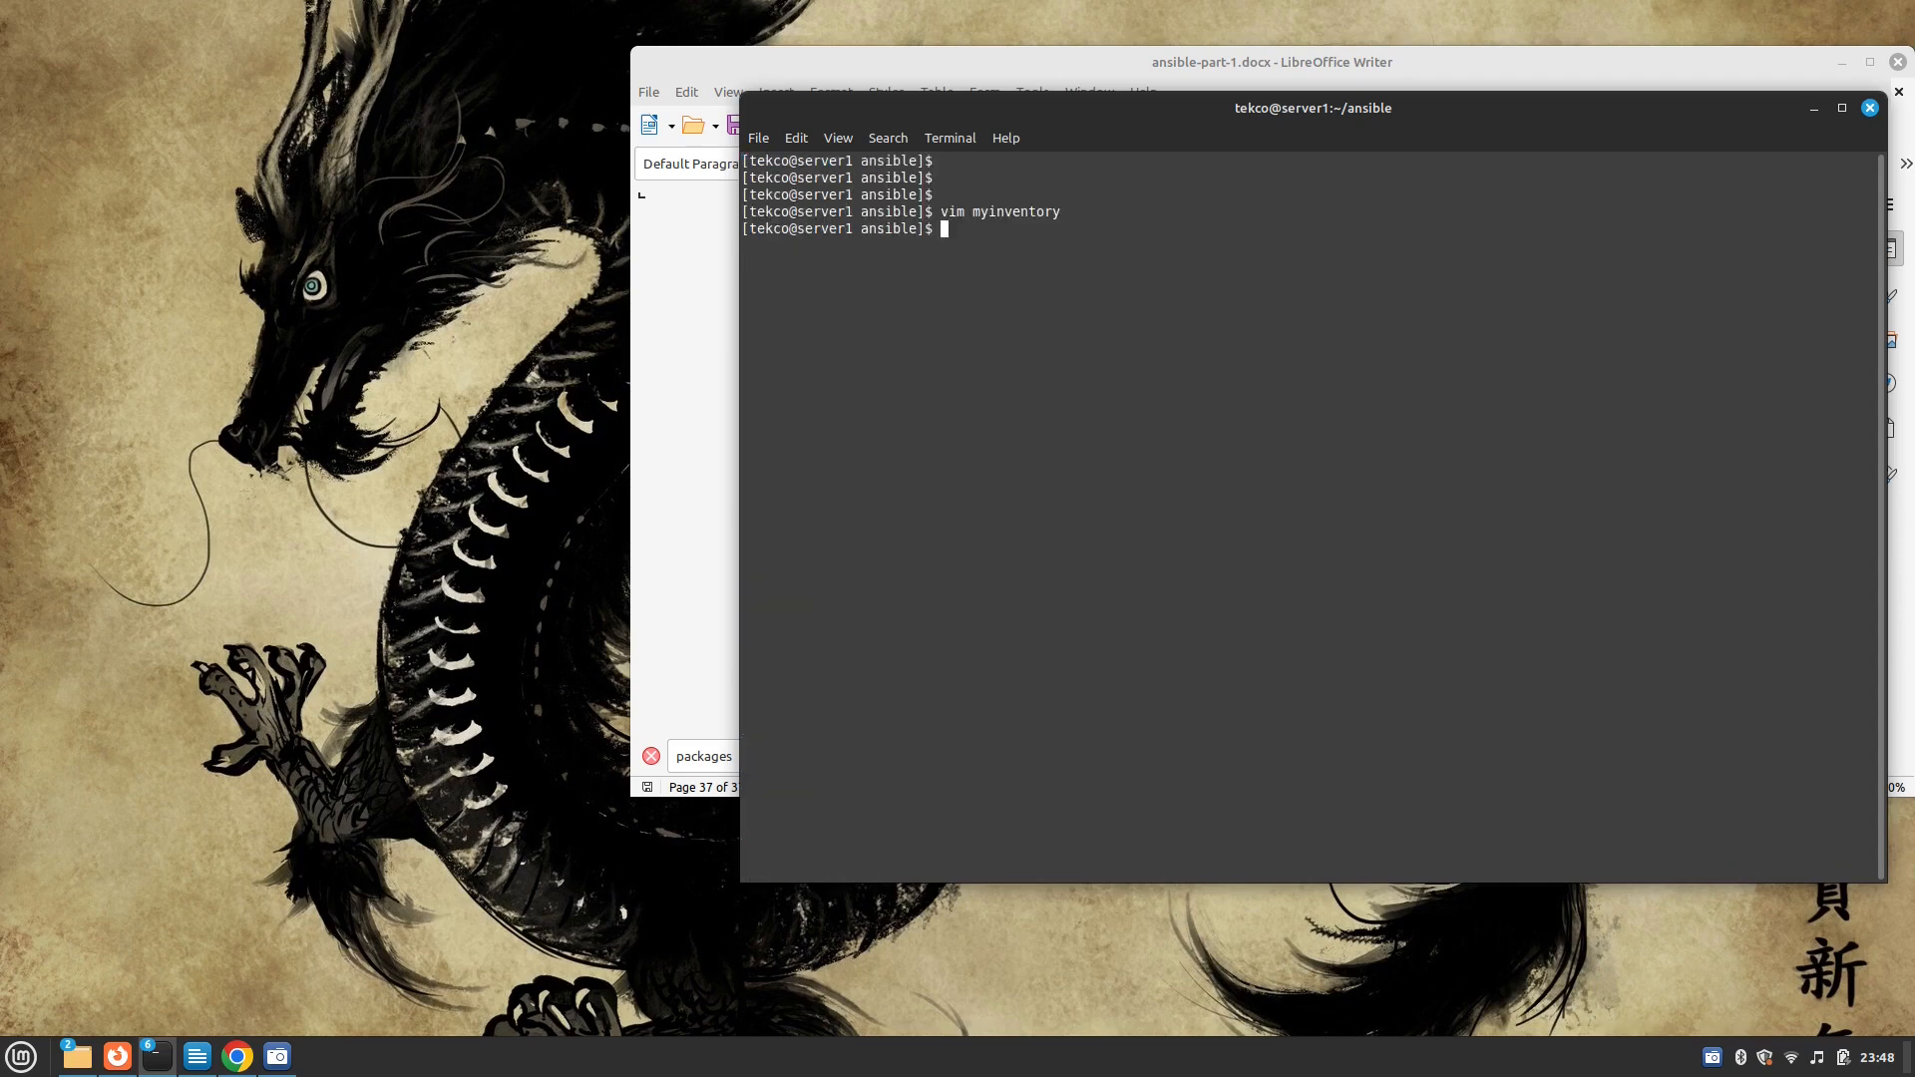
{"action": "type", "text": "vim ba"}
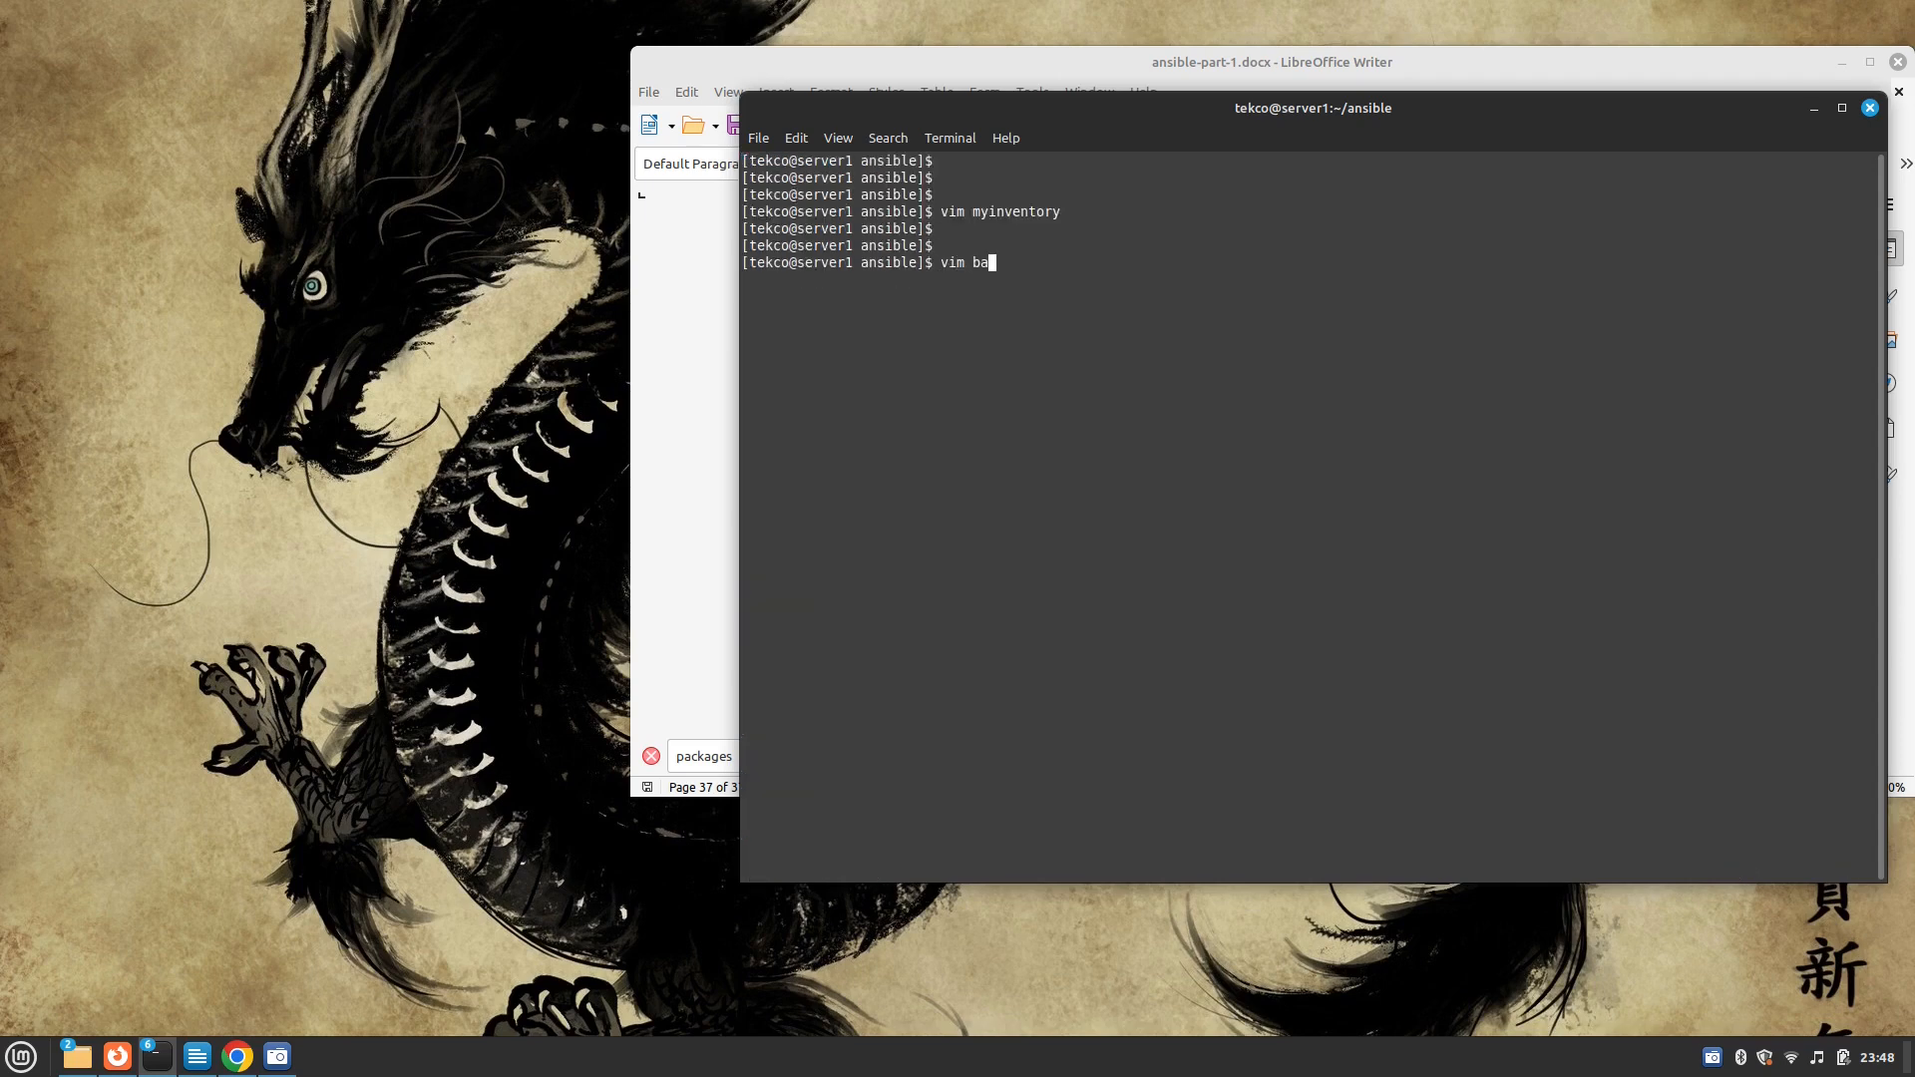
{"action": "type", "text": "ckupz"}
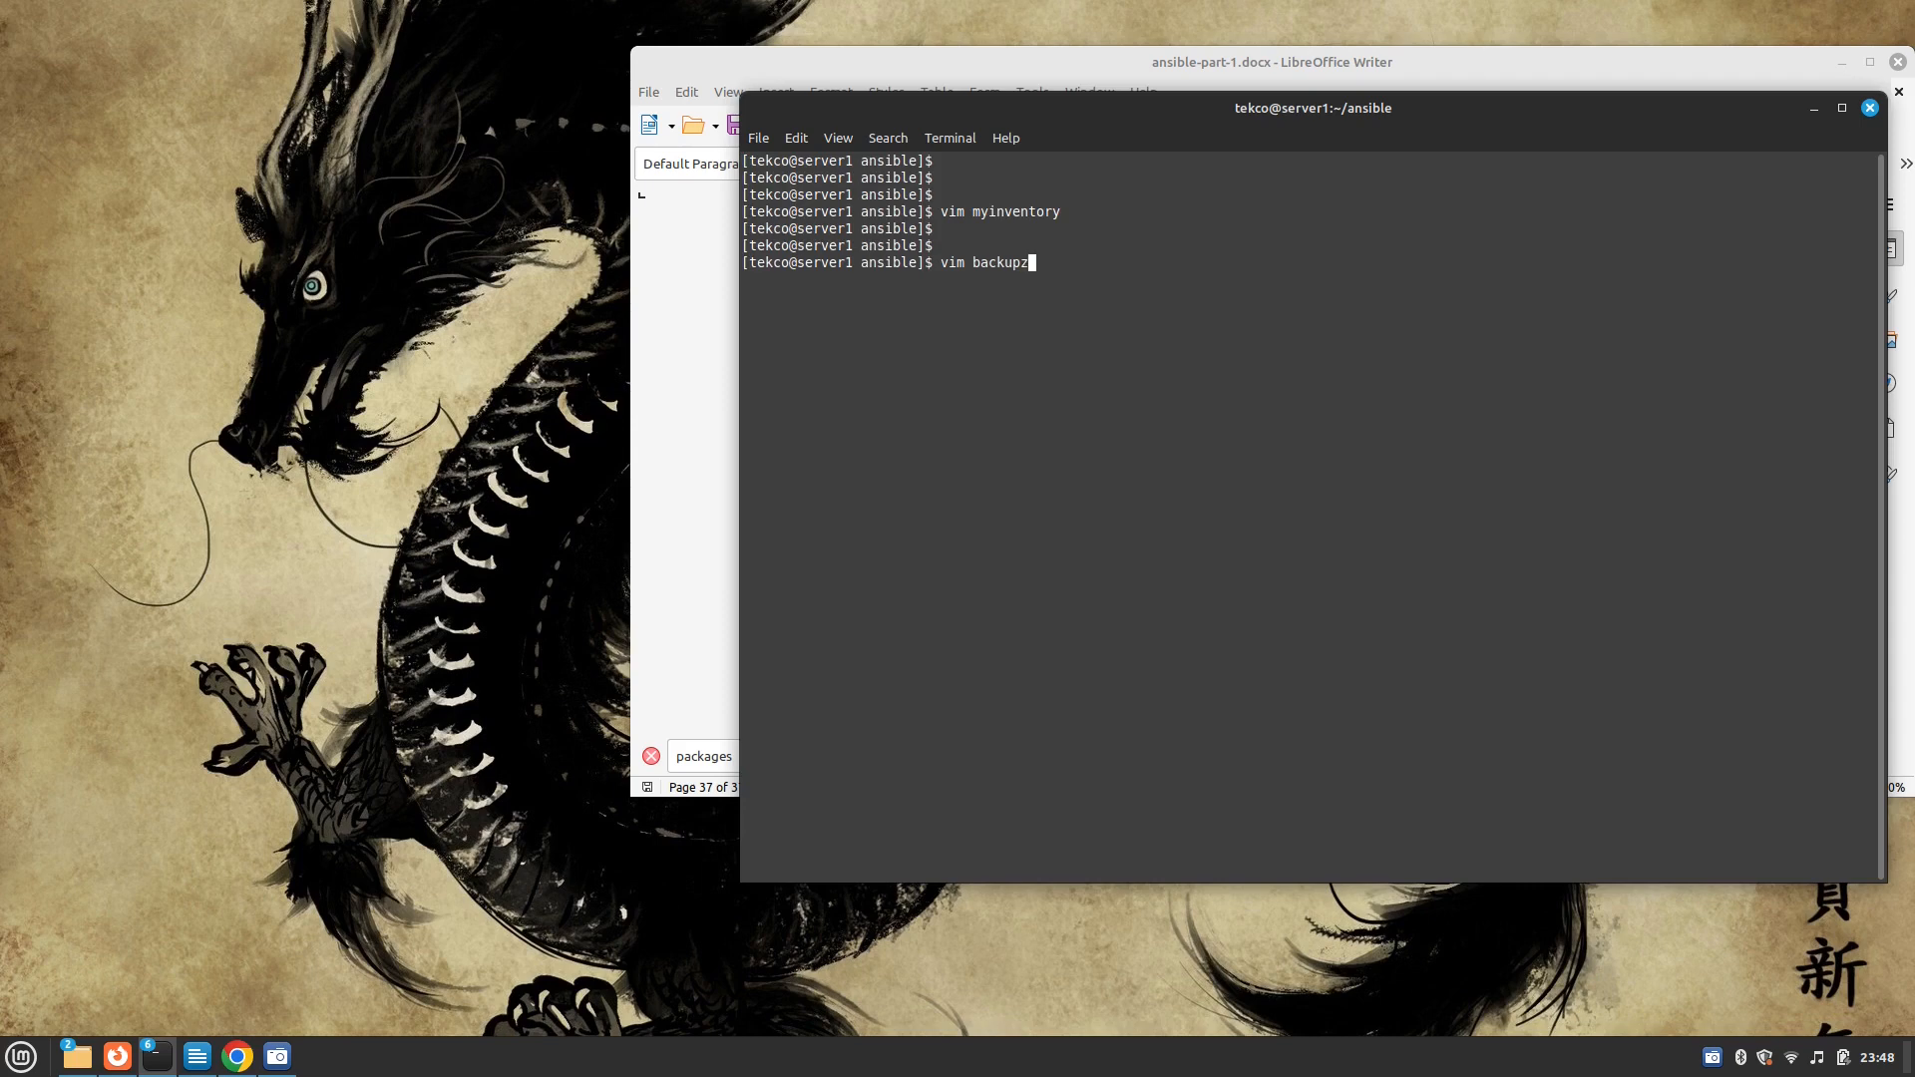
{"action": "type", "text": ".y"}
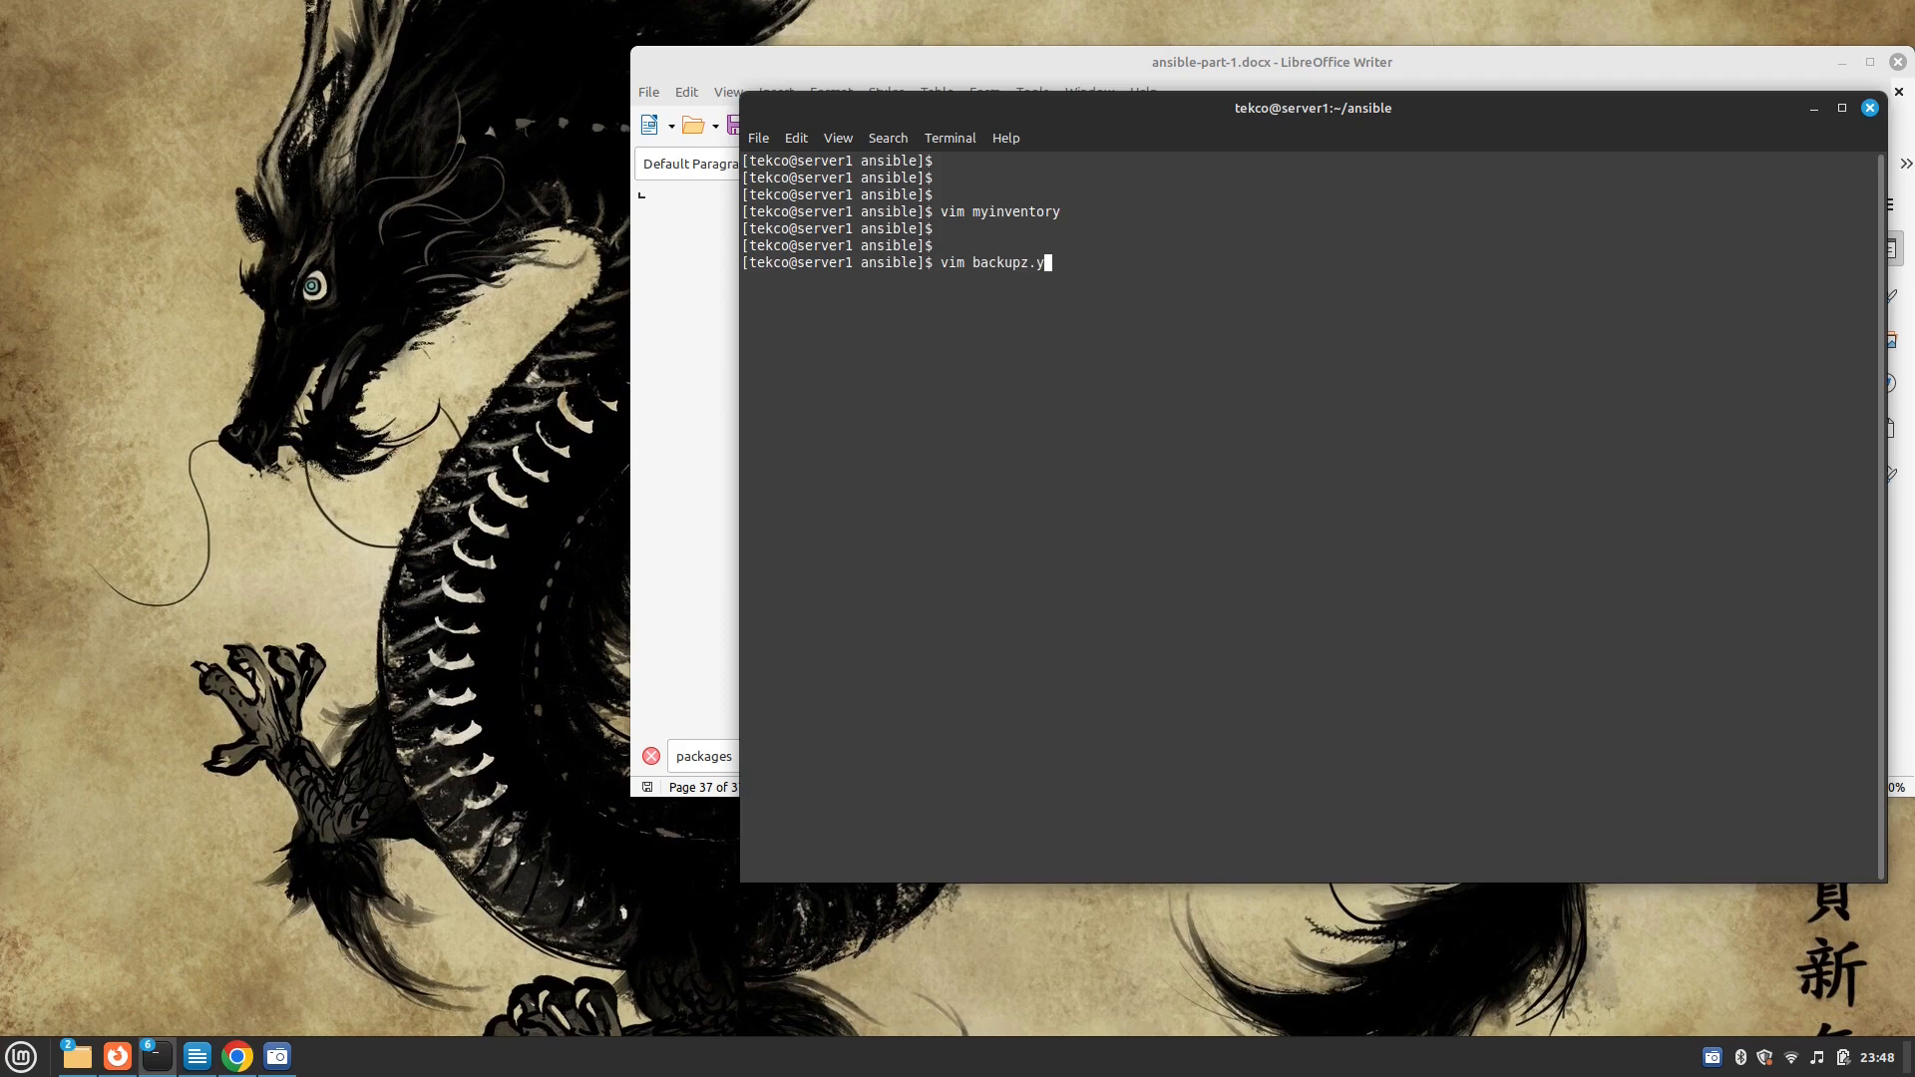
{"action": "type", "text": "ml"}
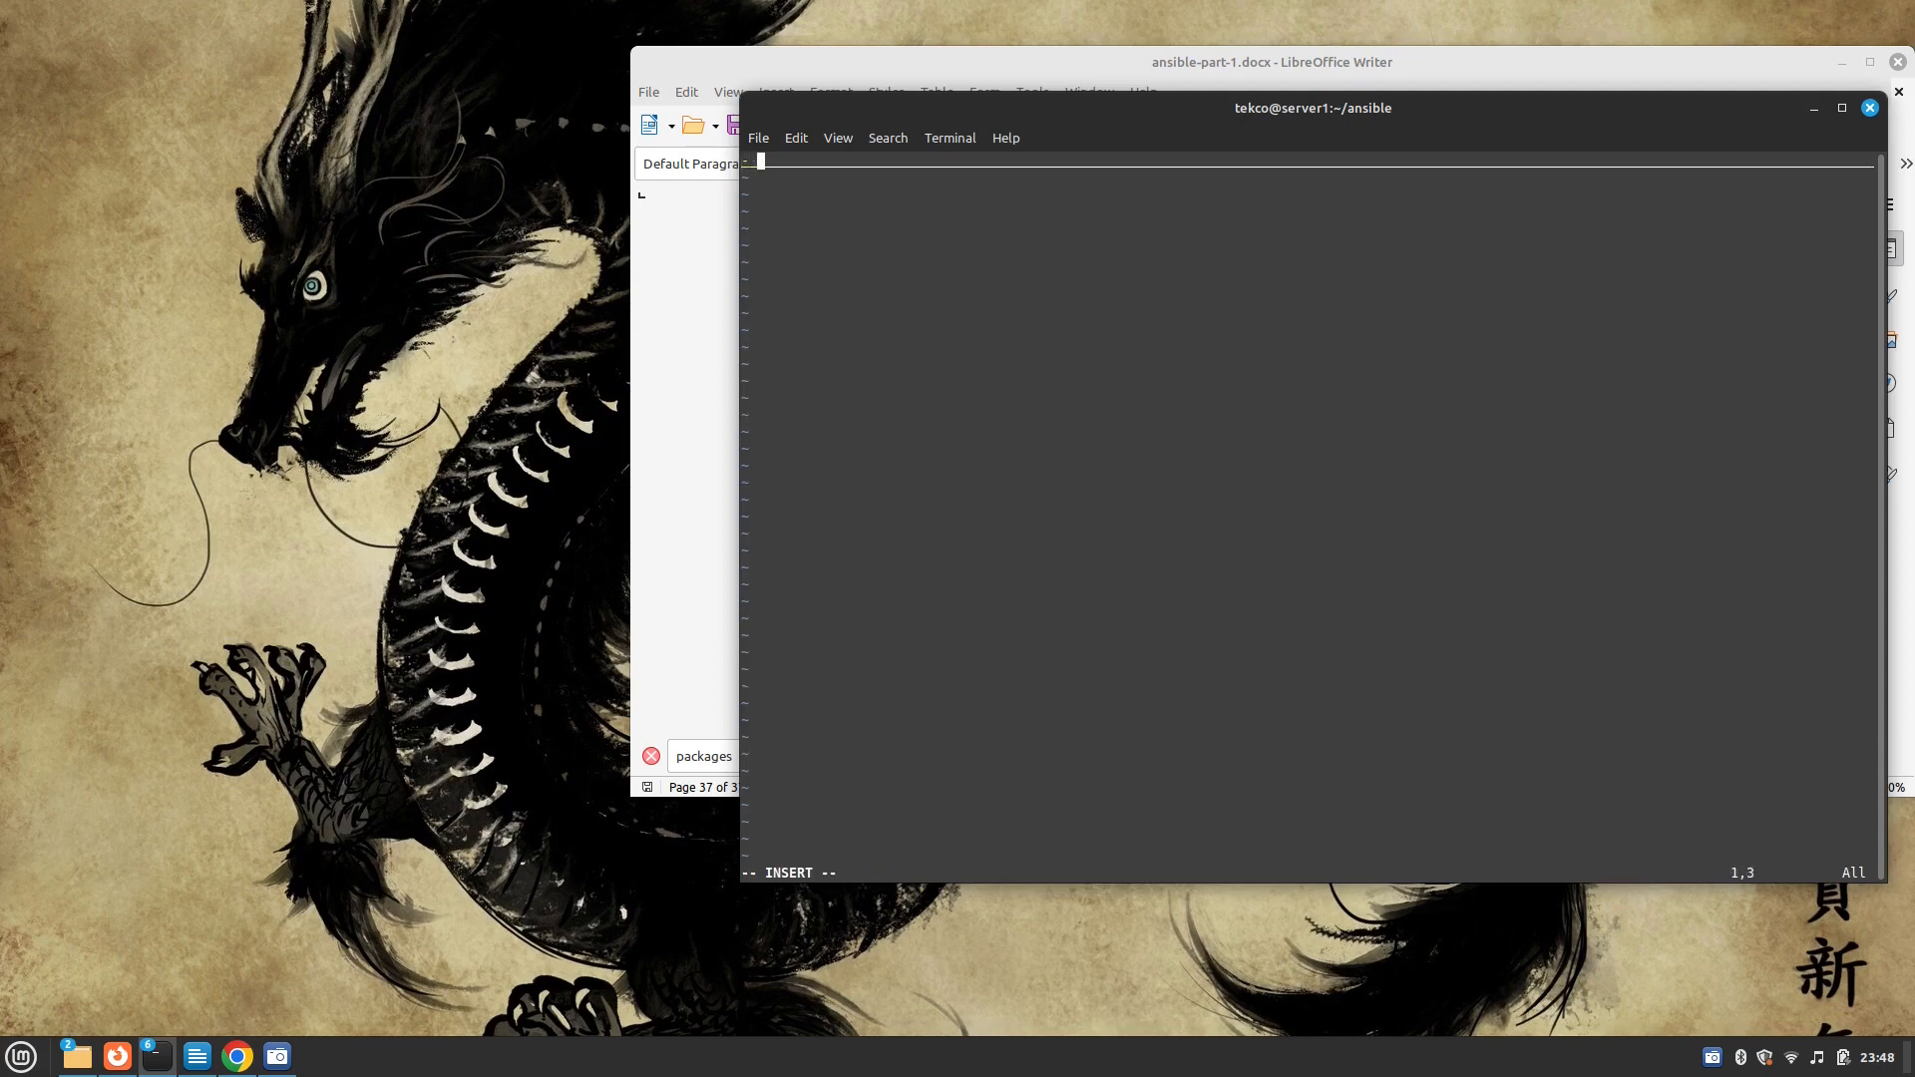
Write the play header: name, hosts: all, become: True, tasks, and a first task 'Creating a Tar File'
{"action": "type", "text": "name:"}
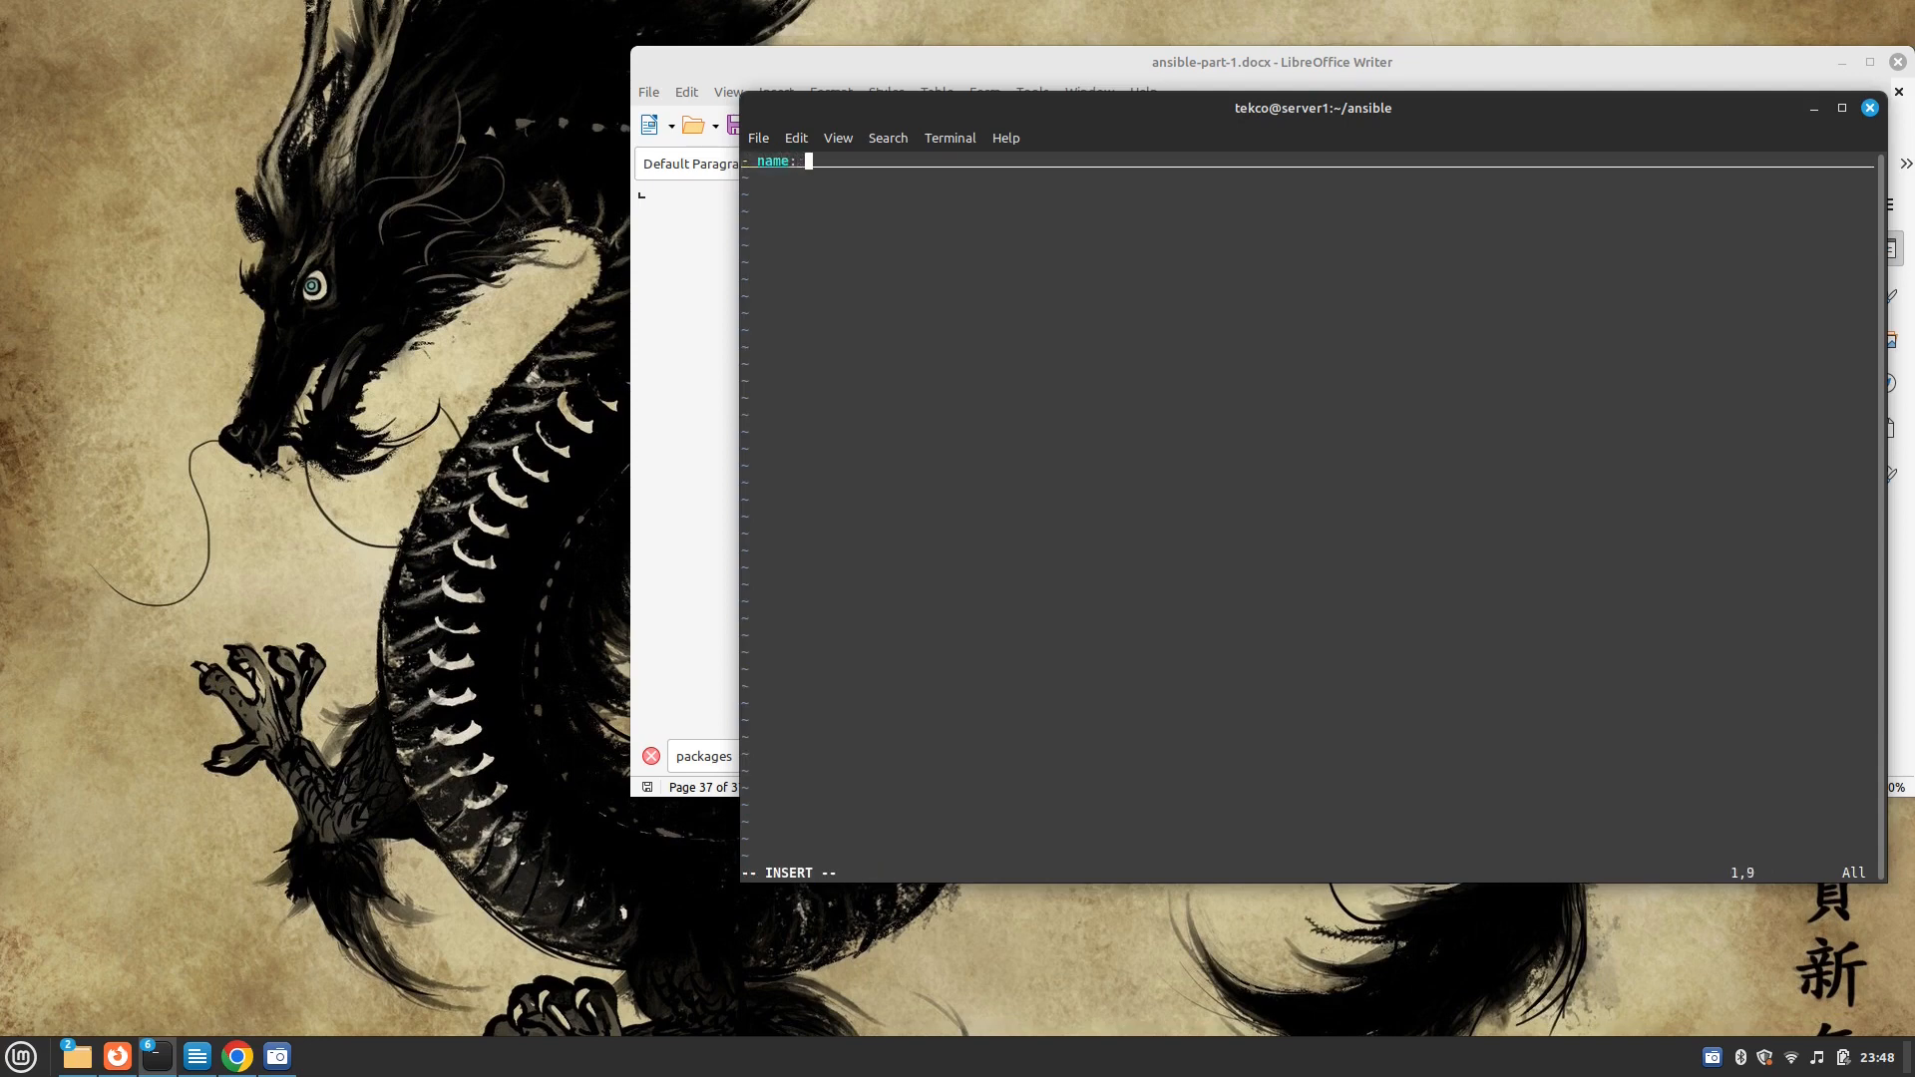
{"action": "type", "text": "\"Creating Backup for All the nodes in the C"}
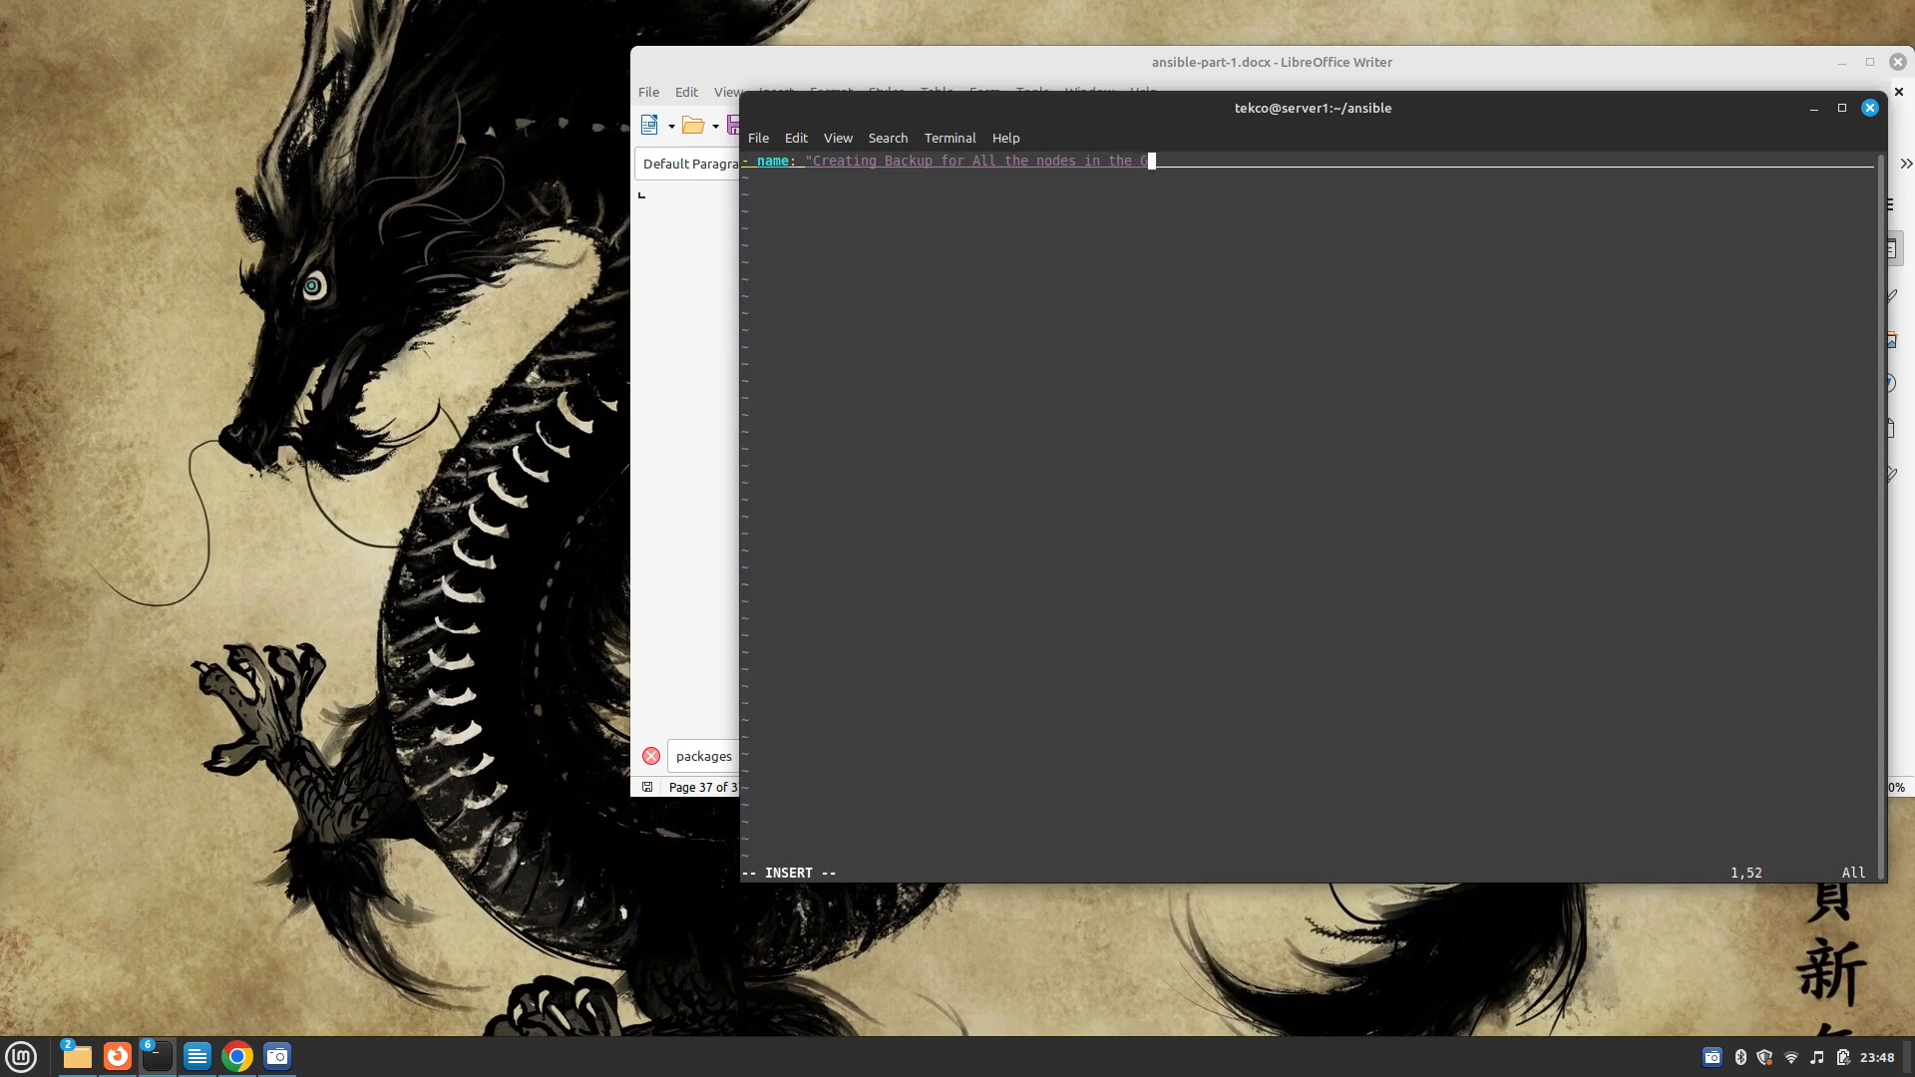
{"action": "type", "text": "roup\""}
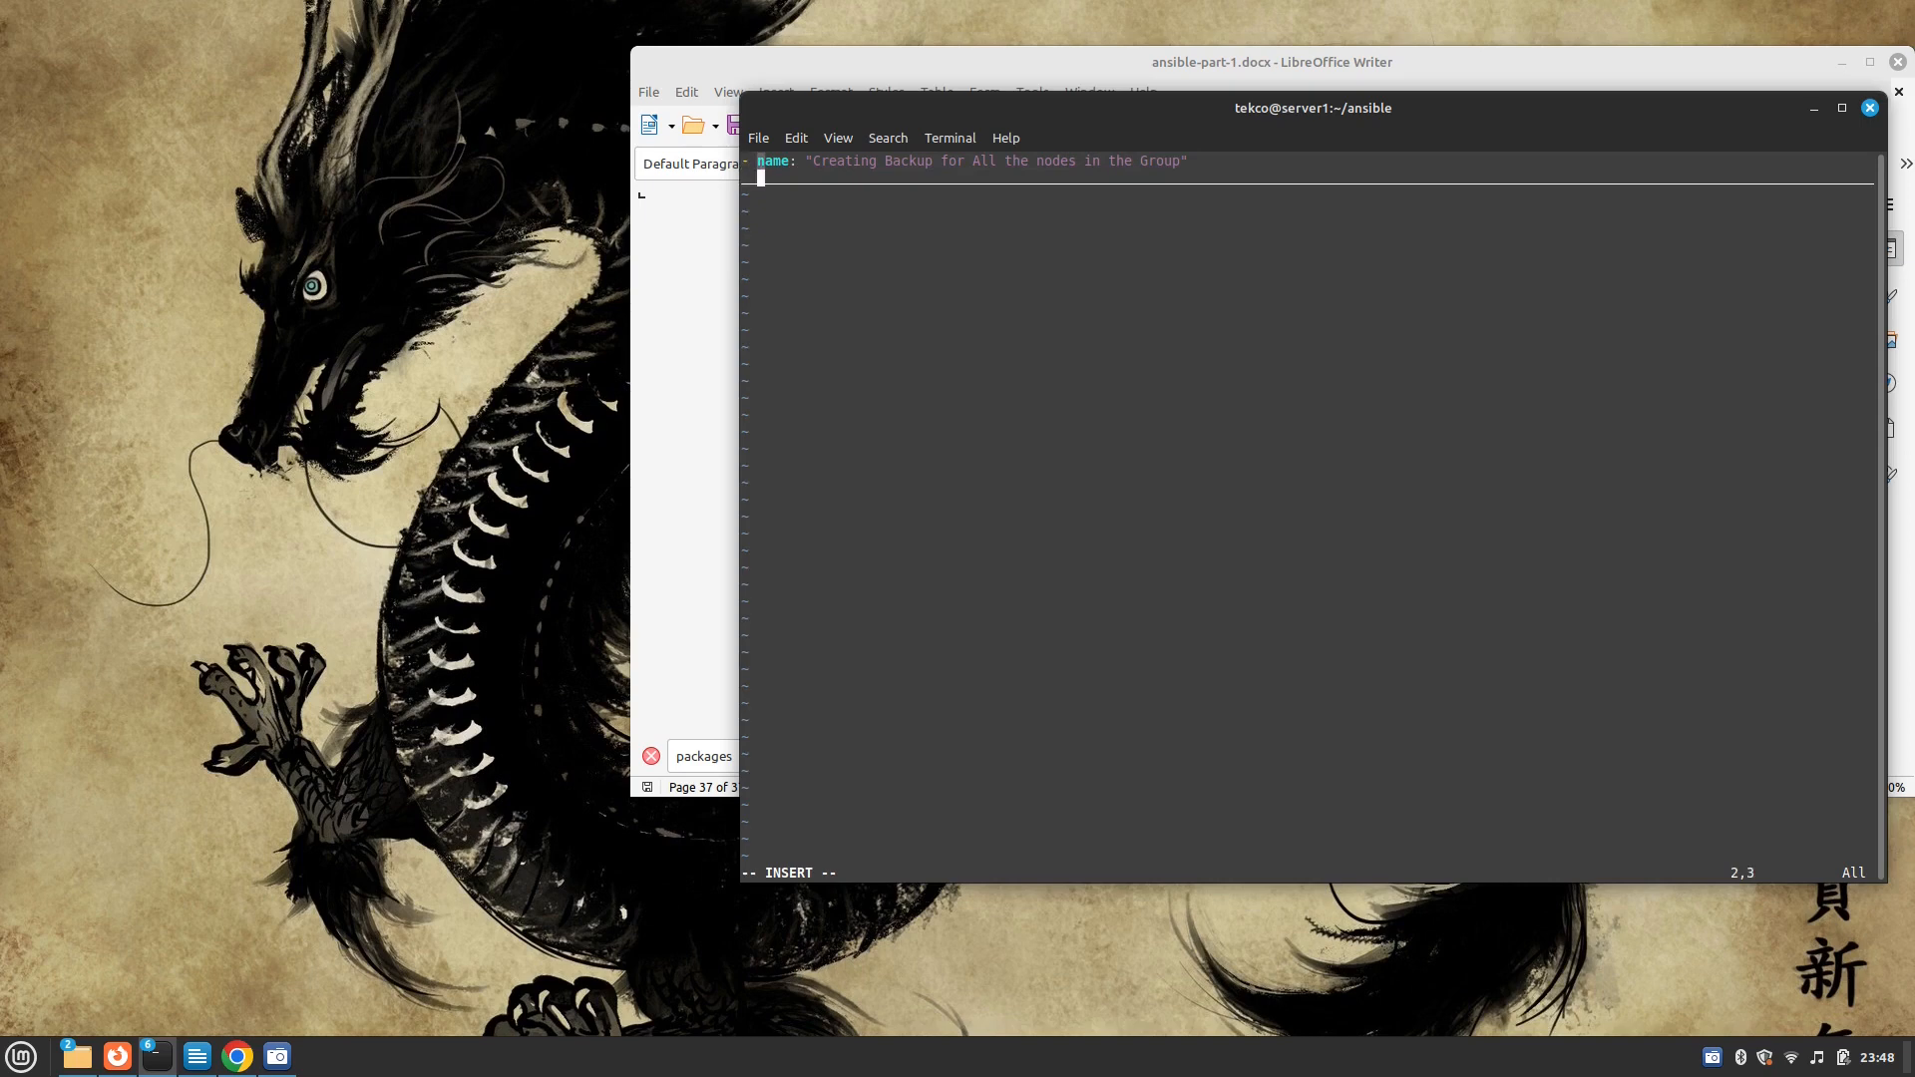
{"action": "type", "text": "hosts: all"}
{"action": "type", "text": "b"}
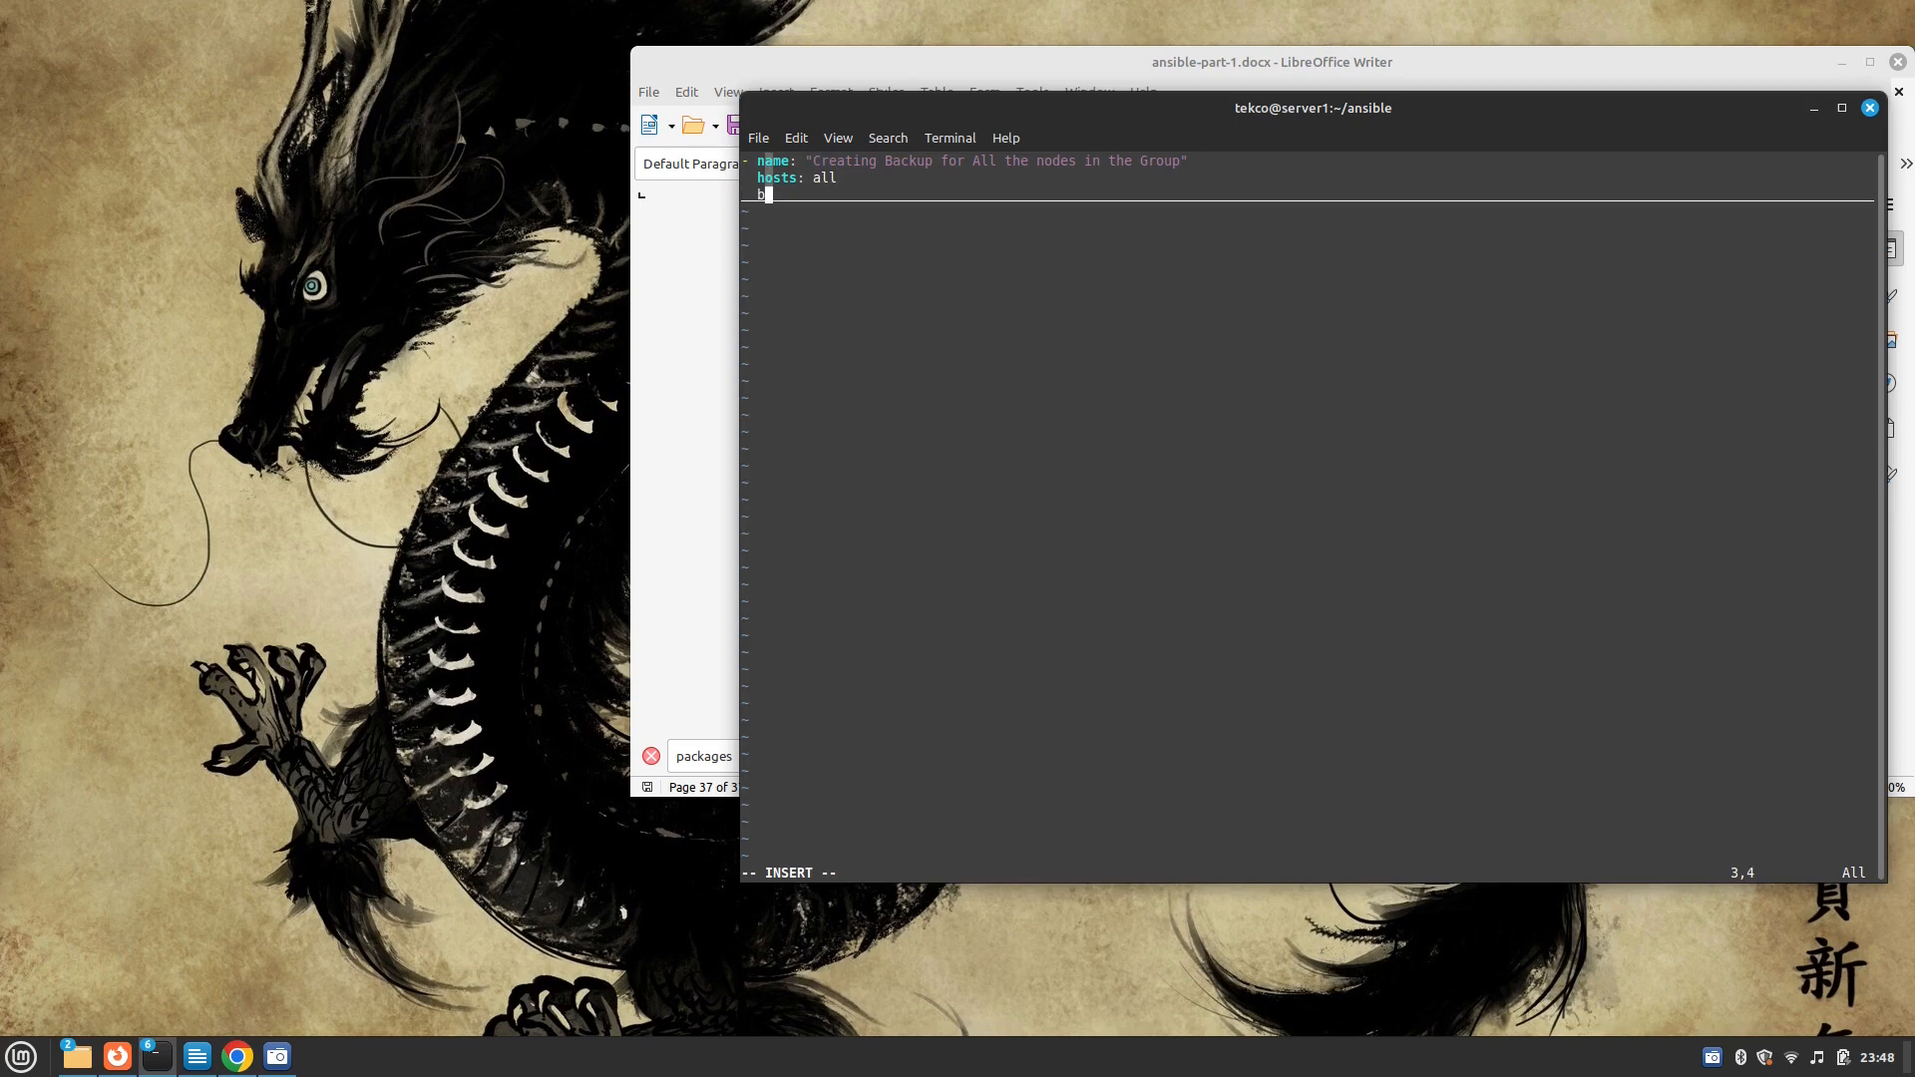
{"action": "type", "text": "ecome:"}
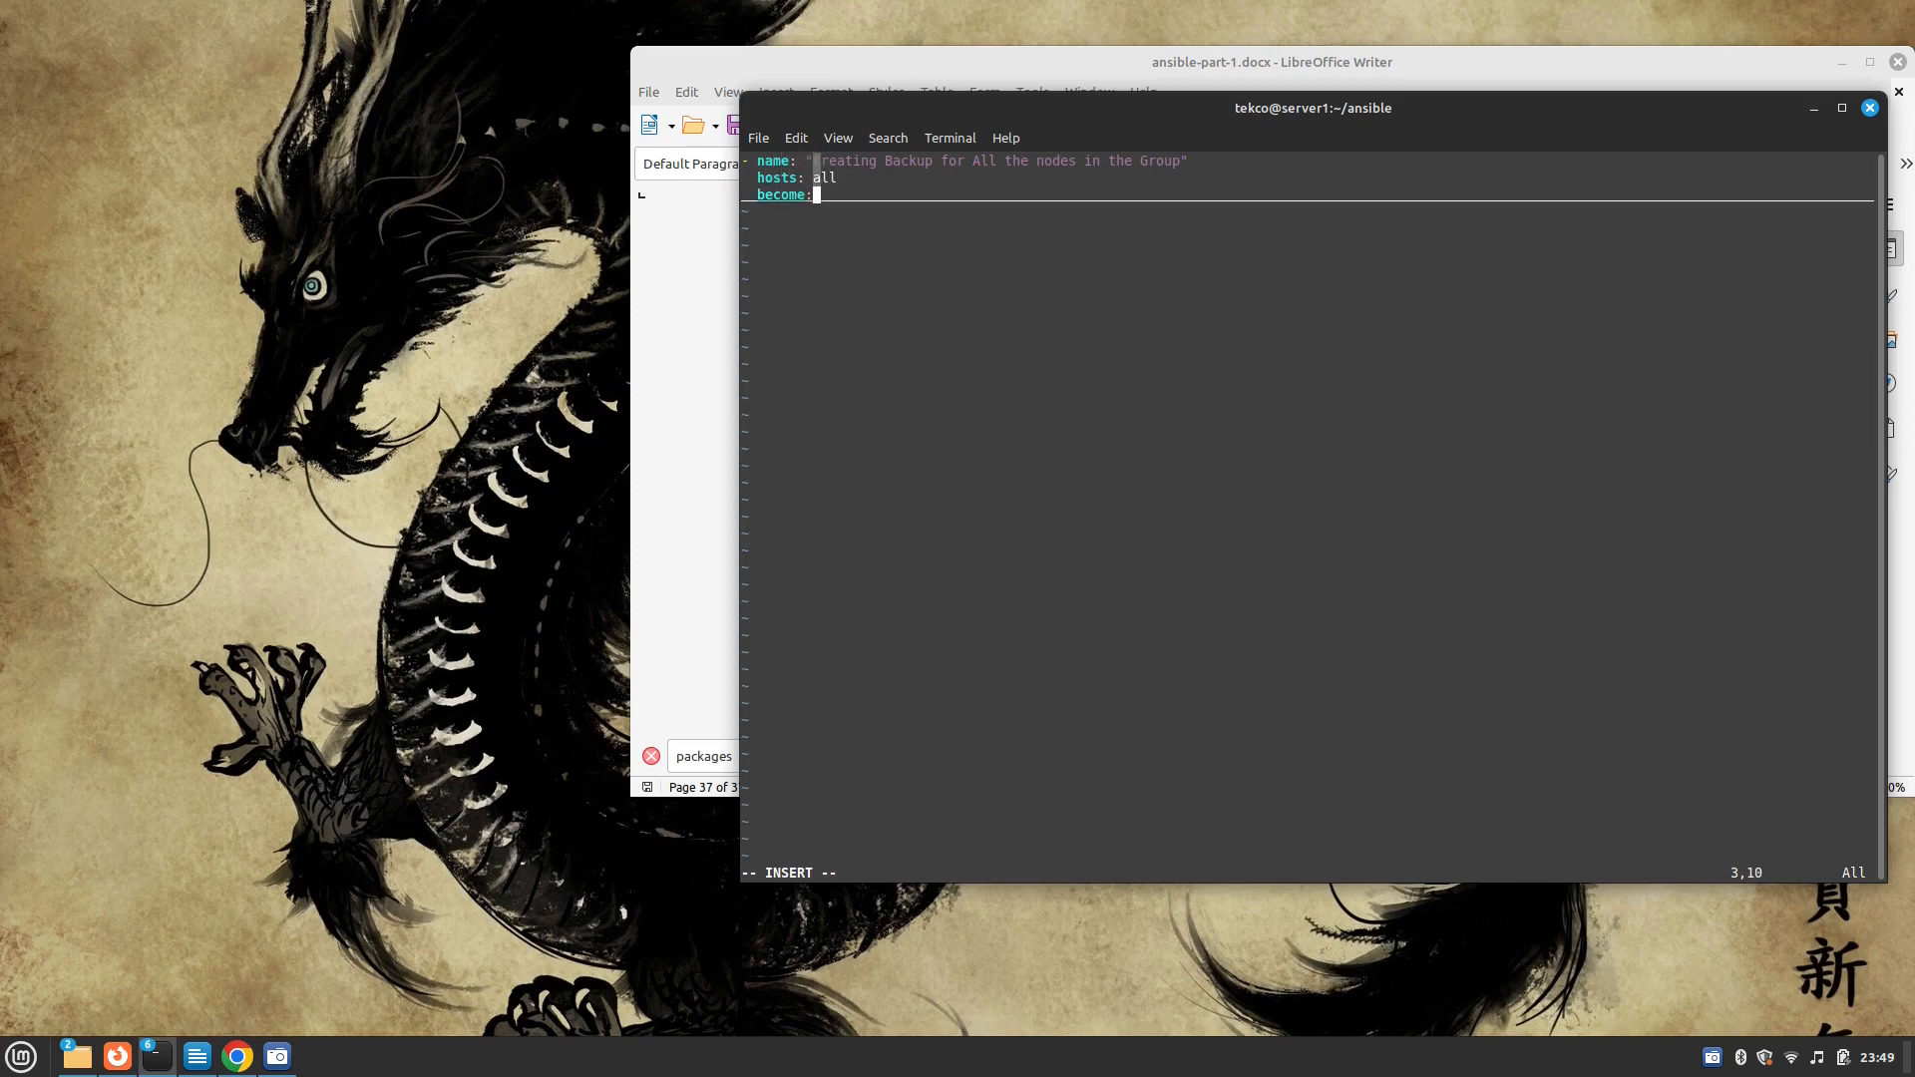
{"action": "type", "text": "True"}
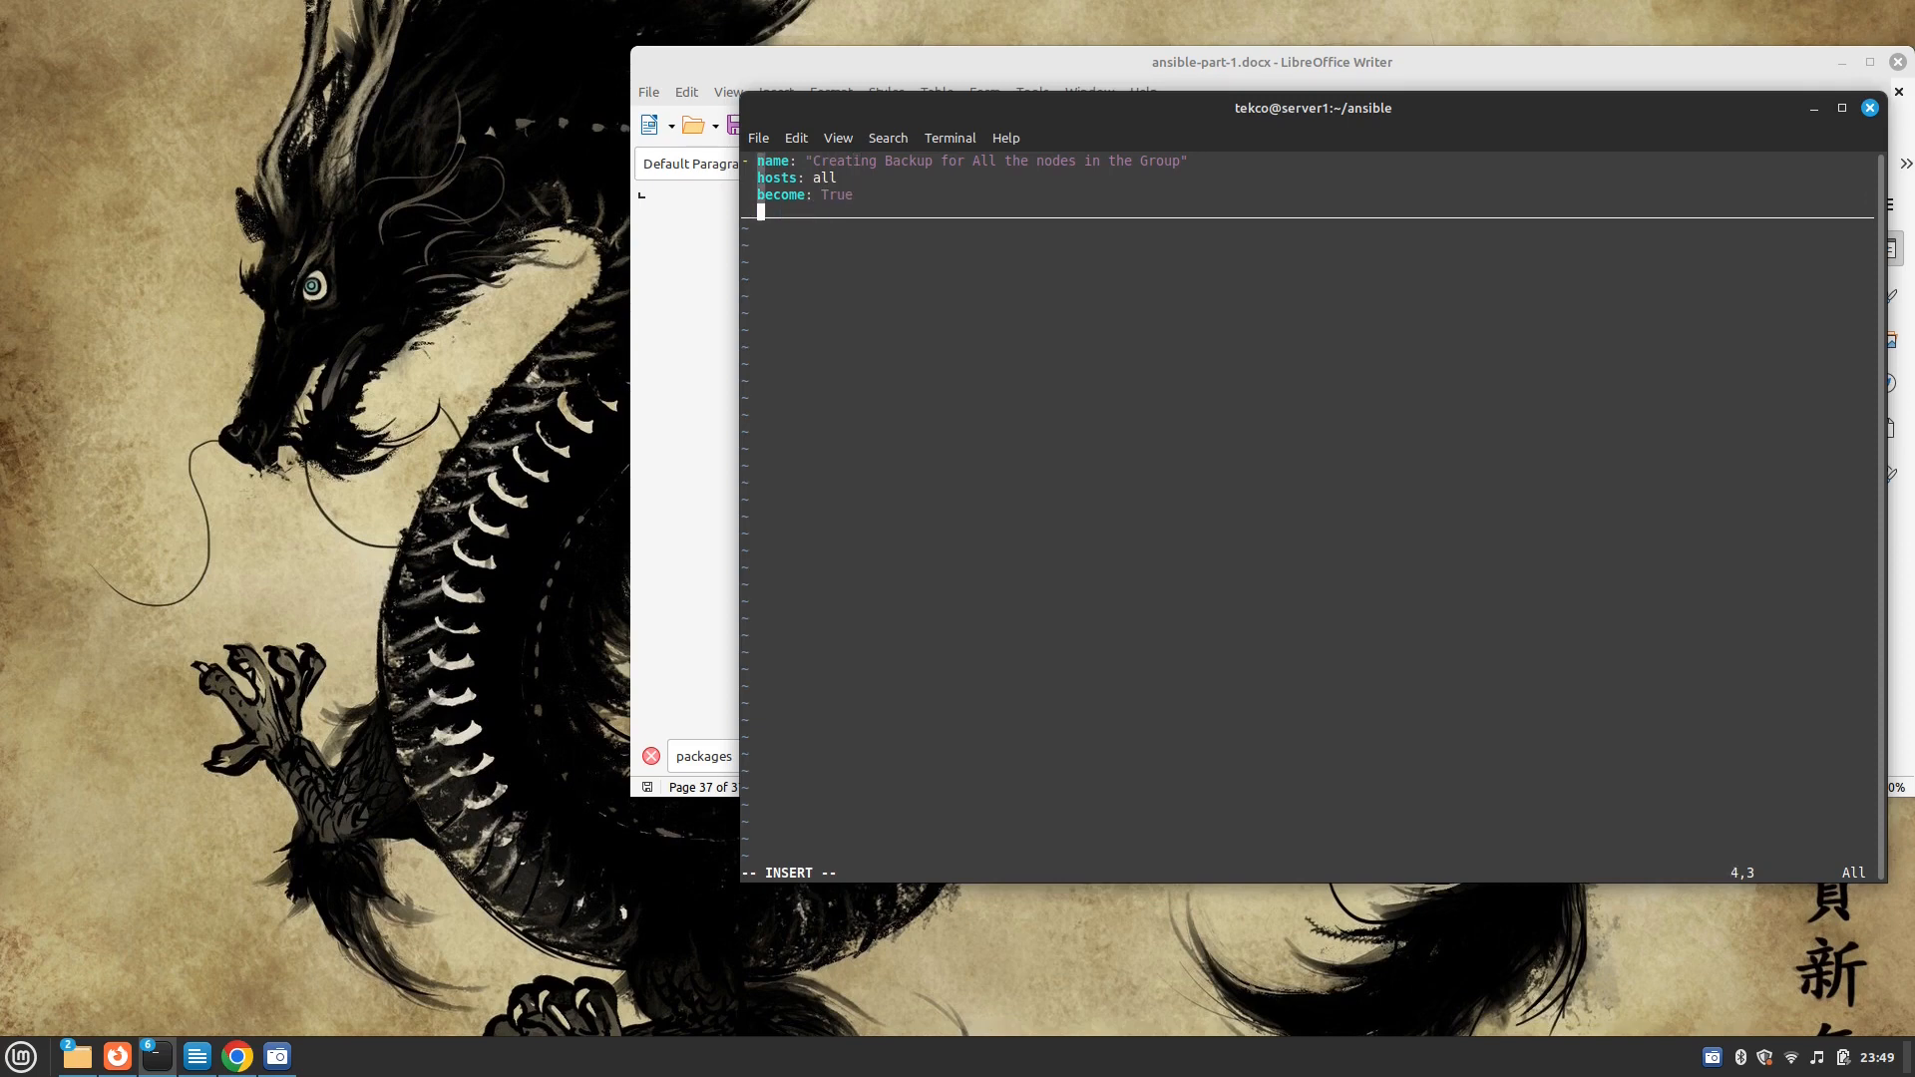
{"action": "type", "text": "tasks:"}
{"action": "type", "text": "- name"}
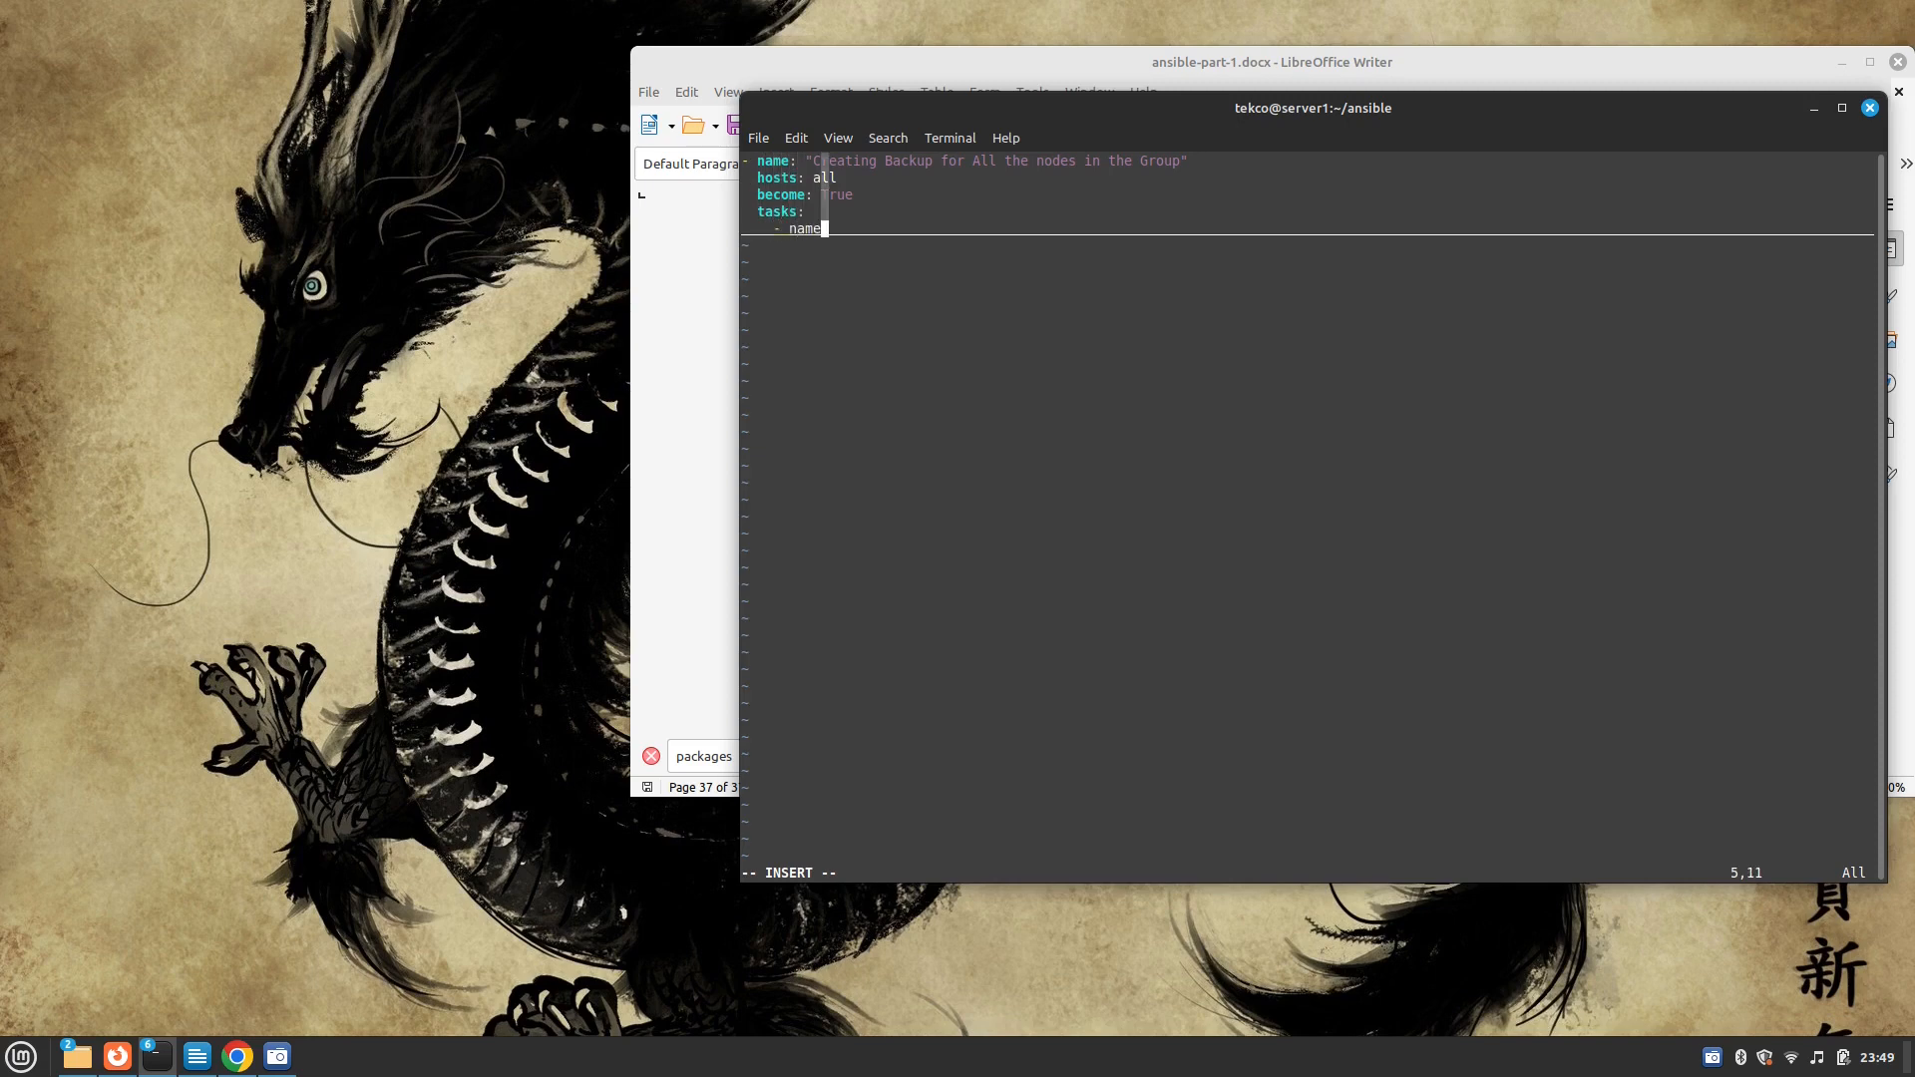
{"action": "type", "text": ":"}
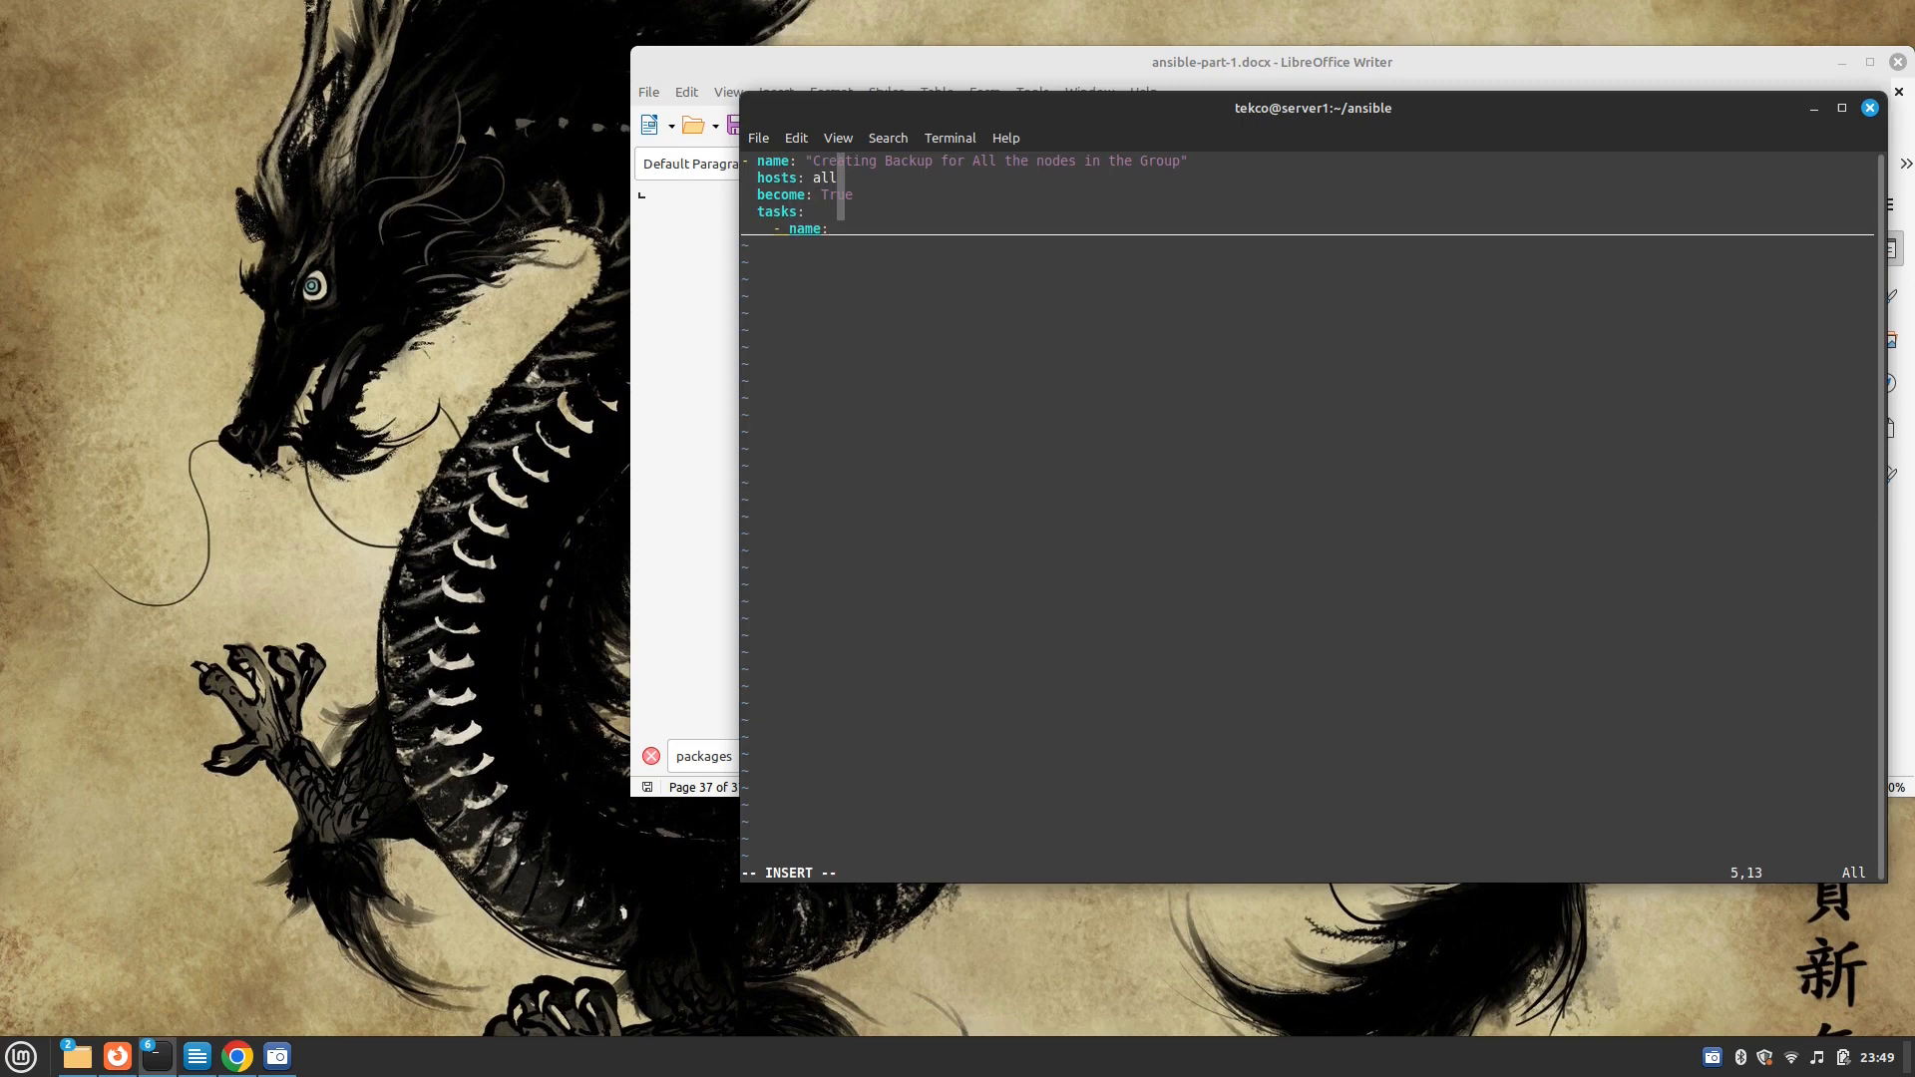
{"action": "type", "text": "\" Creating a Tar File"}
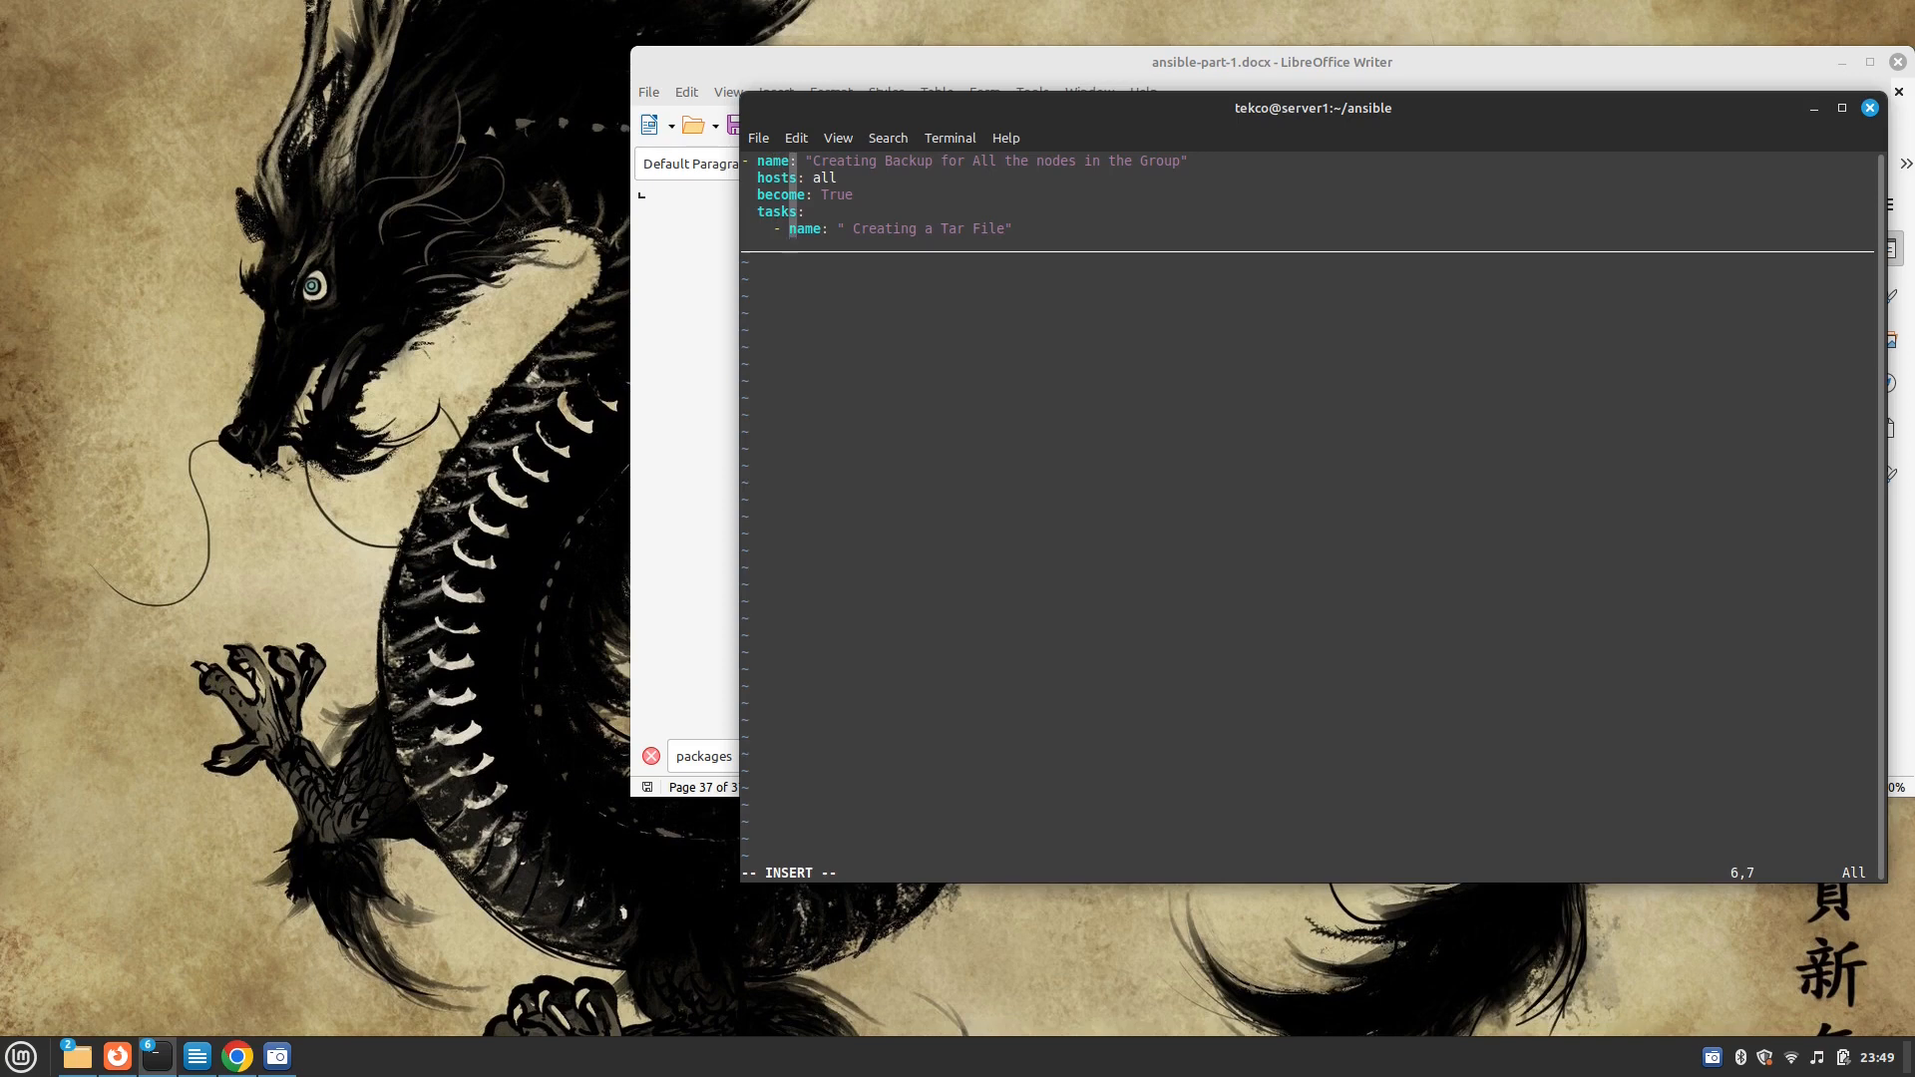
Add the archive module with path "/var/www/html"
{"action": "type", "text": "a"}
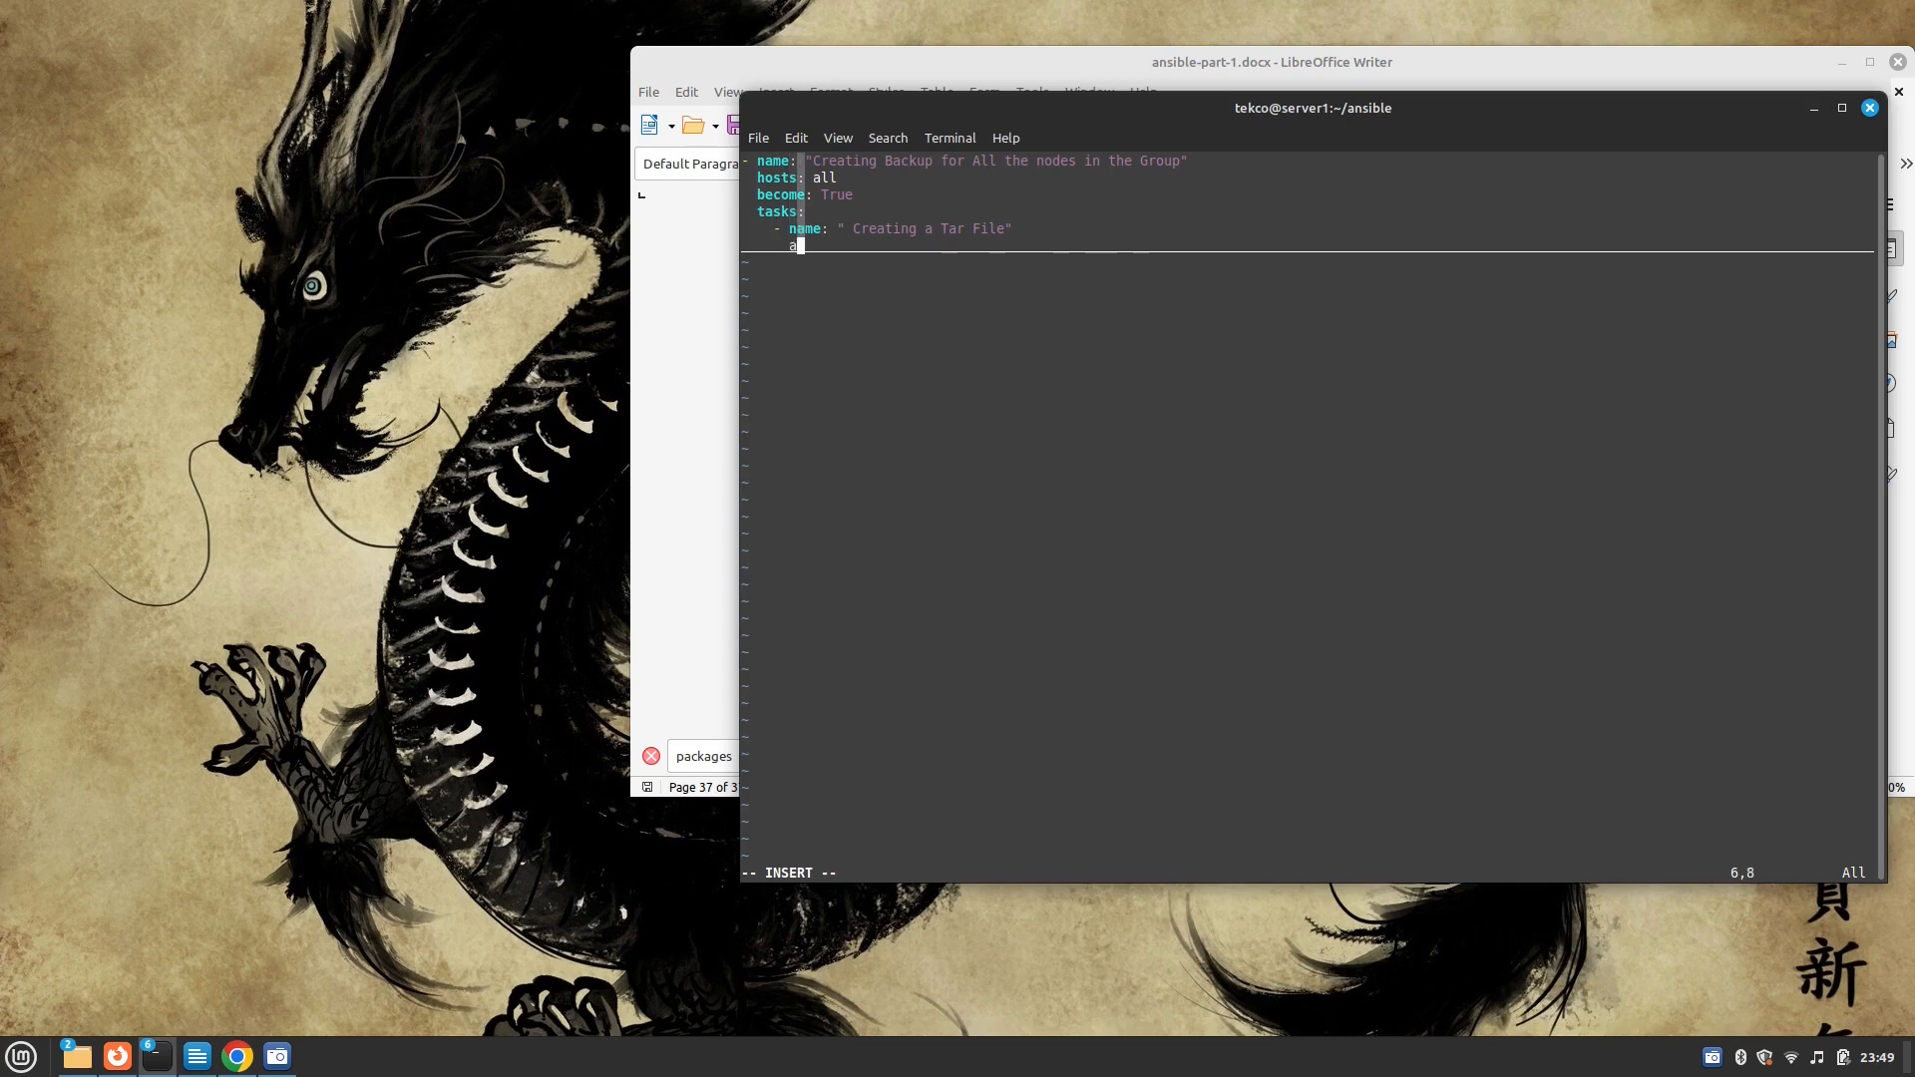
{"action": "type", "text": "archive:"}
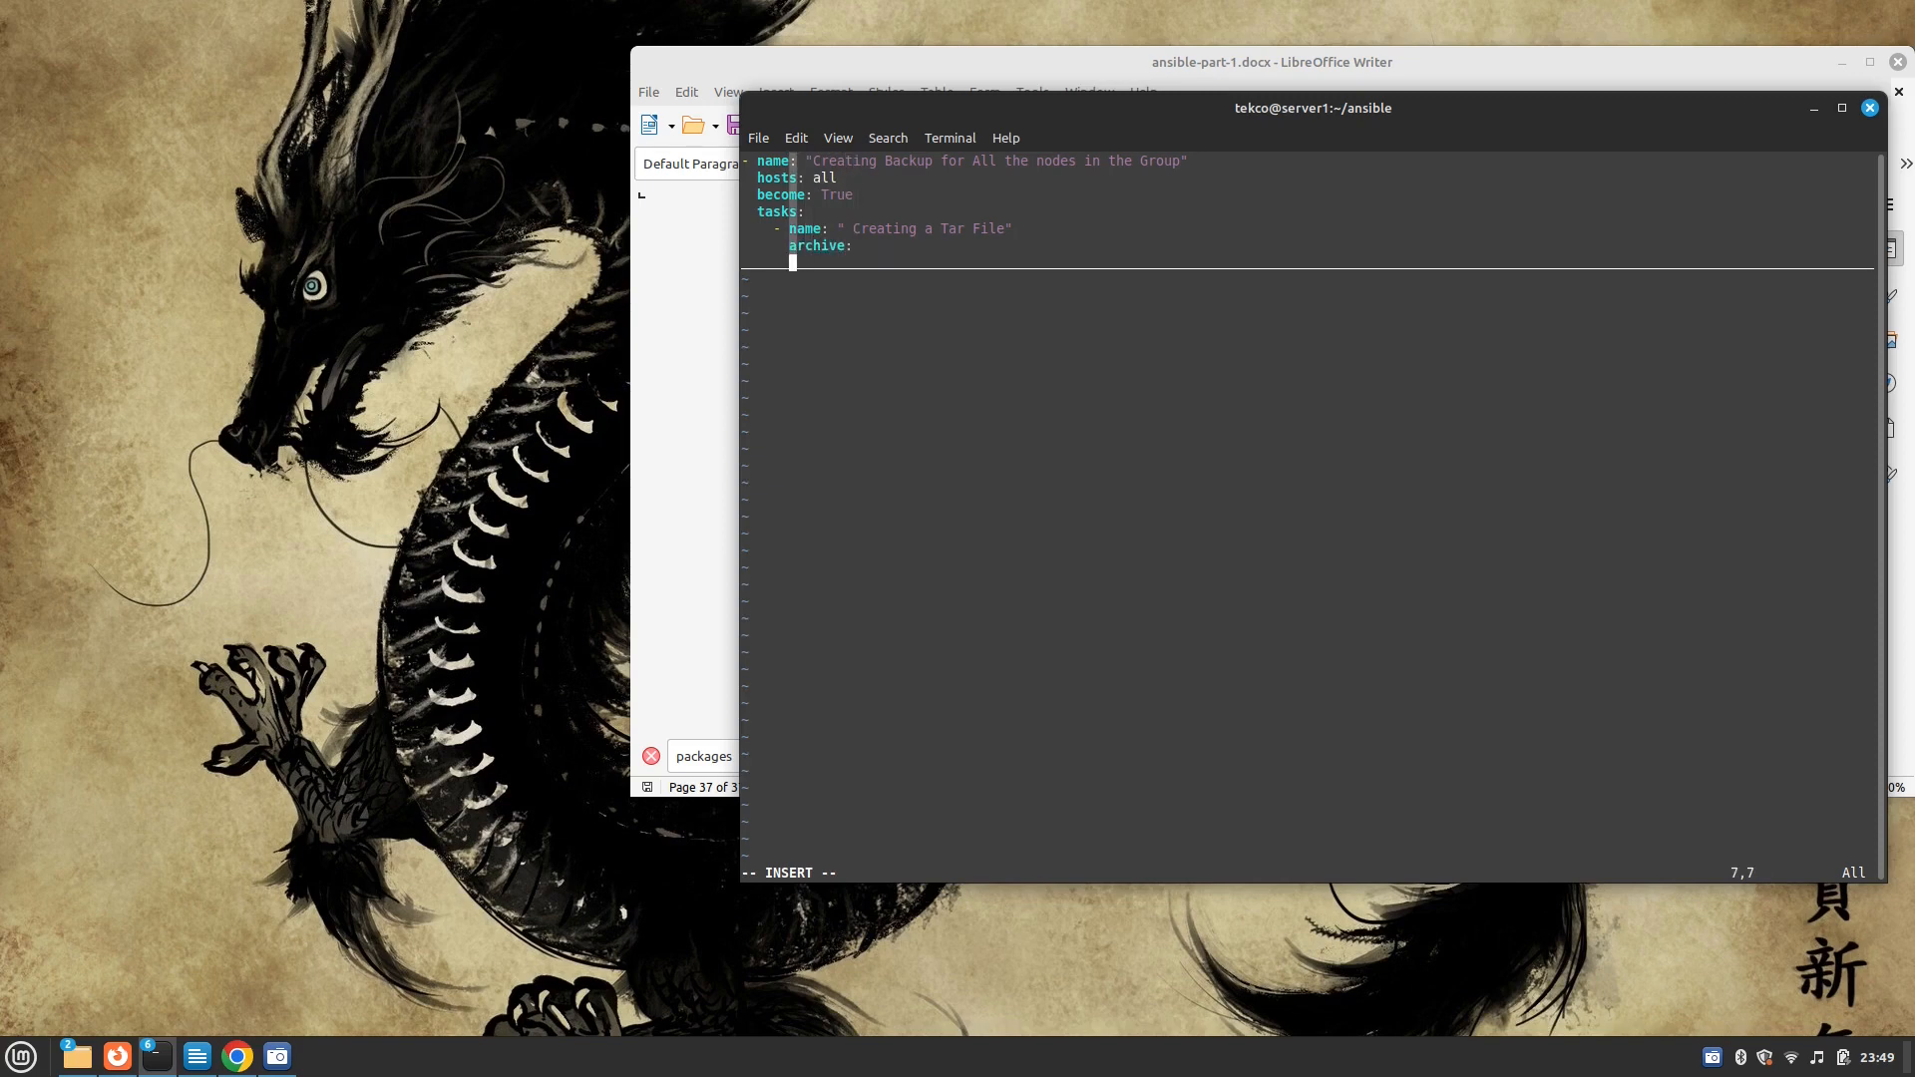
{"action": "type", "text": "pa"}
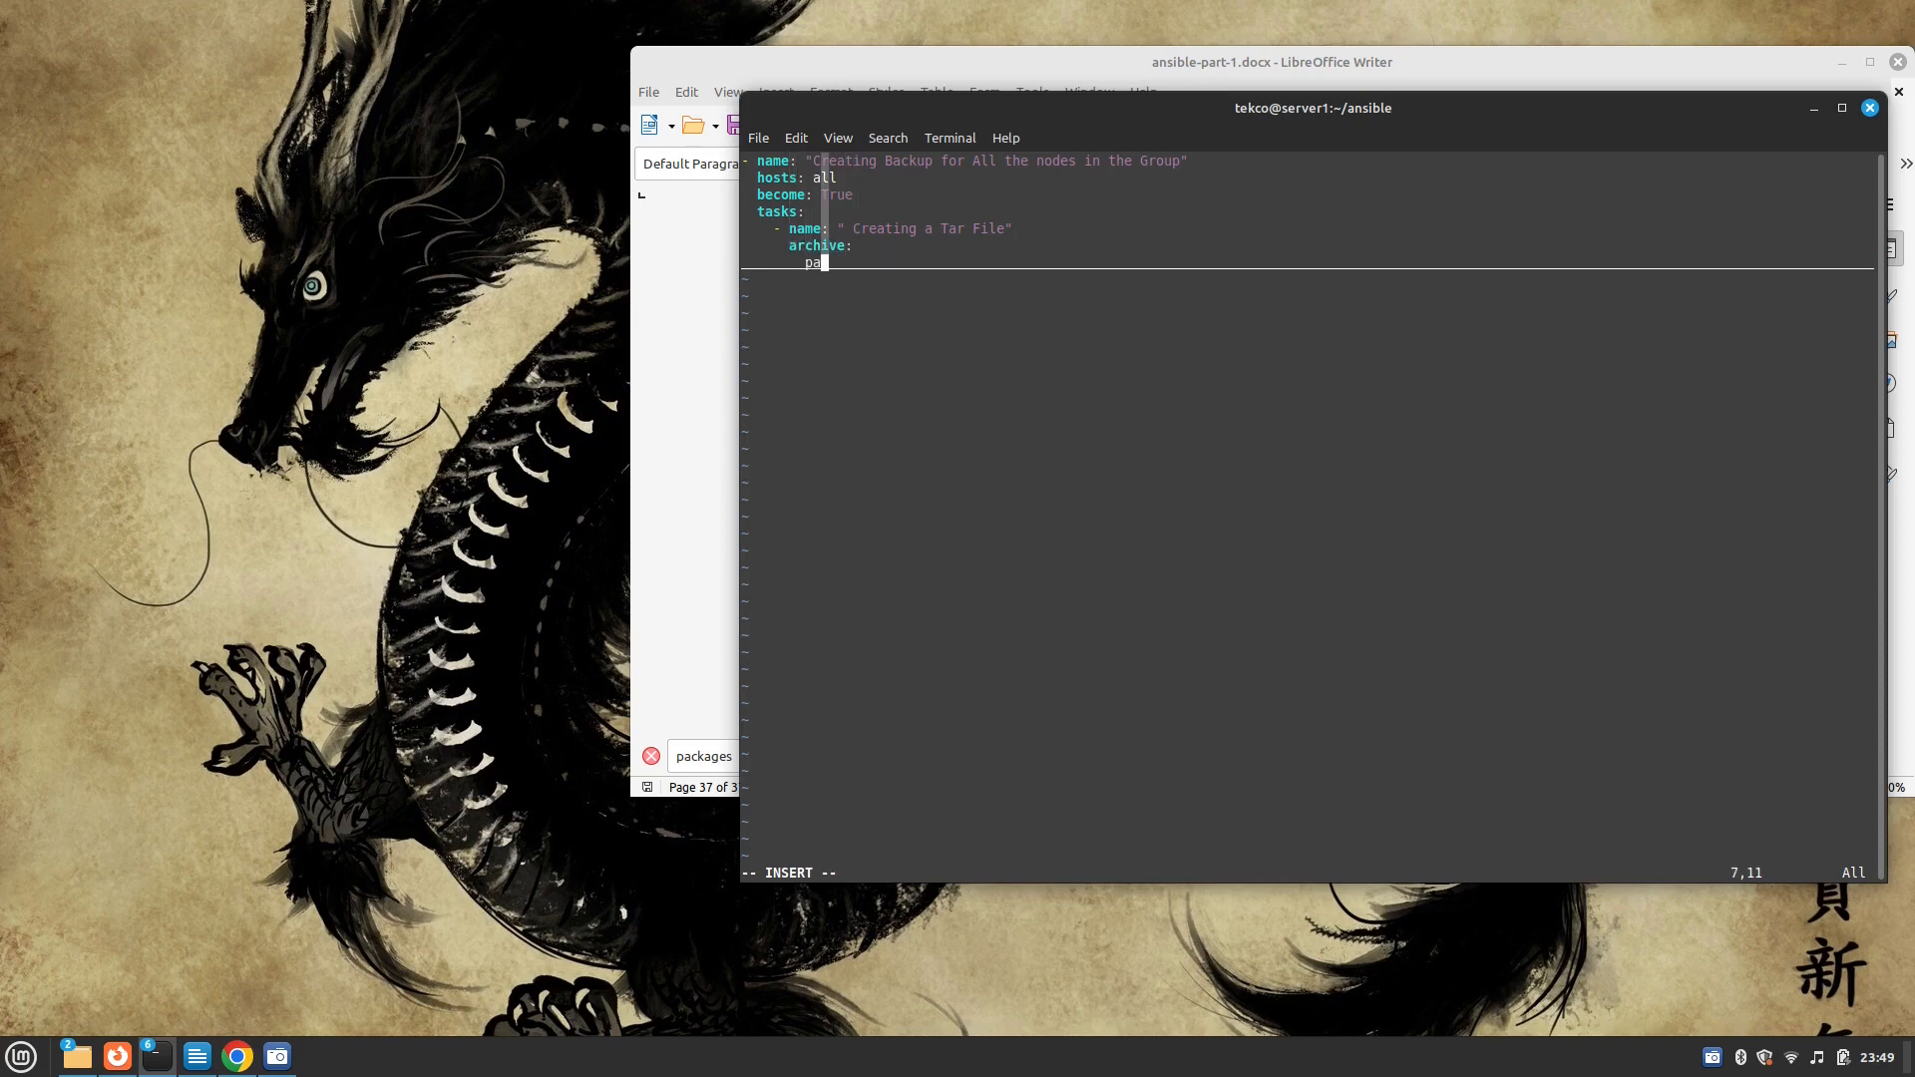
{"action": "type", "text": "th:"}
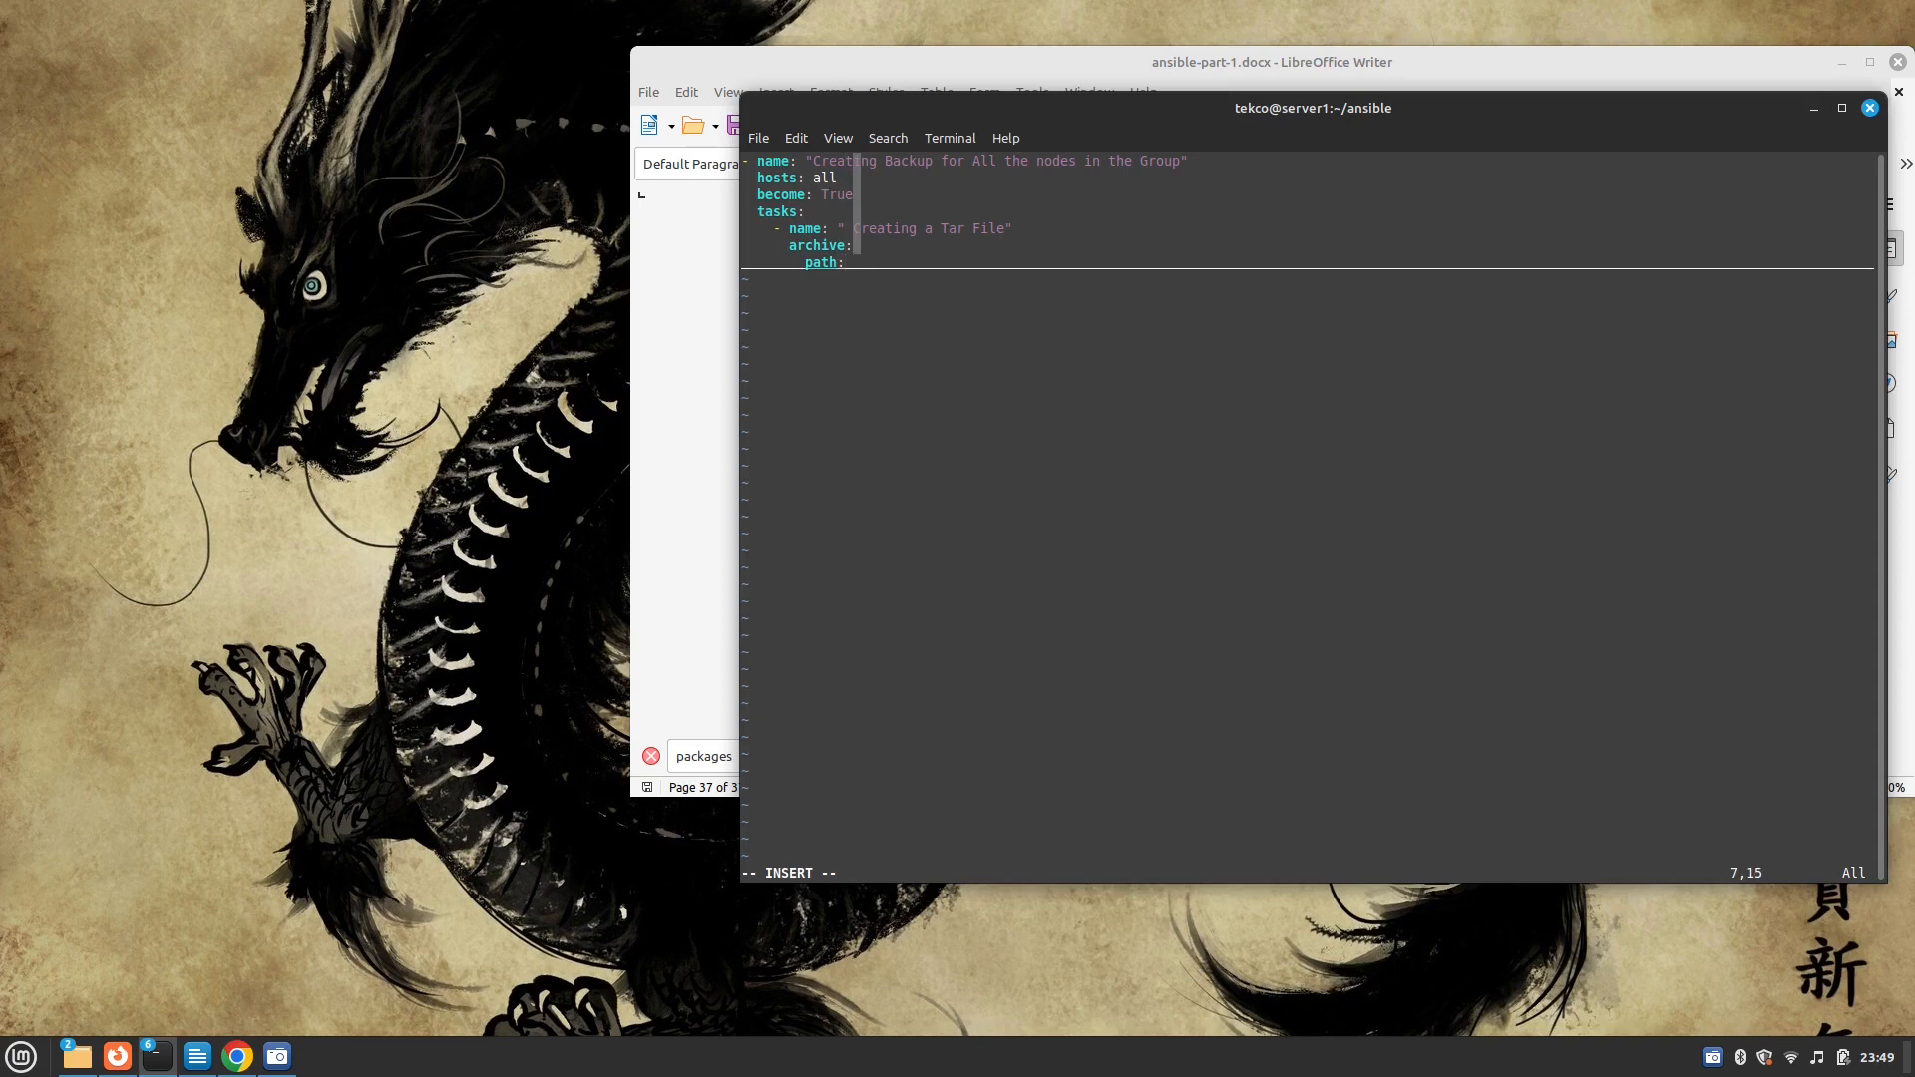
{"action": "type", "text": "/var/"}
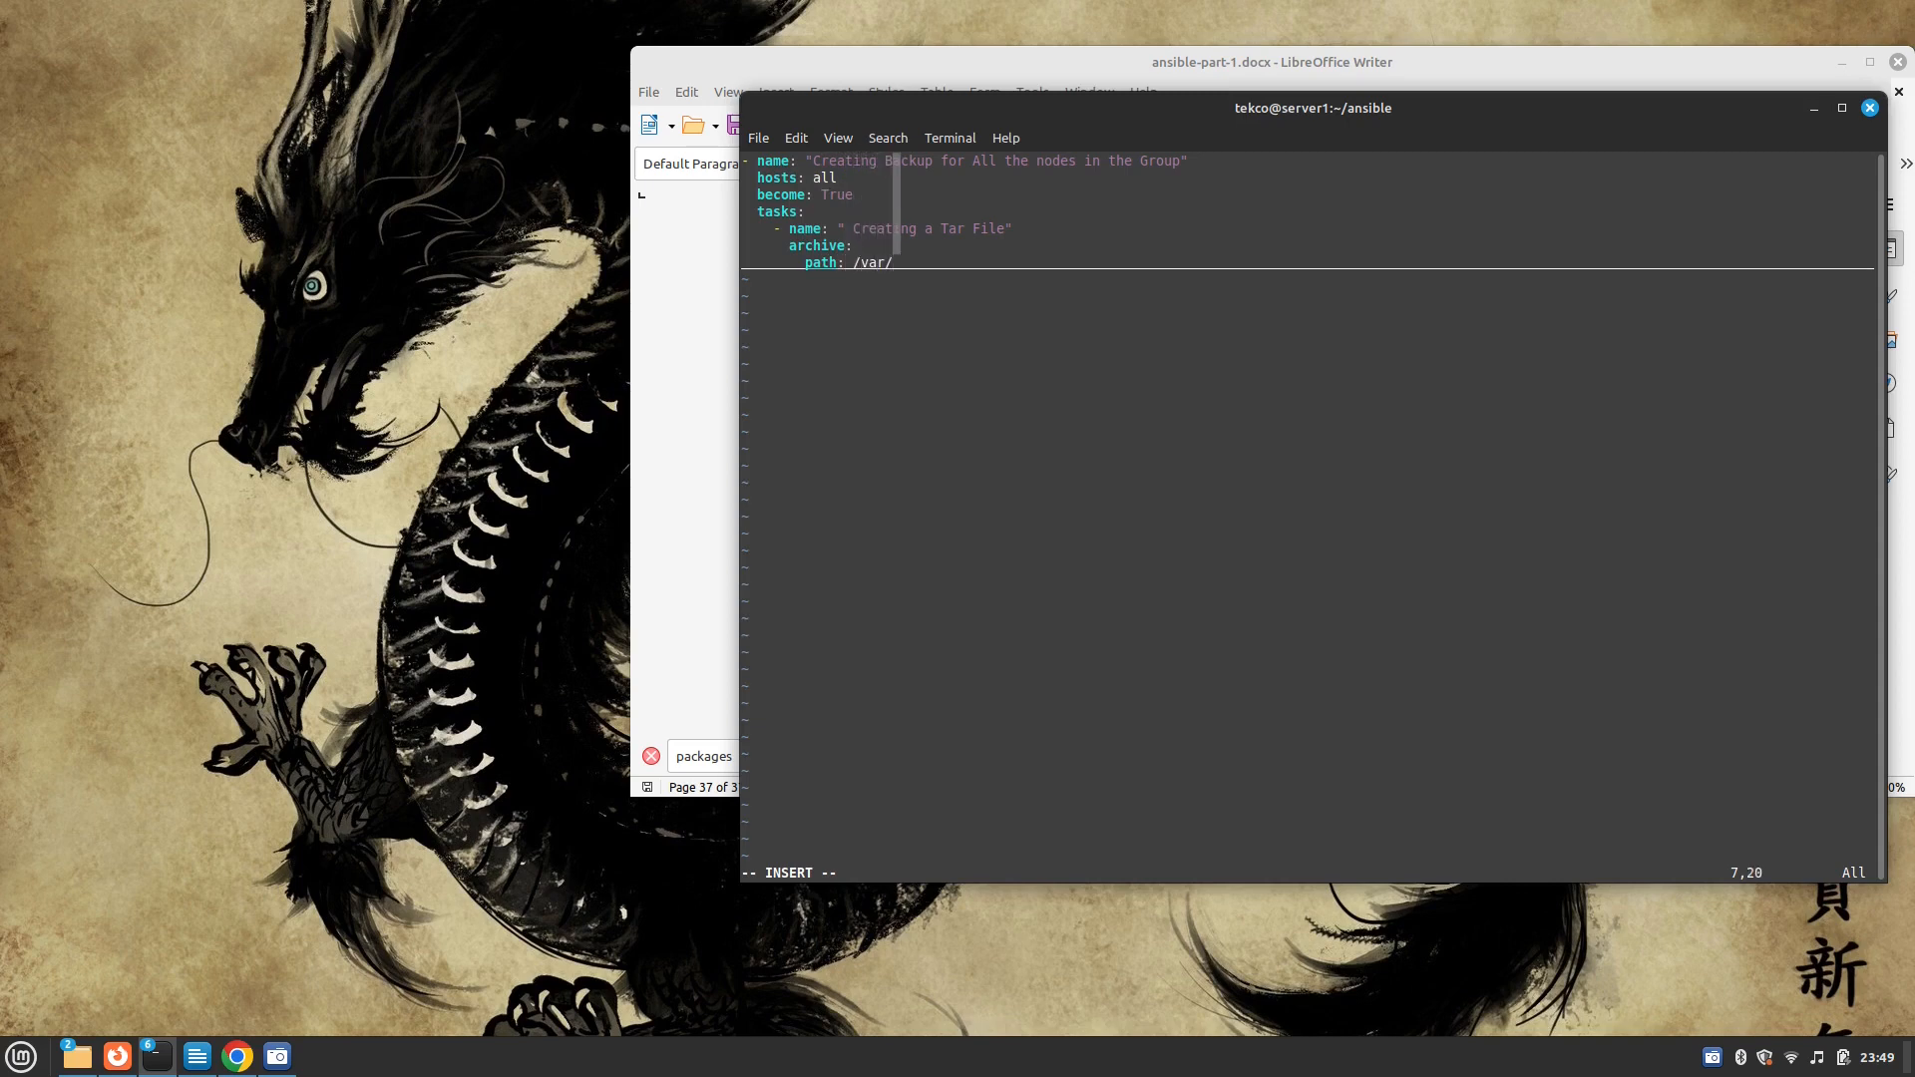
{"action": "type", "text": "www/h"}
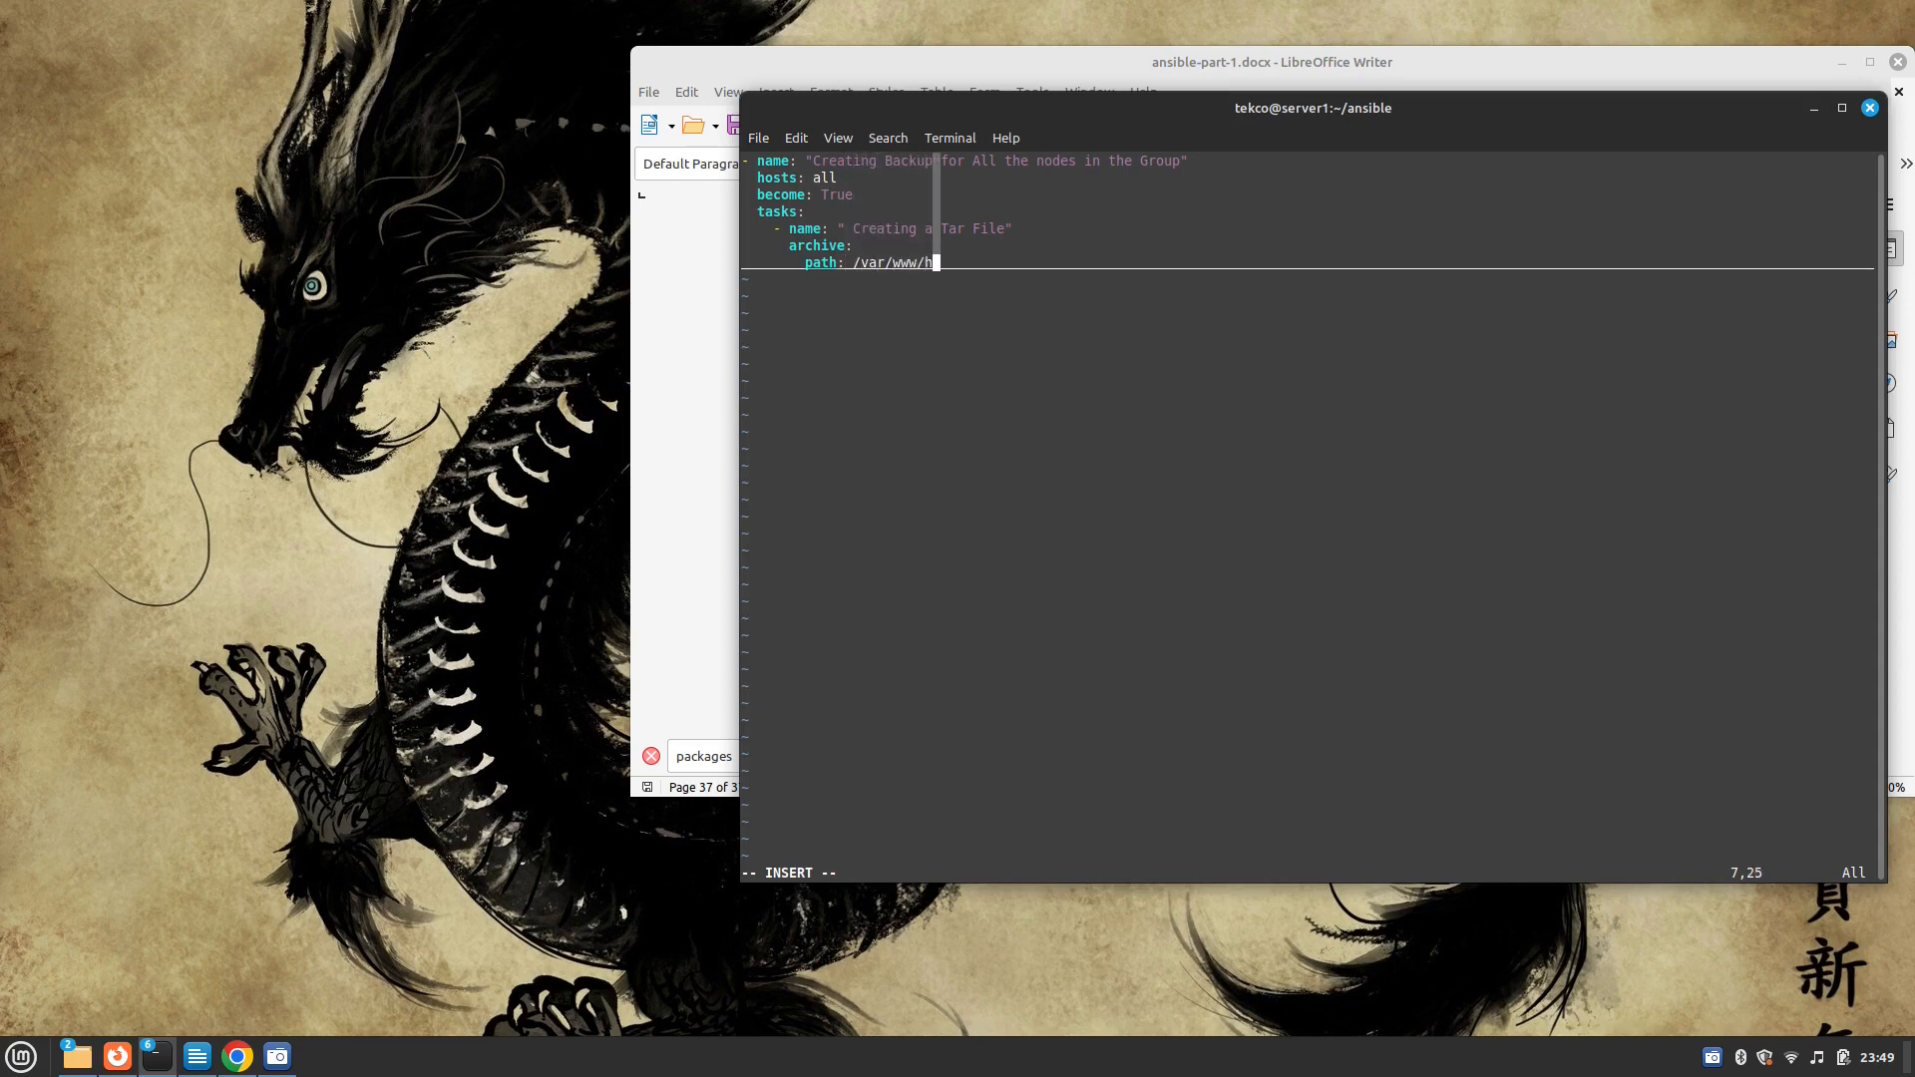
{"action": "type", "text": "tml"}
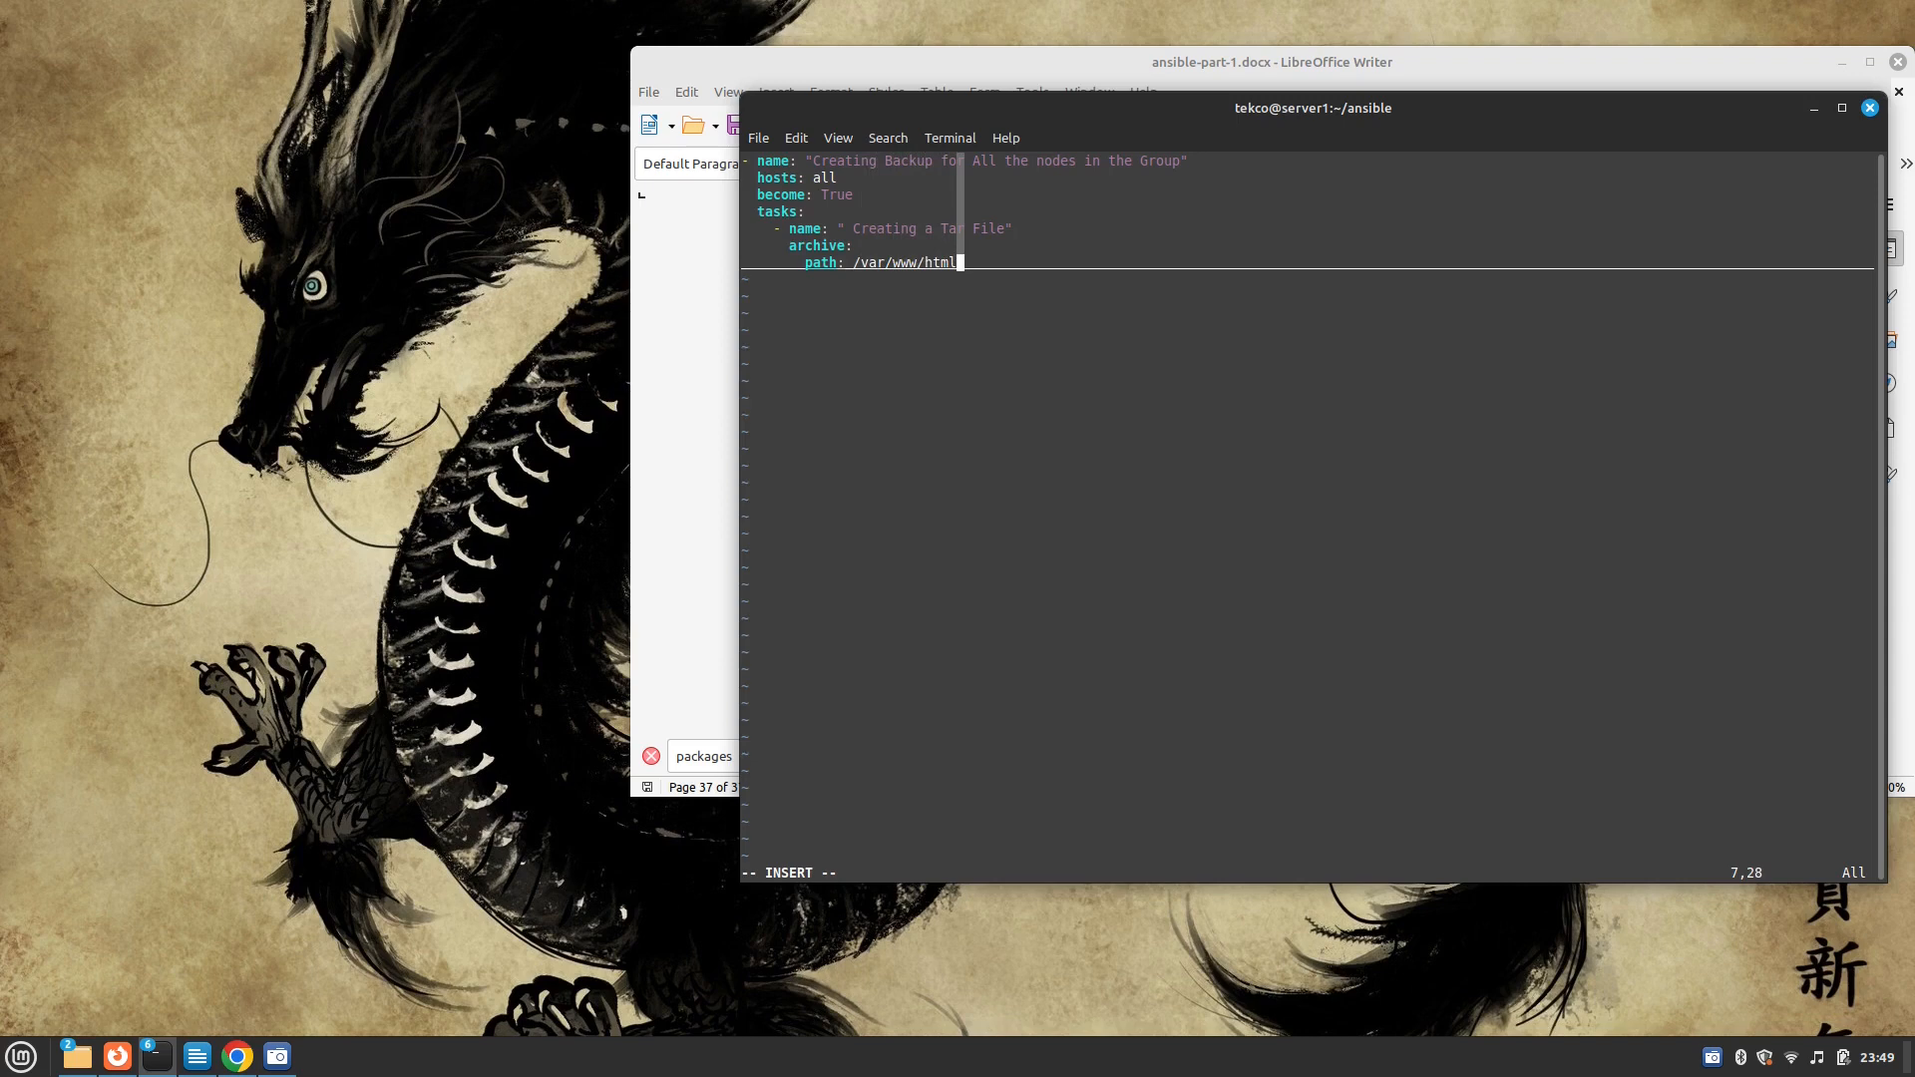
{"action": "type", "text": "\""}
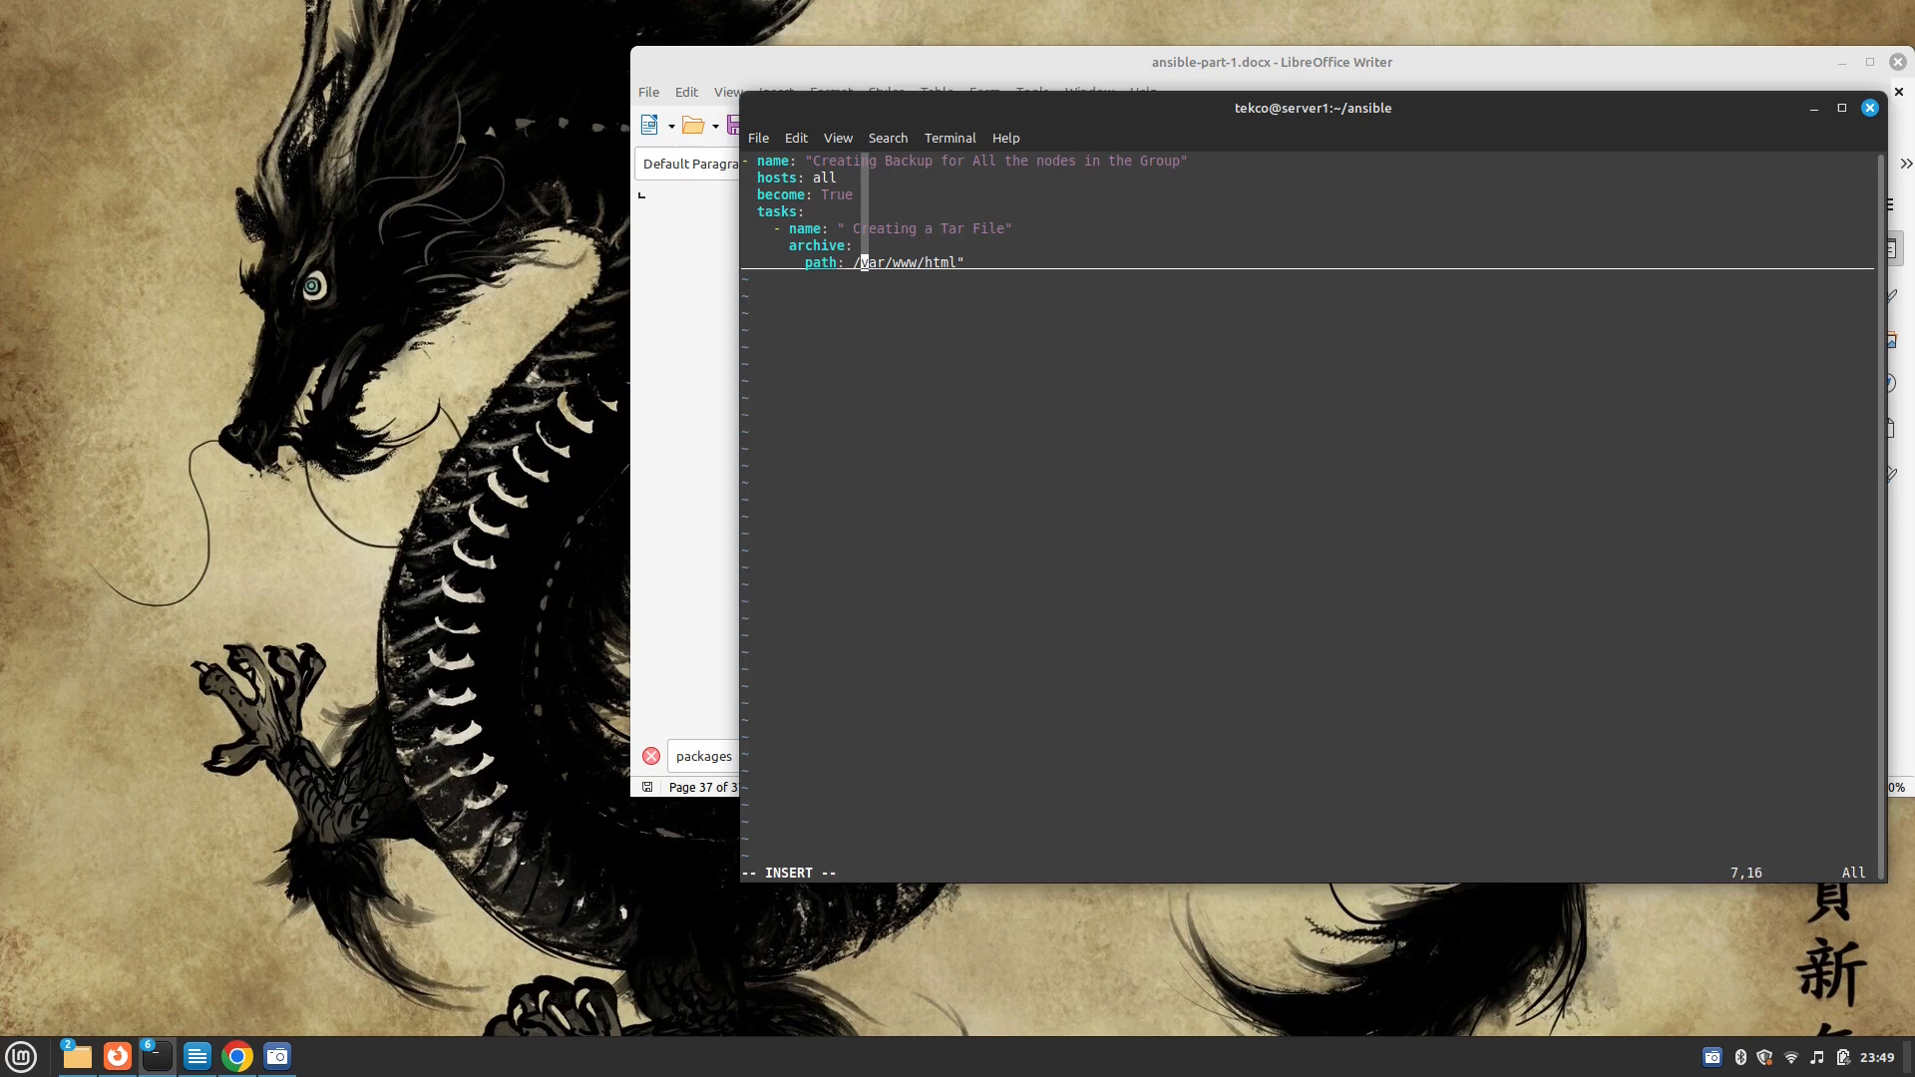
{"action": "type", "text": "\""}
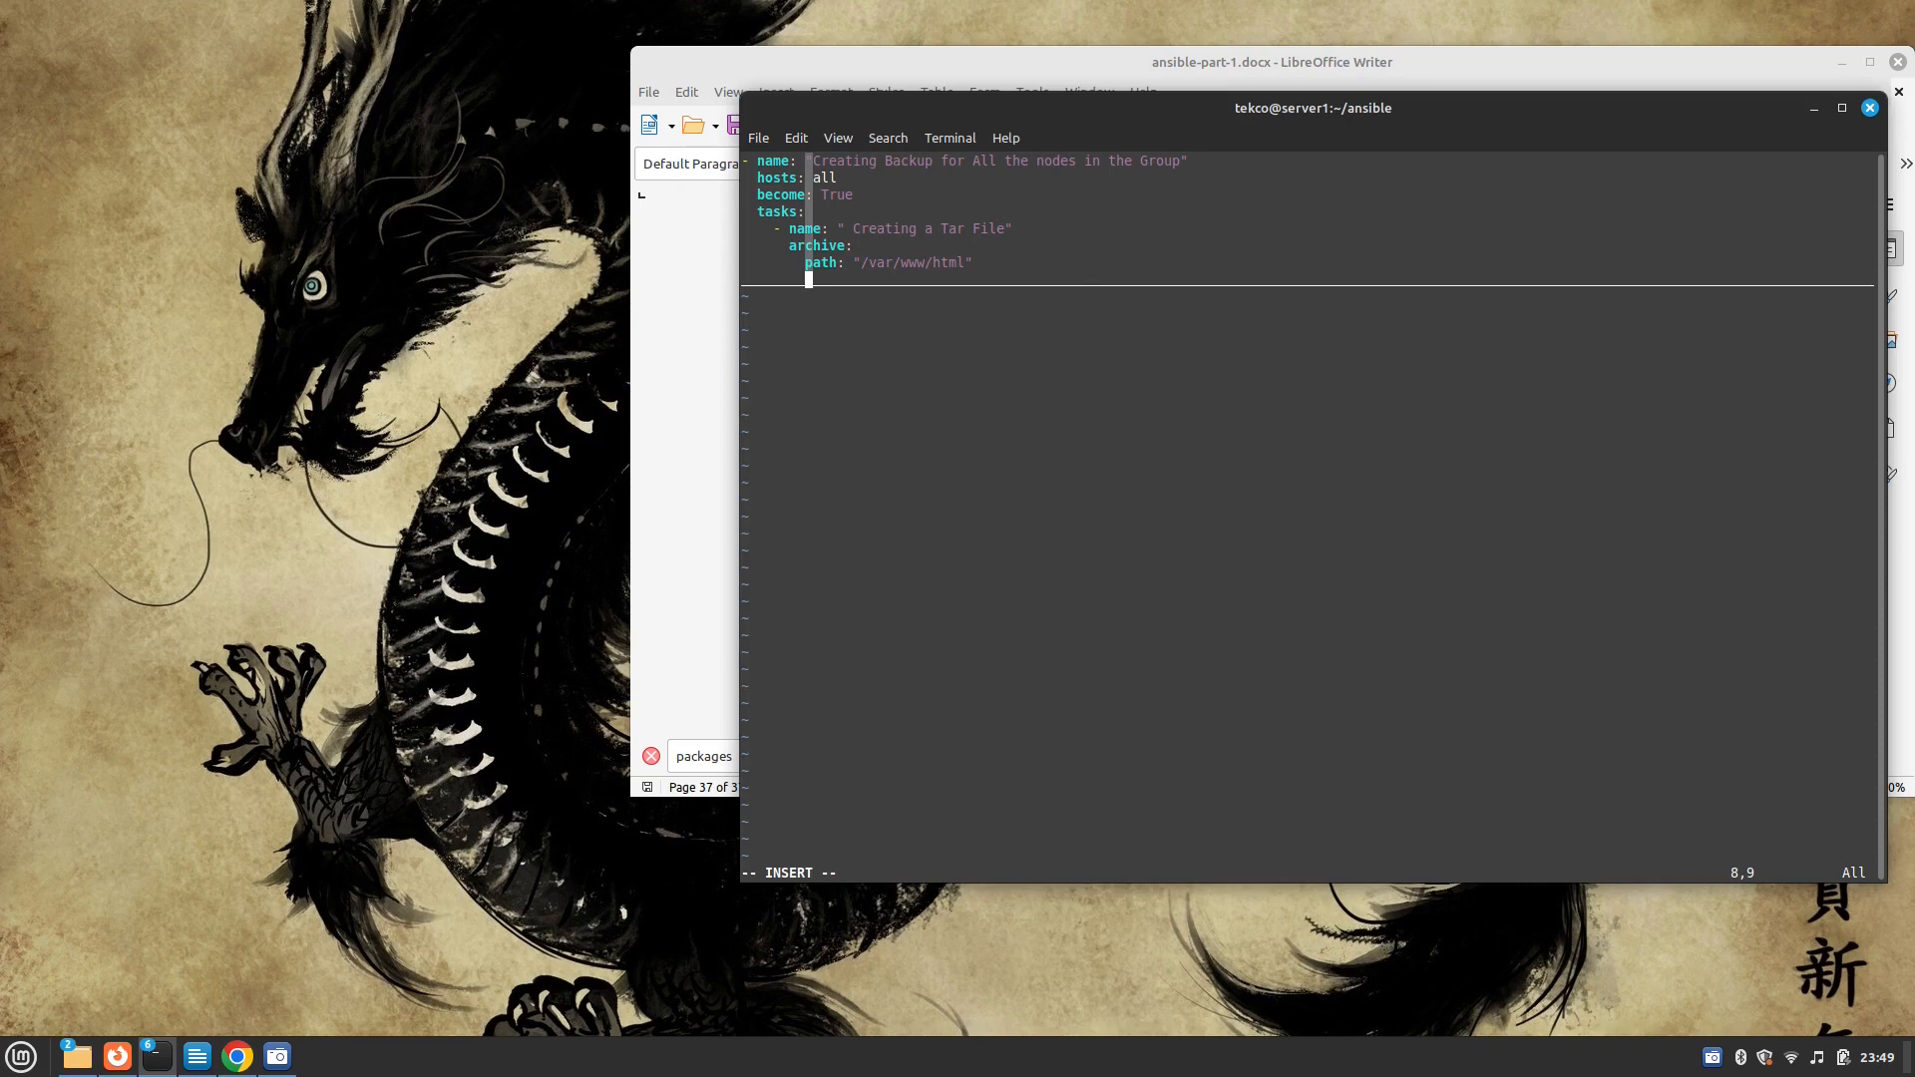
Set the archive dest to "/home/tekco/backup.tar.gz"
{"action": "type", "text": "des"}
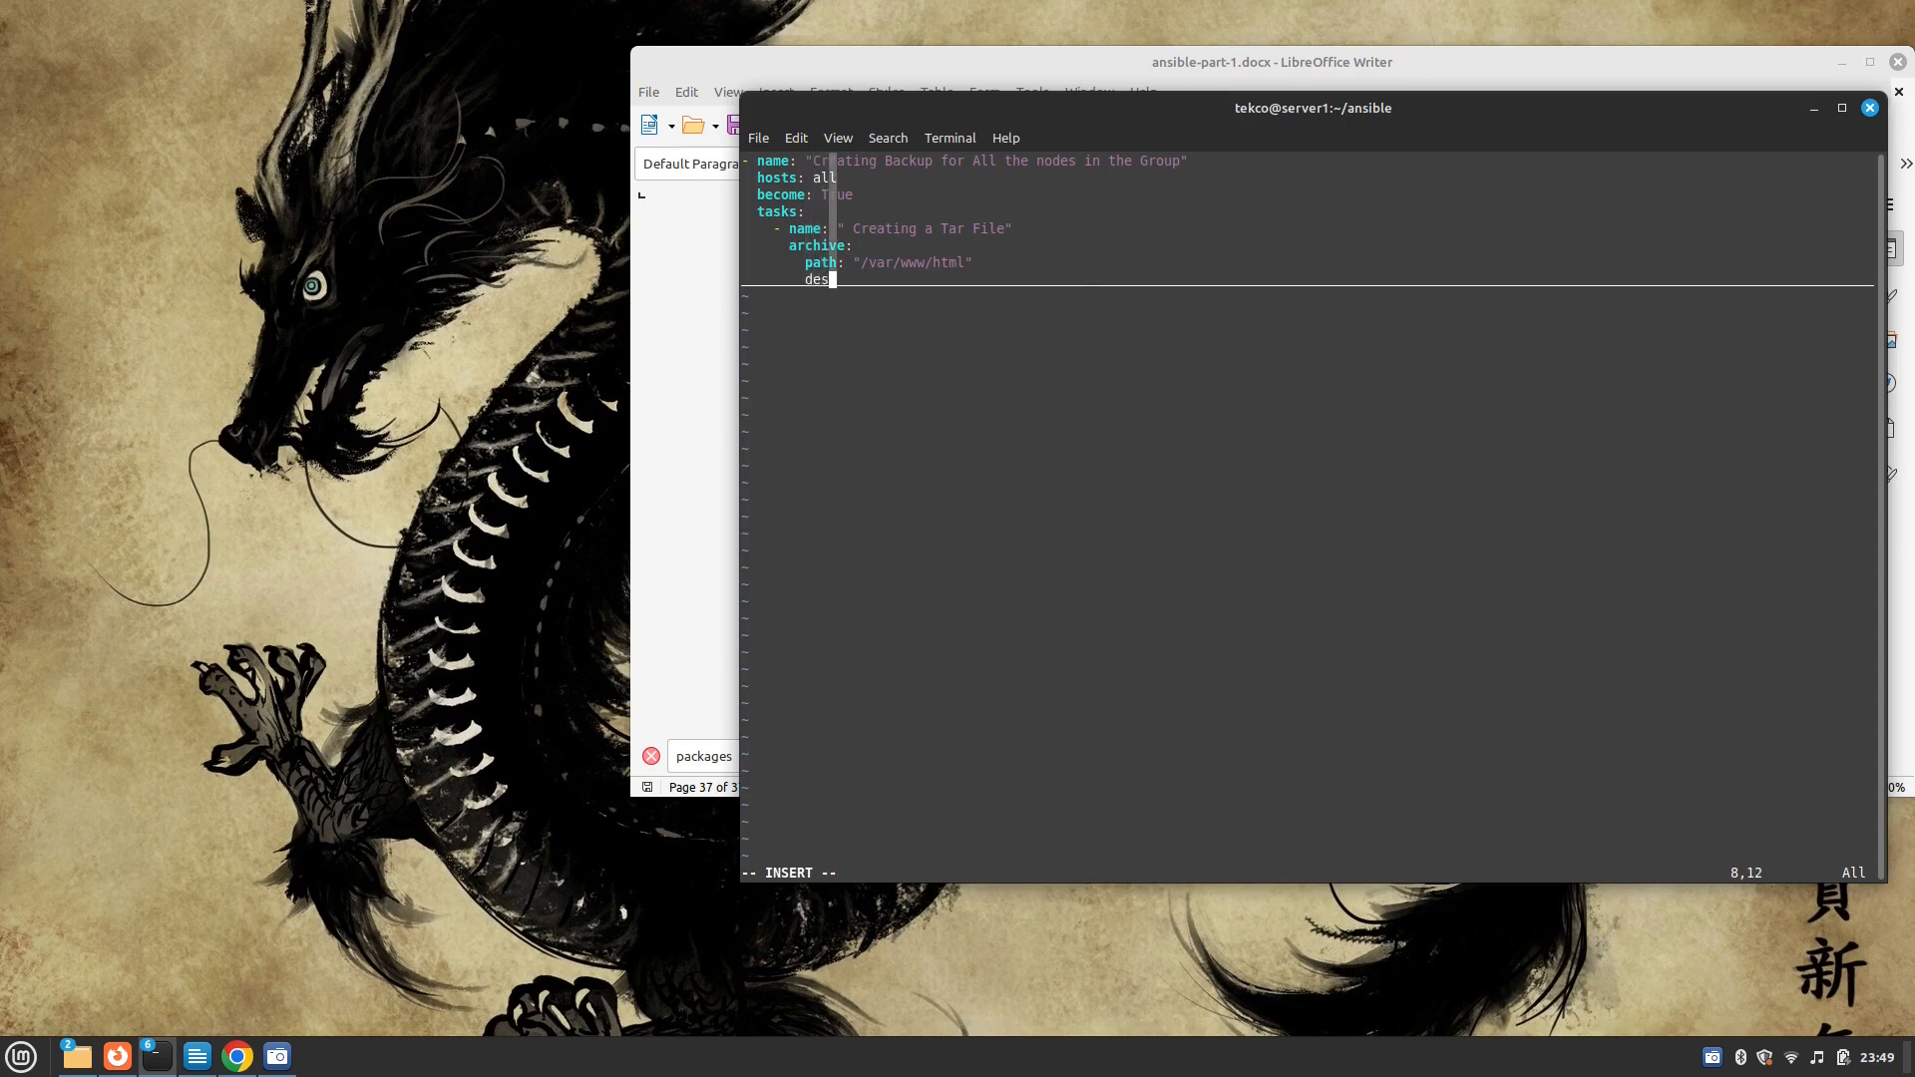
{"action": "type", "text": "t: \"/home"}
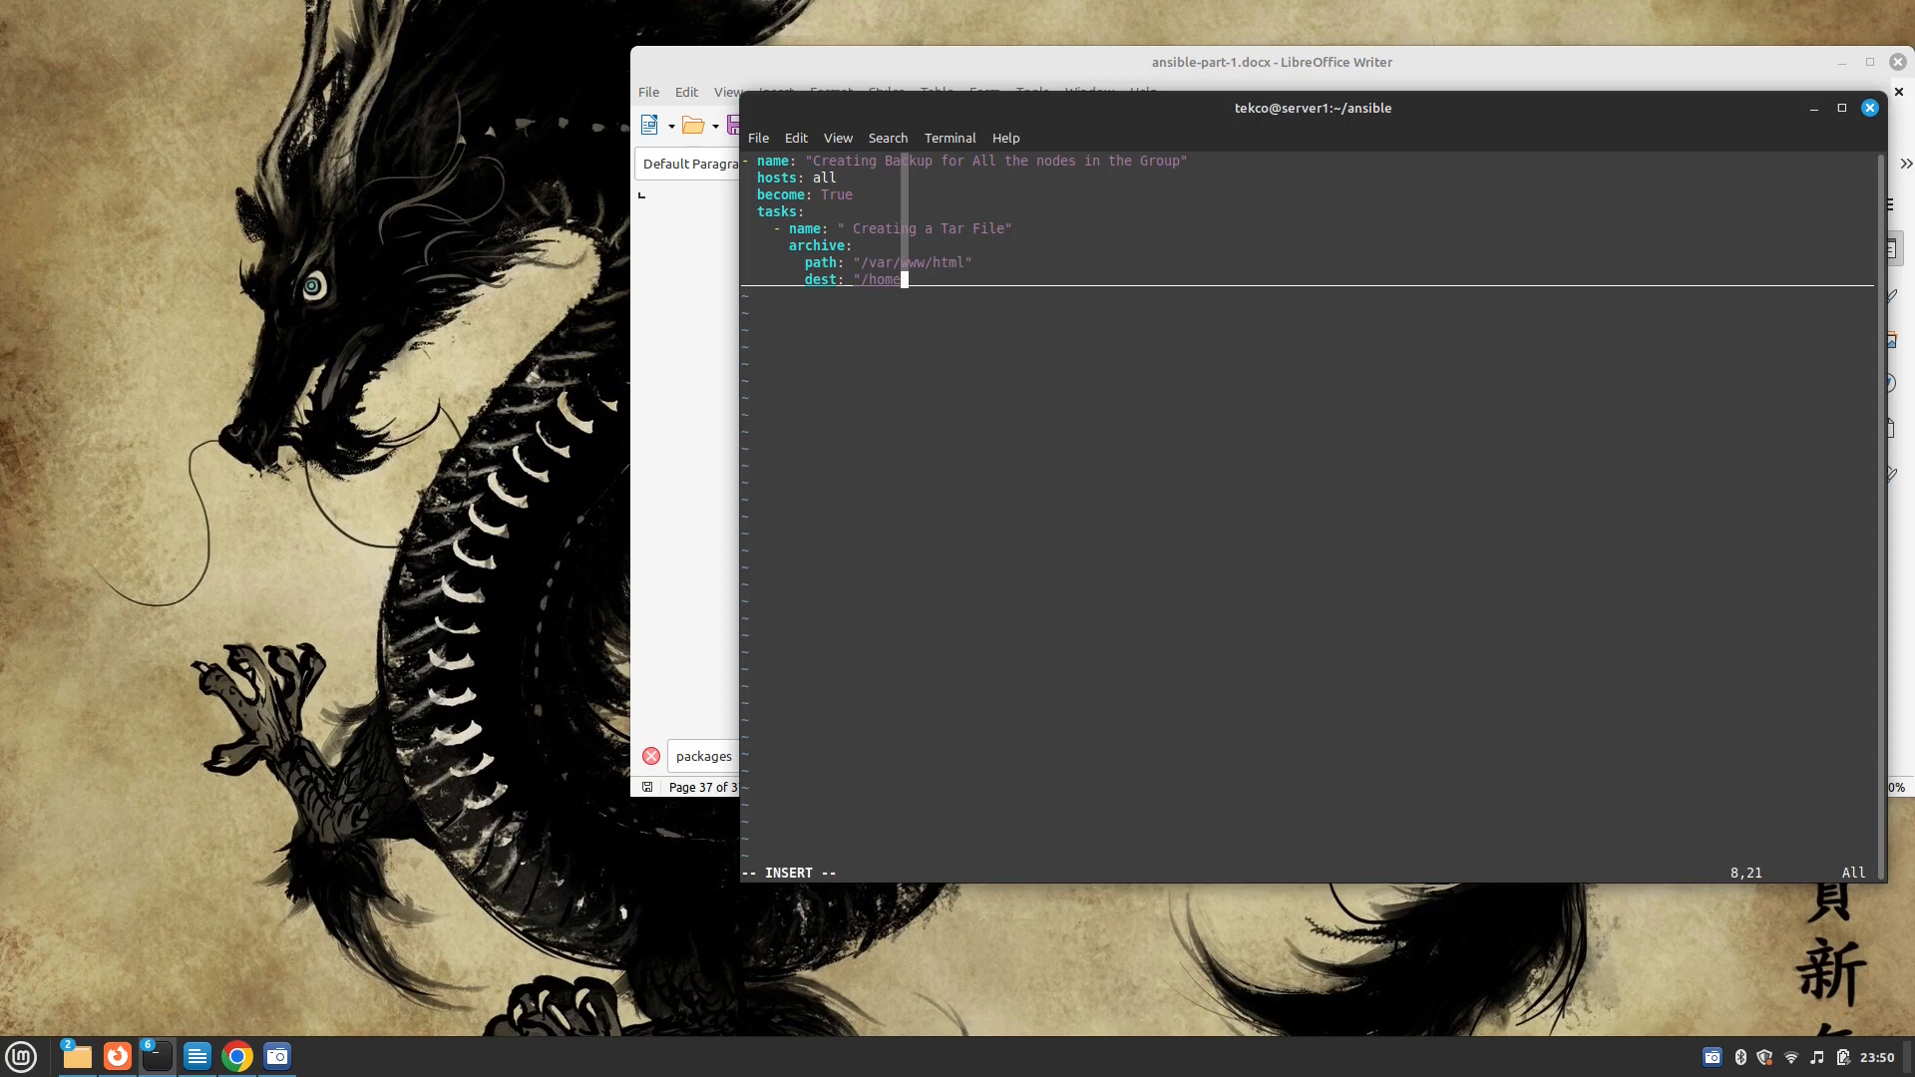
{"action": "type", "text": "te"}
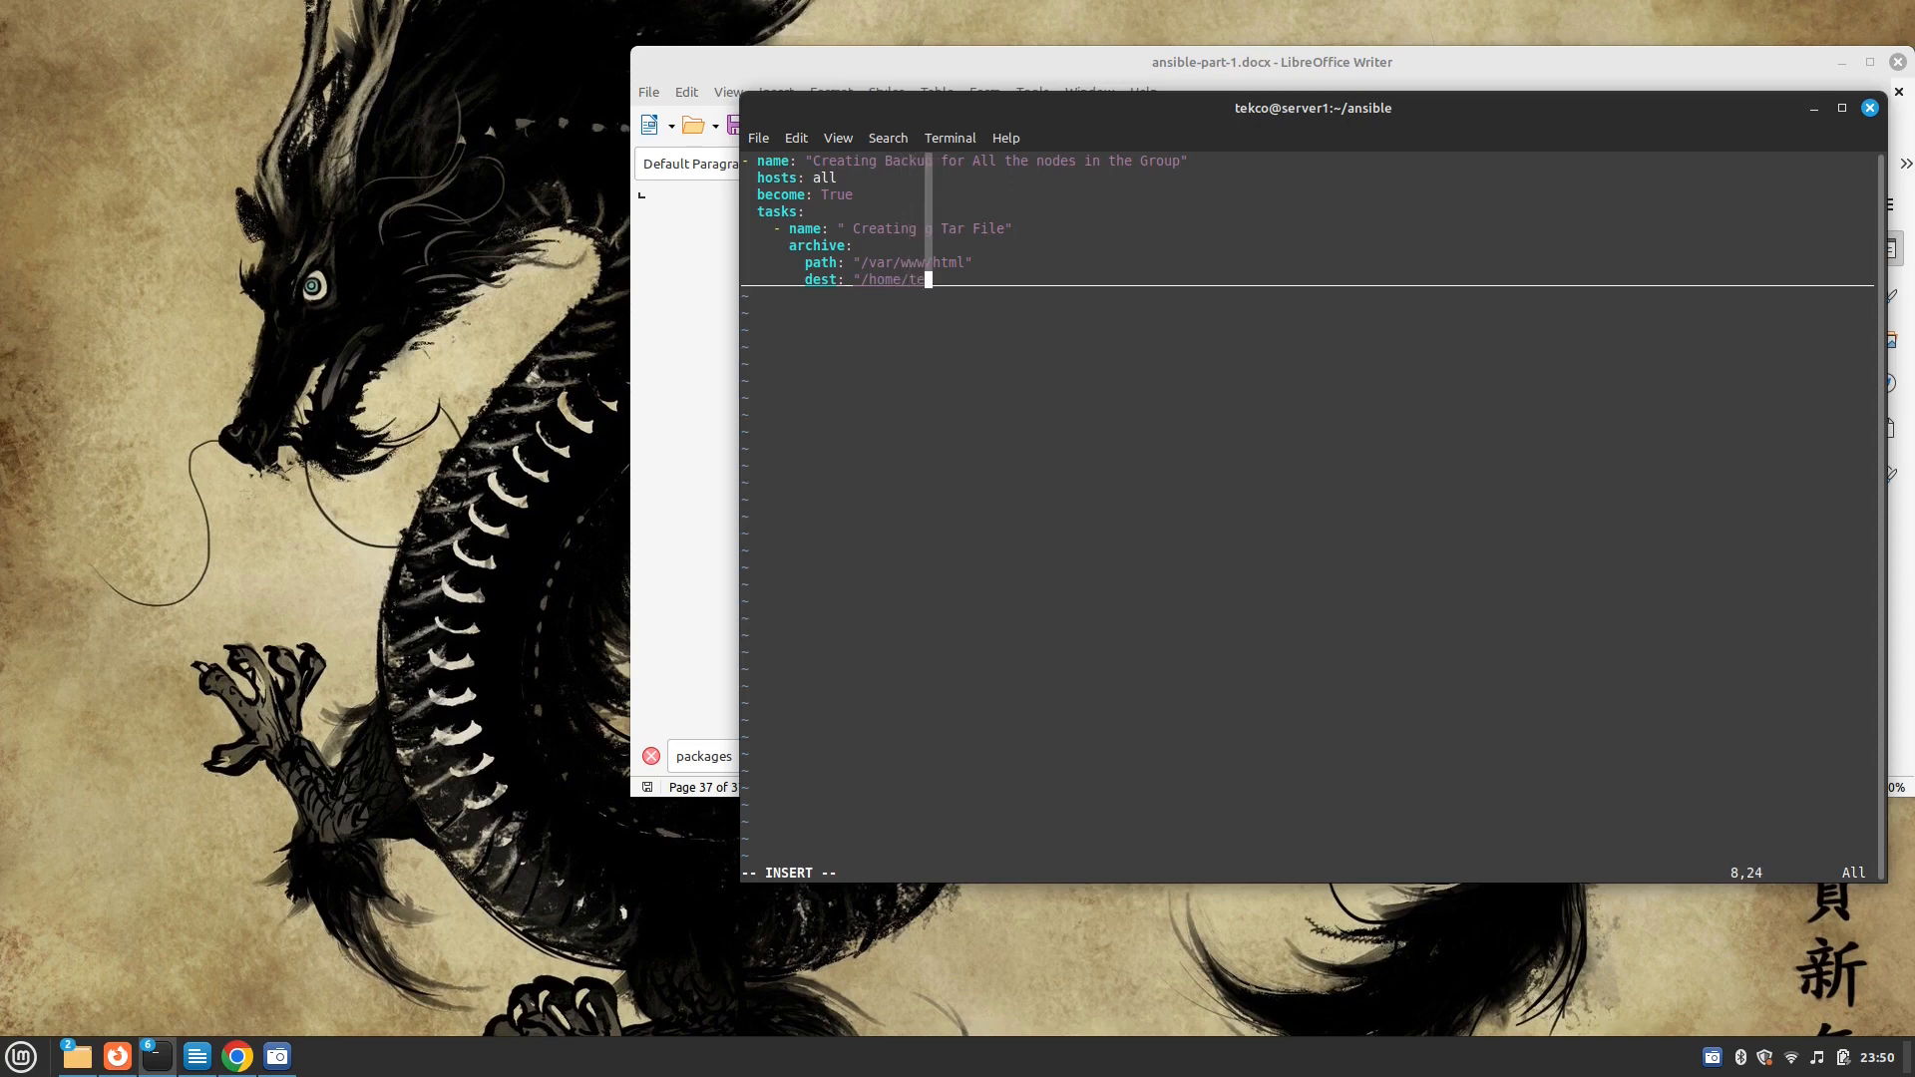
{"action": "type", "text": "tekco"}
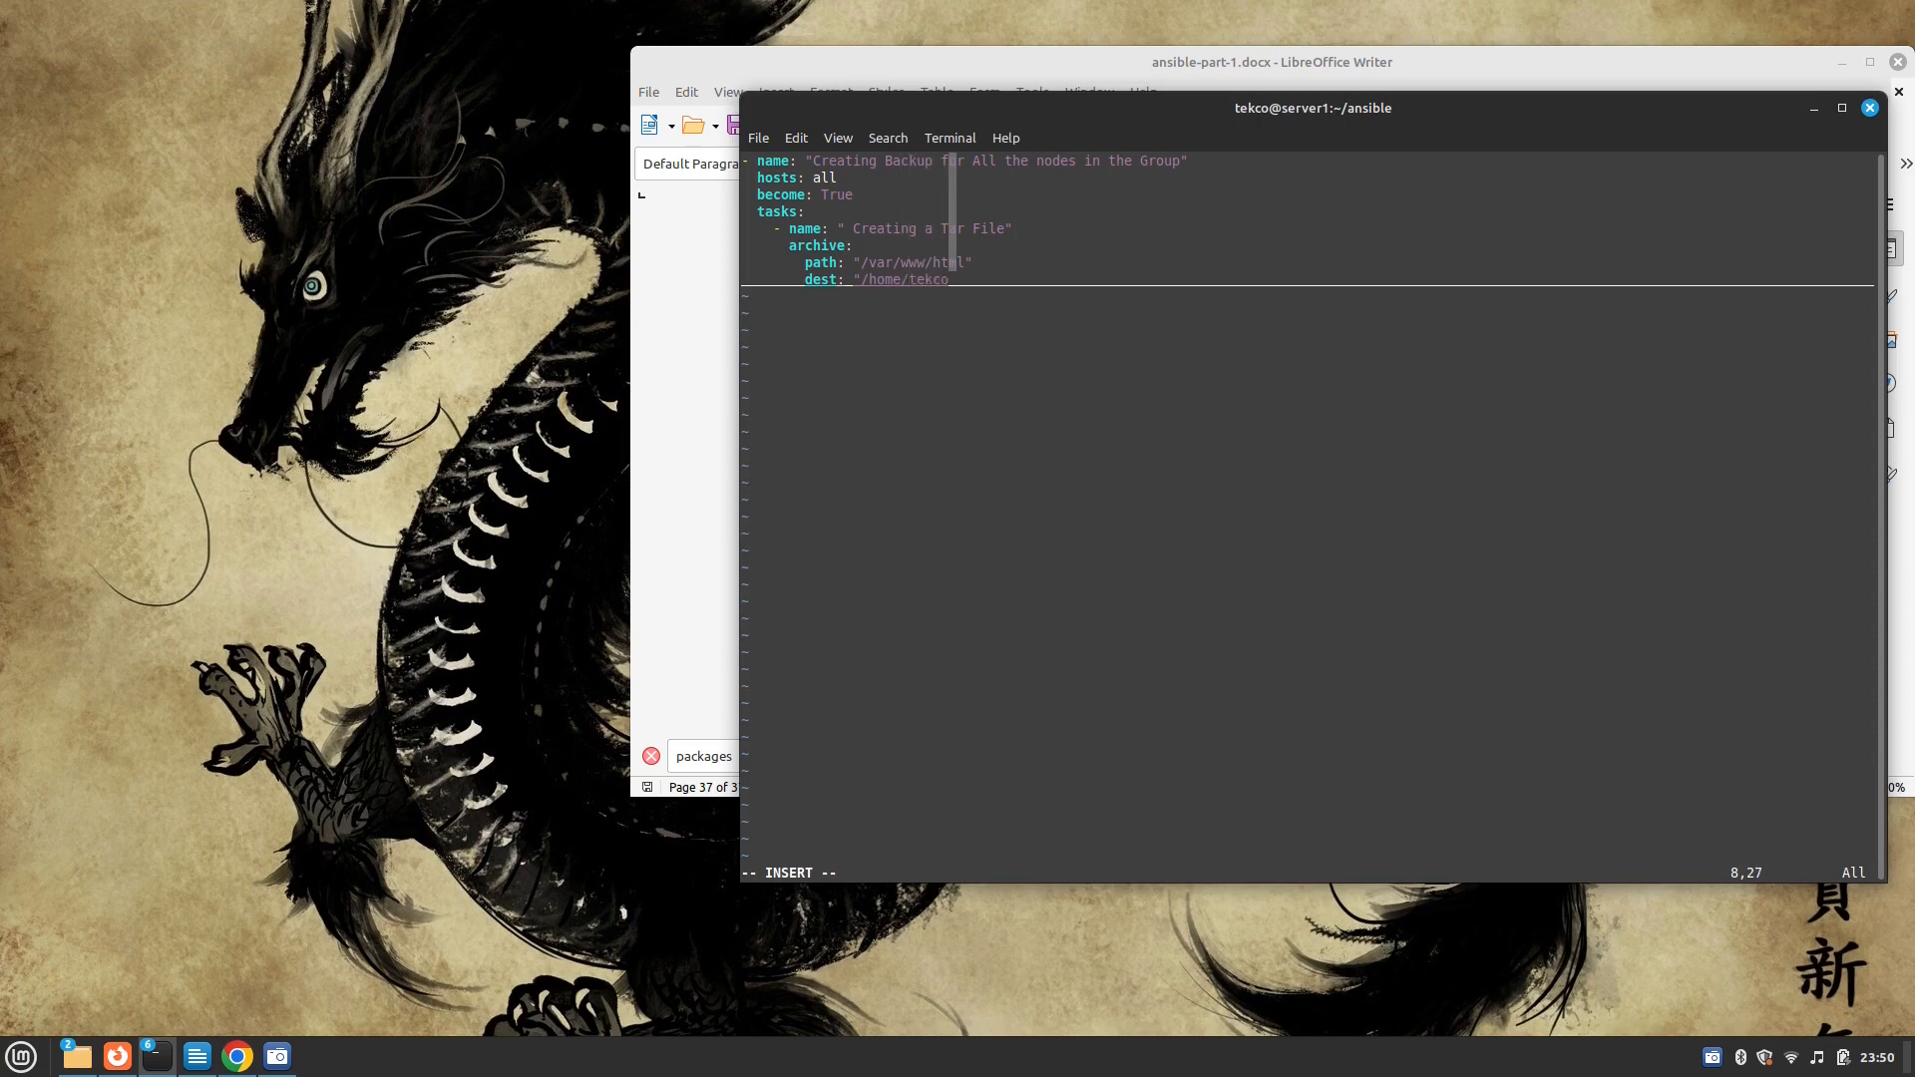
{"action": "type", "text": "/"}
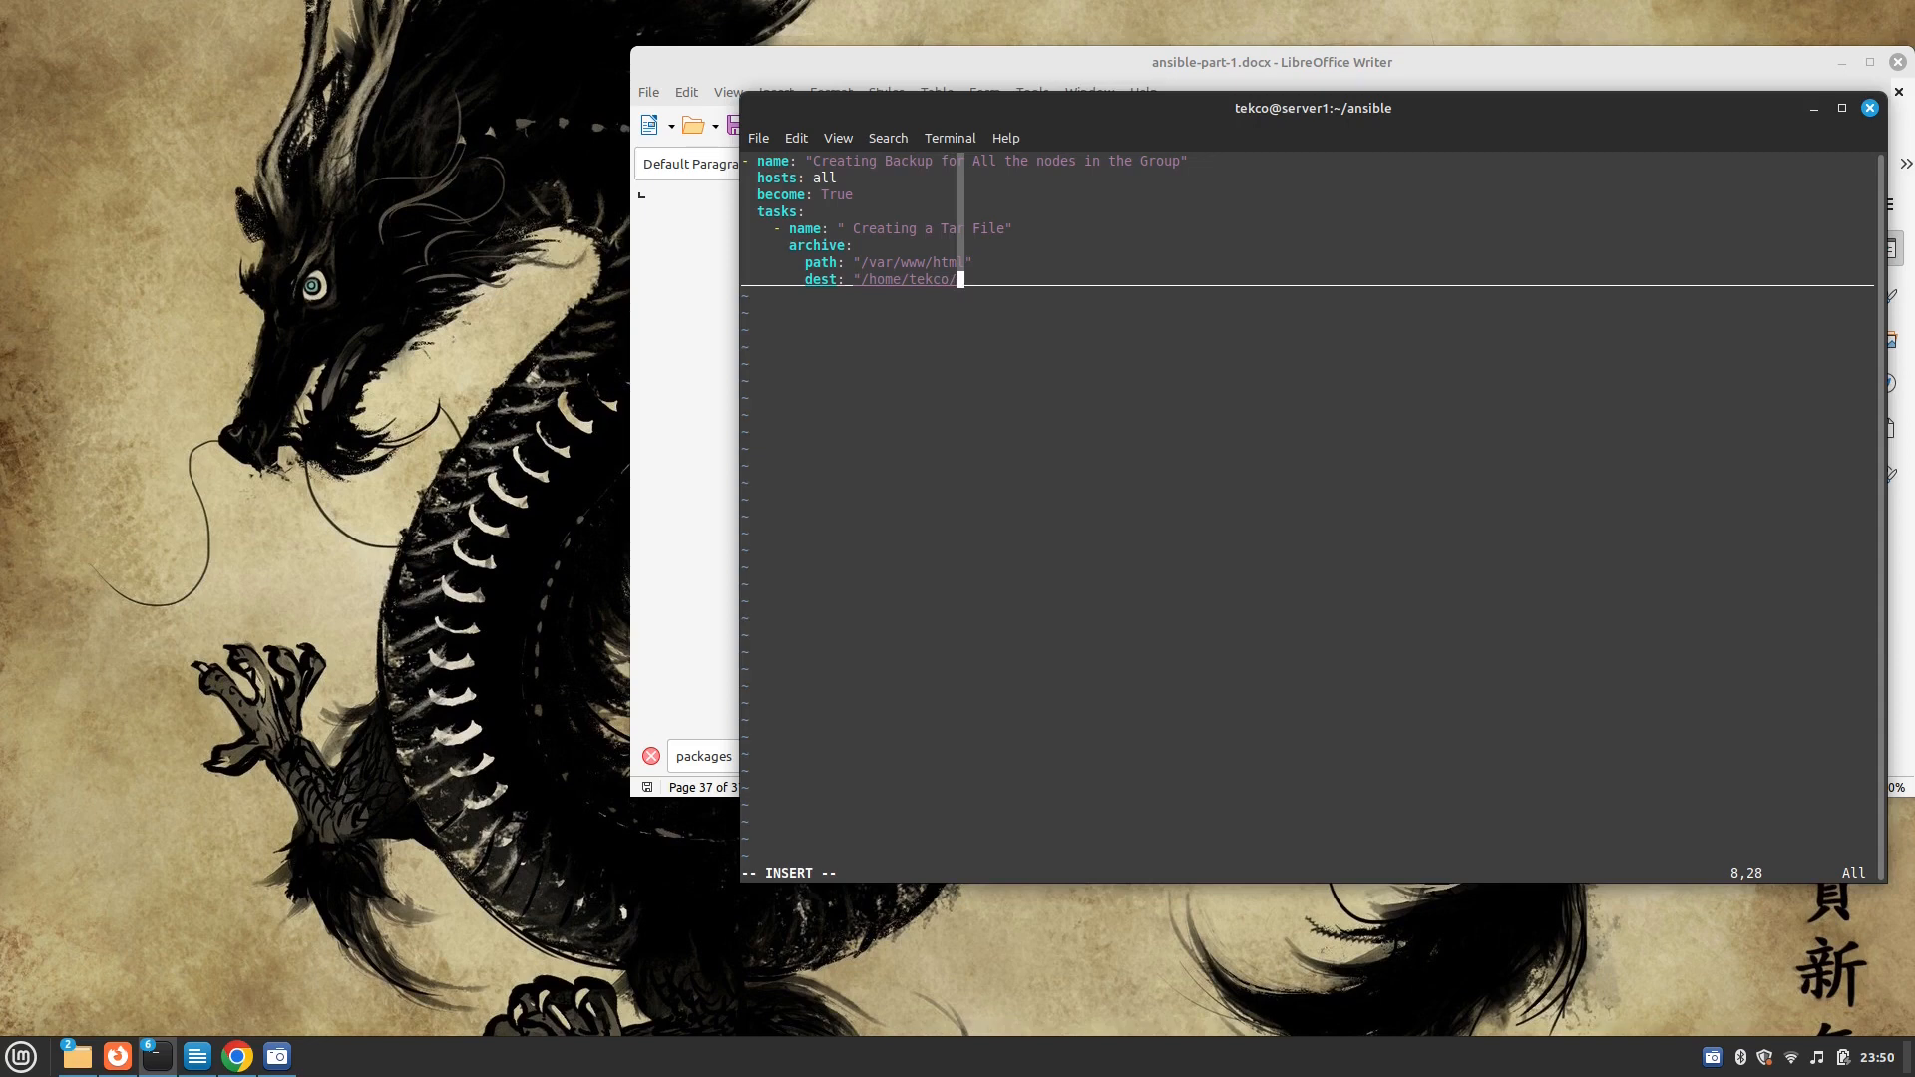
{"action": "type", "text": "backup"}
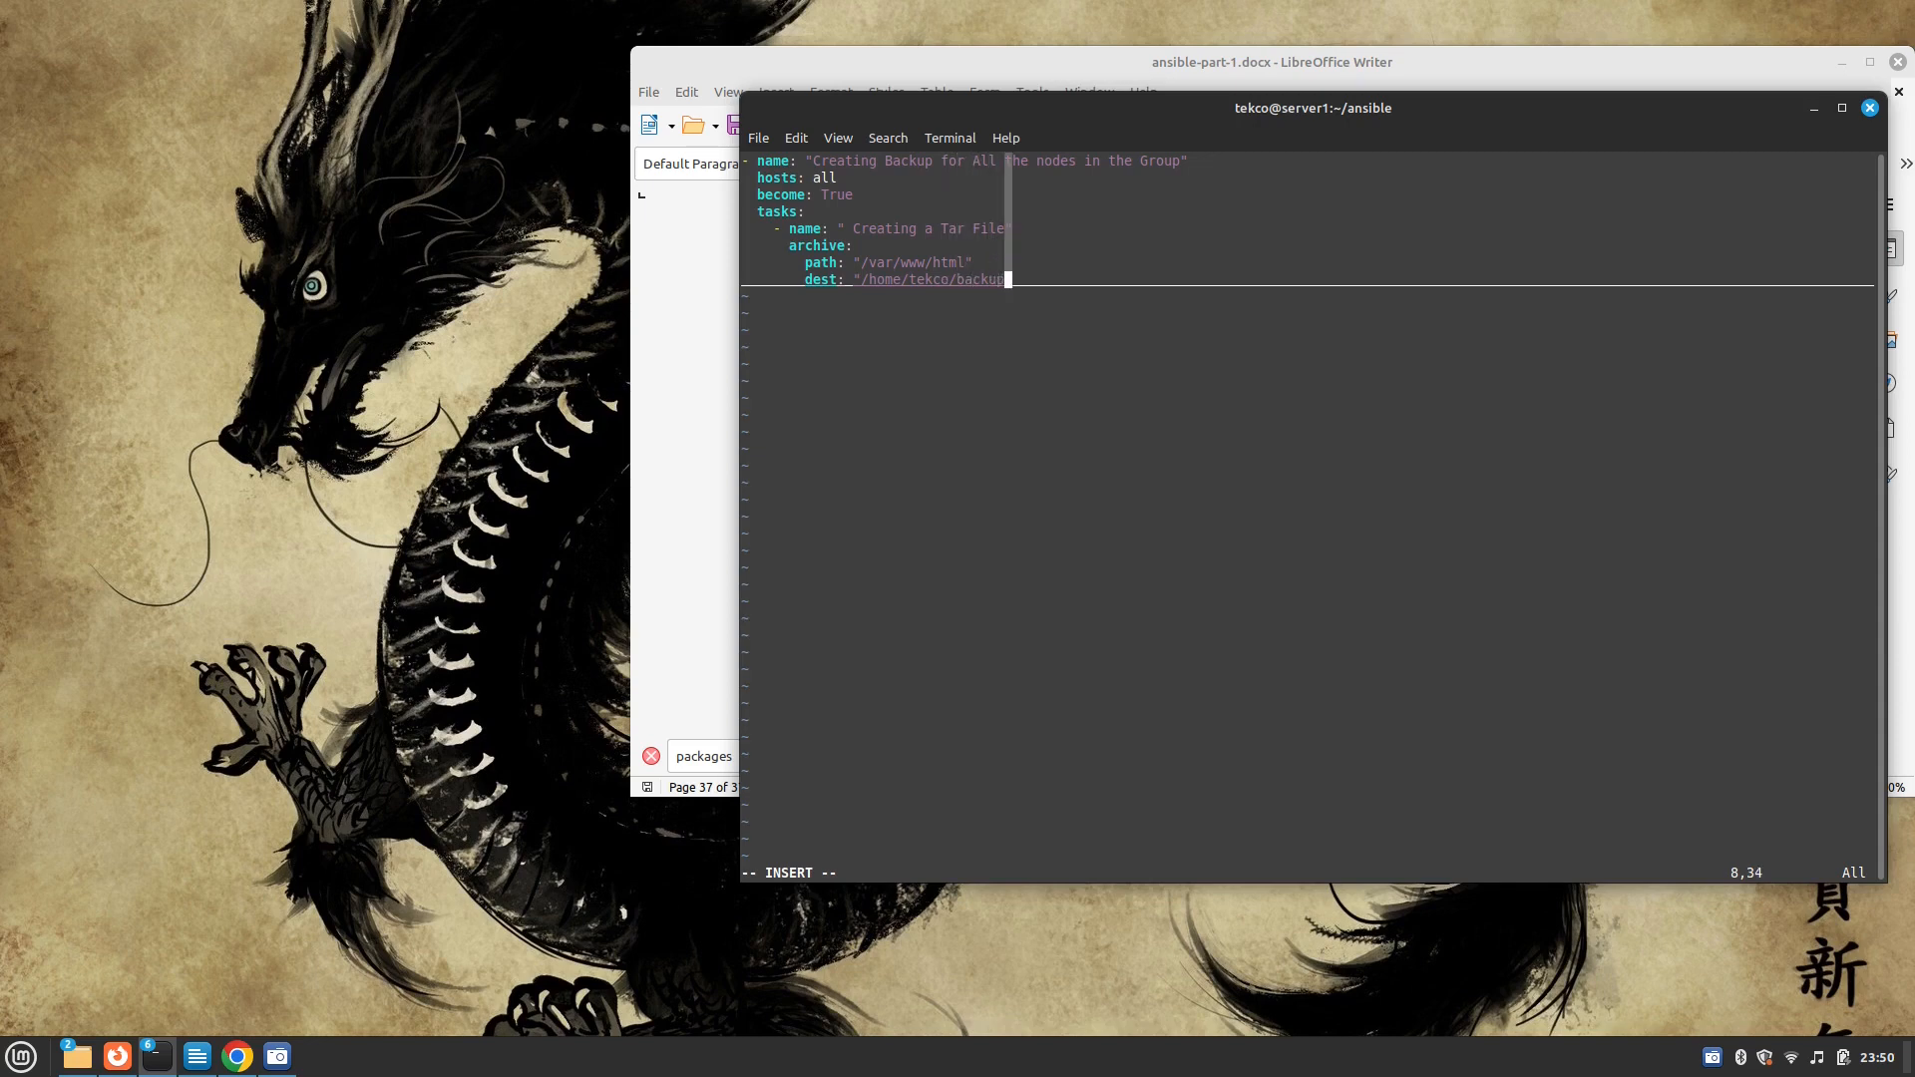
{"action": "type", "text": ".tar.gz"}
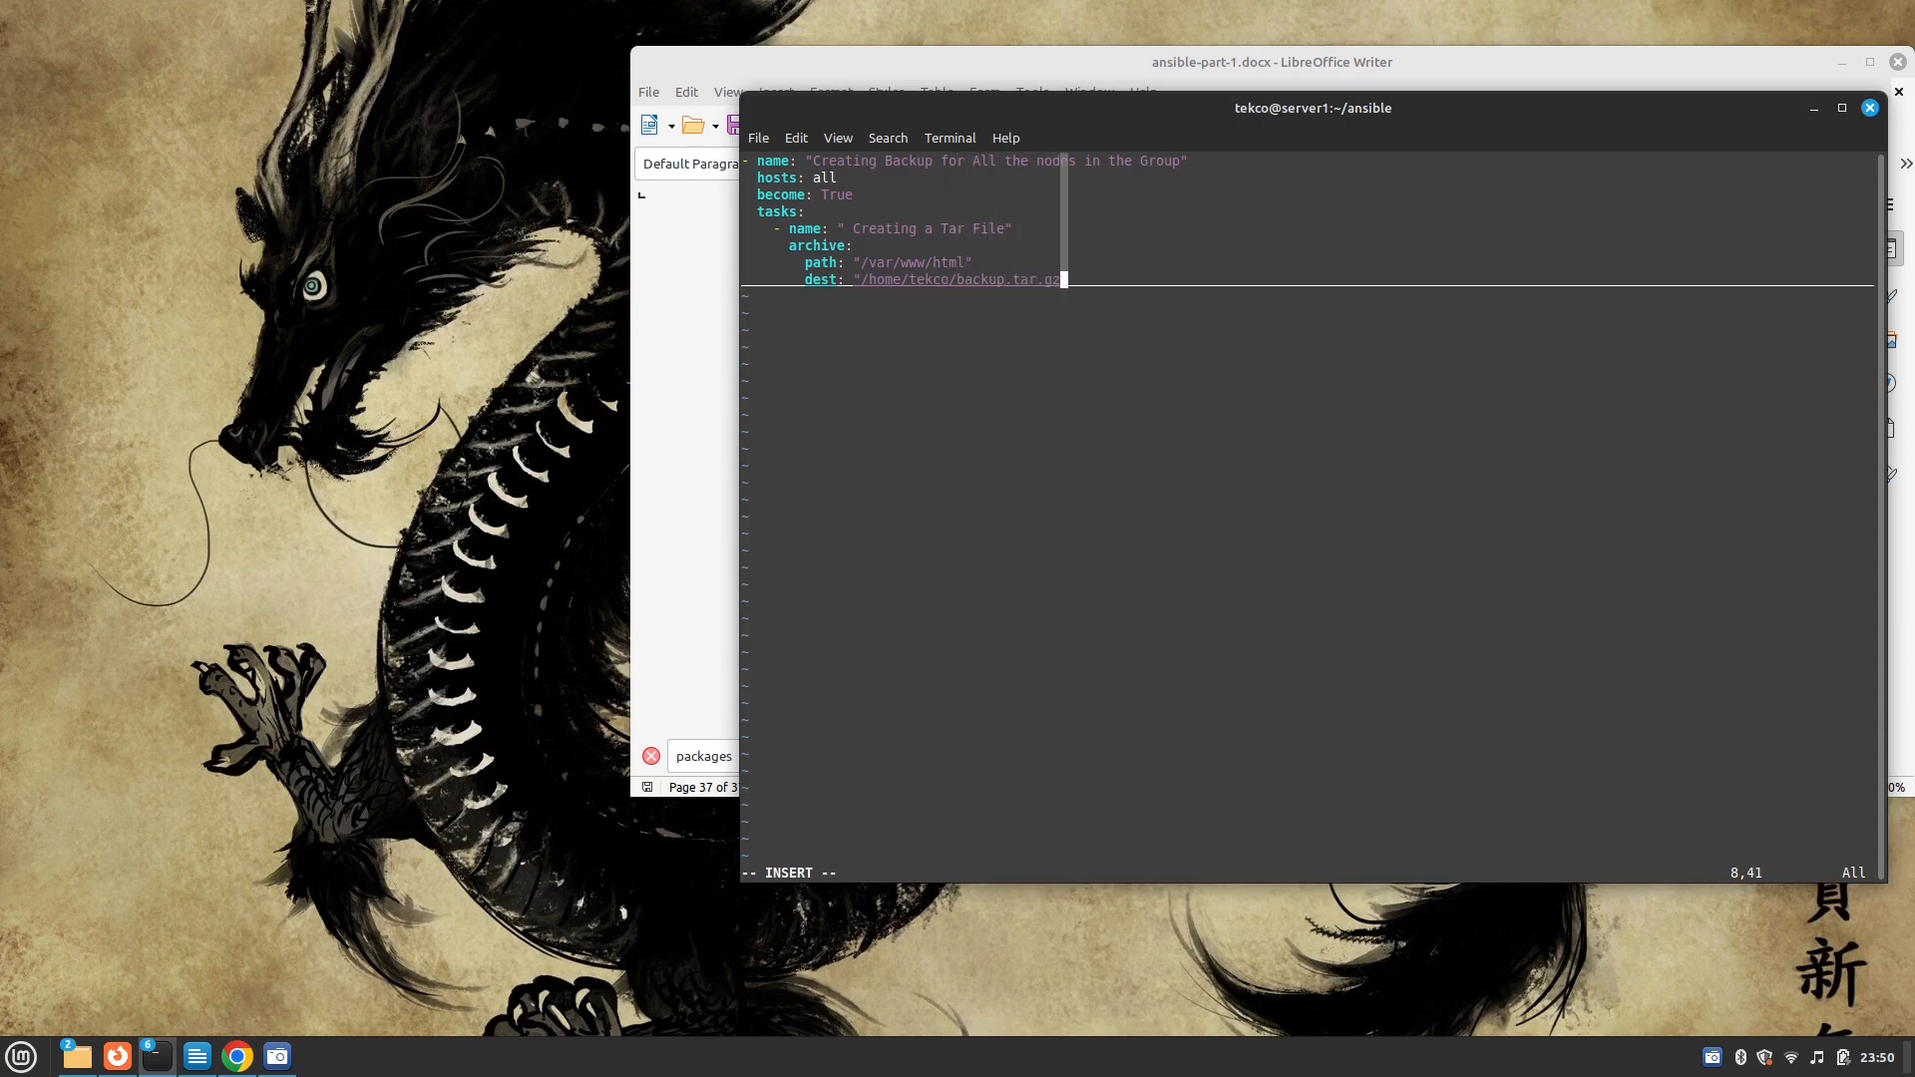
{"action": "type", "text": "z"}
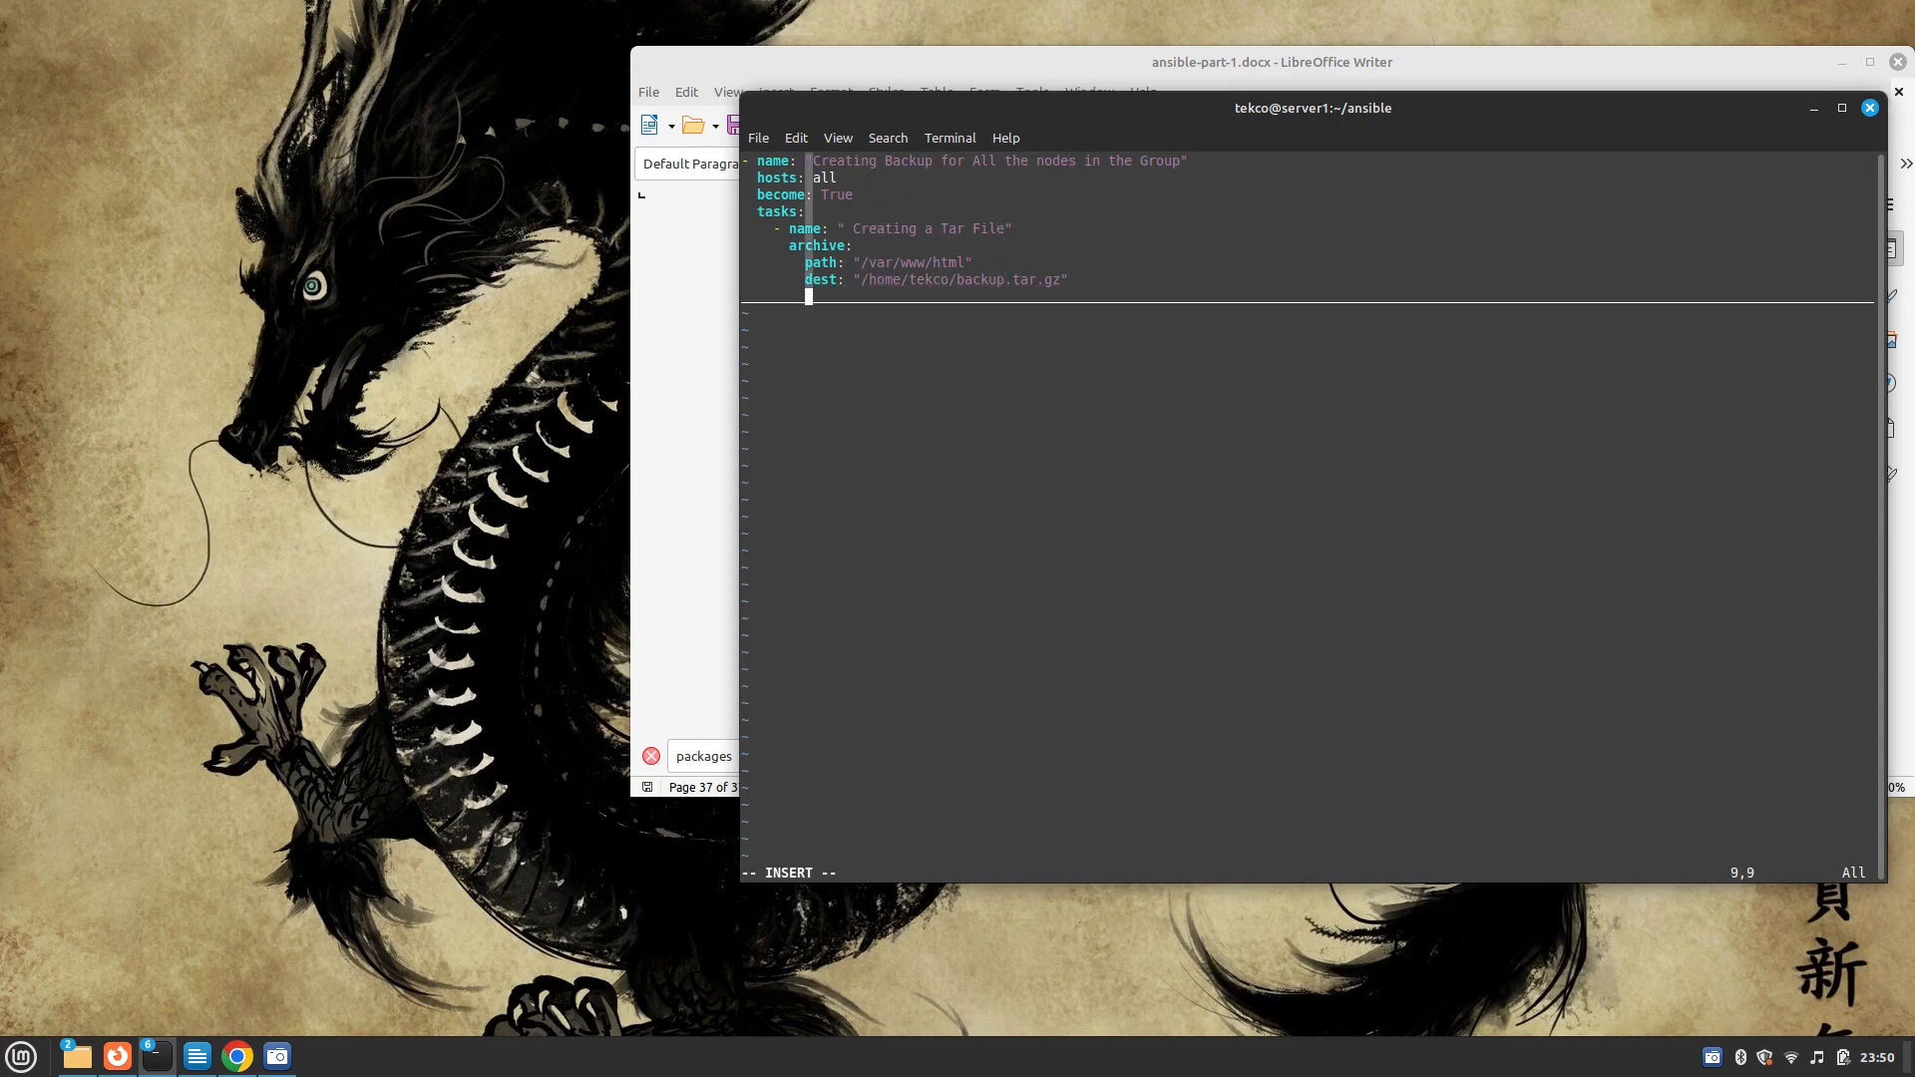
Set owner and group to tekco and format: gz for the archive
{"action": "type", "text": "owner: tekco"}
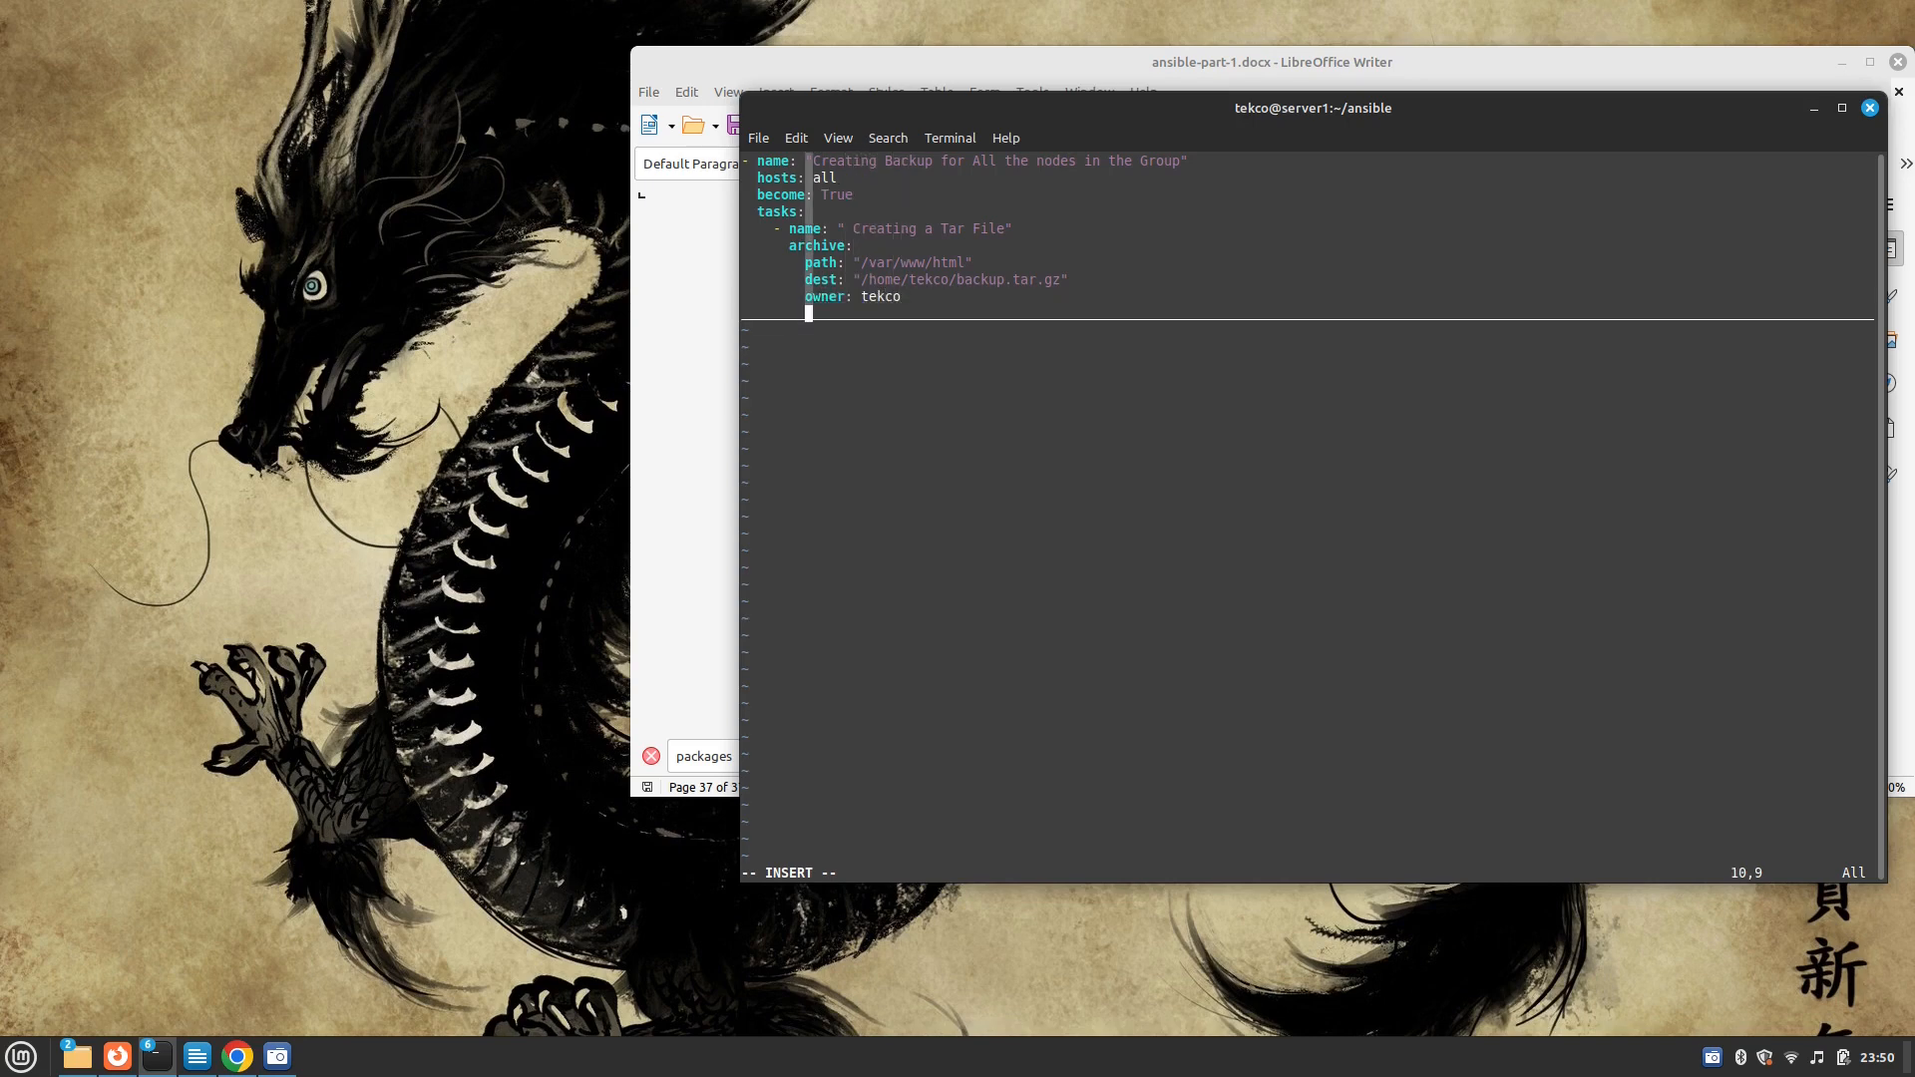
{"action": "type", "text": "user:"}
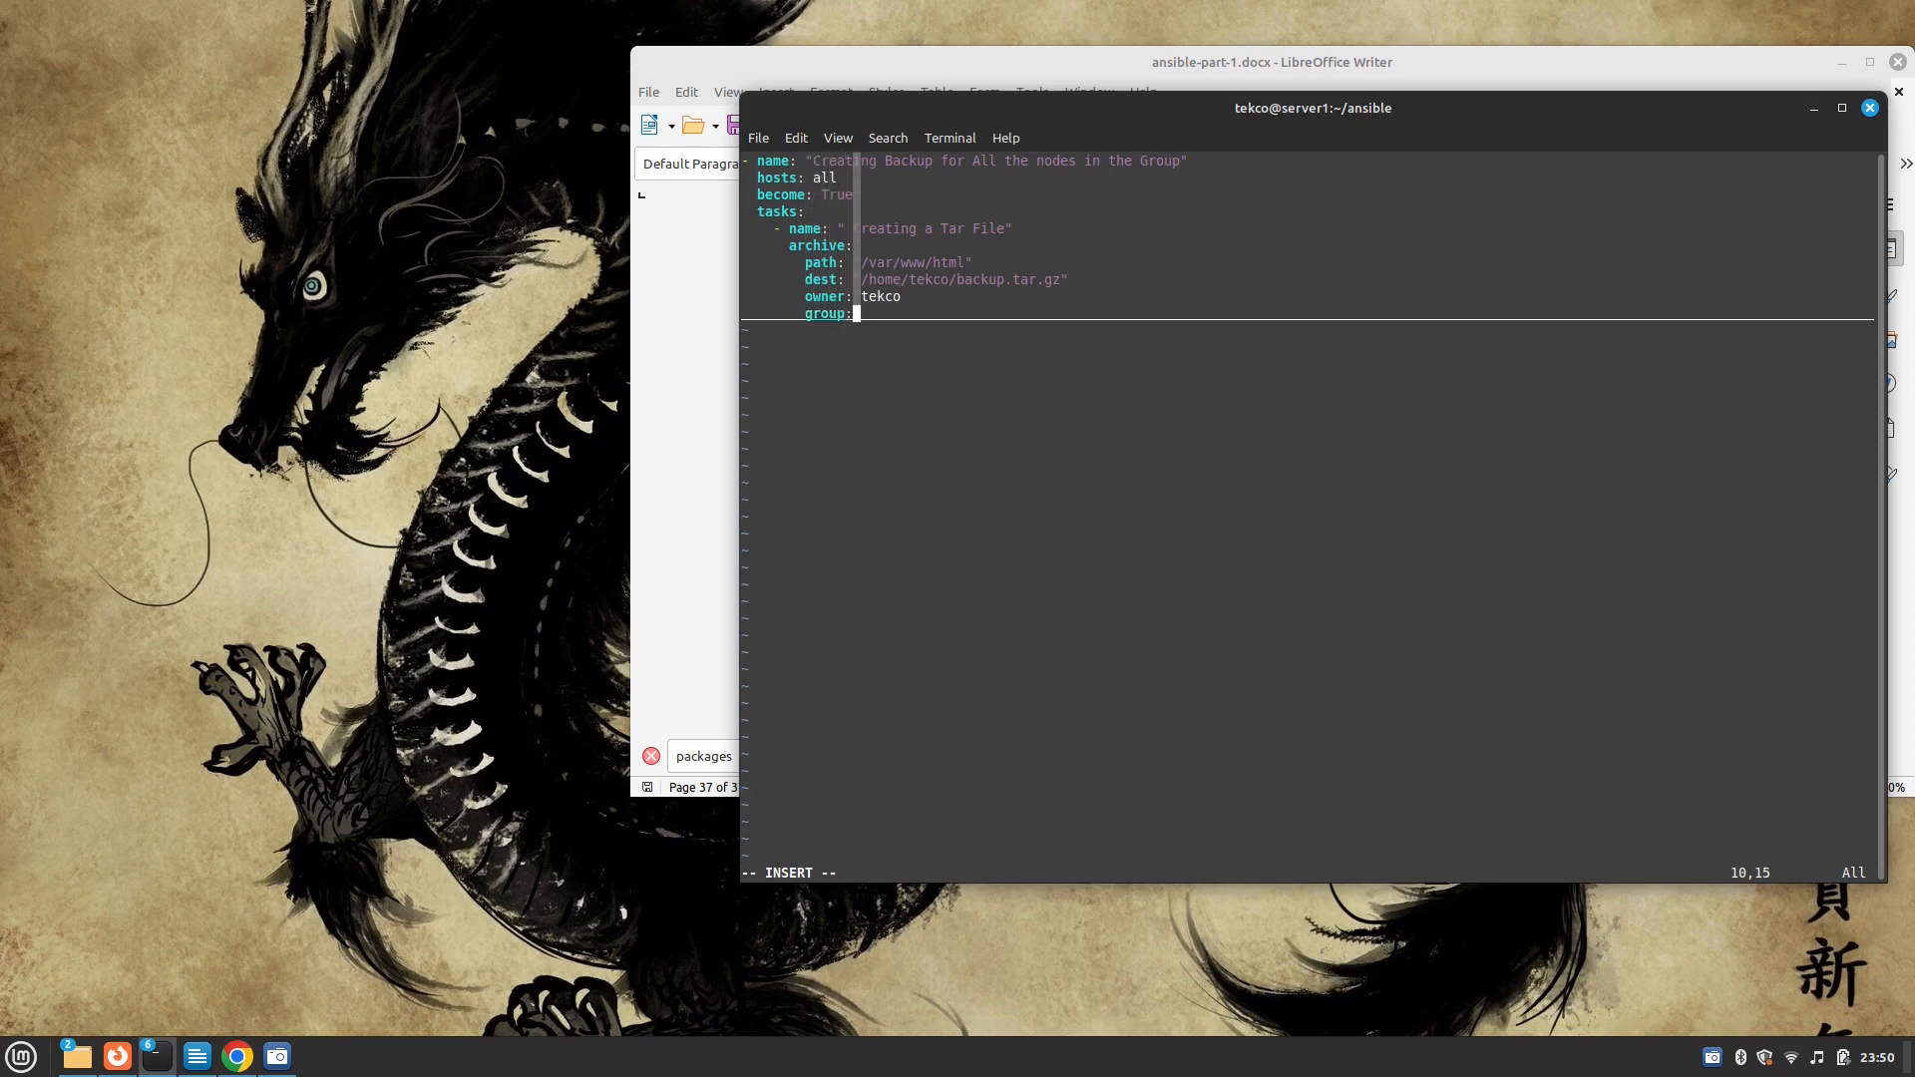
{"action": "type", "text": "tekco"}
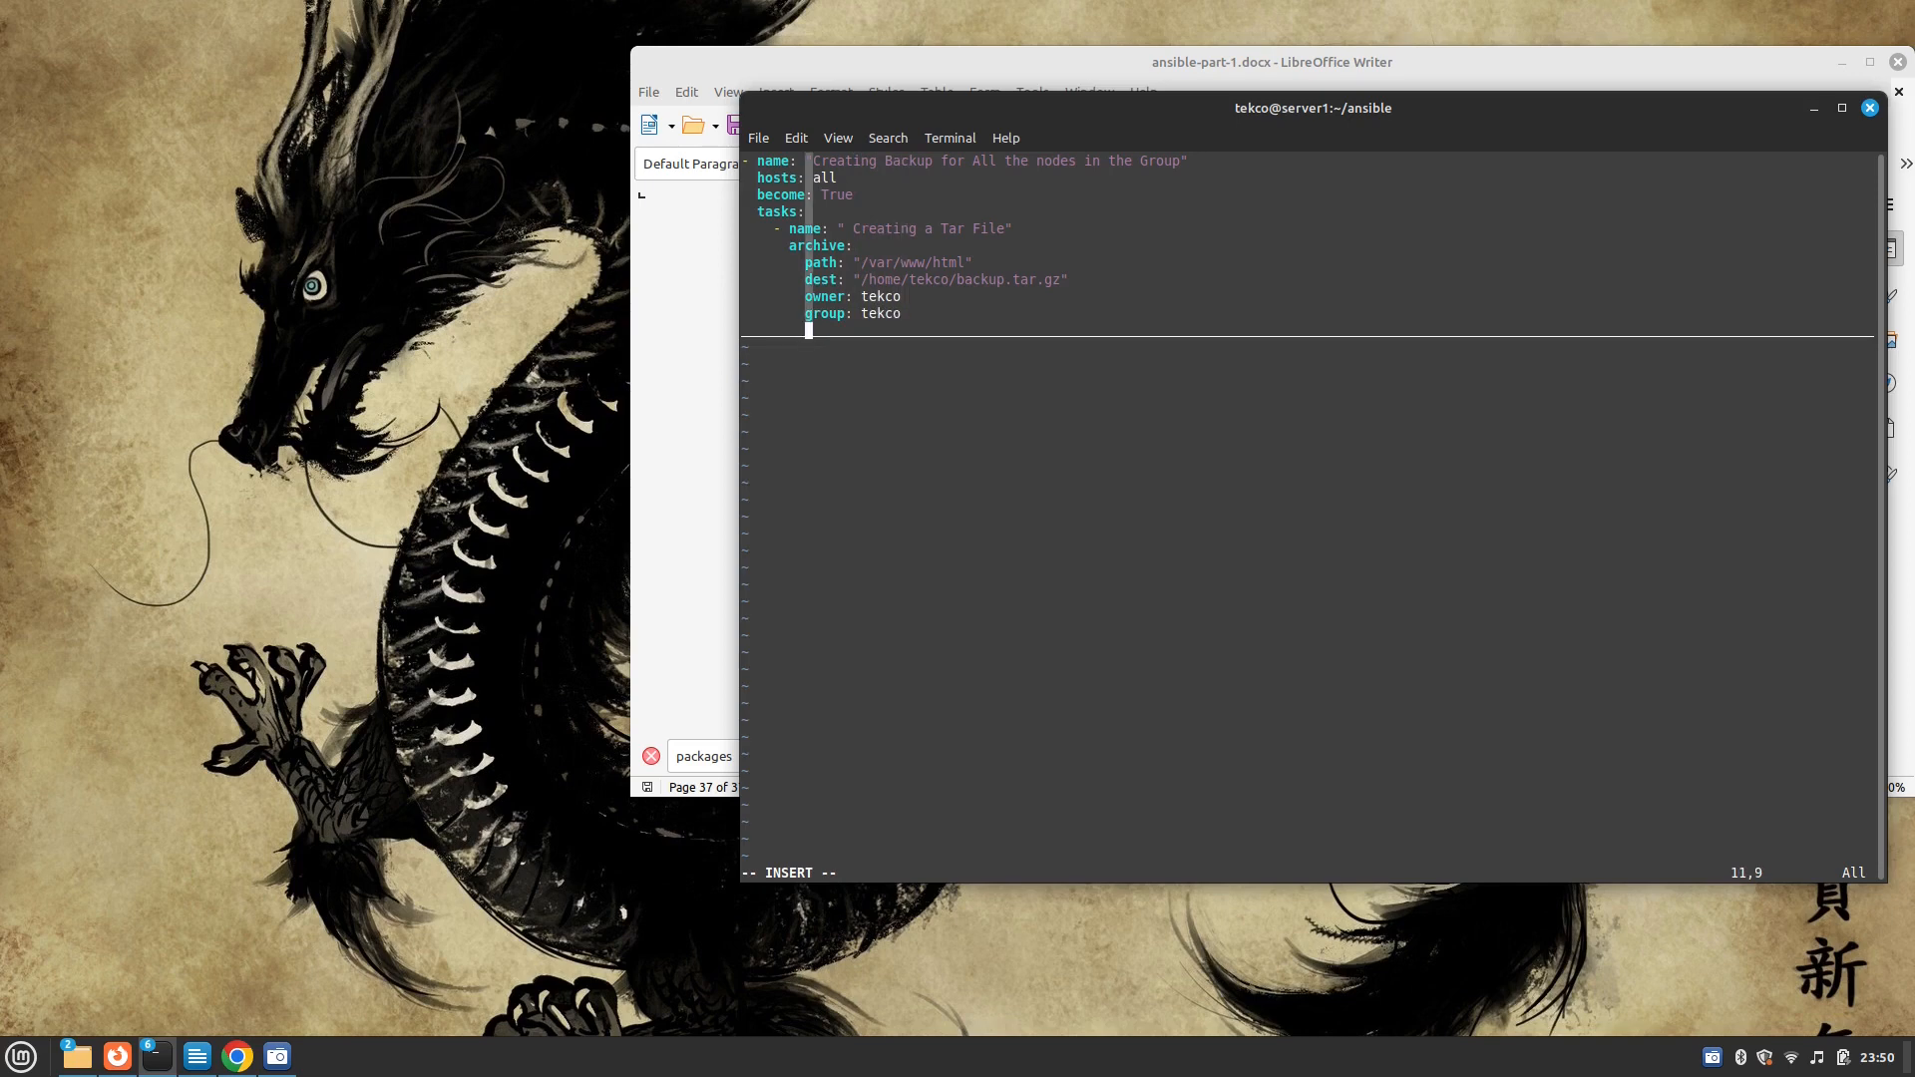
{"action": "type", "text": "forma"}
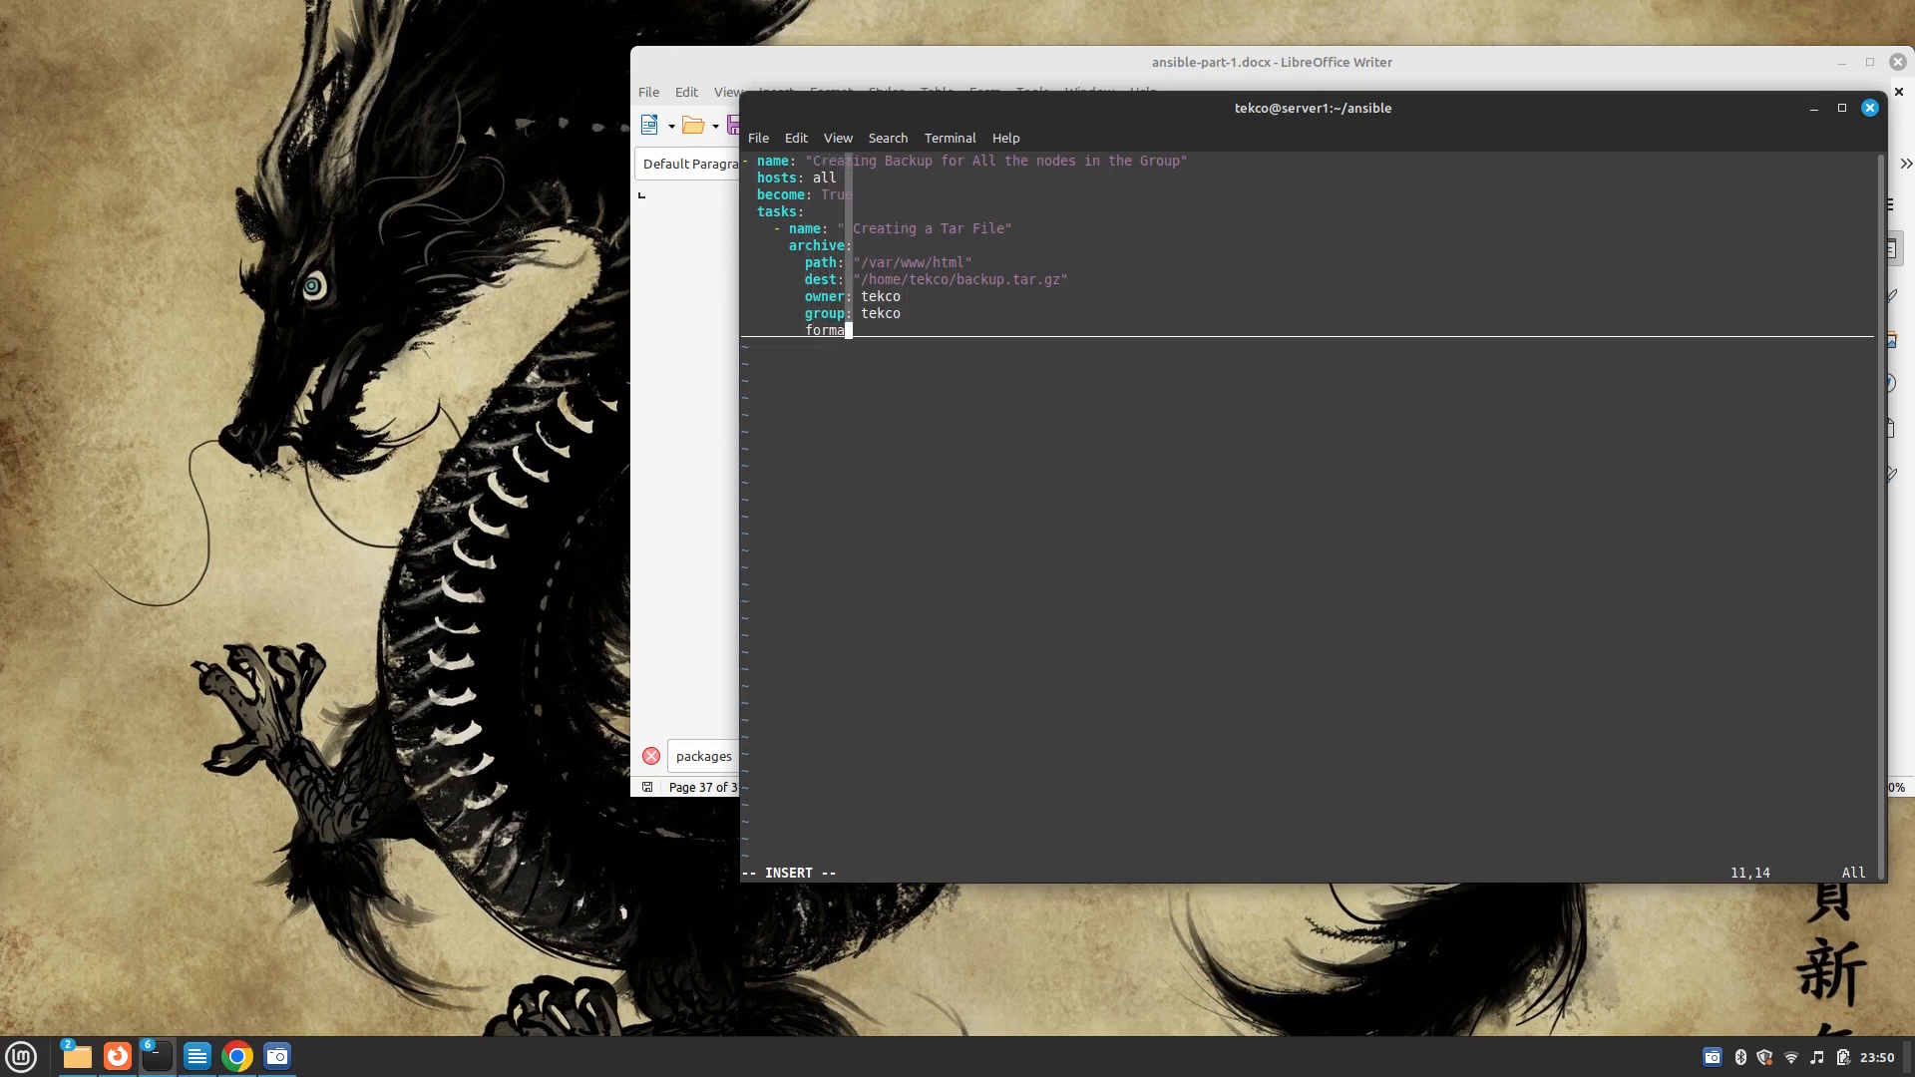
{"action": "type", "text": "t: gz"}
{"action": "type", "text": "- name:"}
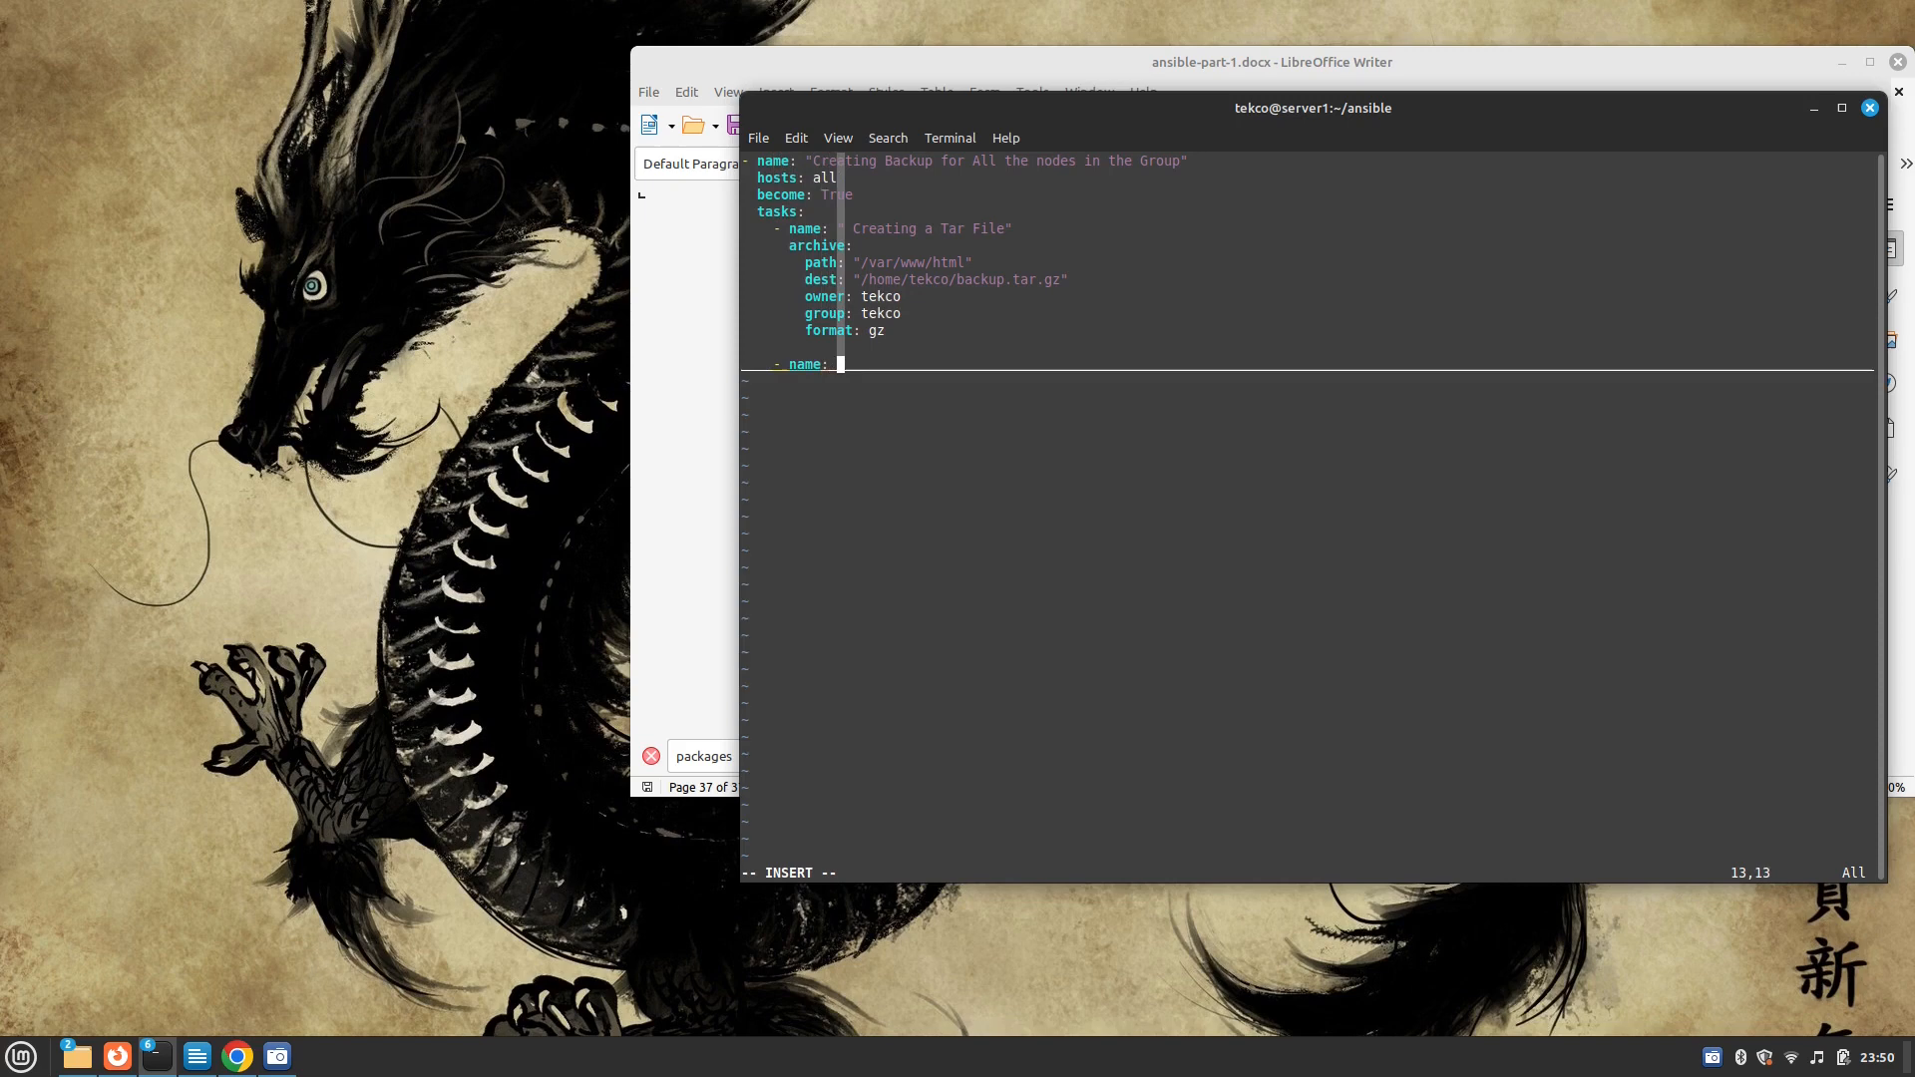
Name the second task 'Copying the Tar file to our Controller Node' using the fetch module
{"action": "type", "text": "\" Copying \""}
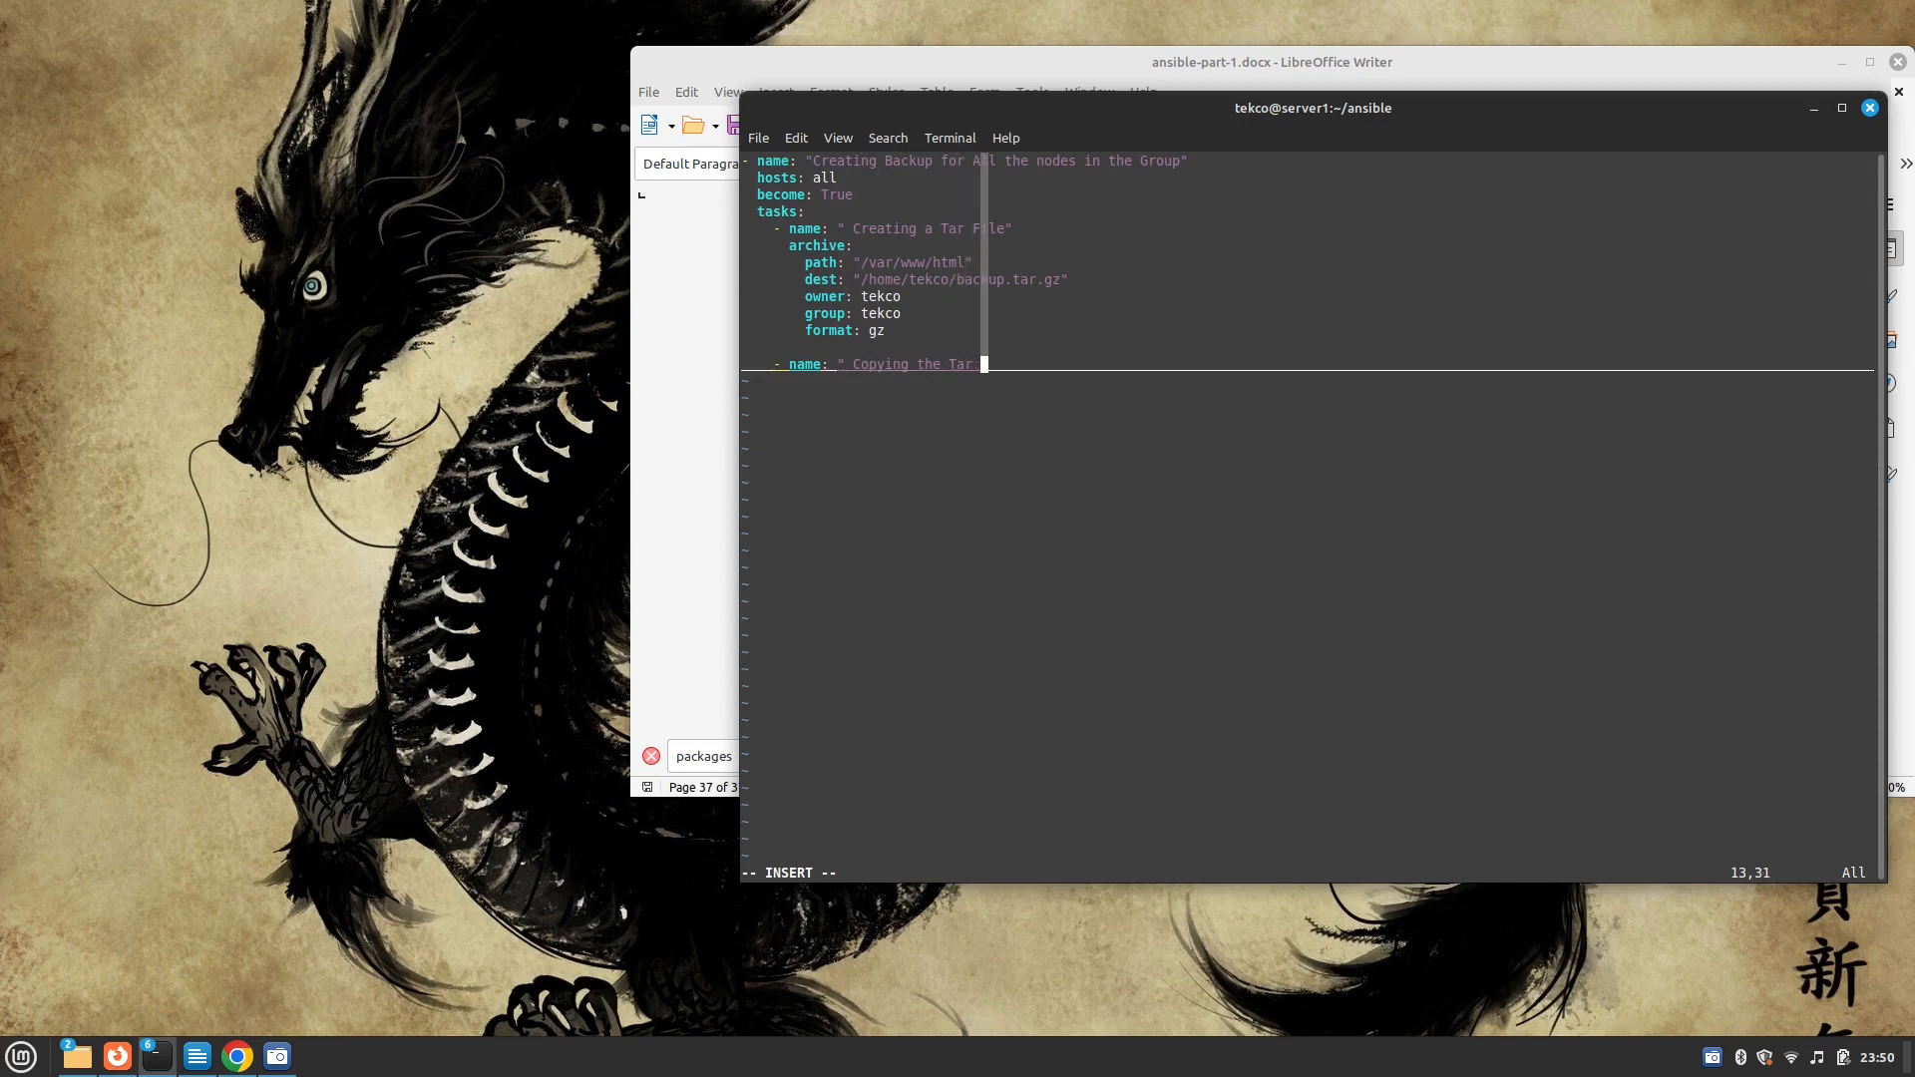
{"action": "type", "text": "file to our"}
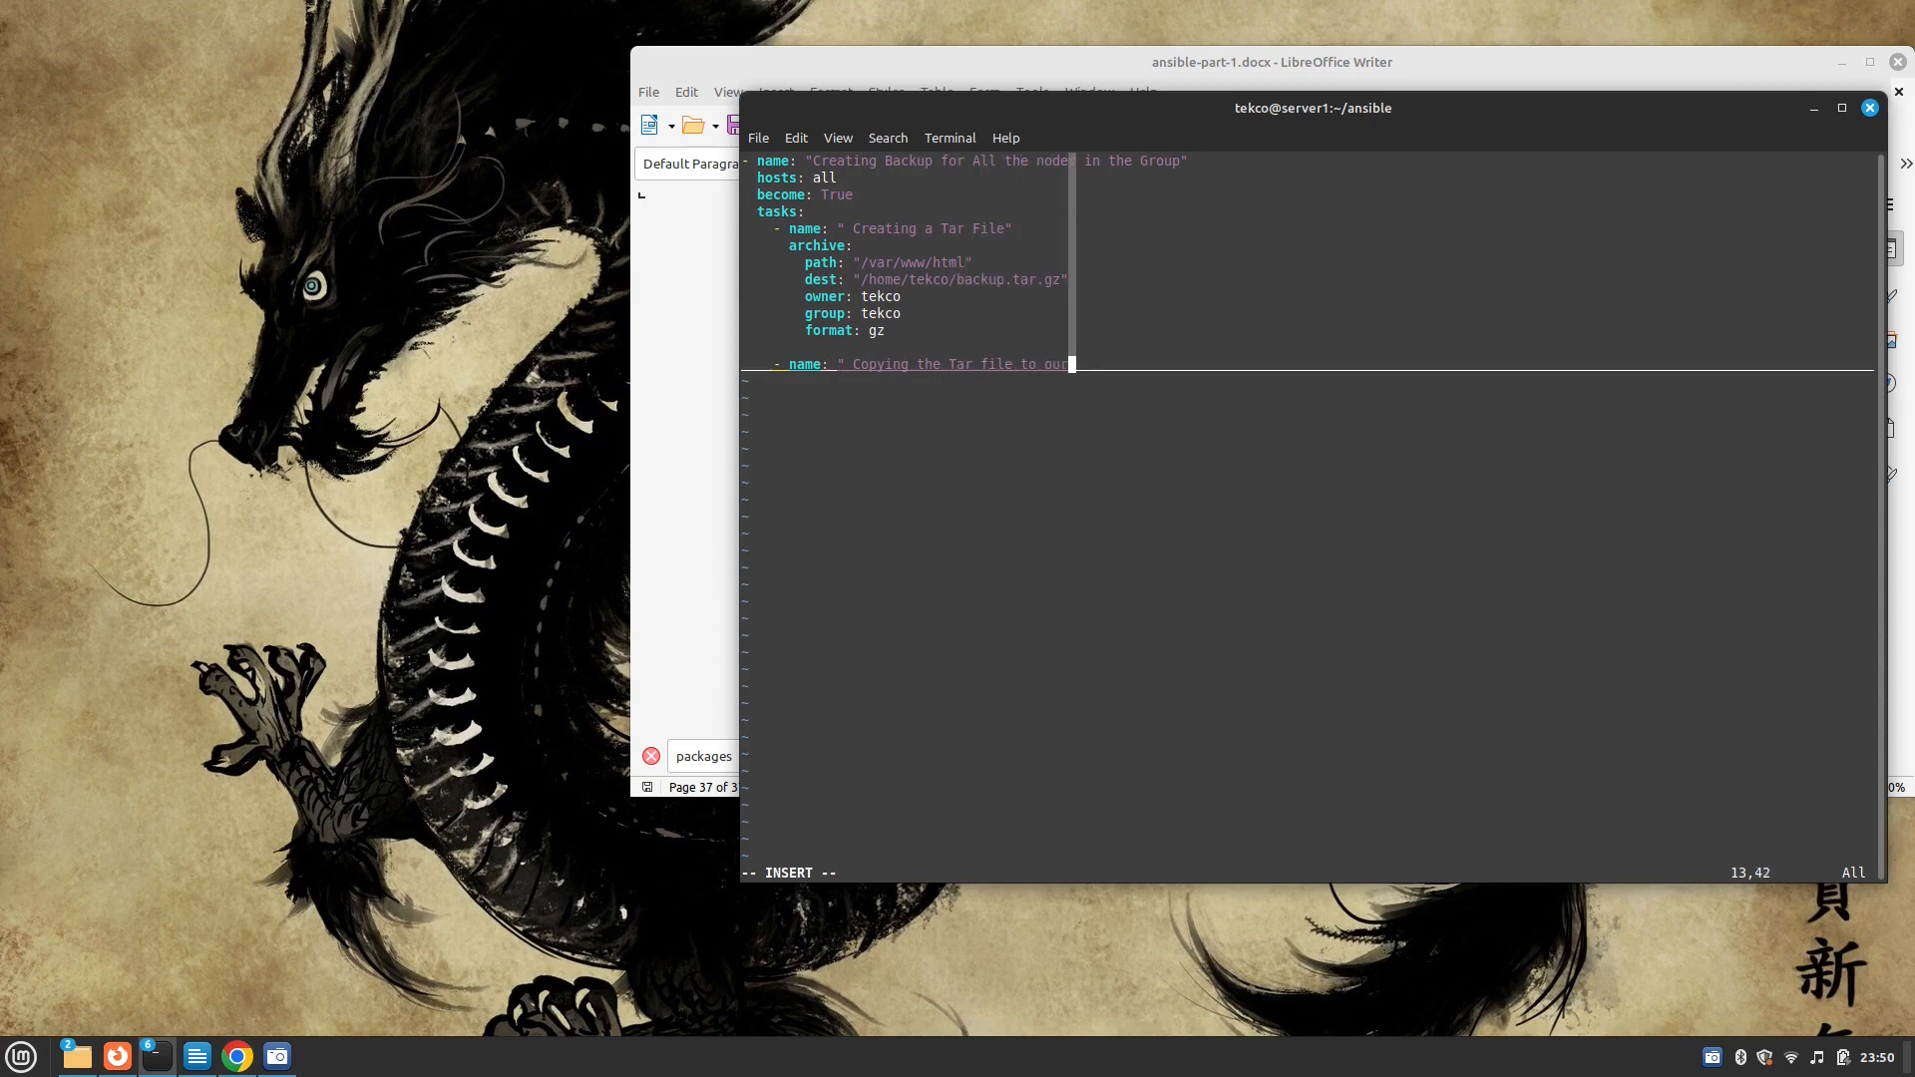
{"action": "type", "text": "Controller Node"}
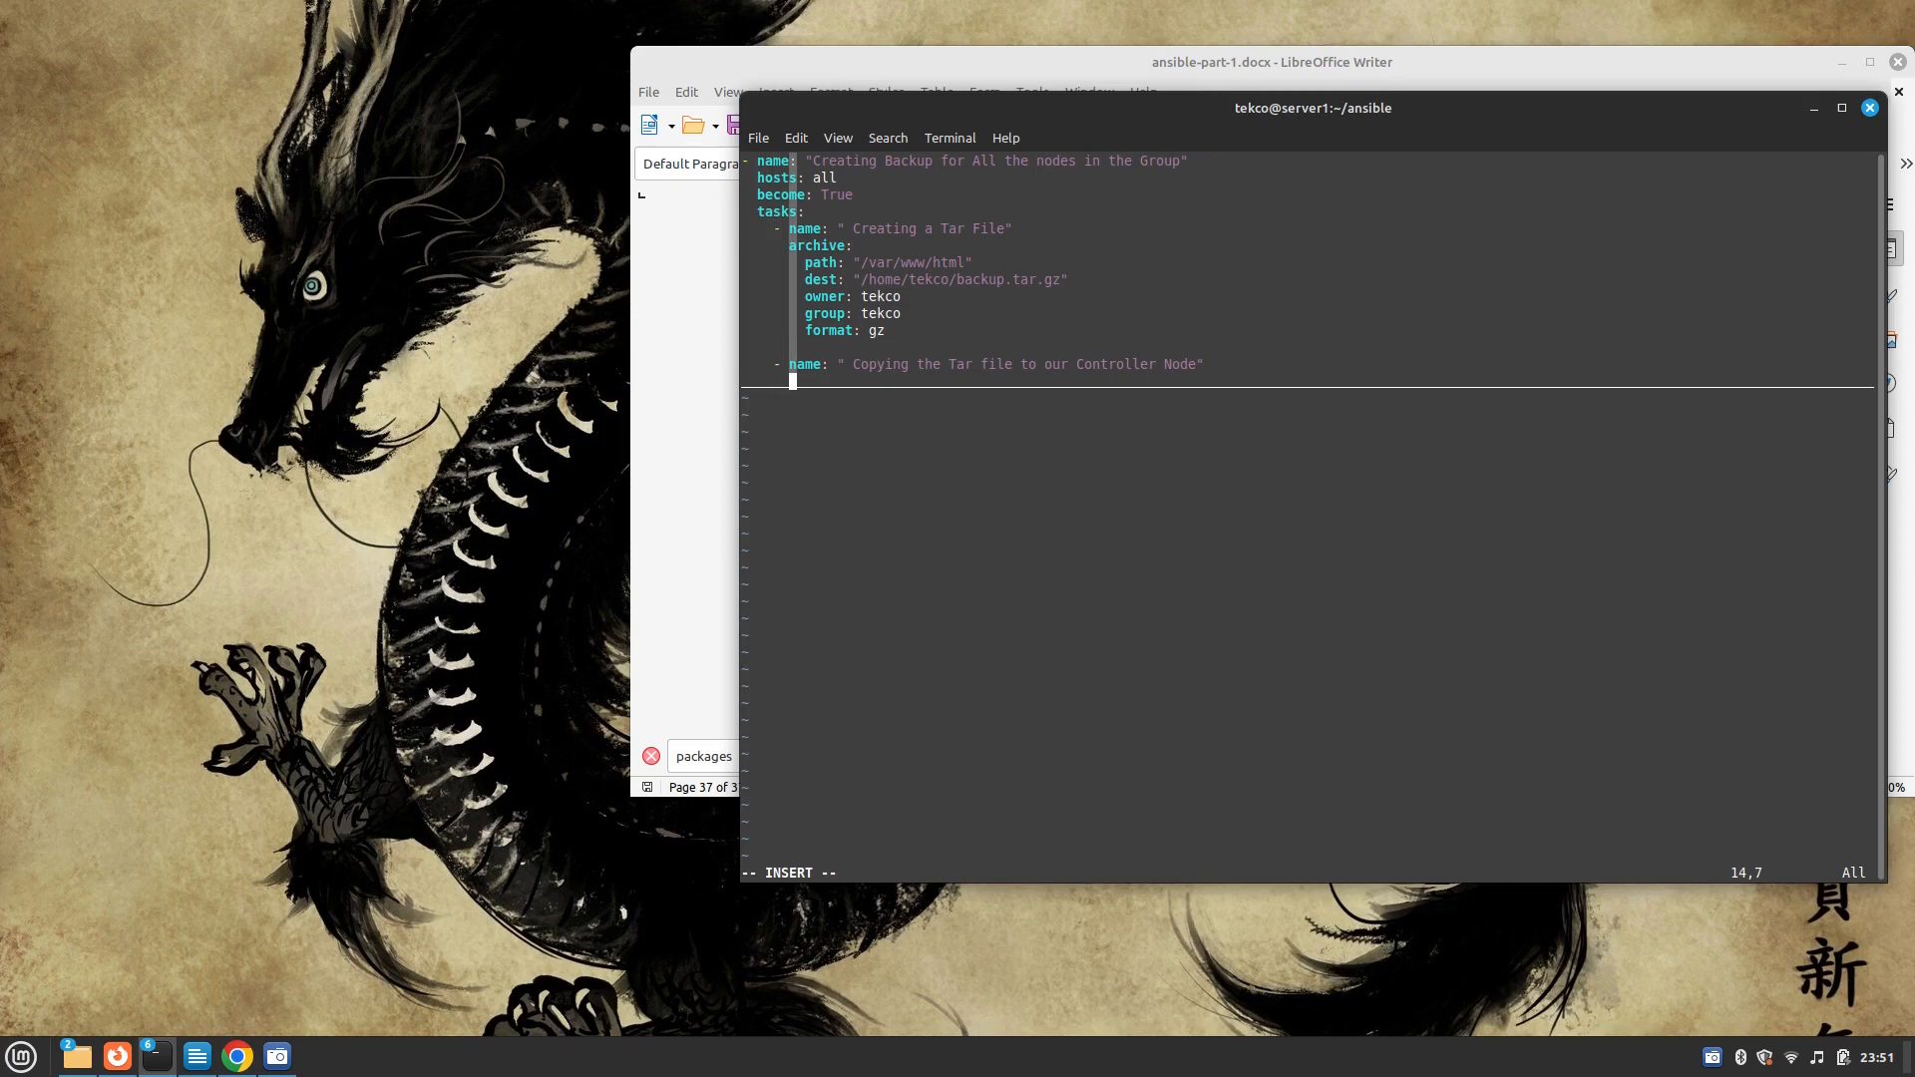
{"action": "type", "text": "fet"}
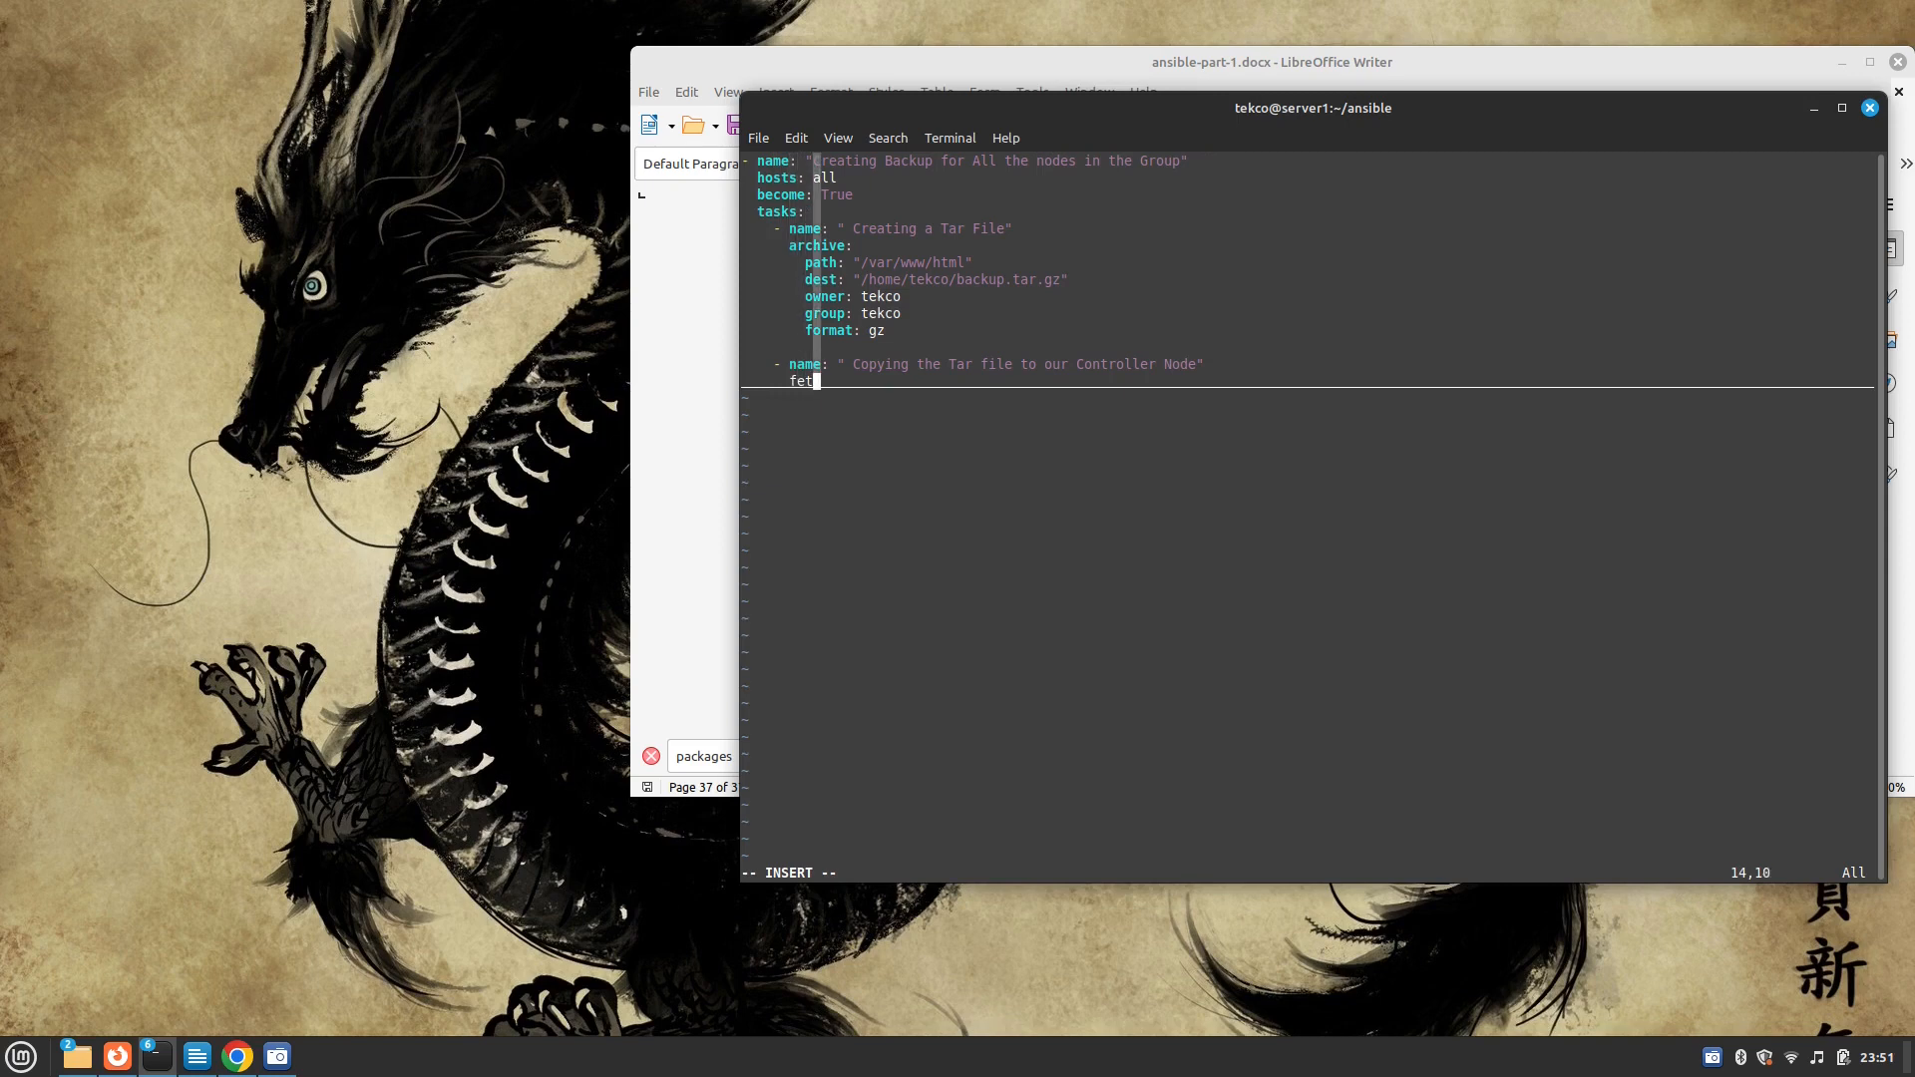
{"action": "type", "text": "ch:"}
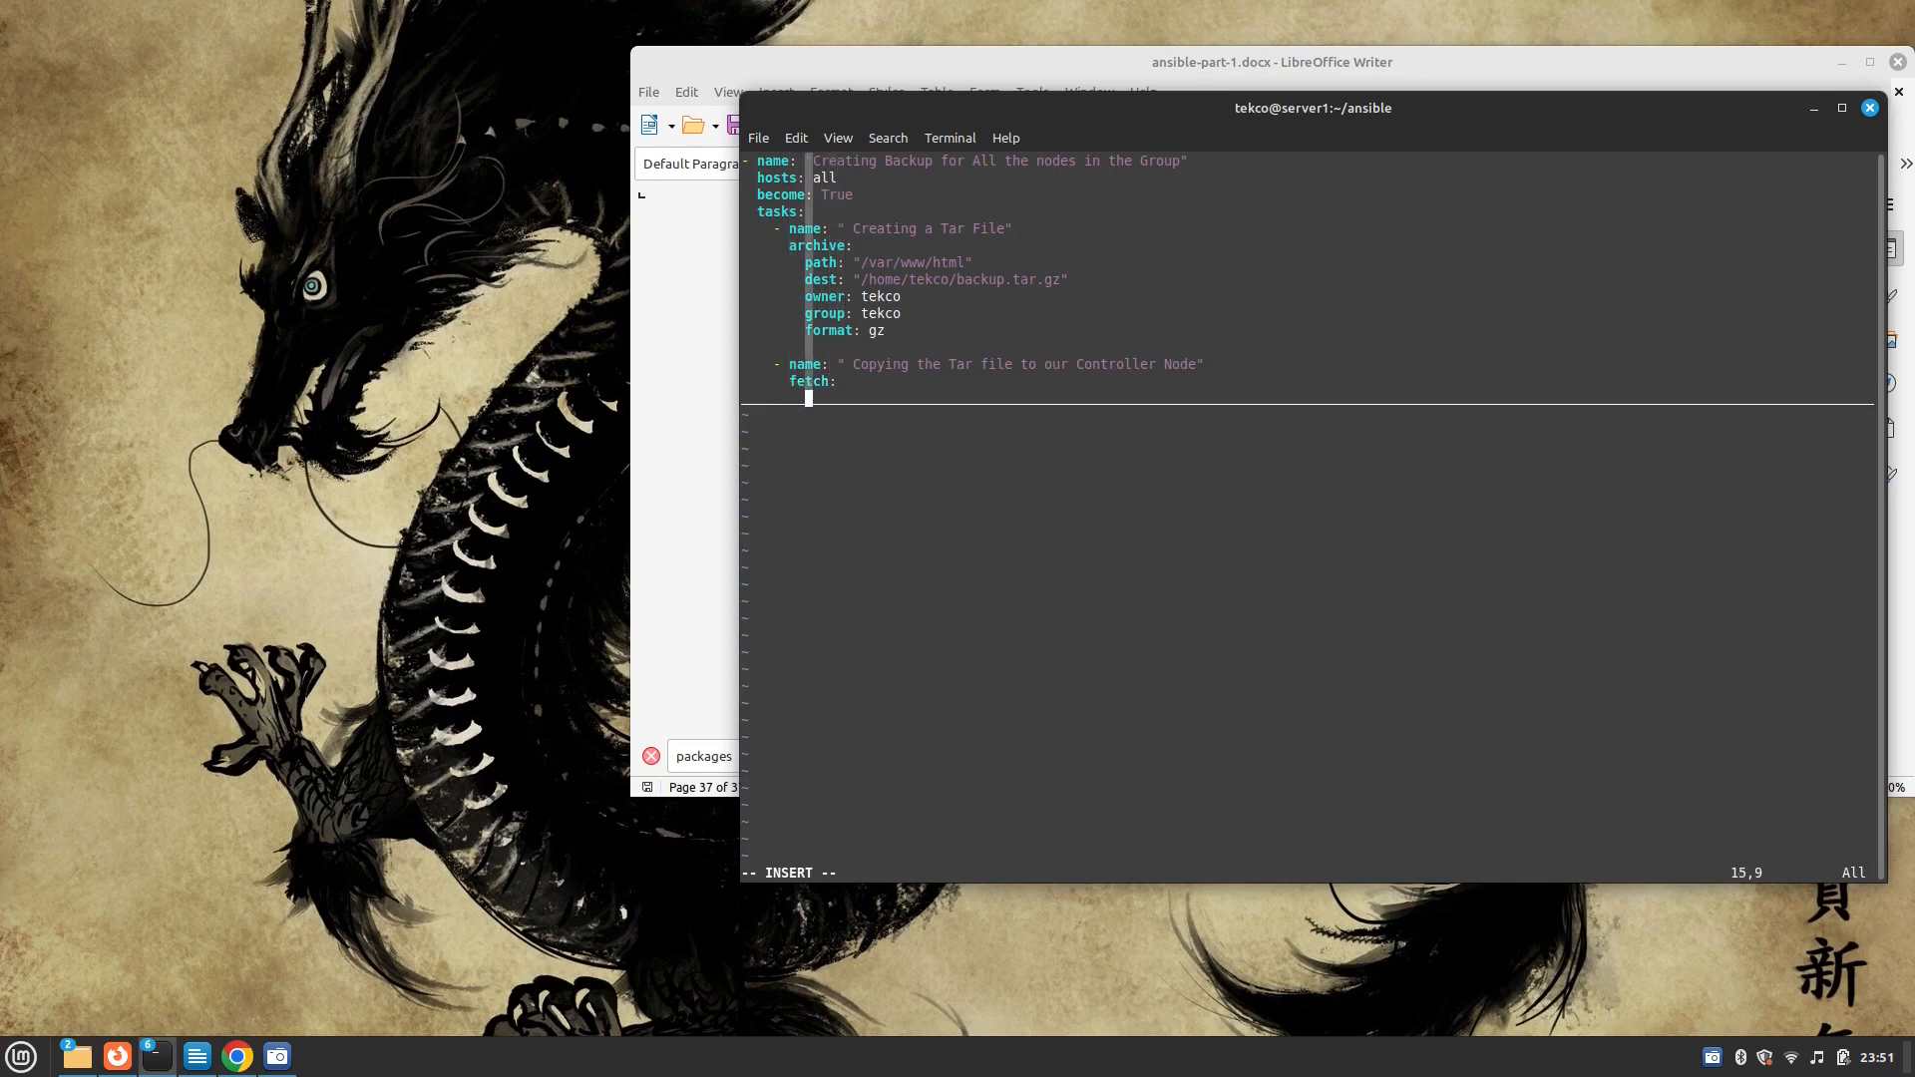
Set the fetch src to "/home/tekco/backup.tar.gz"
{"action": "type", "text": "src"}
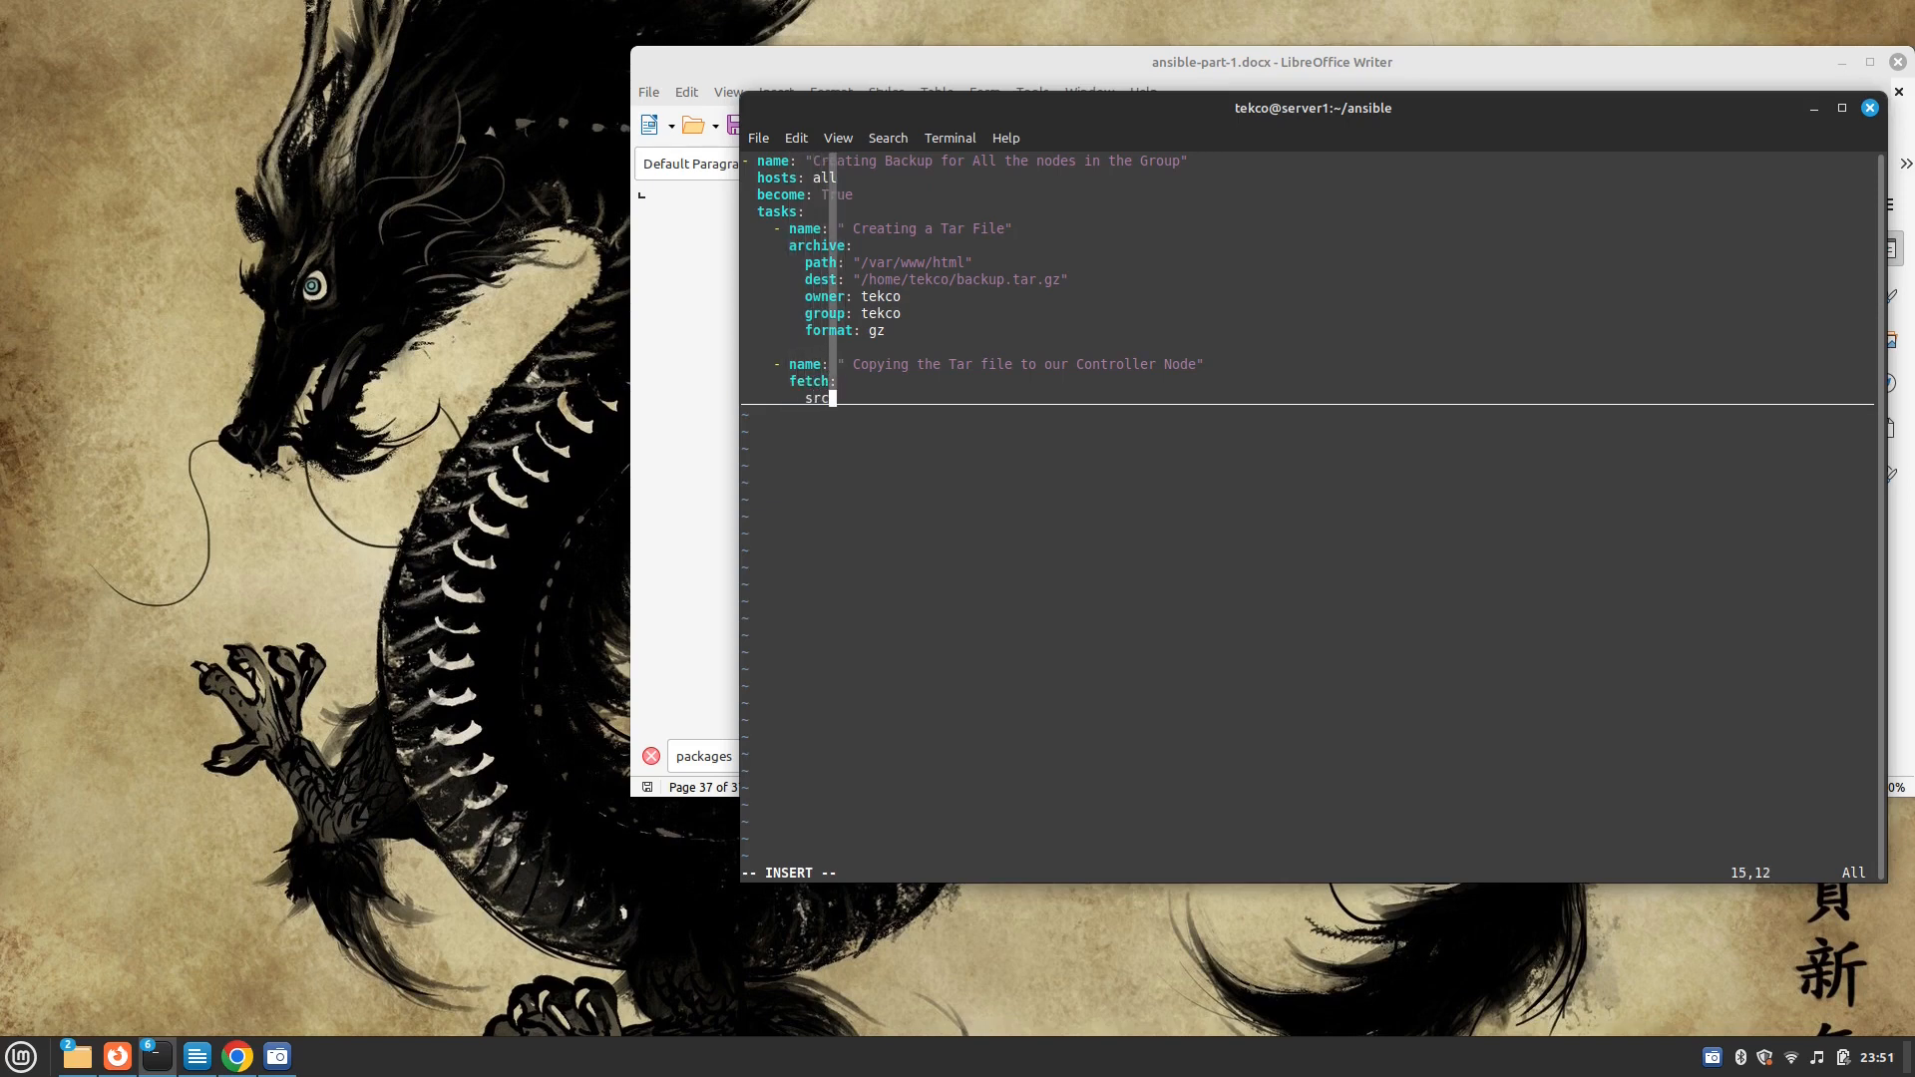
{"action": "type", "text": ":"}
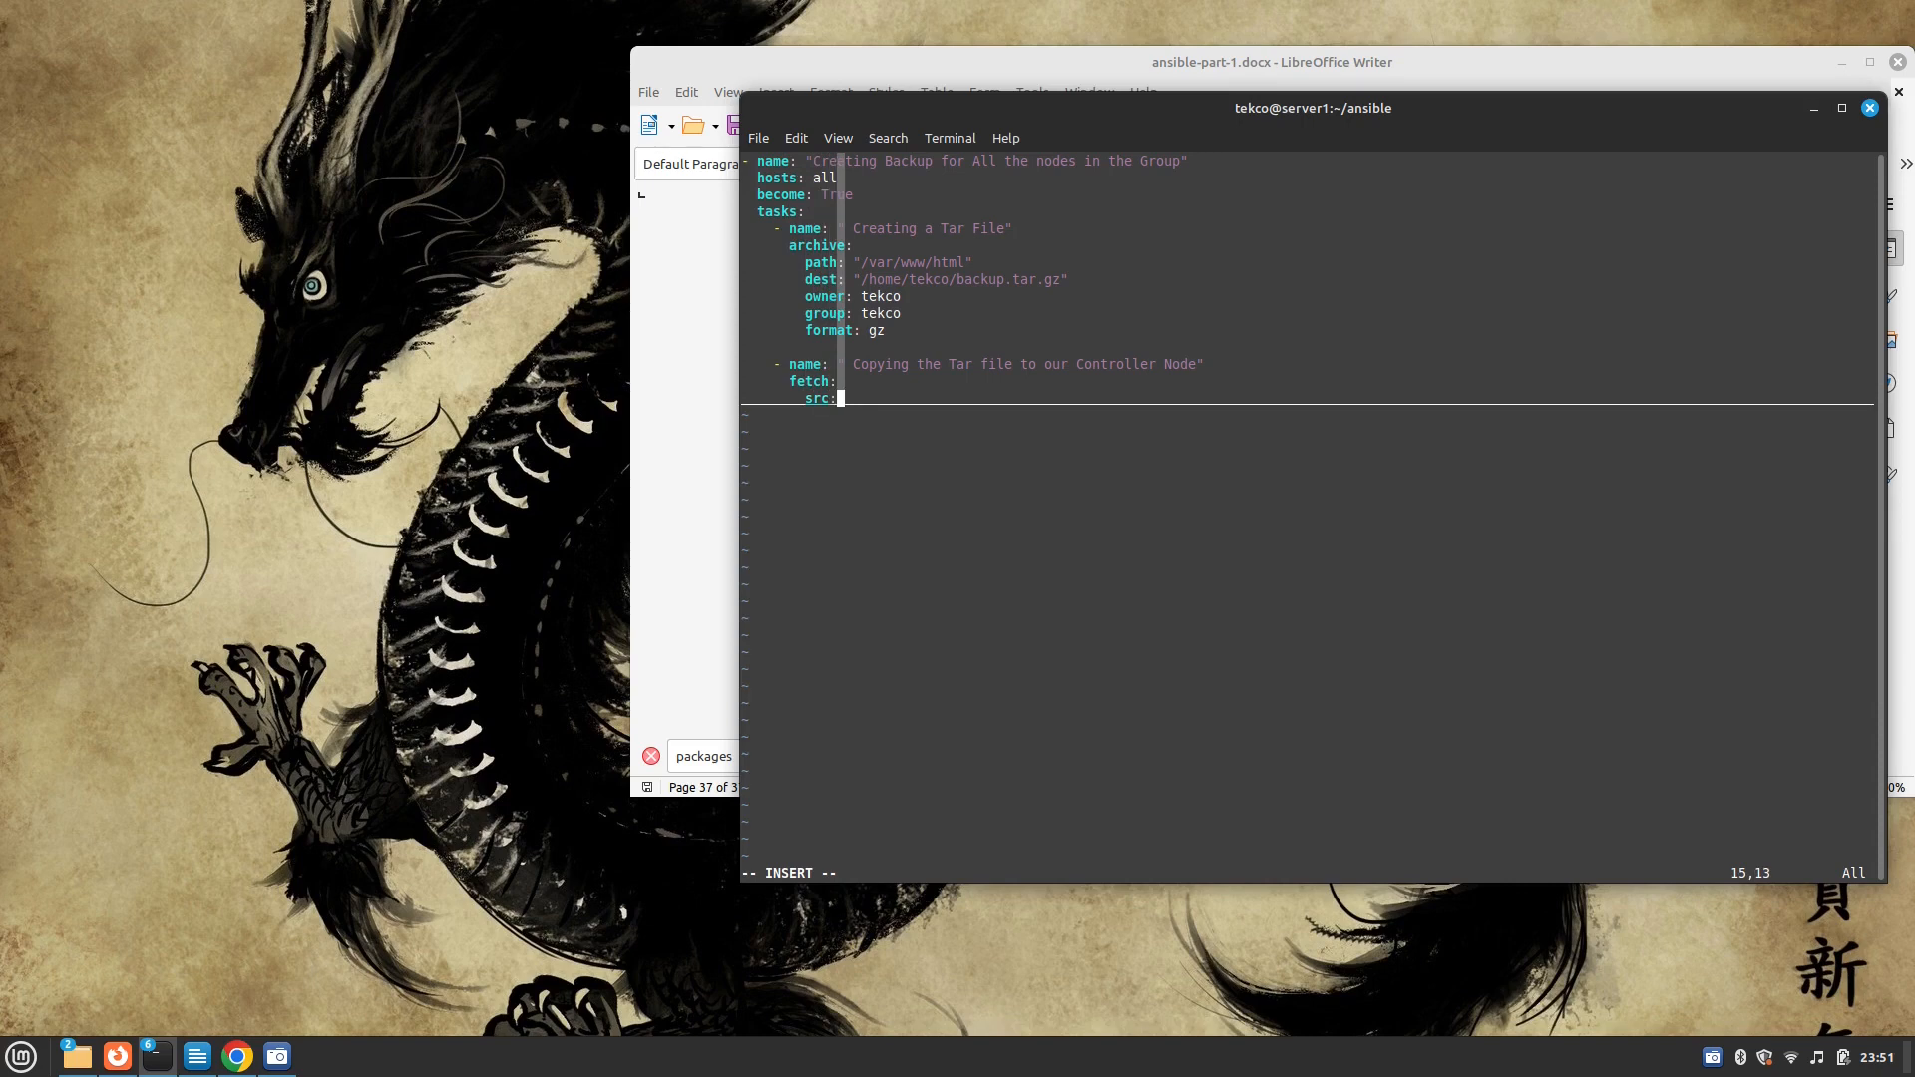
{"action": "type", "text": "/home/tekc"}
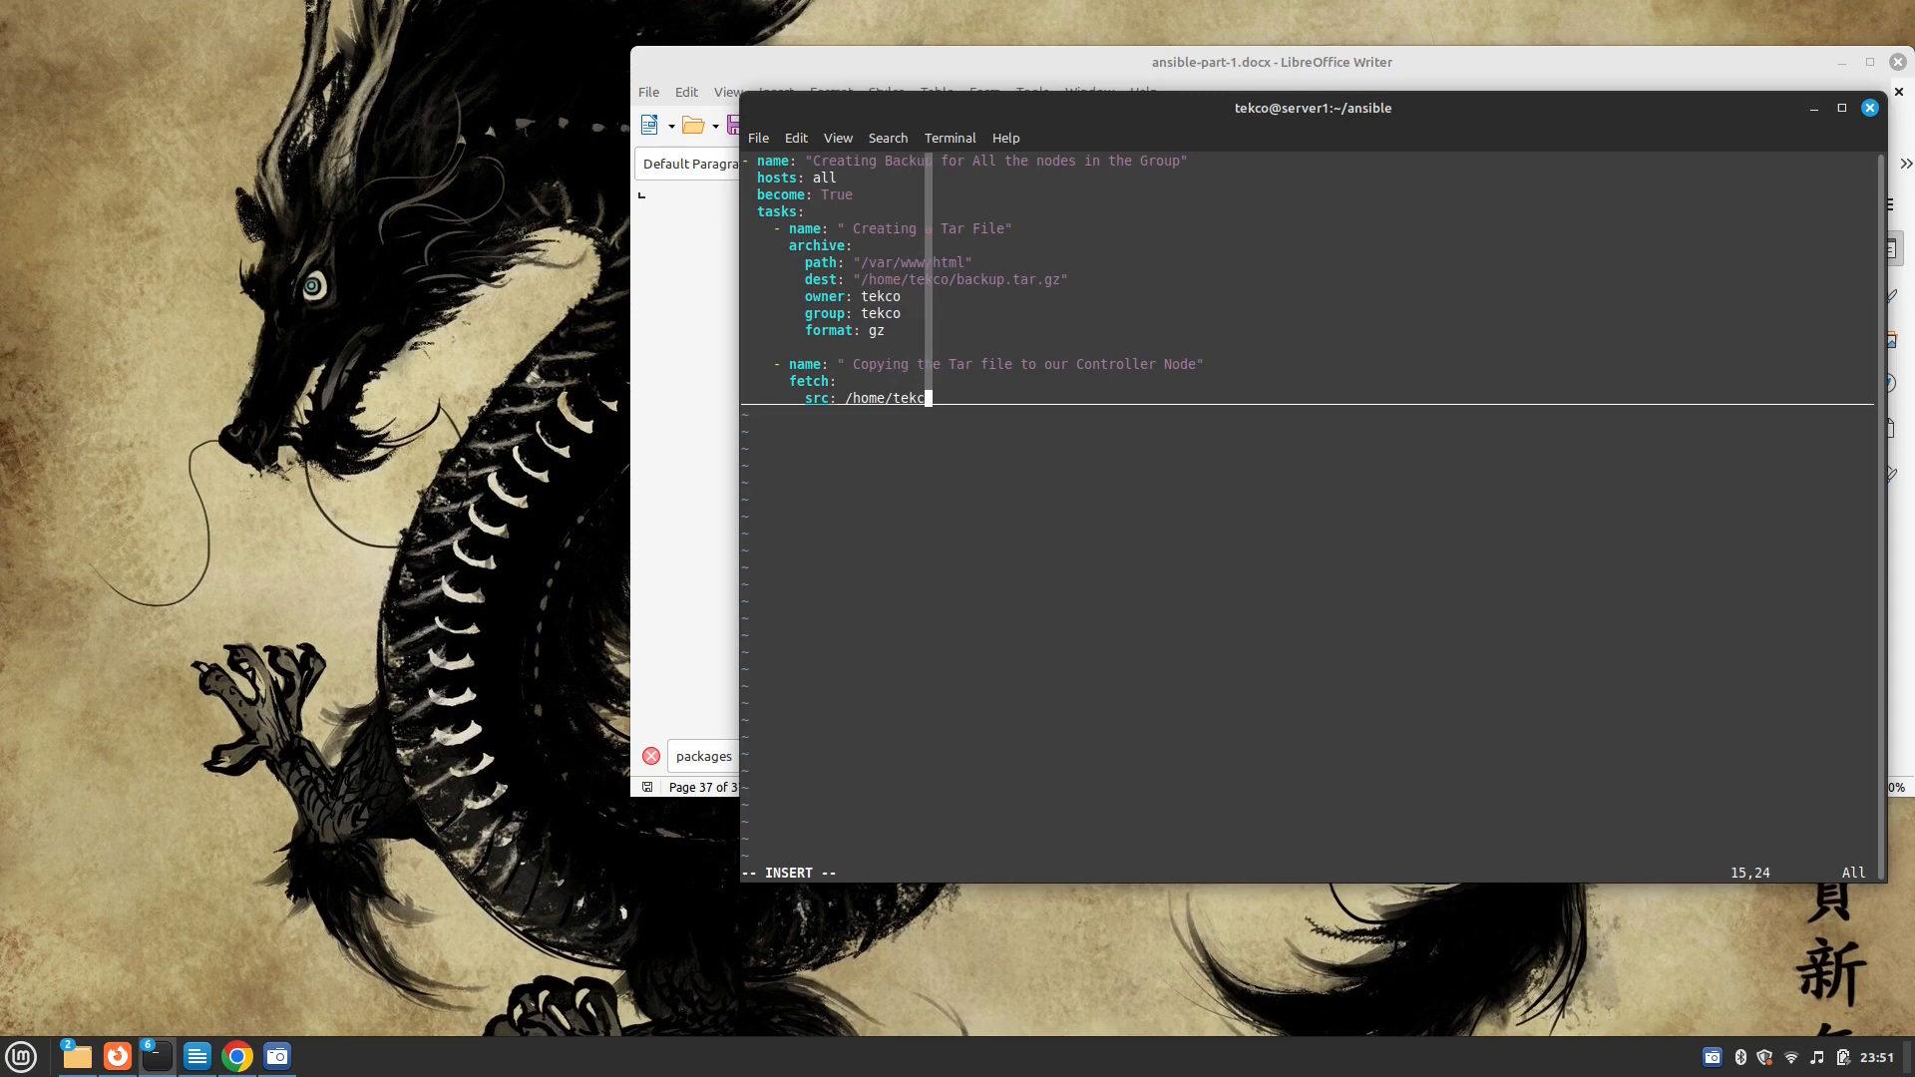
{"action": "type", "text": "o/"}
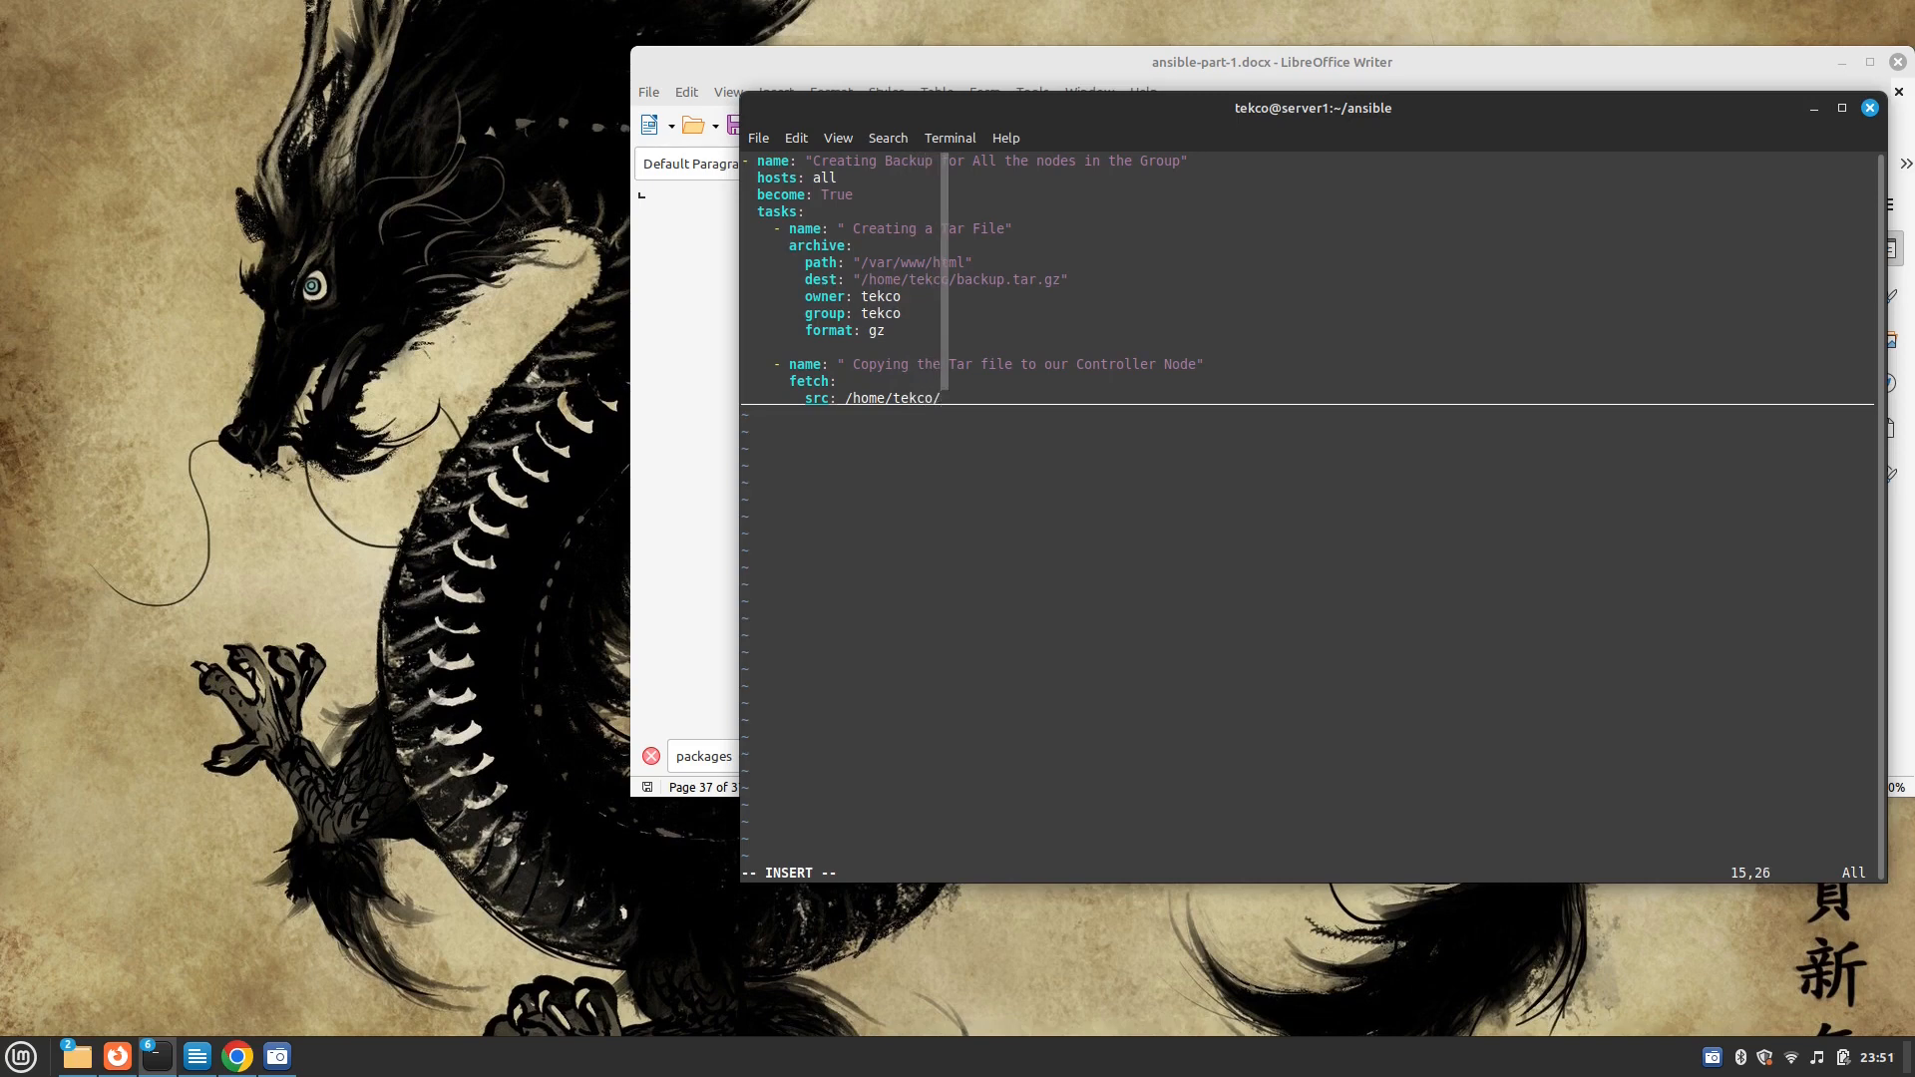
{"action": "type", "text": "backup.tar"}
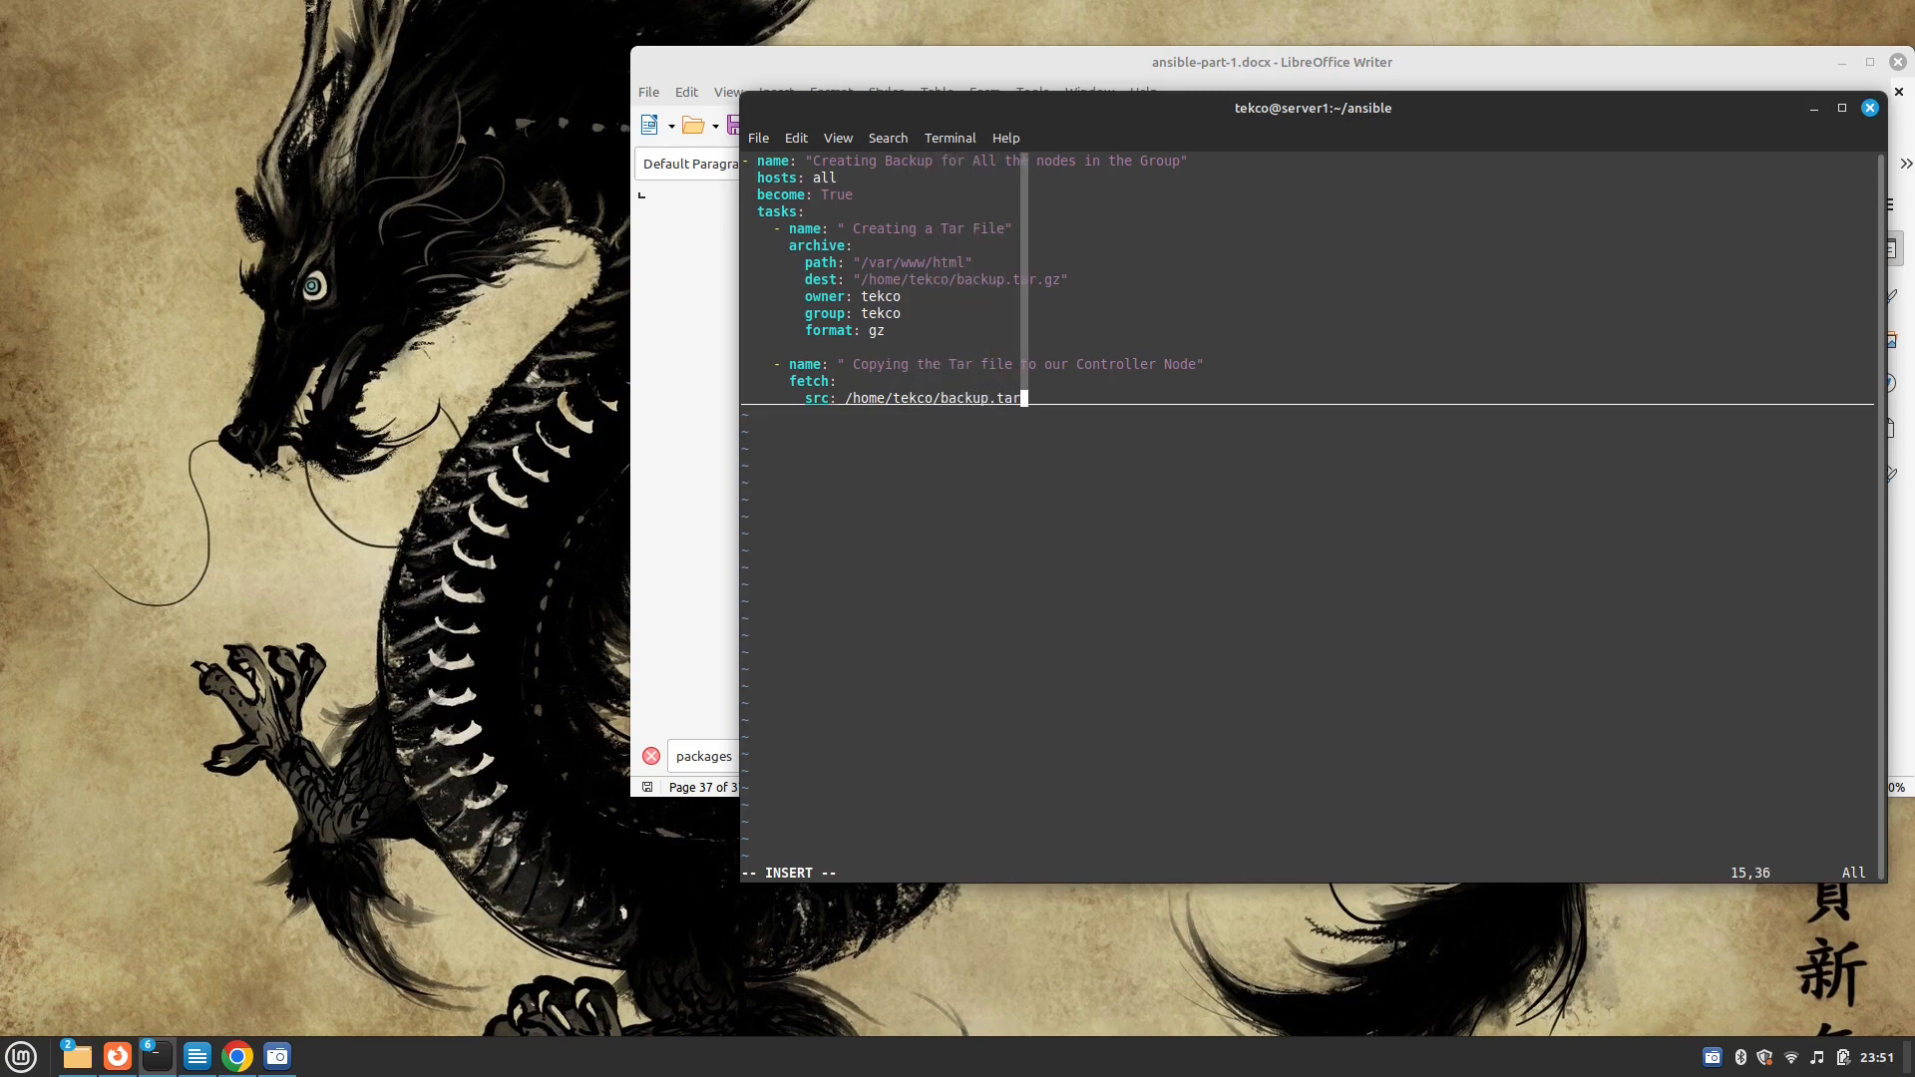
{"action": "type", "text": ".gz\""}
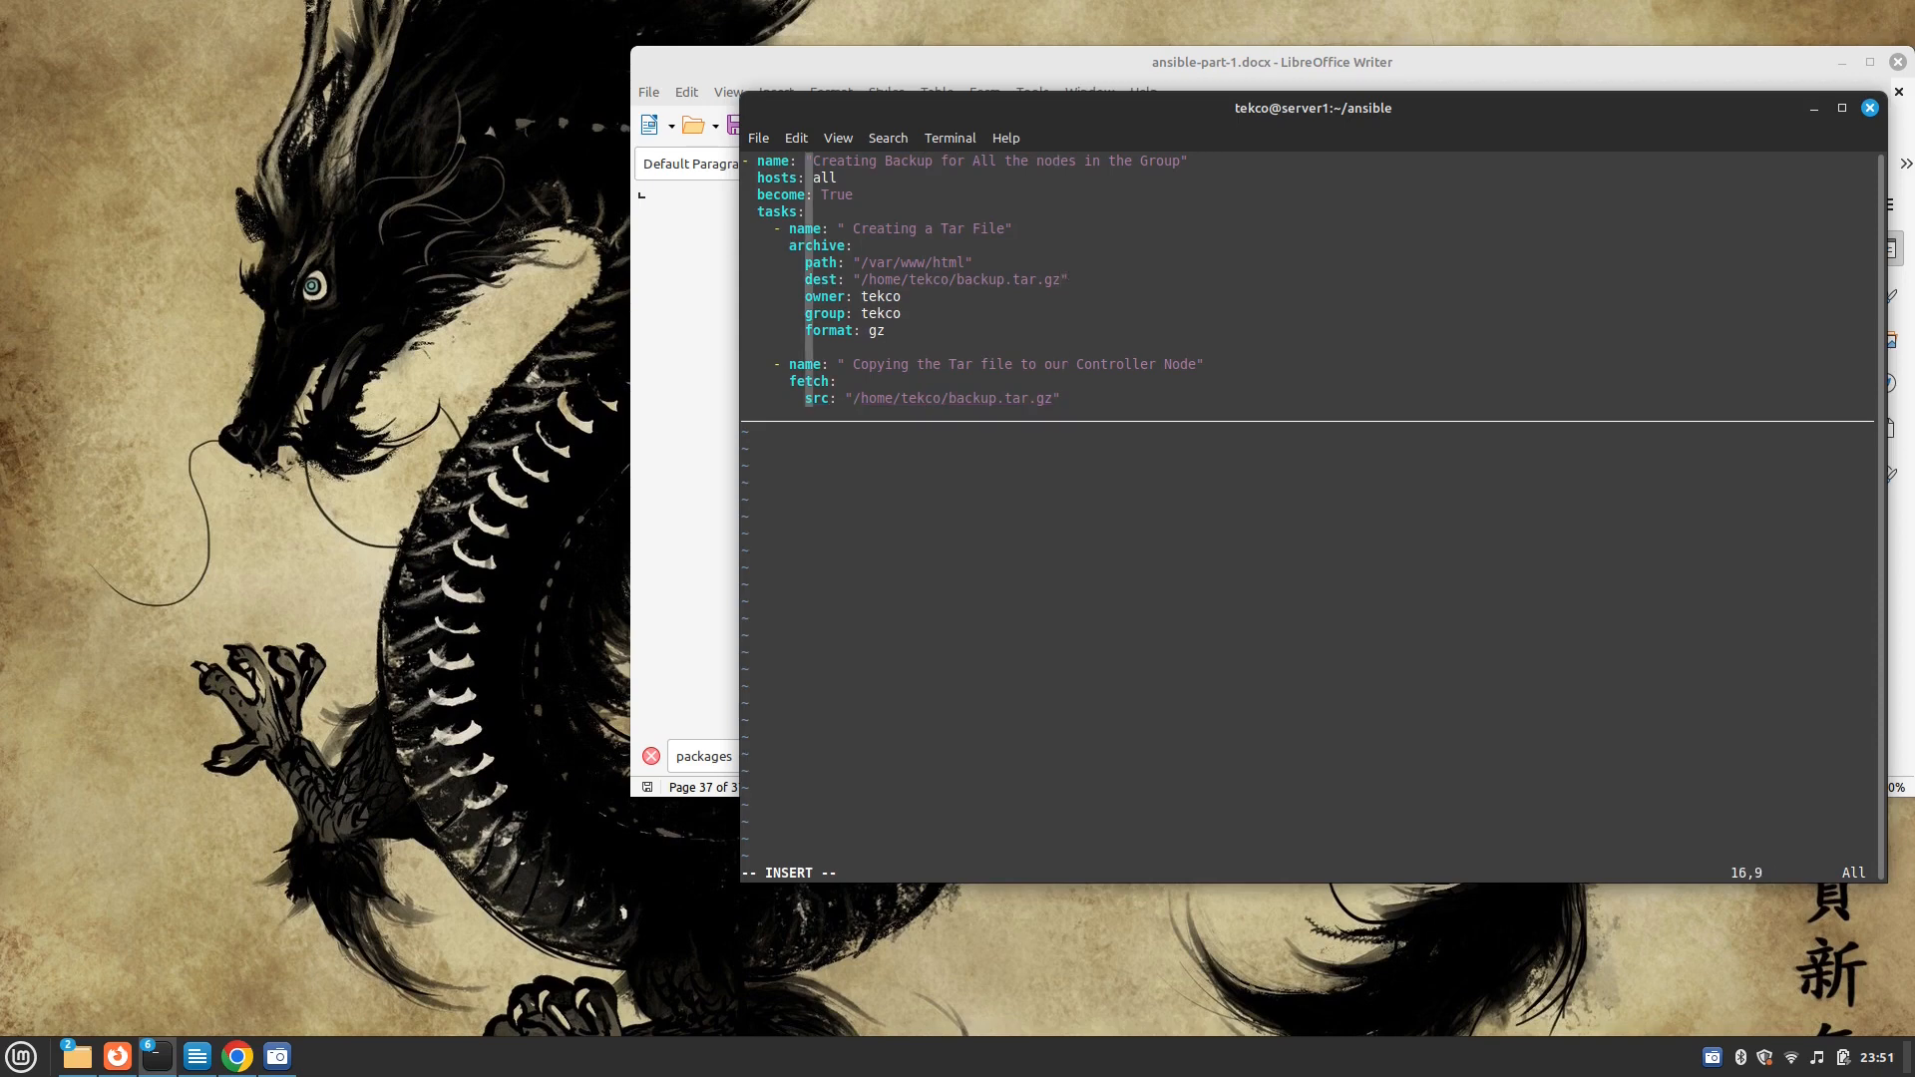
Set fetch dest to "/home/tekco/backup.{{inventory_hostname}}.tar.gz" with flat, then save and quit
{"action": "type", "text": "dest:"}
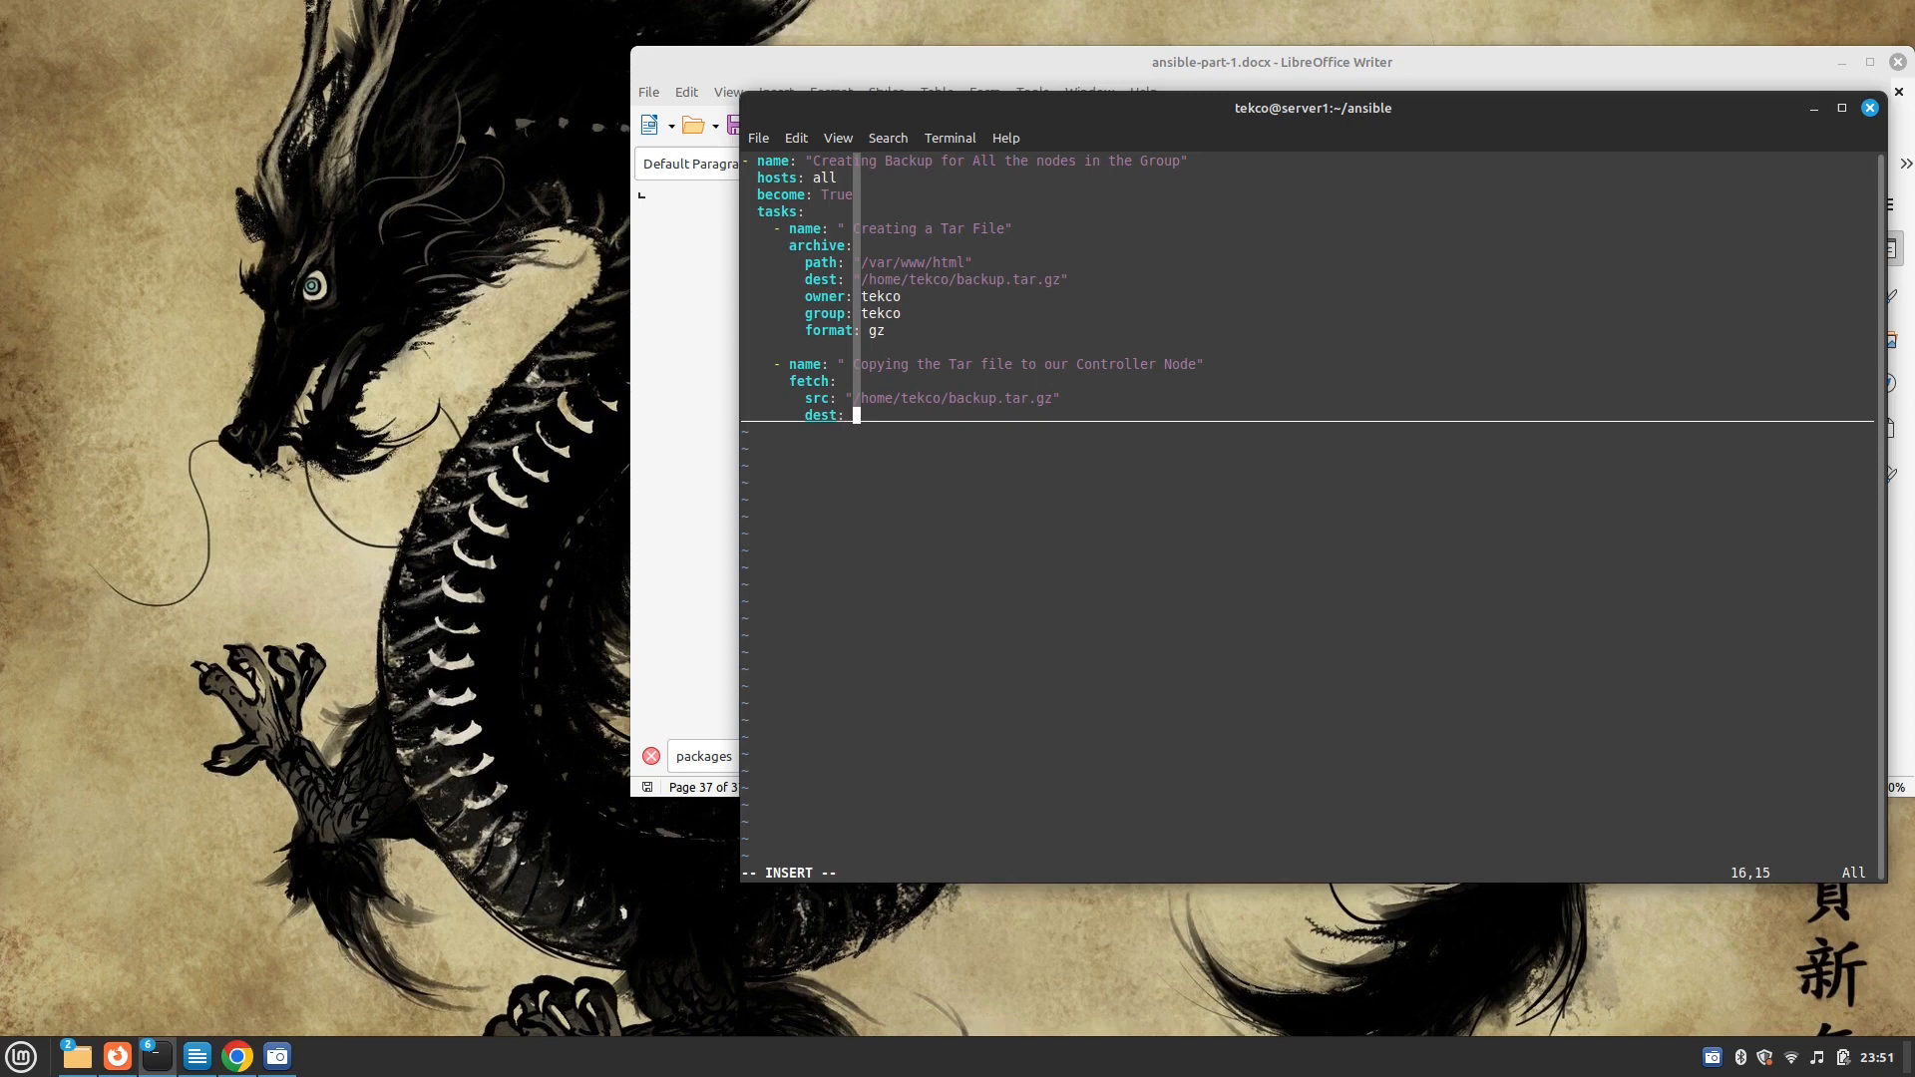
{"action": "type", "text": "\"/home/tekco"}
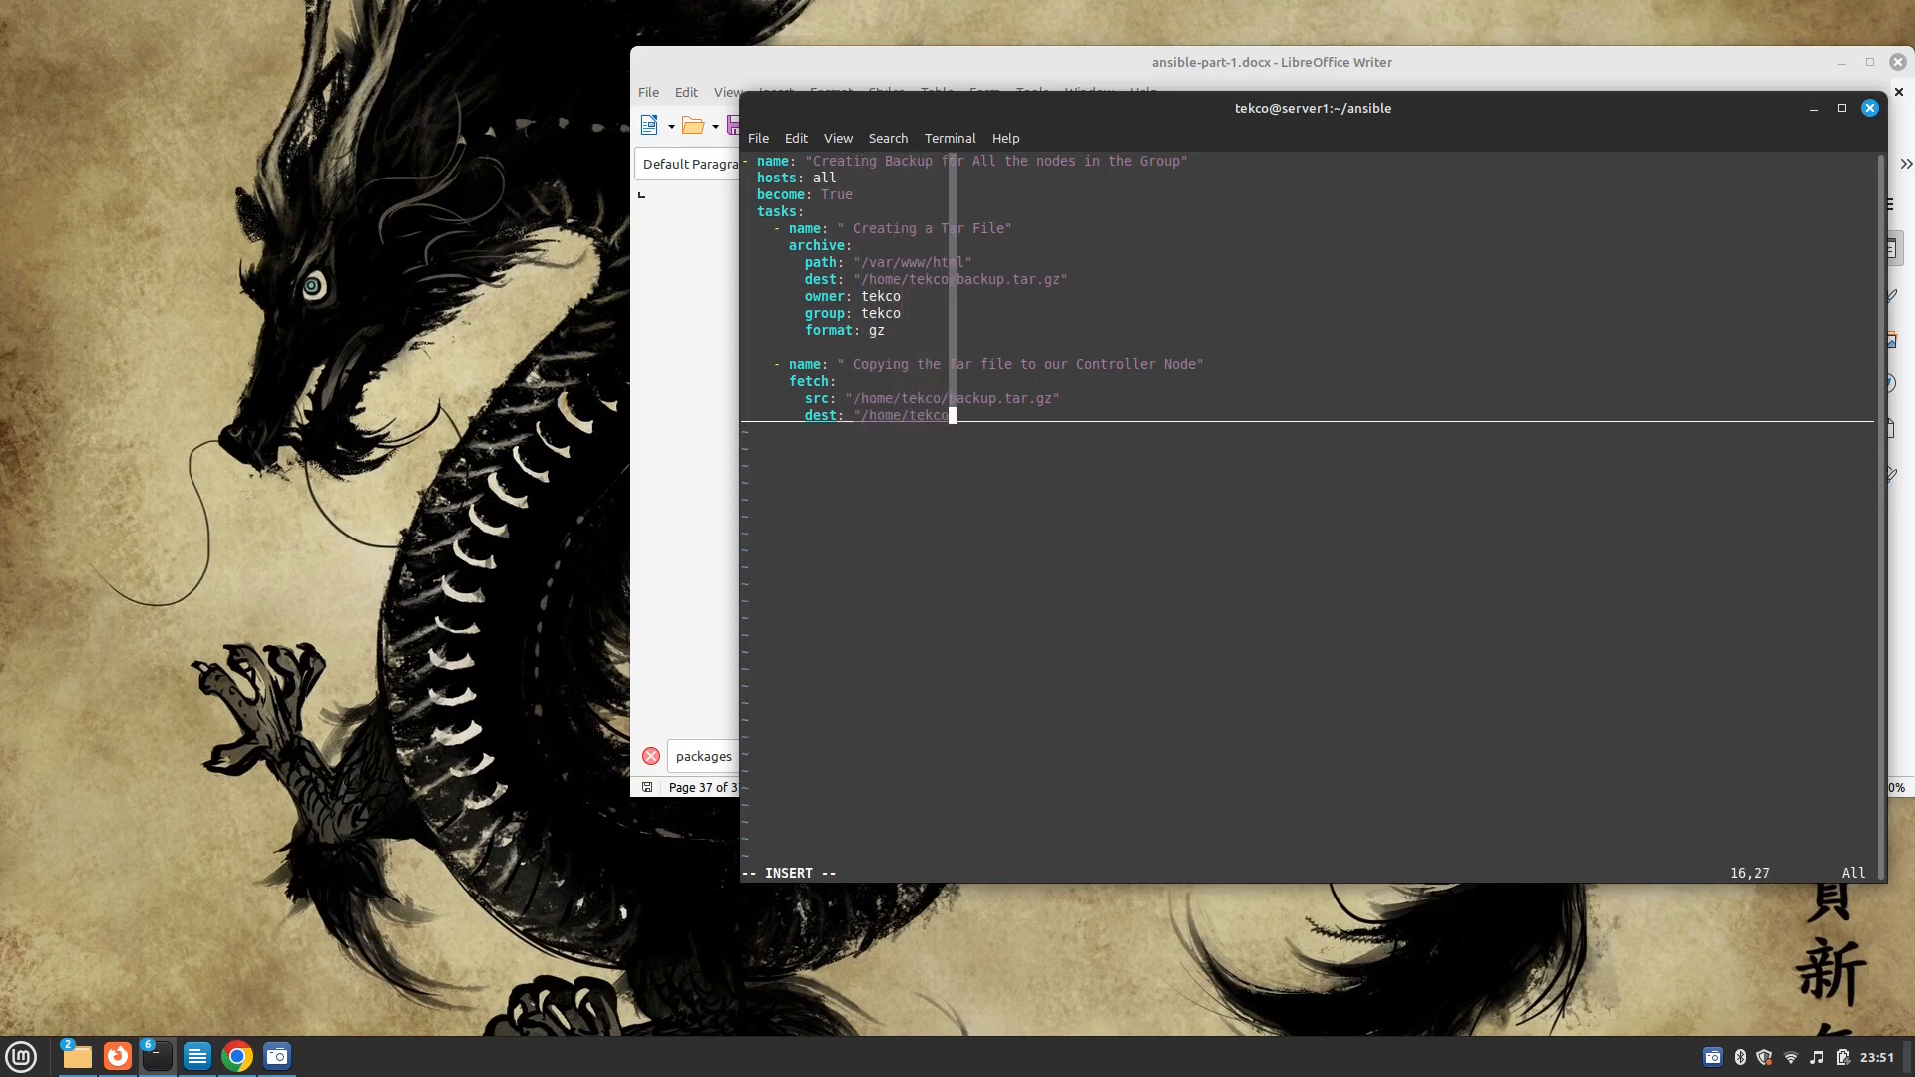
{"action": "type", "text": "backup"}
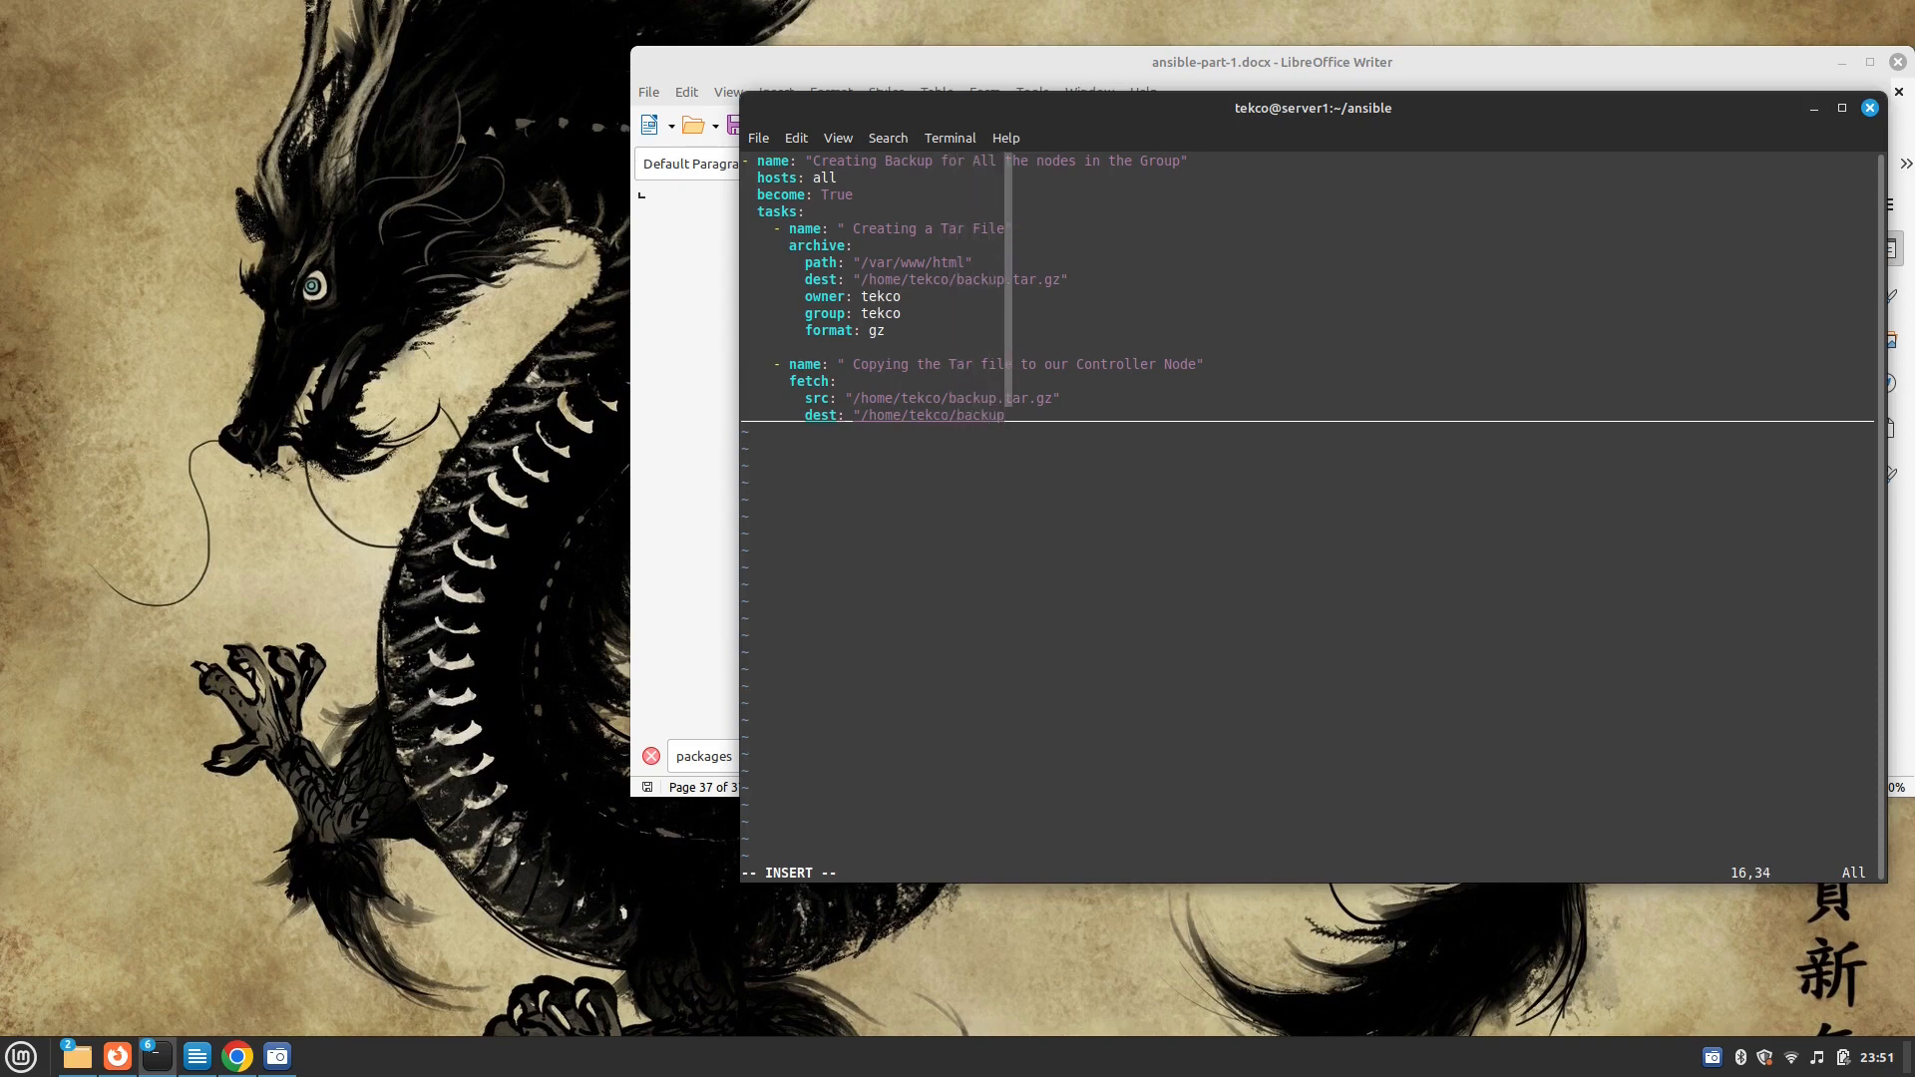
{"action": "type", "text": "{{"}
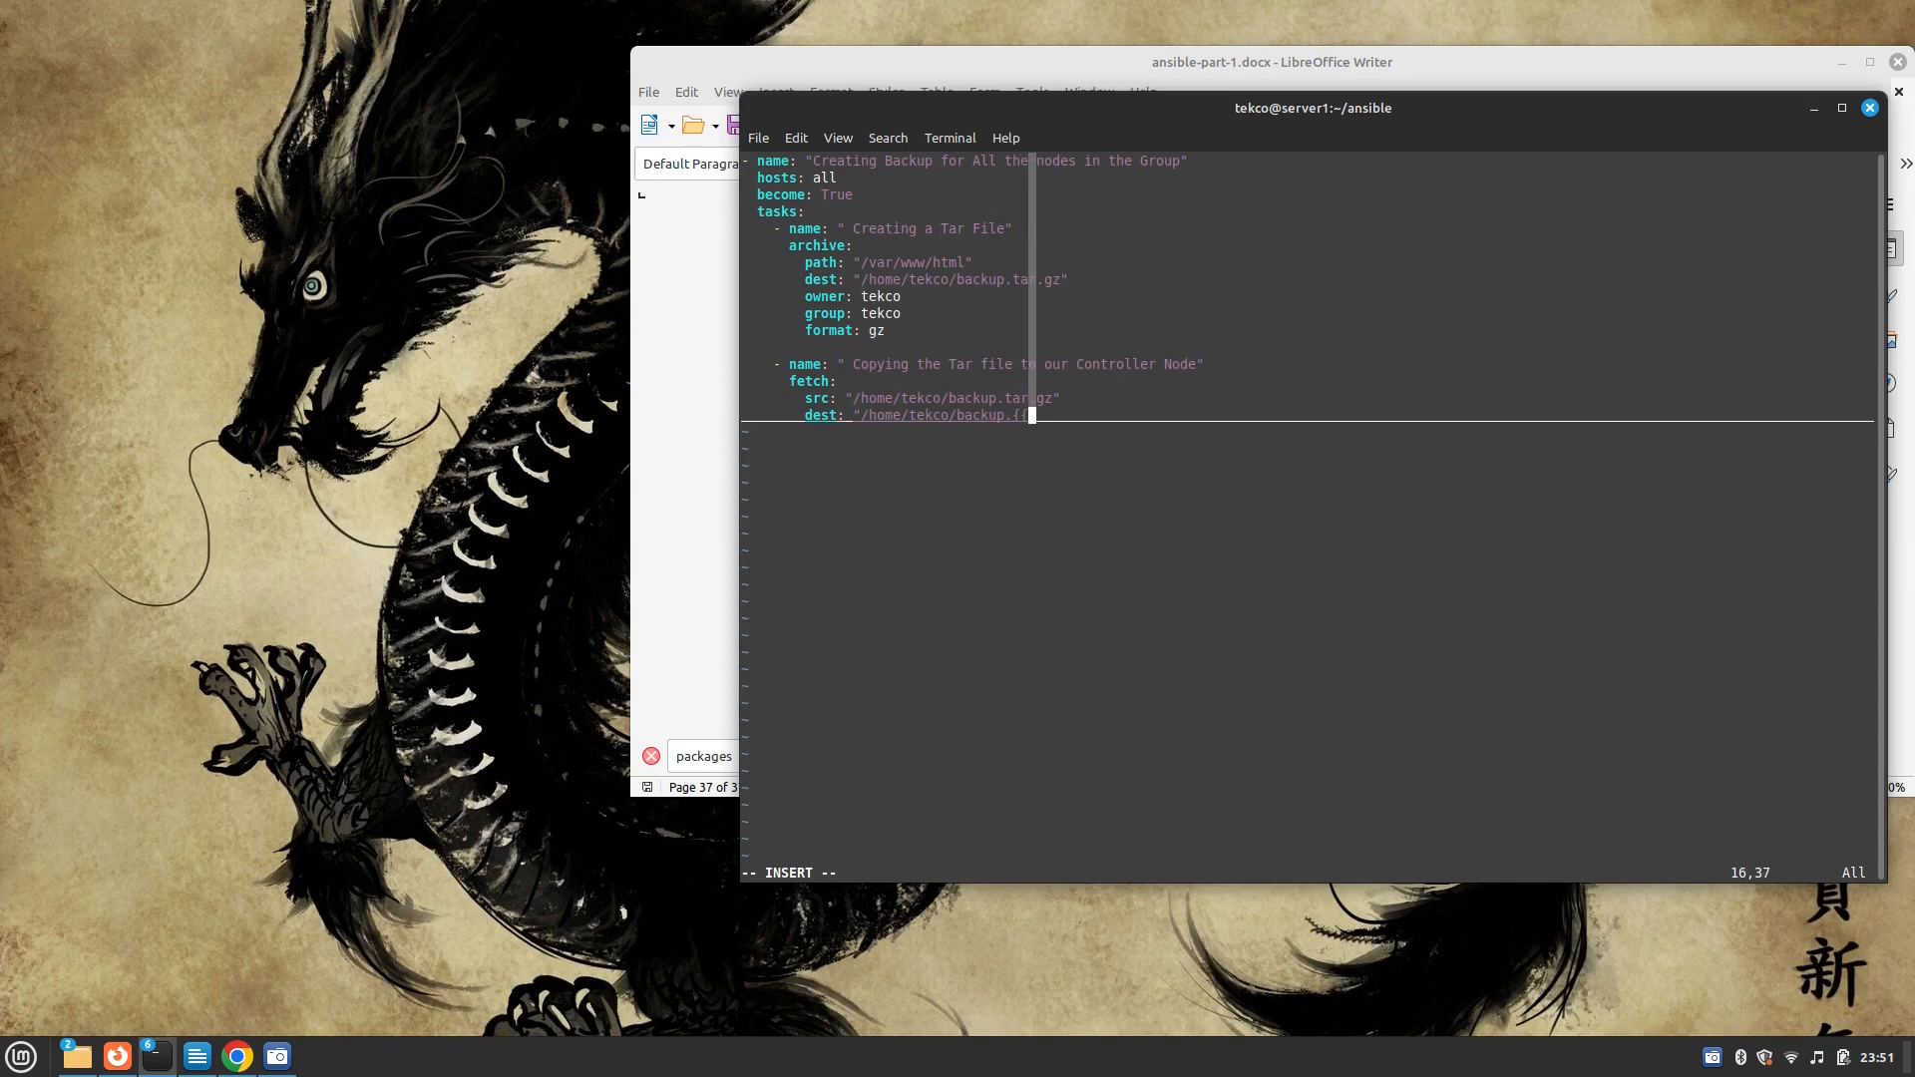
{"action": "type", "text": "inven"}
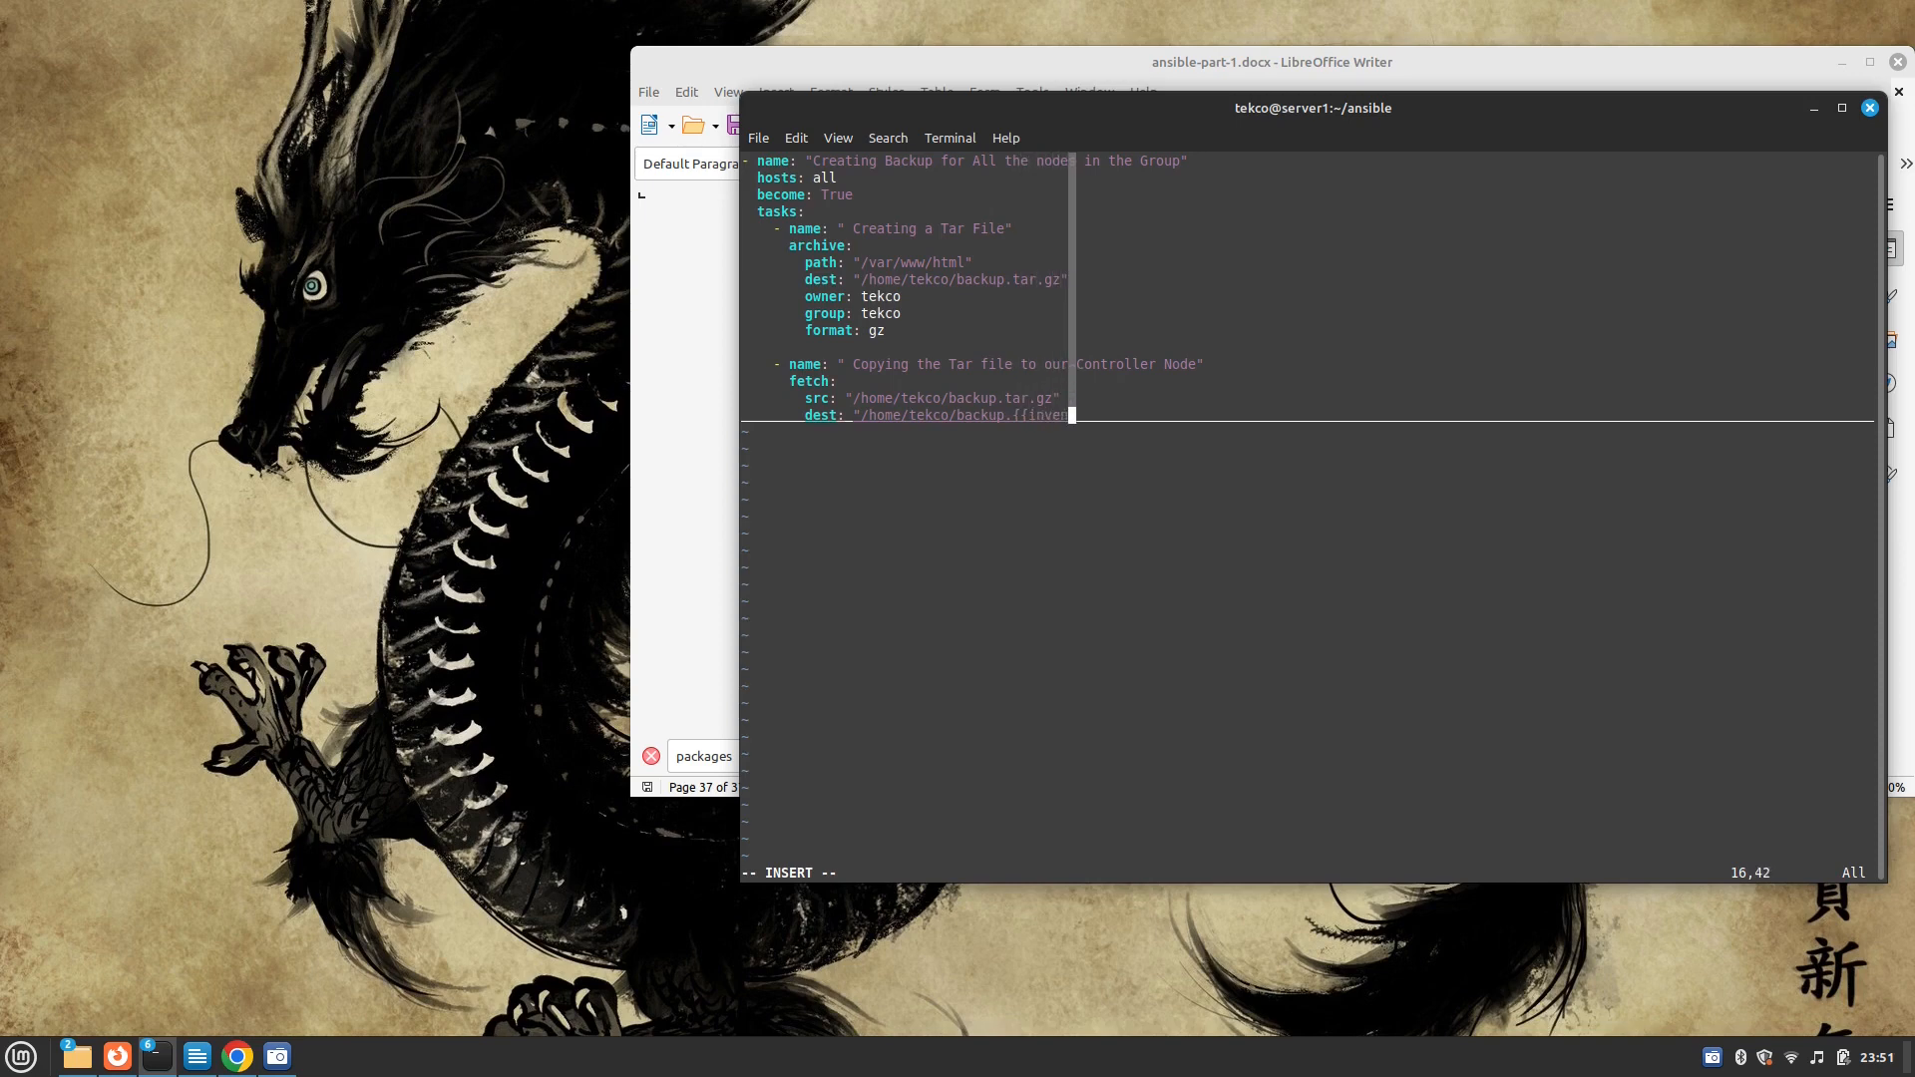
{"action": "type", "text": "tory"}
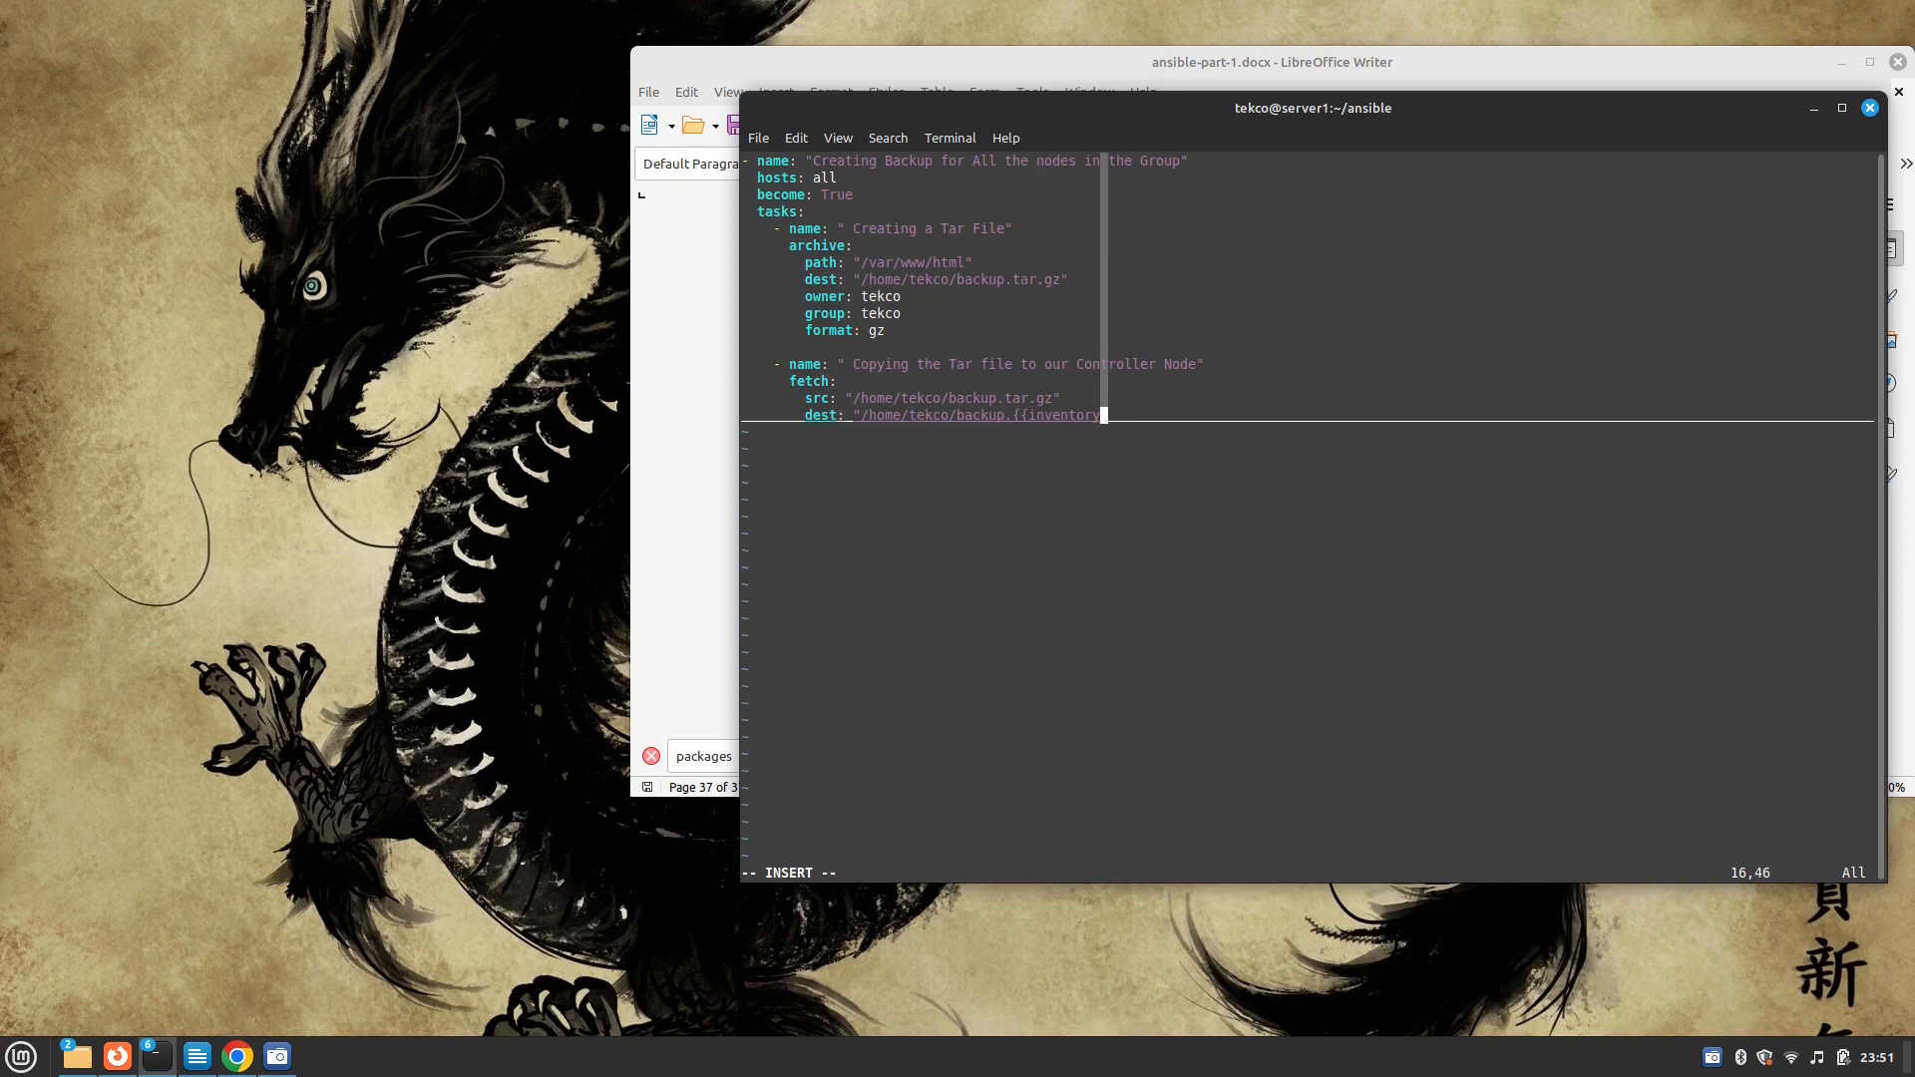
{"action": "type", "text": "_hostname}}.tar"}
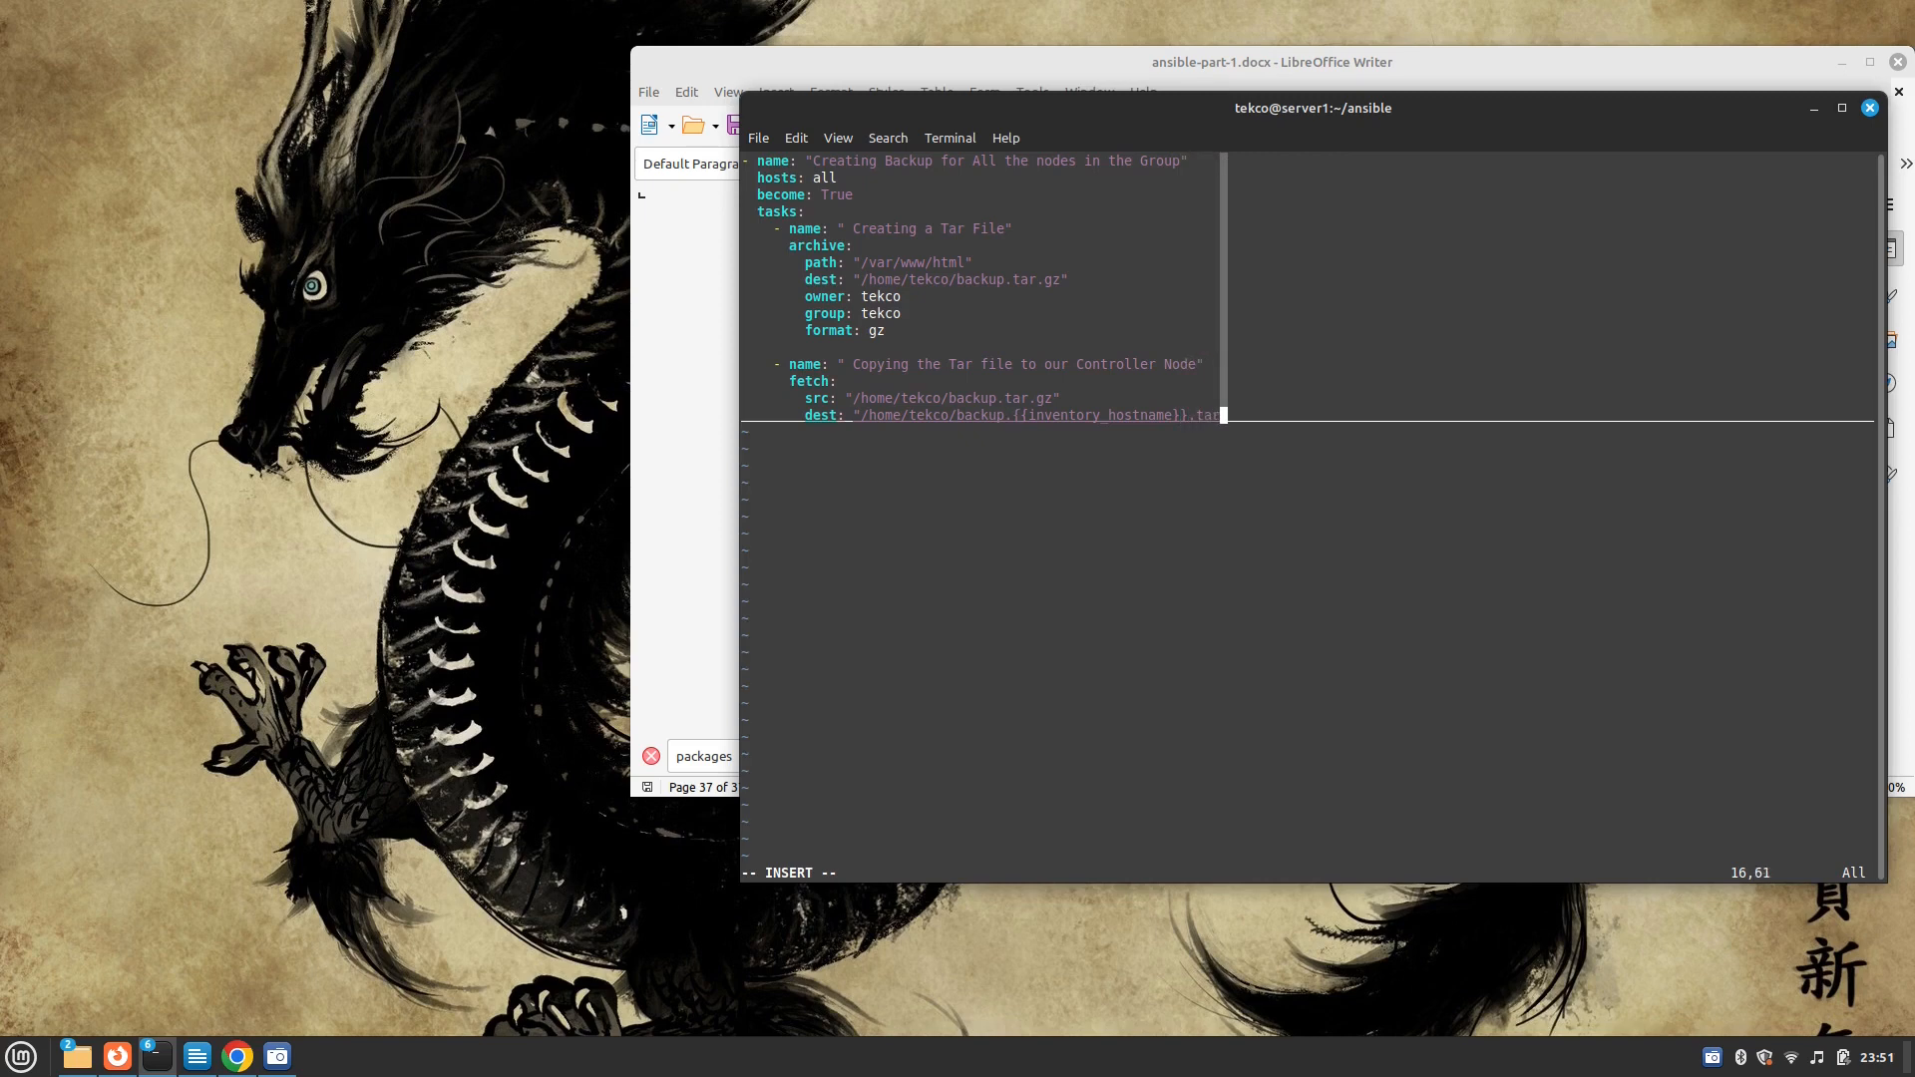
{"action": "type", "text": ".gz"}
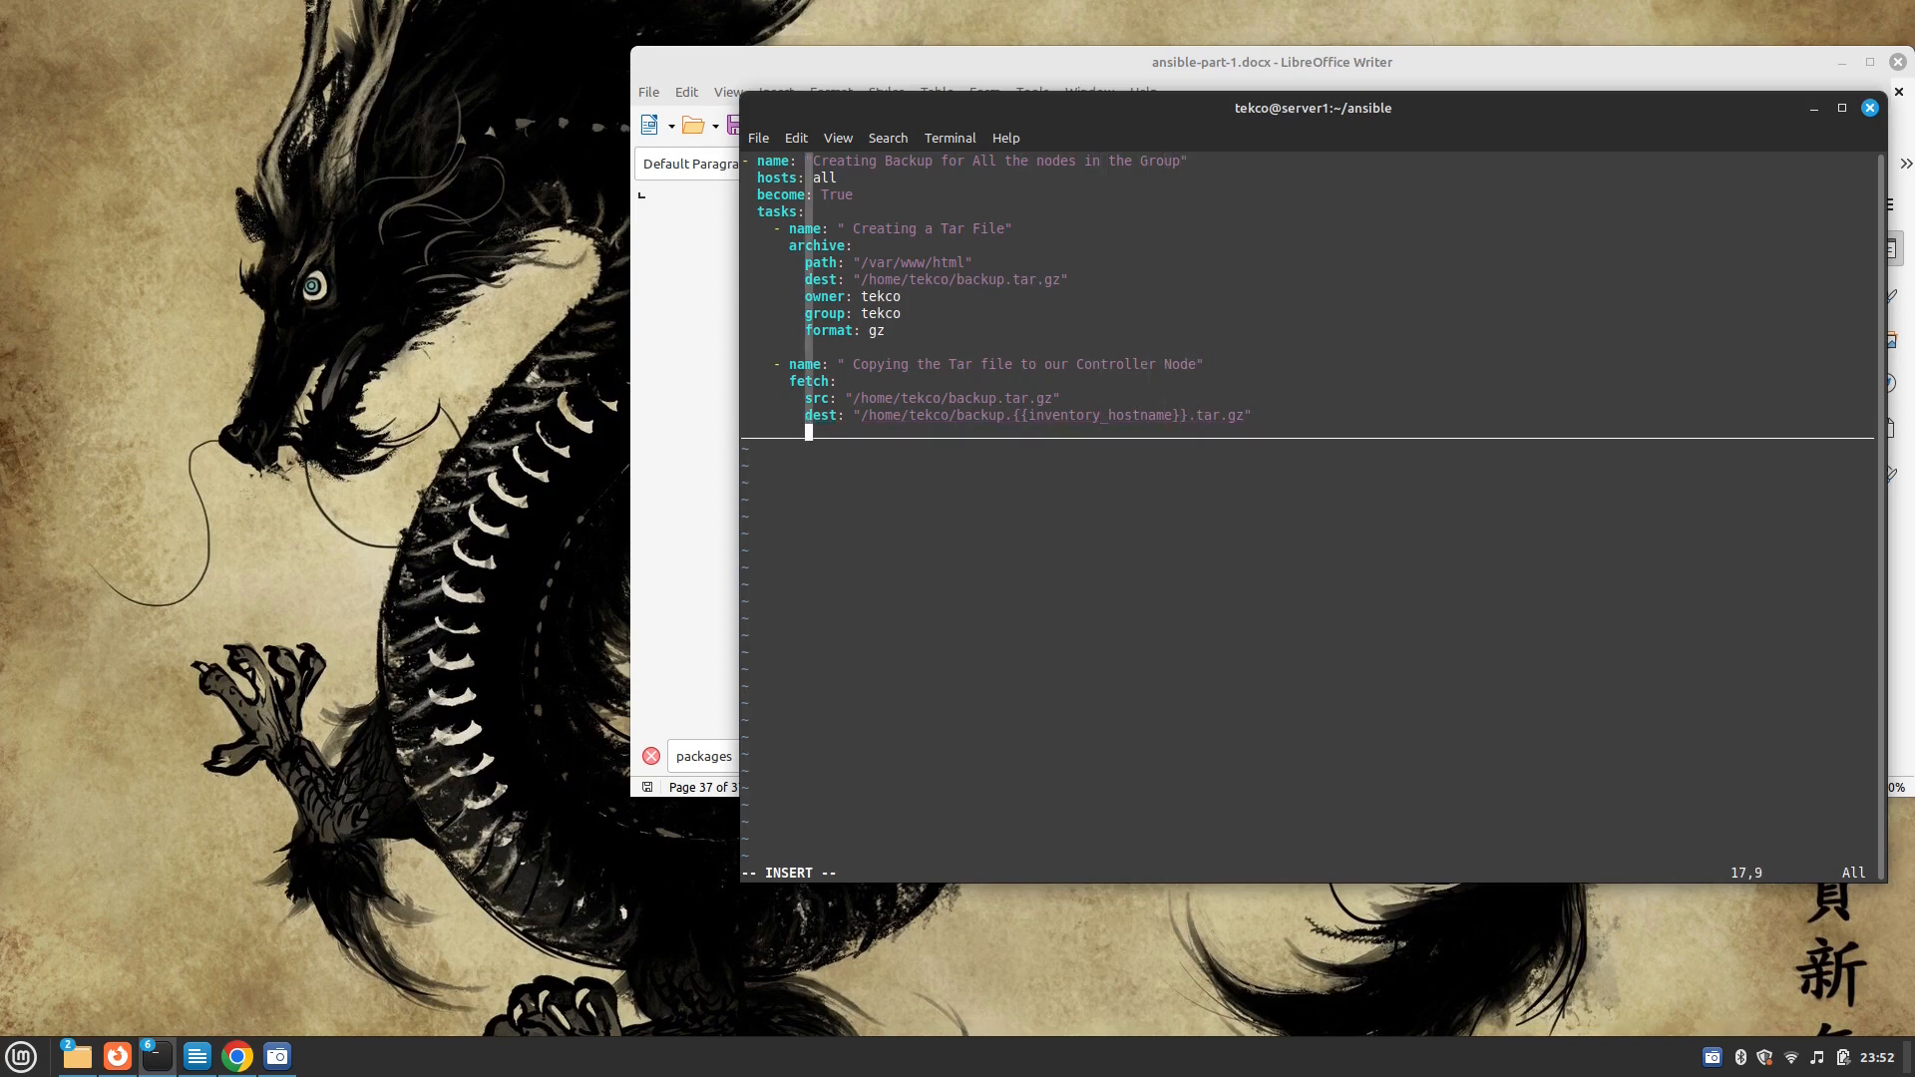
{"action": "type", "text": "flat"}
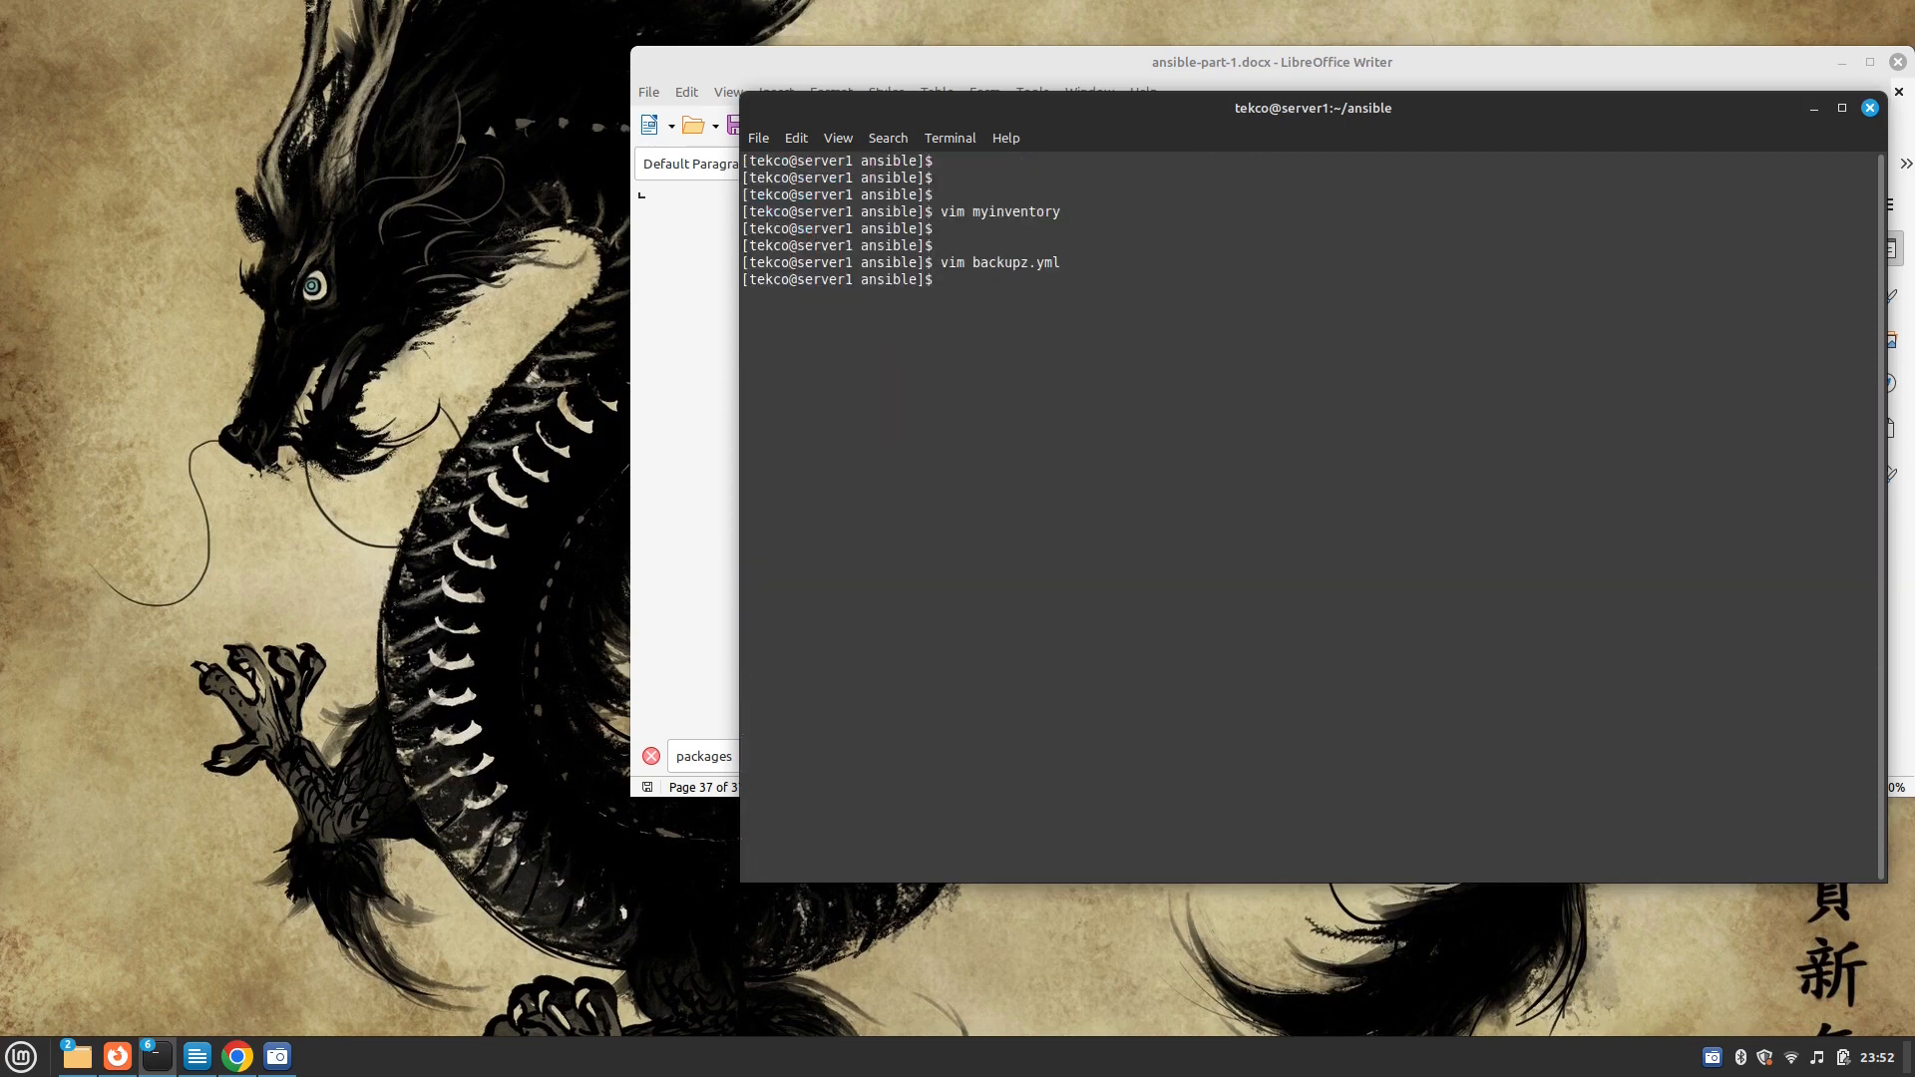
In /home/tekco, remove the old backup.testnode.tar.gz and list the folder to confirm
{"action": "type", "text": "cd /home/tekco/"}
{"action": "type", "text": "ls"}
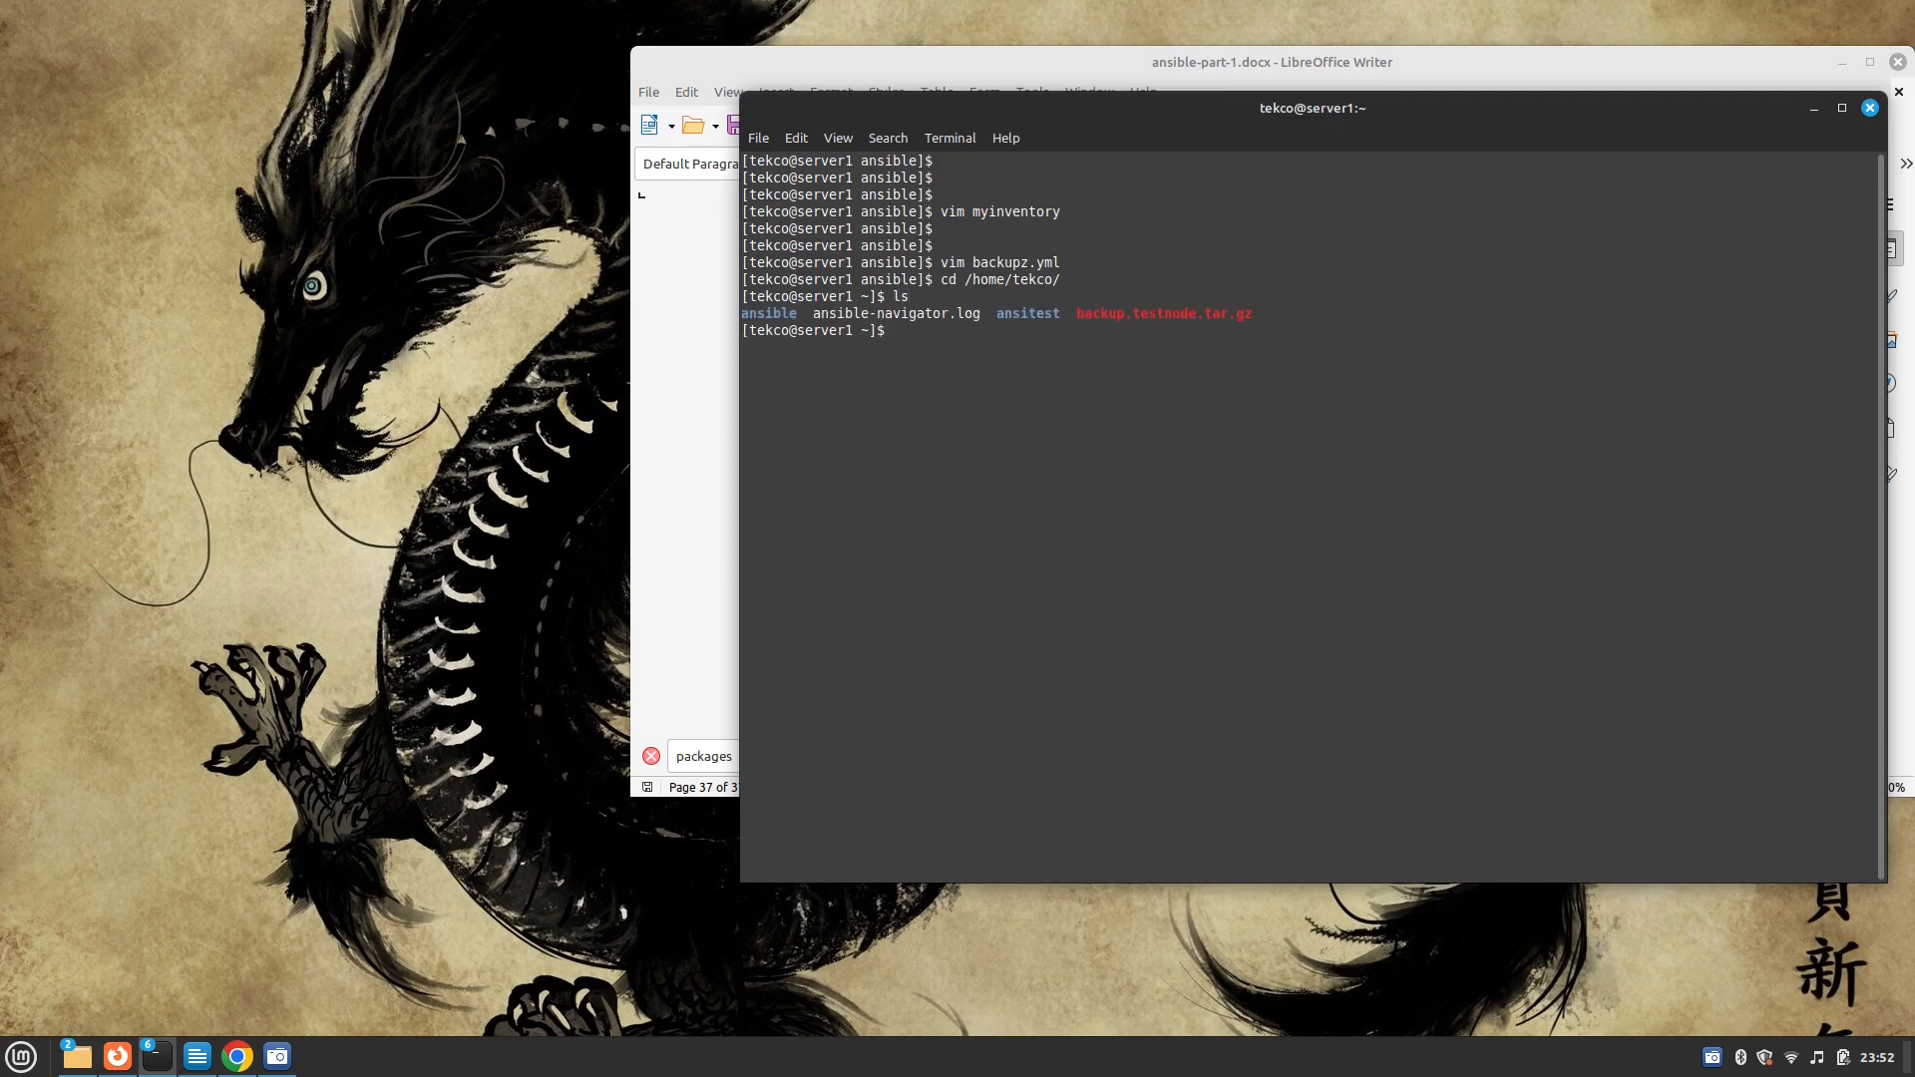
{"action": "type", "text": "rm -rf"}
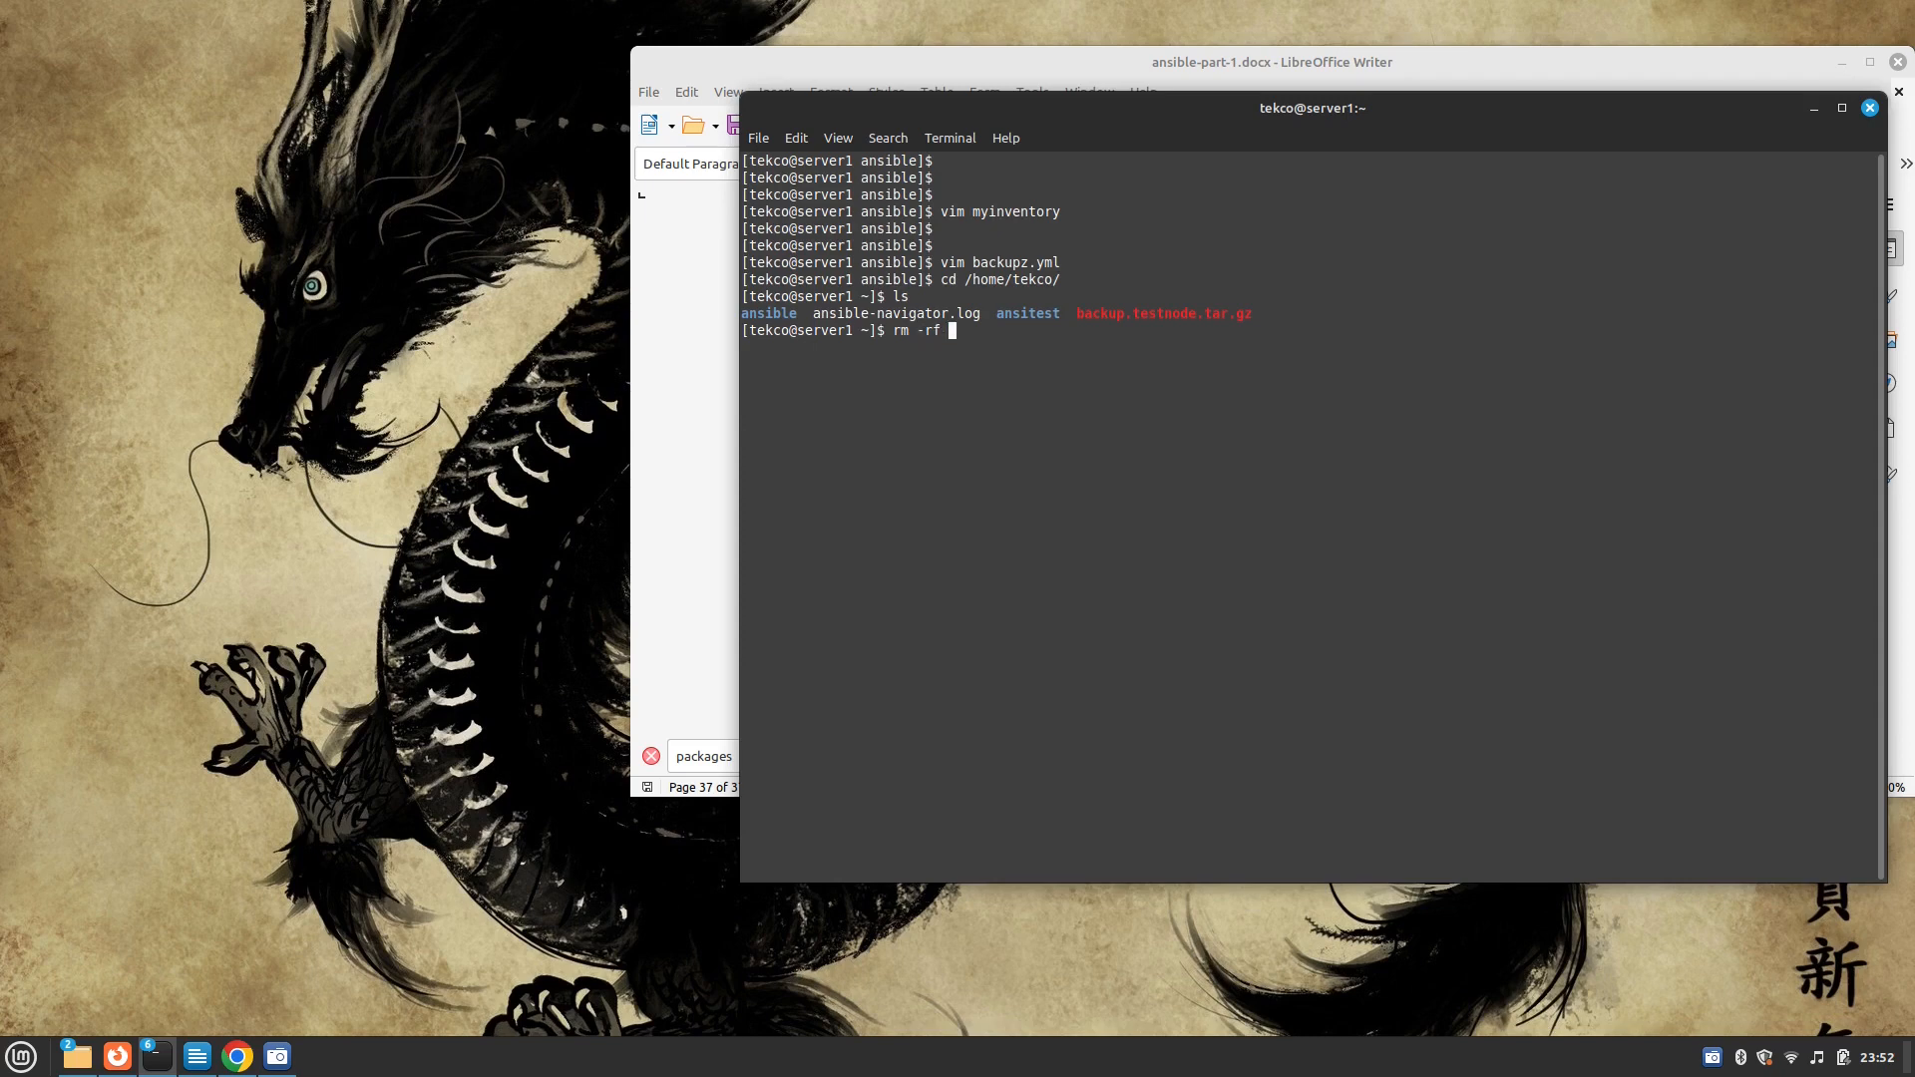
{"action": "type", "text": "backup.testnode.tar.gz"}
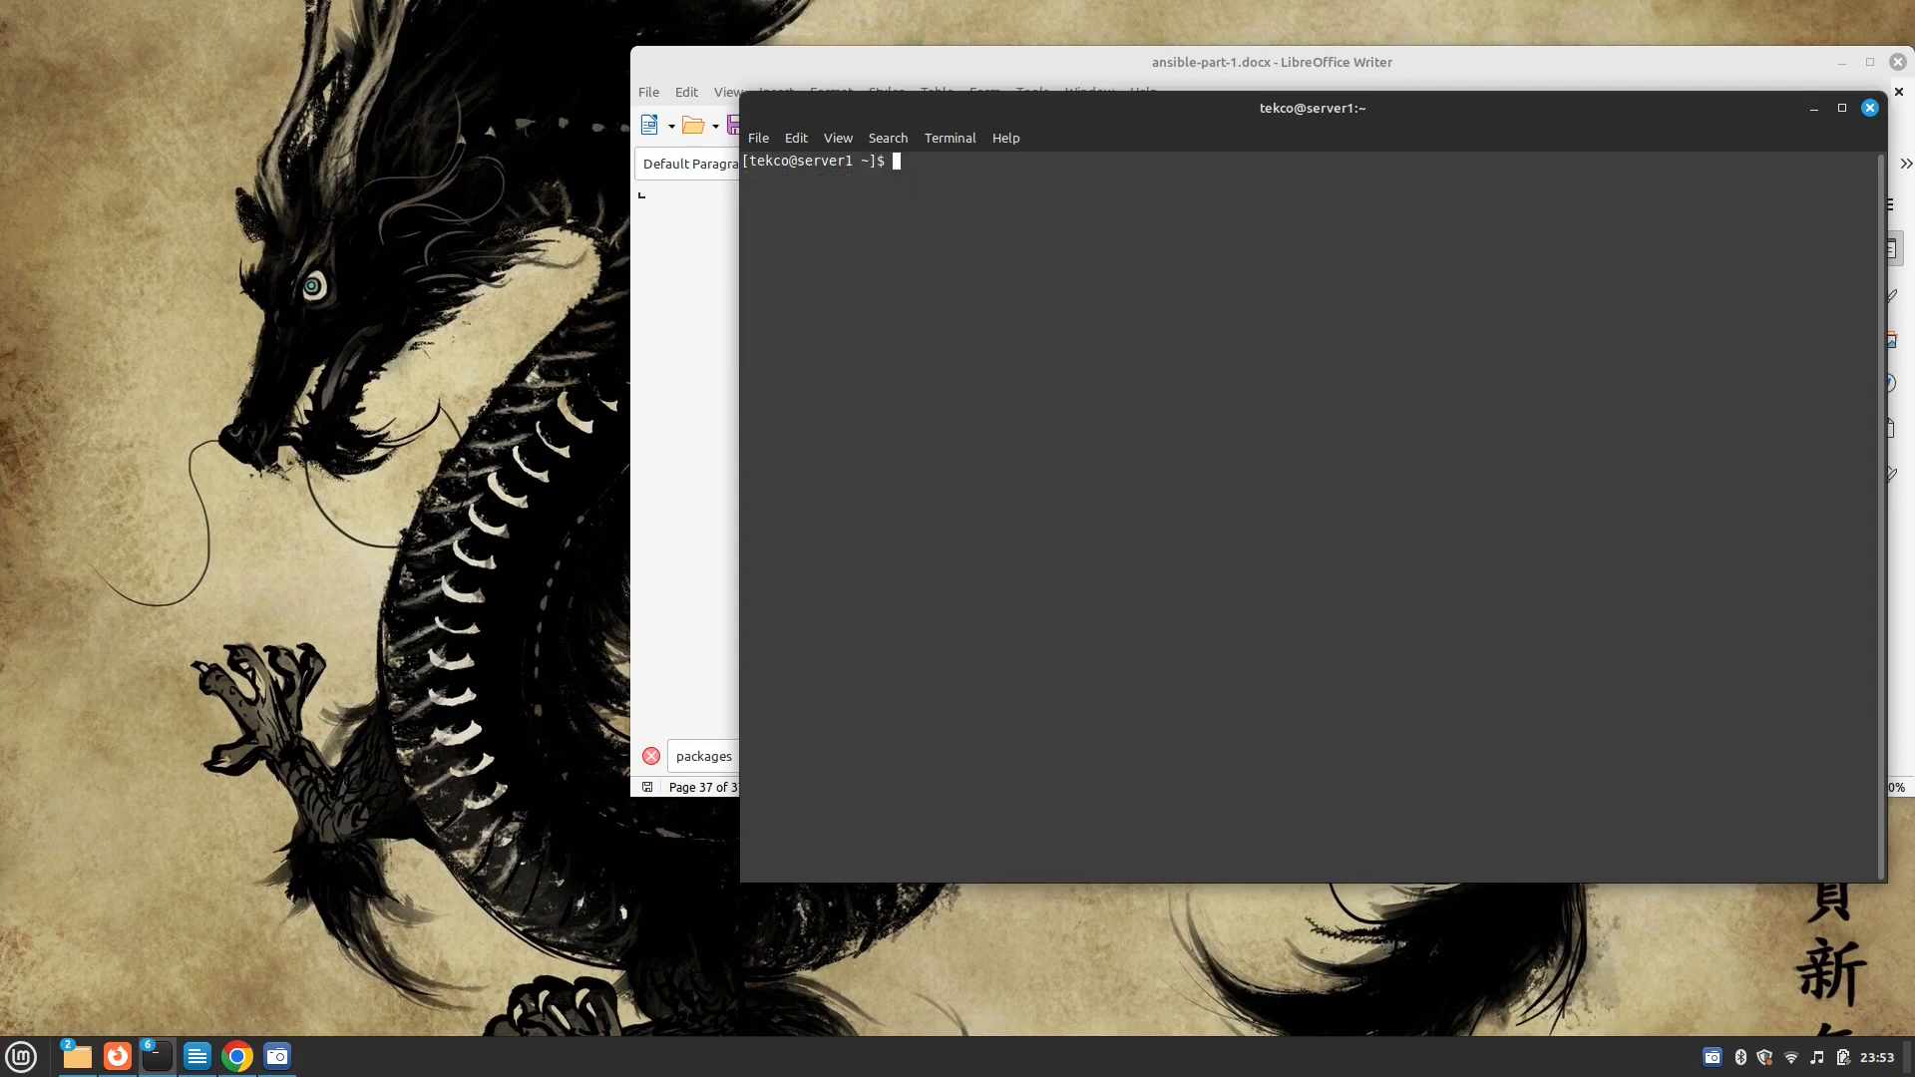
{"action": "type", "text": "ls"}
{"action": "type", "text": "cd -"}
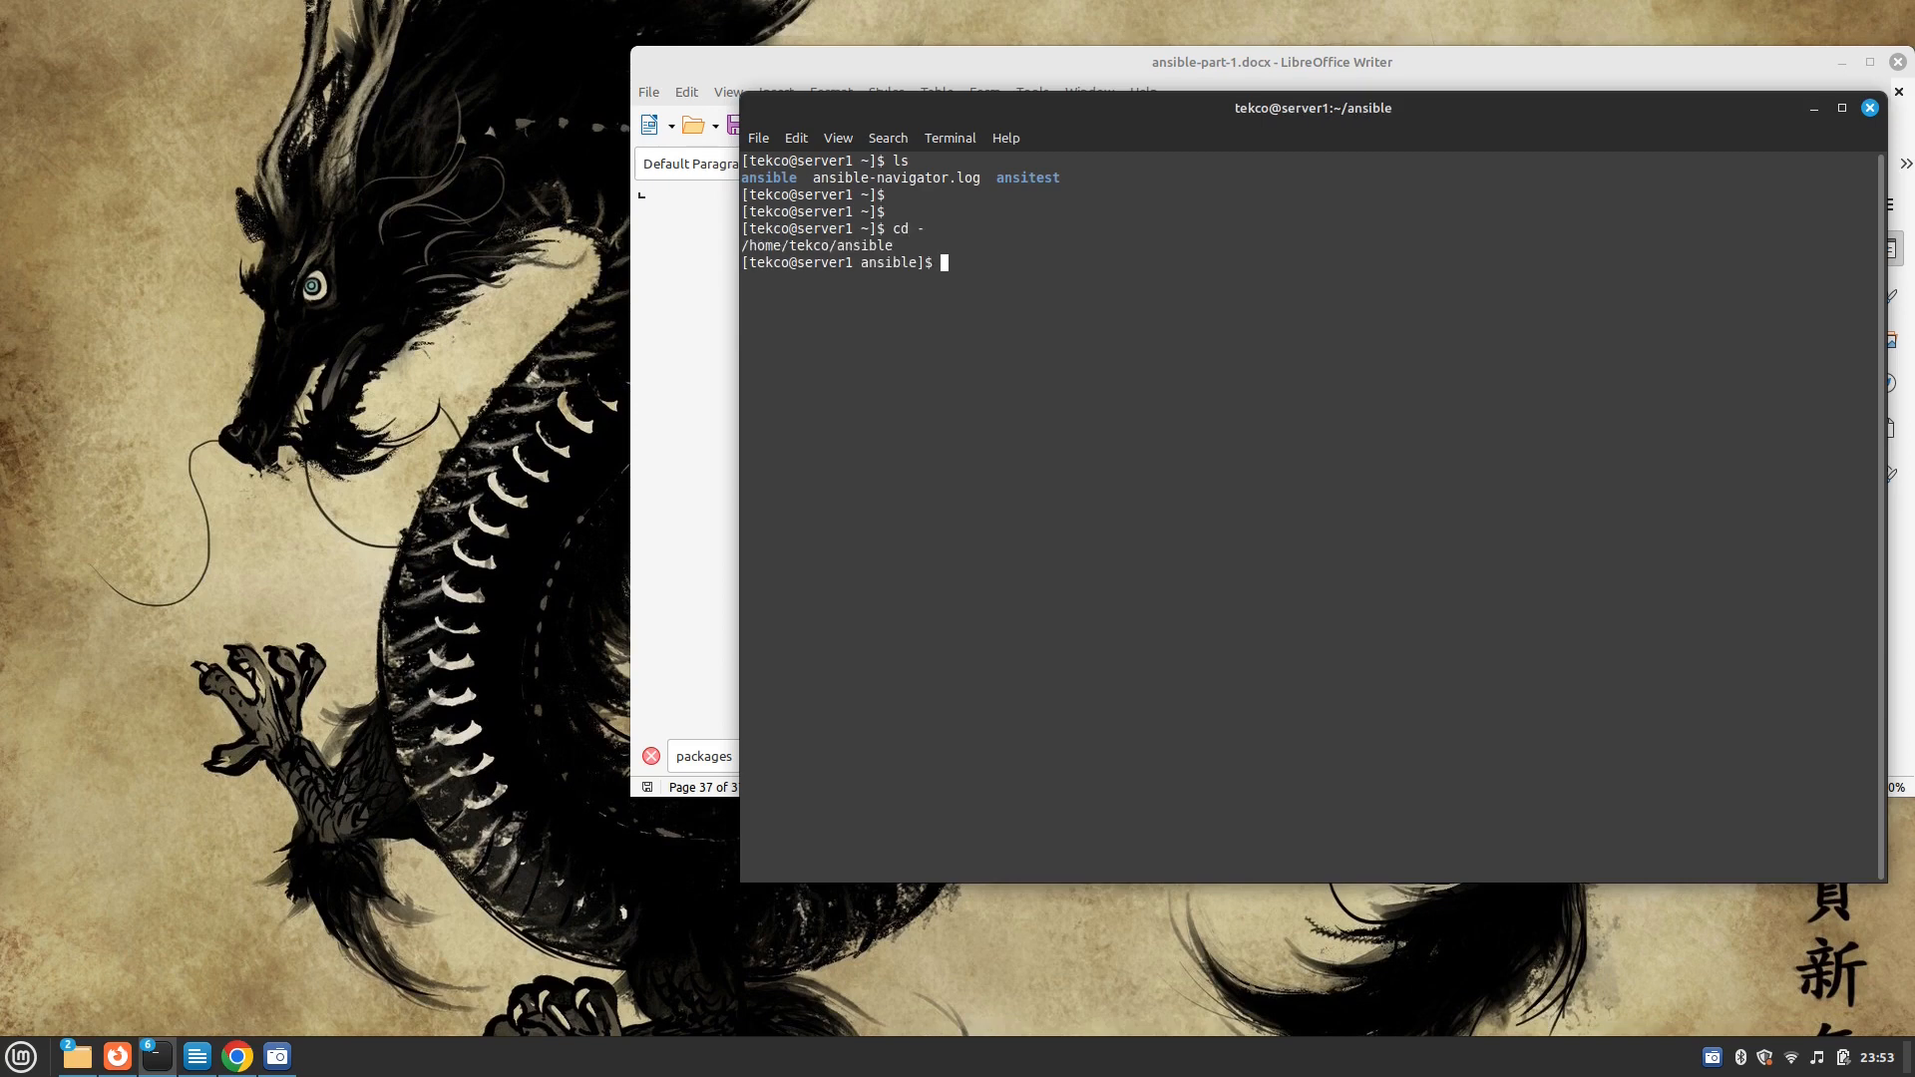
Dry-run ansible-playbook -i myinventory backupz.yml -C, then run it for real and review the output
{"action": "type", "text": "ansible"}
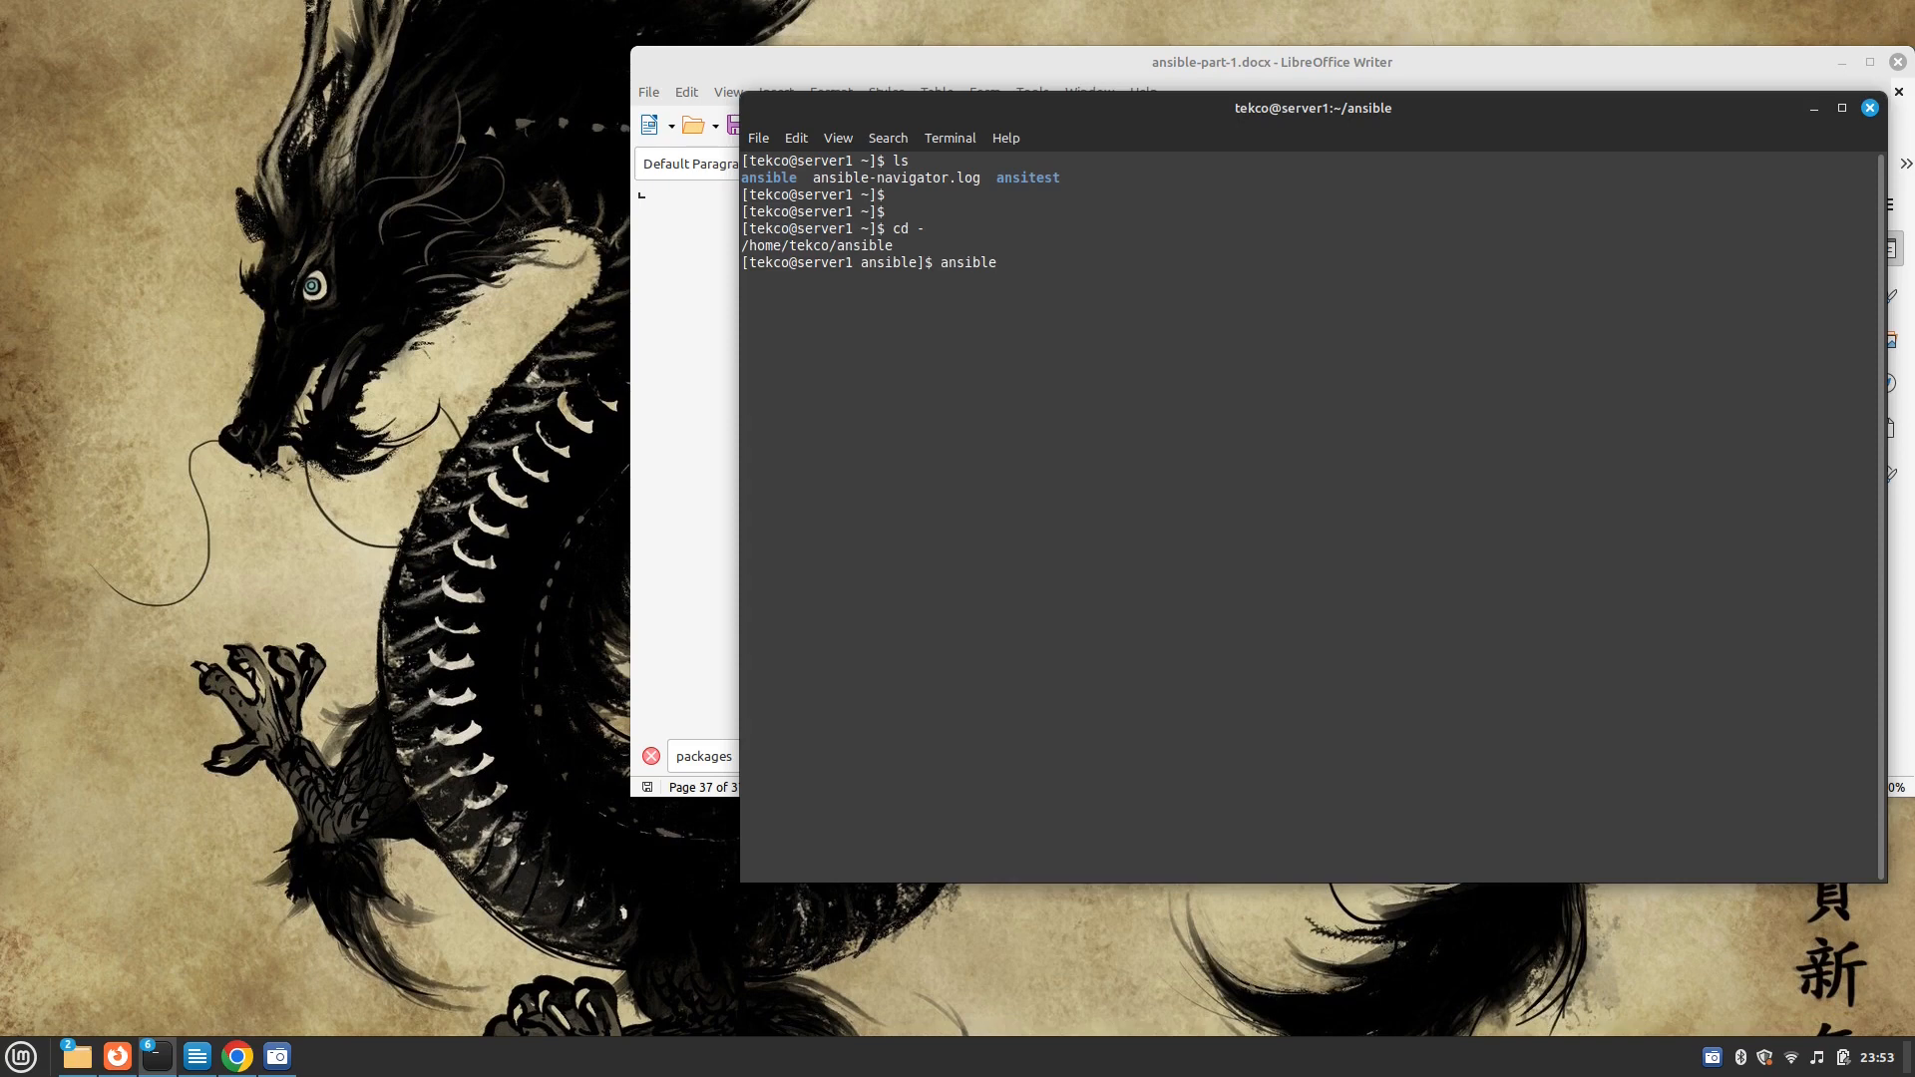
{"action": "type", "text": "-playbook"}
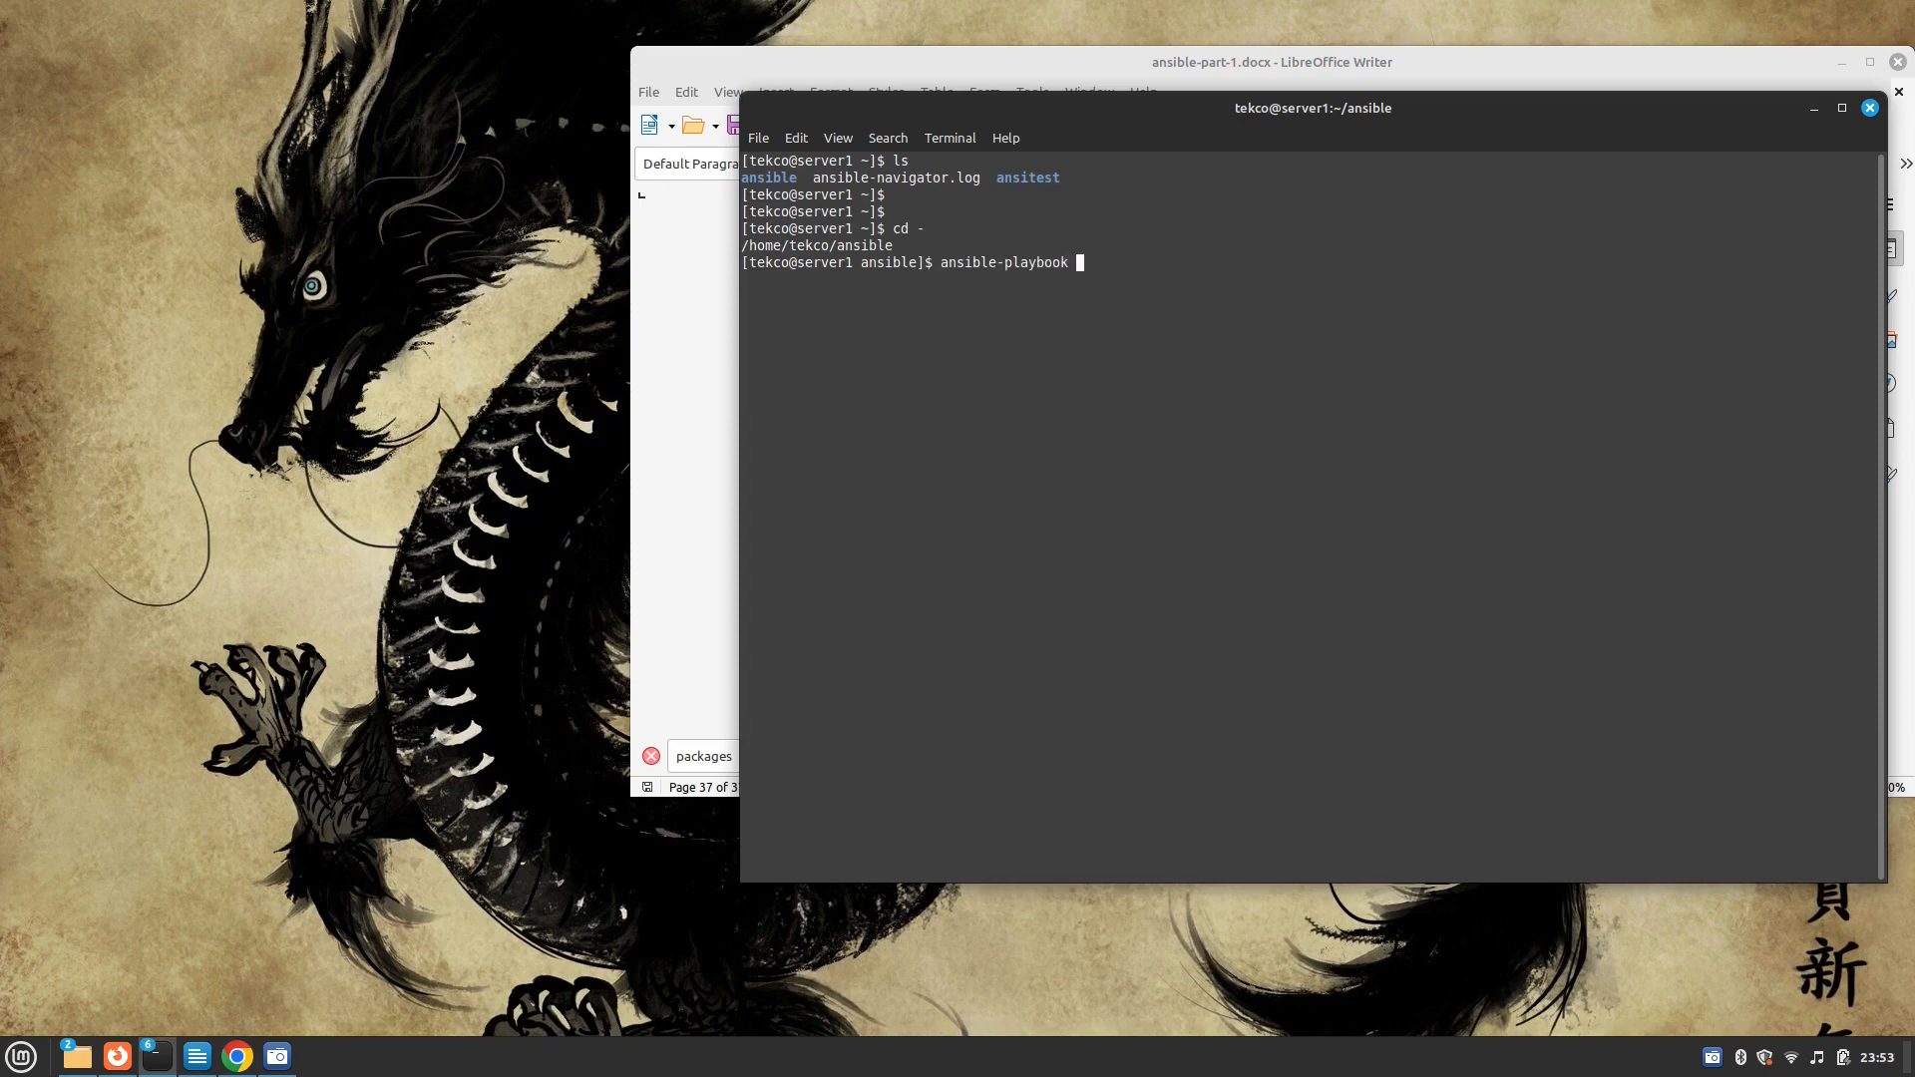
{"action": "type", "text": "-i my"}
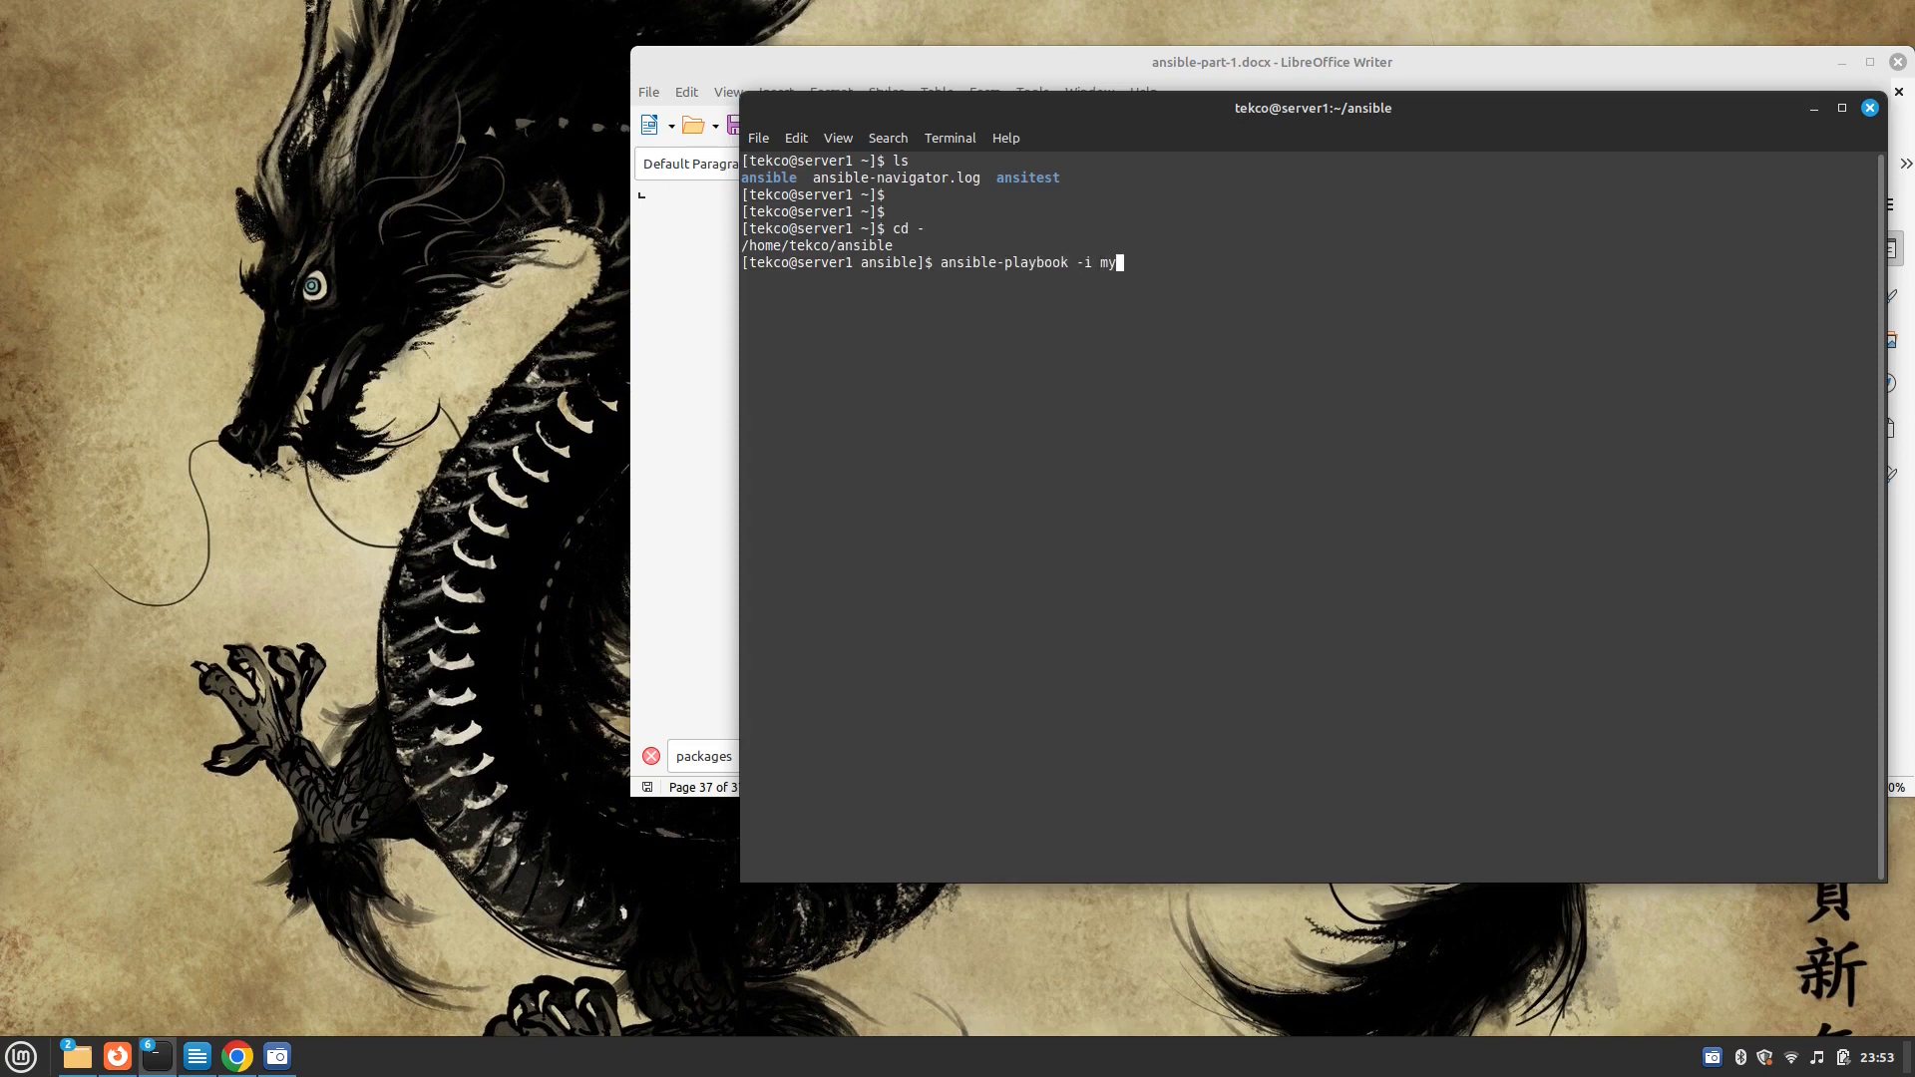
{"action": "type", "text": "inventory"}
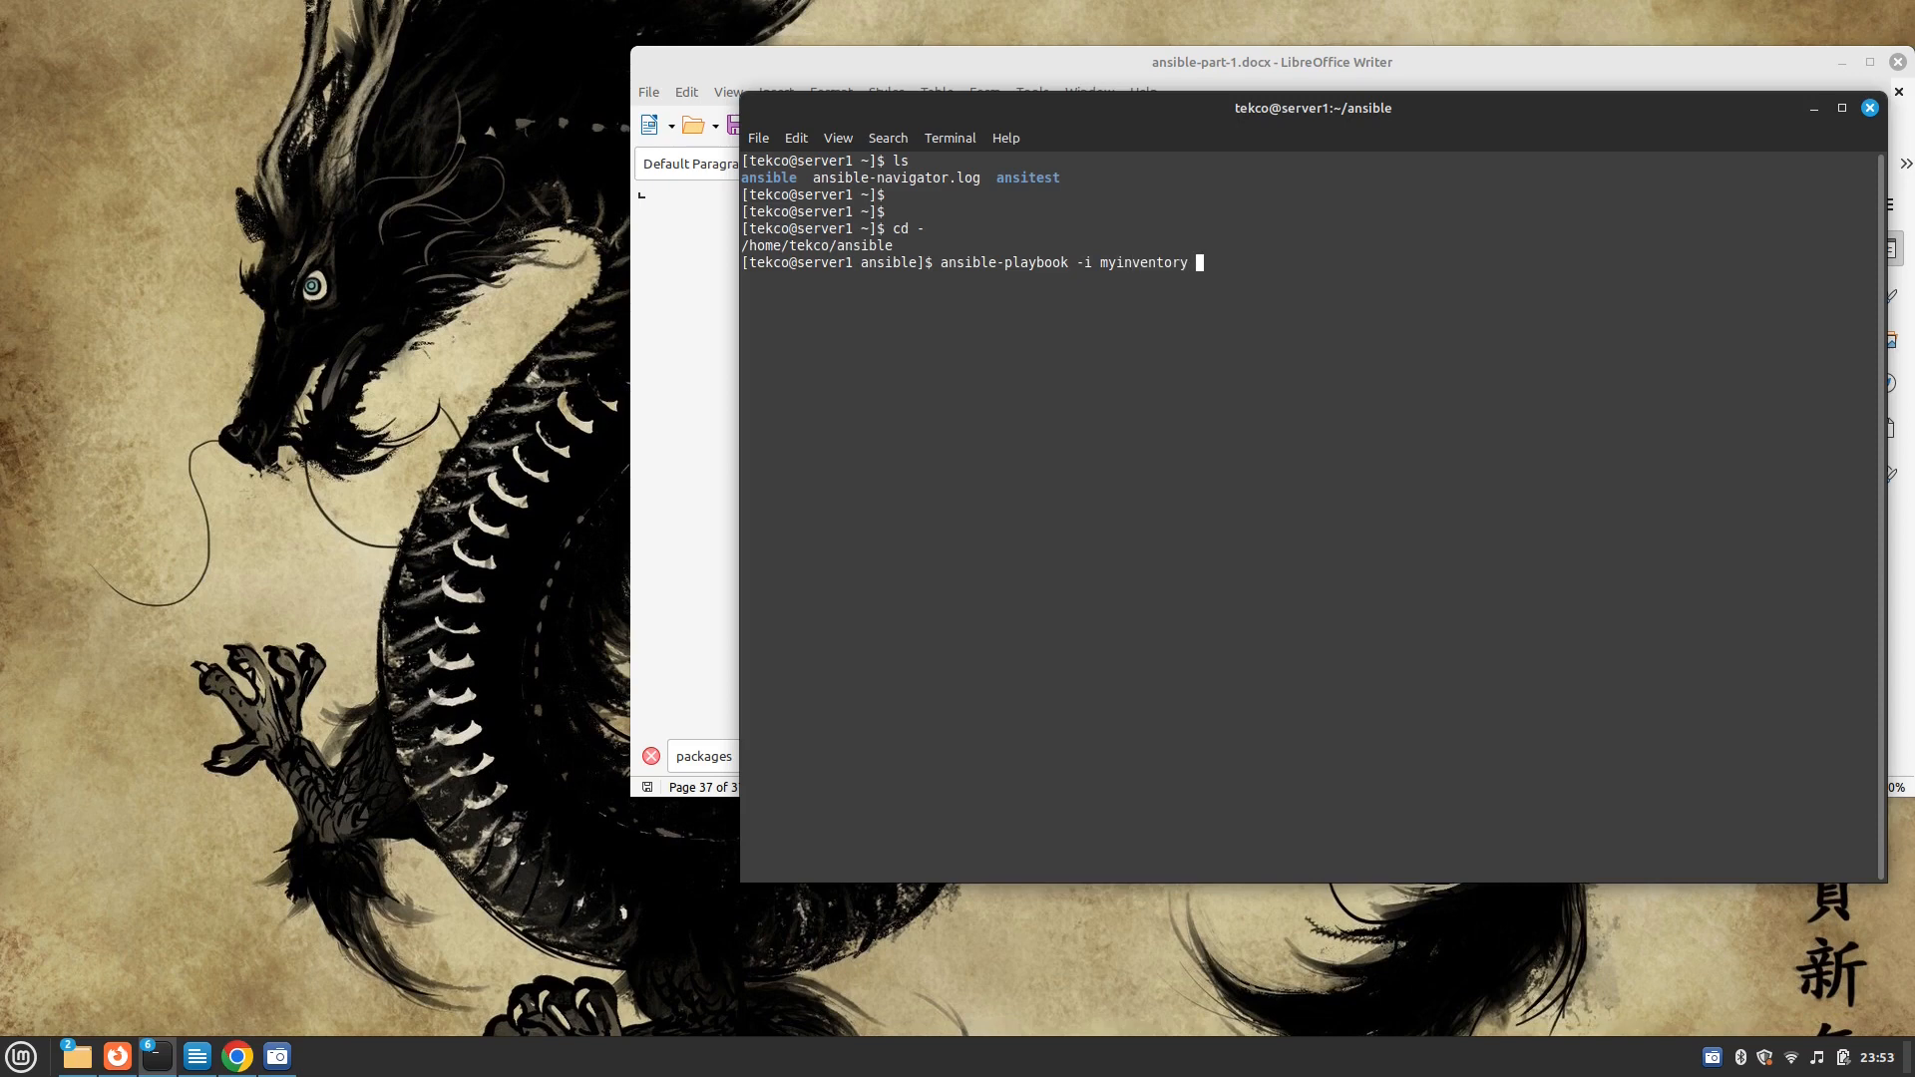
{"action": "type", "text": "ba"}
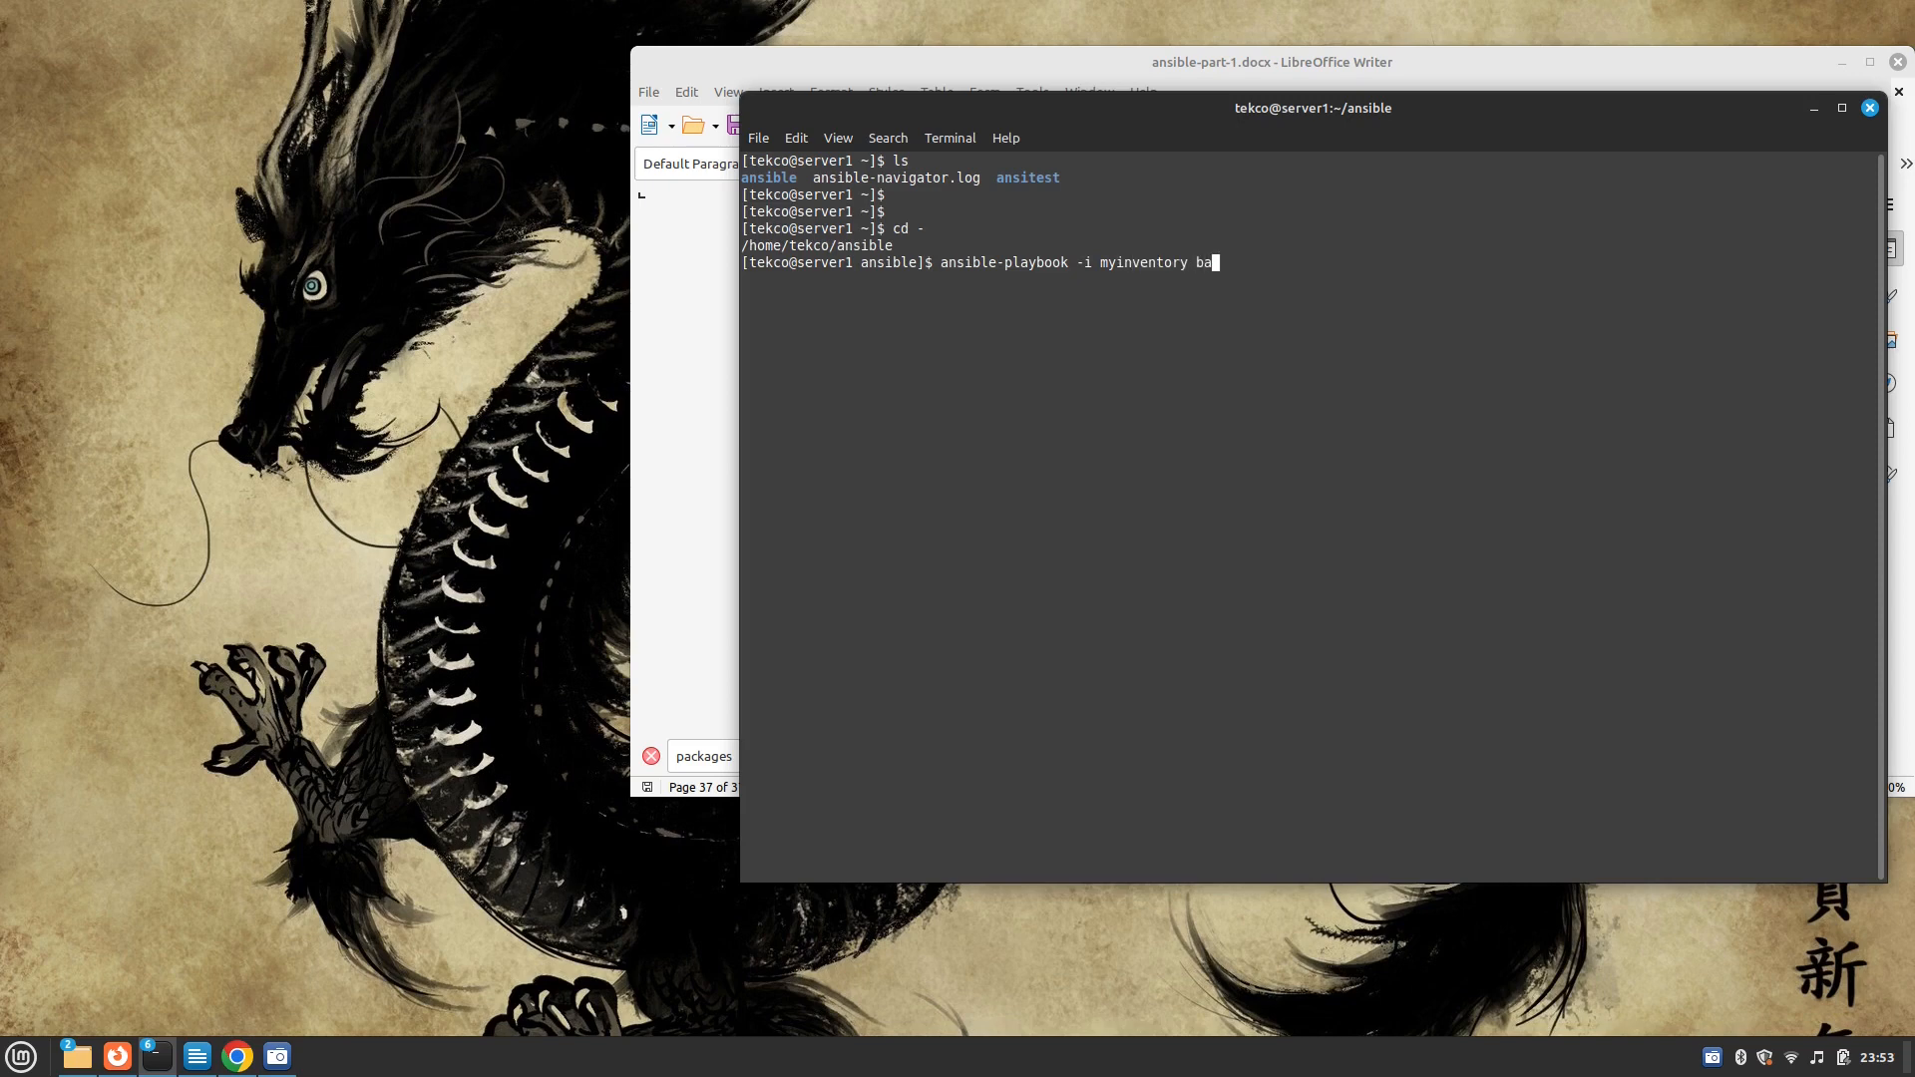
{"action": "type", "text": "ckupz.yml"}
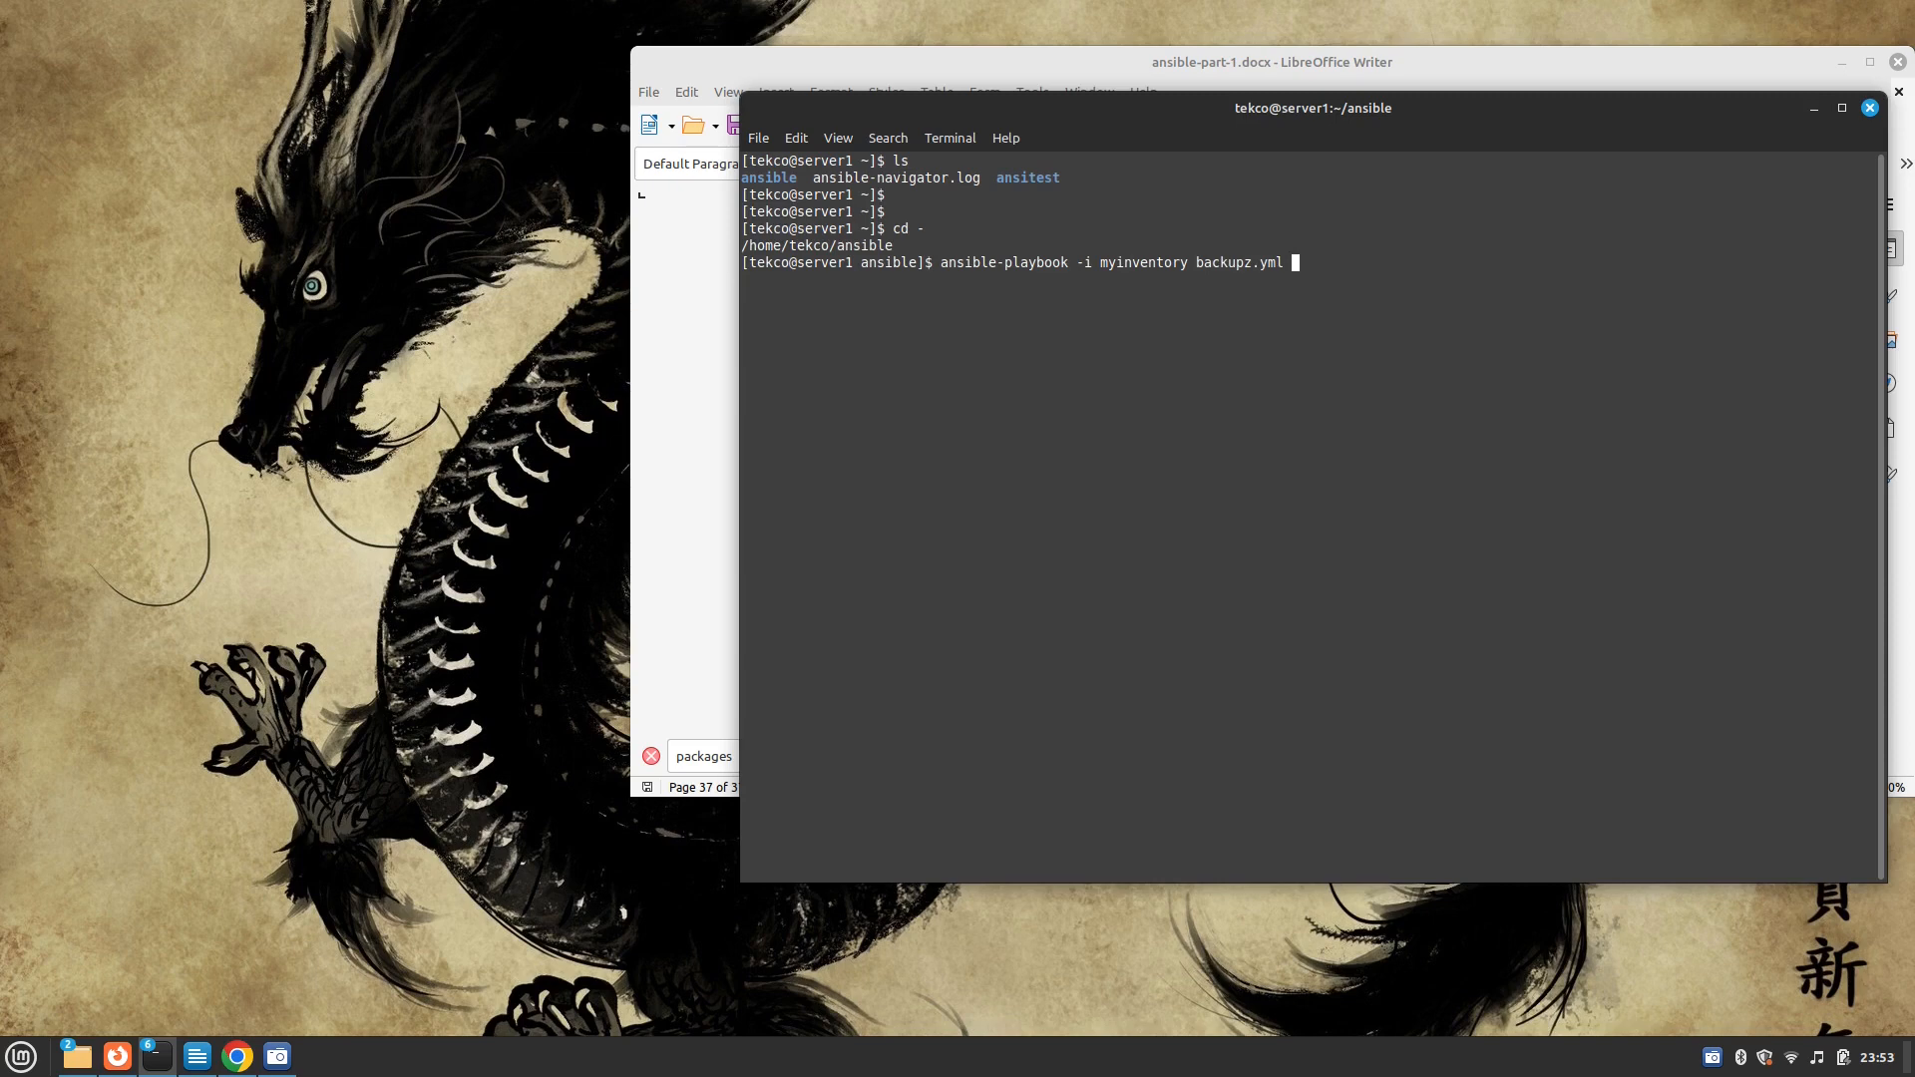
{"action": "type", "text": "-C"}
{"action": "type", "text": "ansible-playbook -i myinventory backupz.yml"}
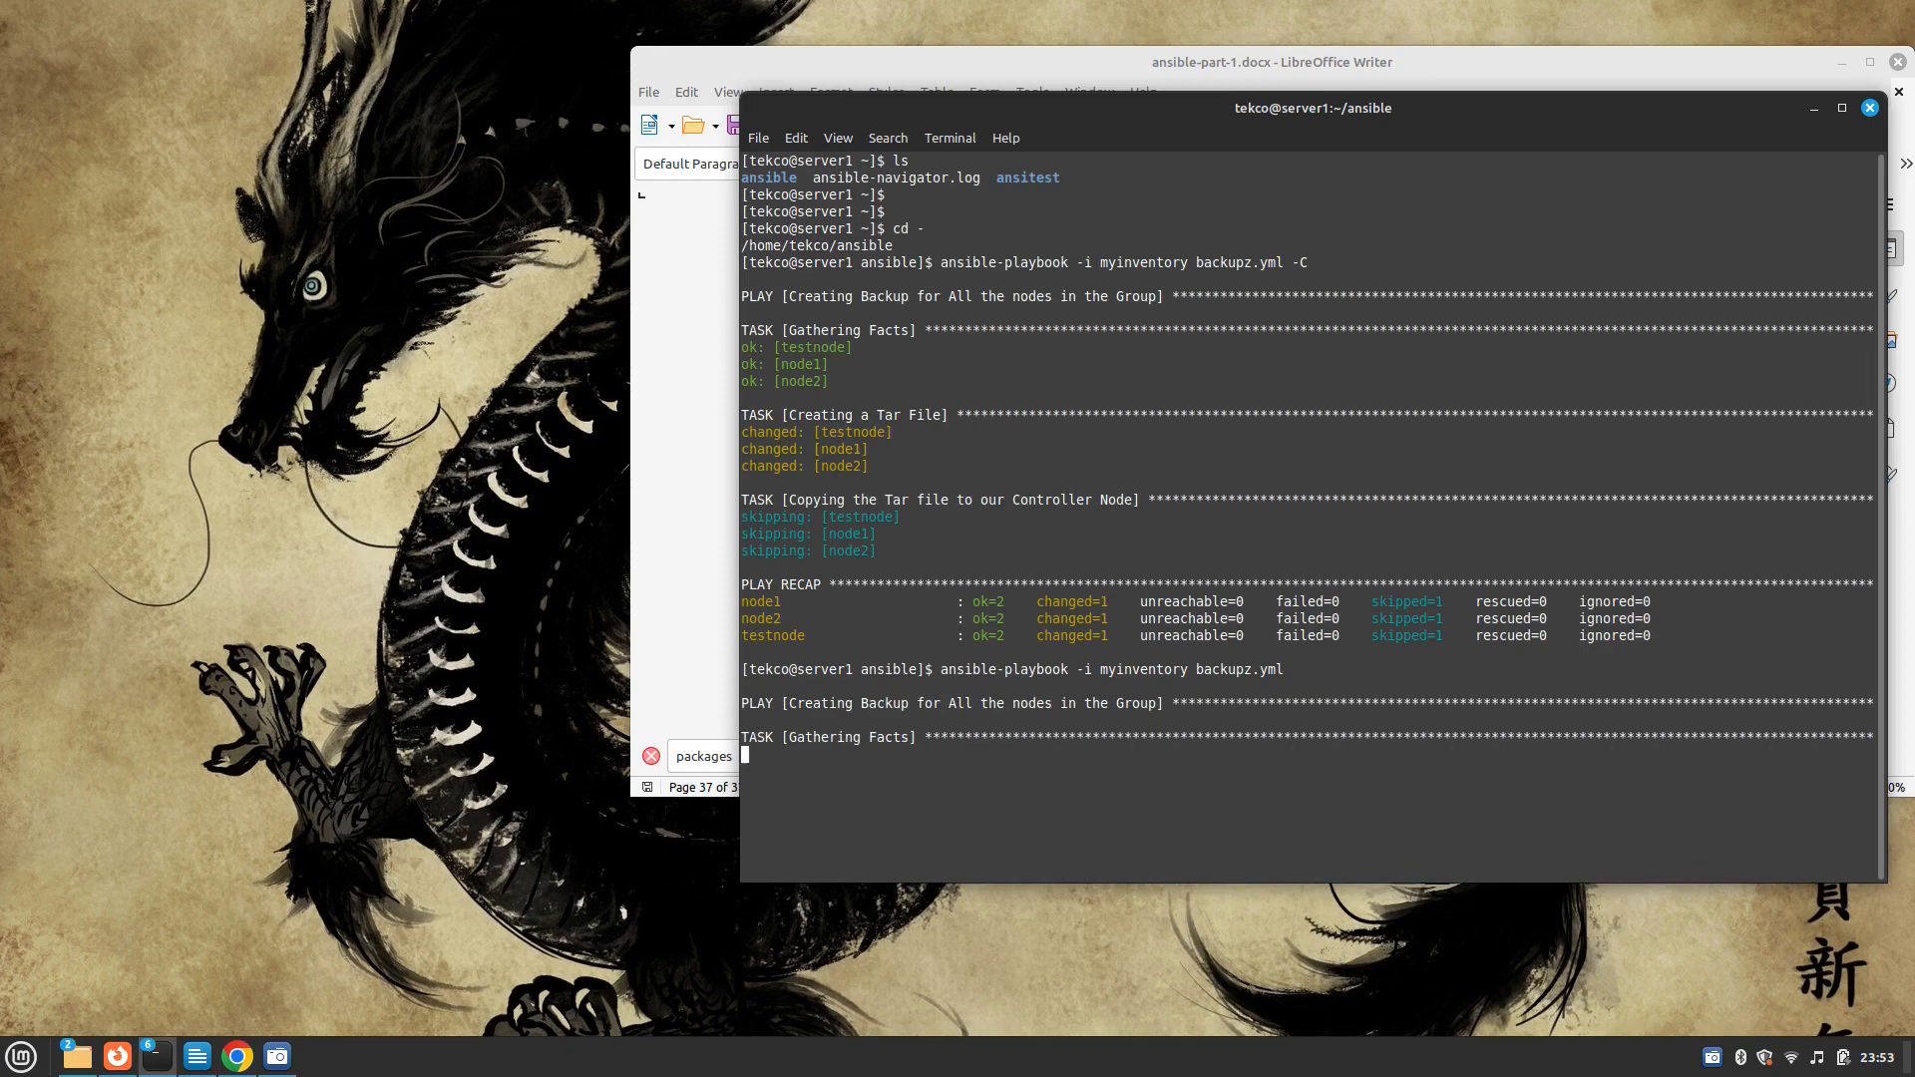
{"action": "scroll", "scroll_direction": "down", "scroll_amount": 3}
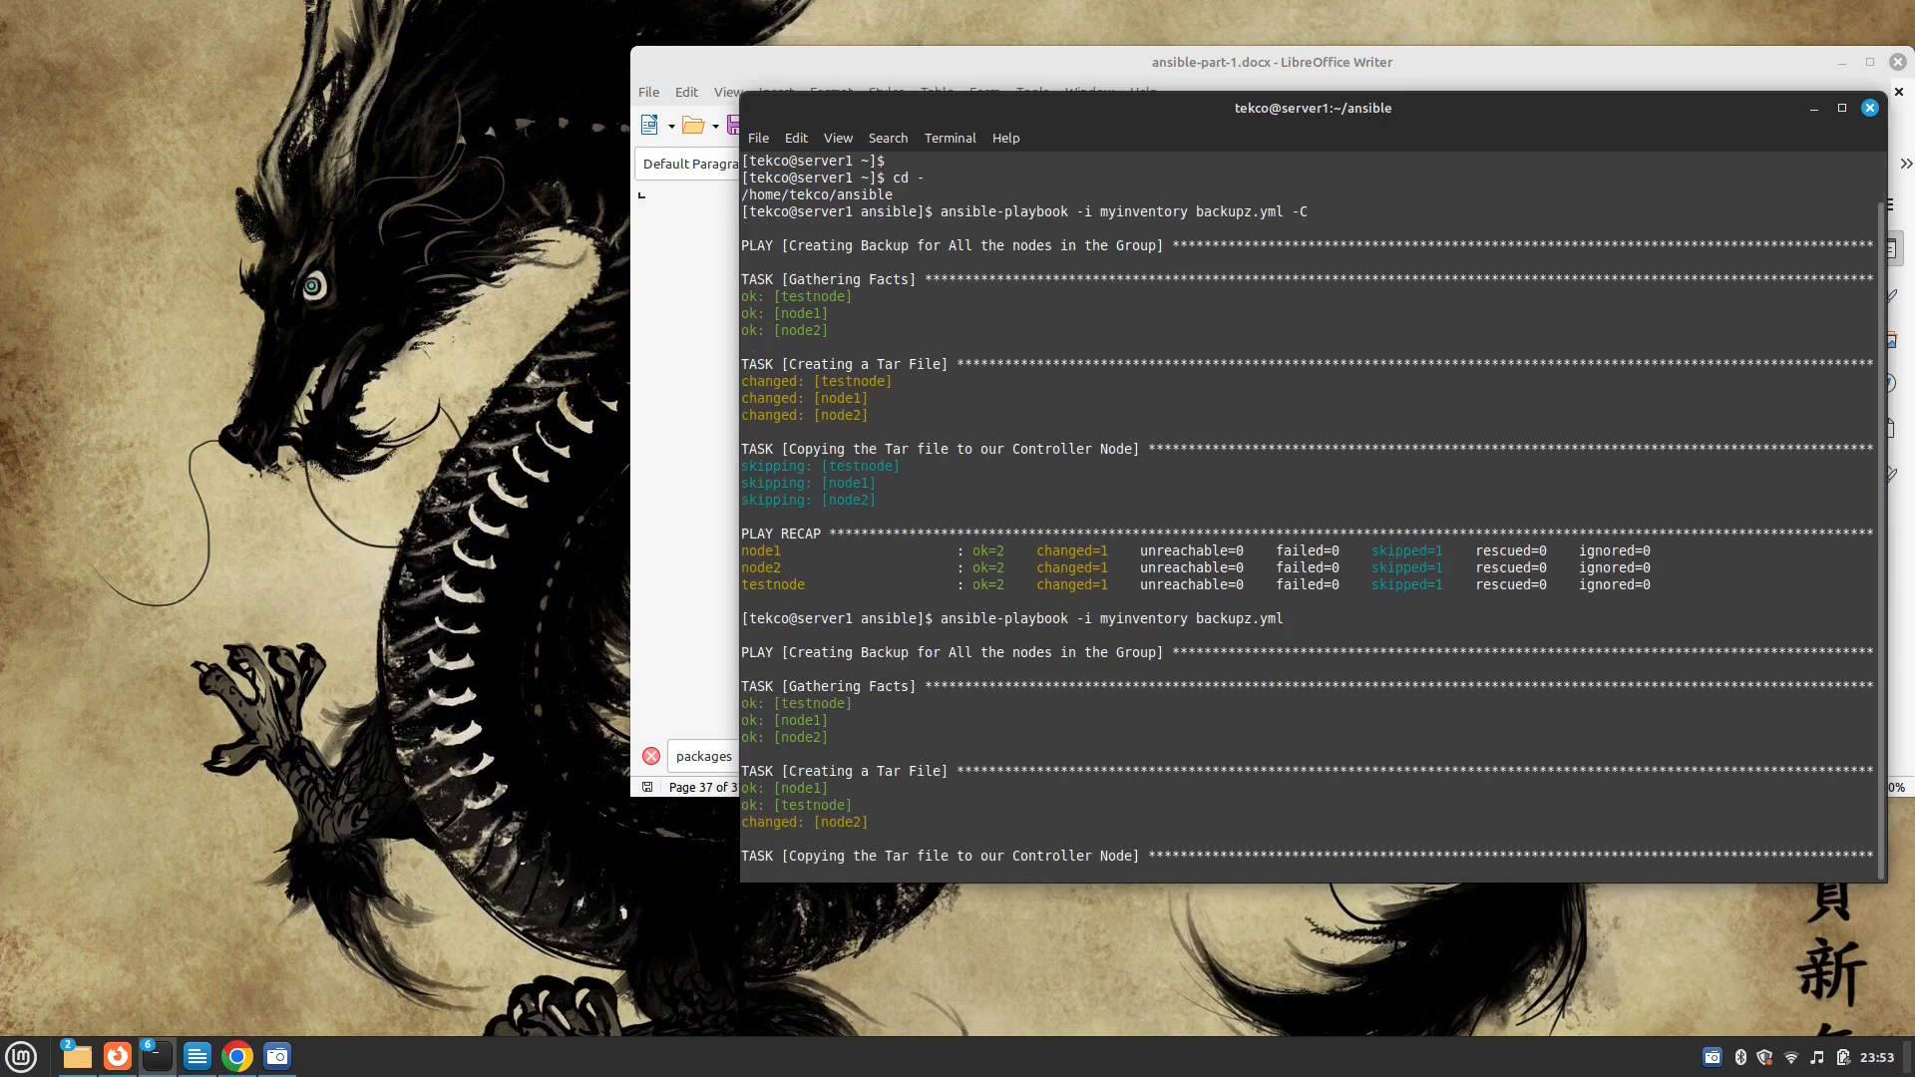
{"action": "scroll", "scroll_direction": "down", "scroll_amount": 3}
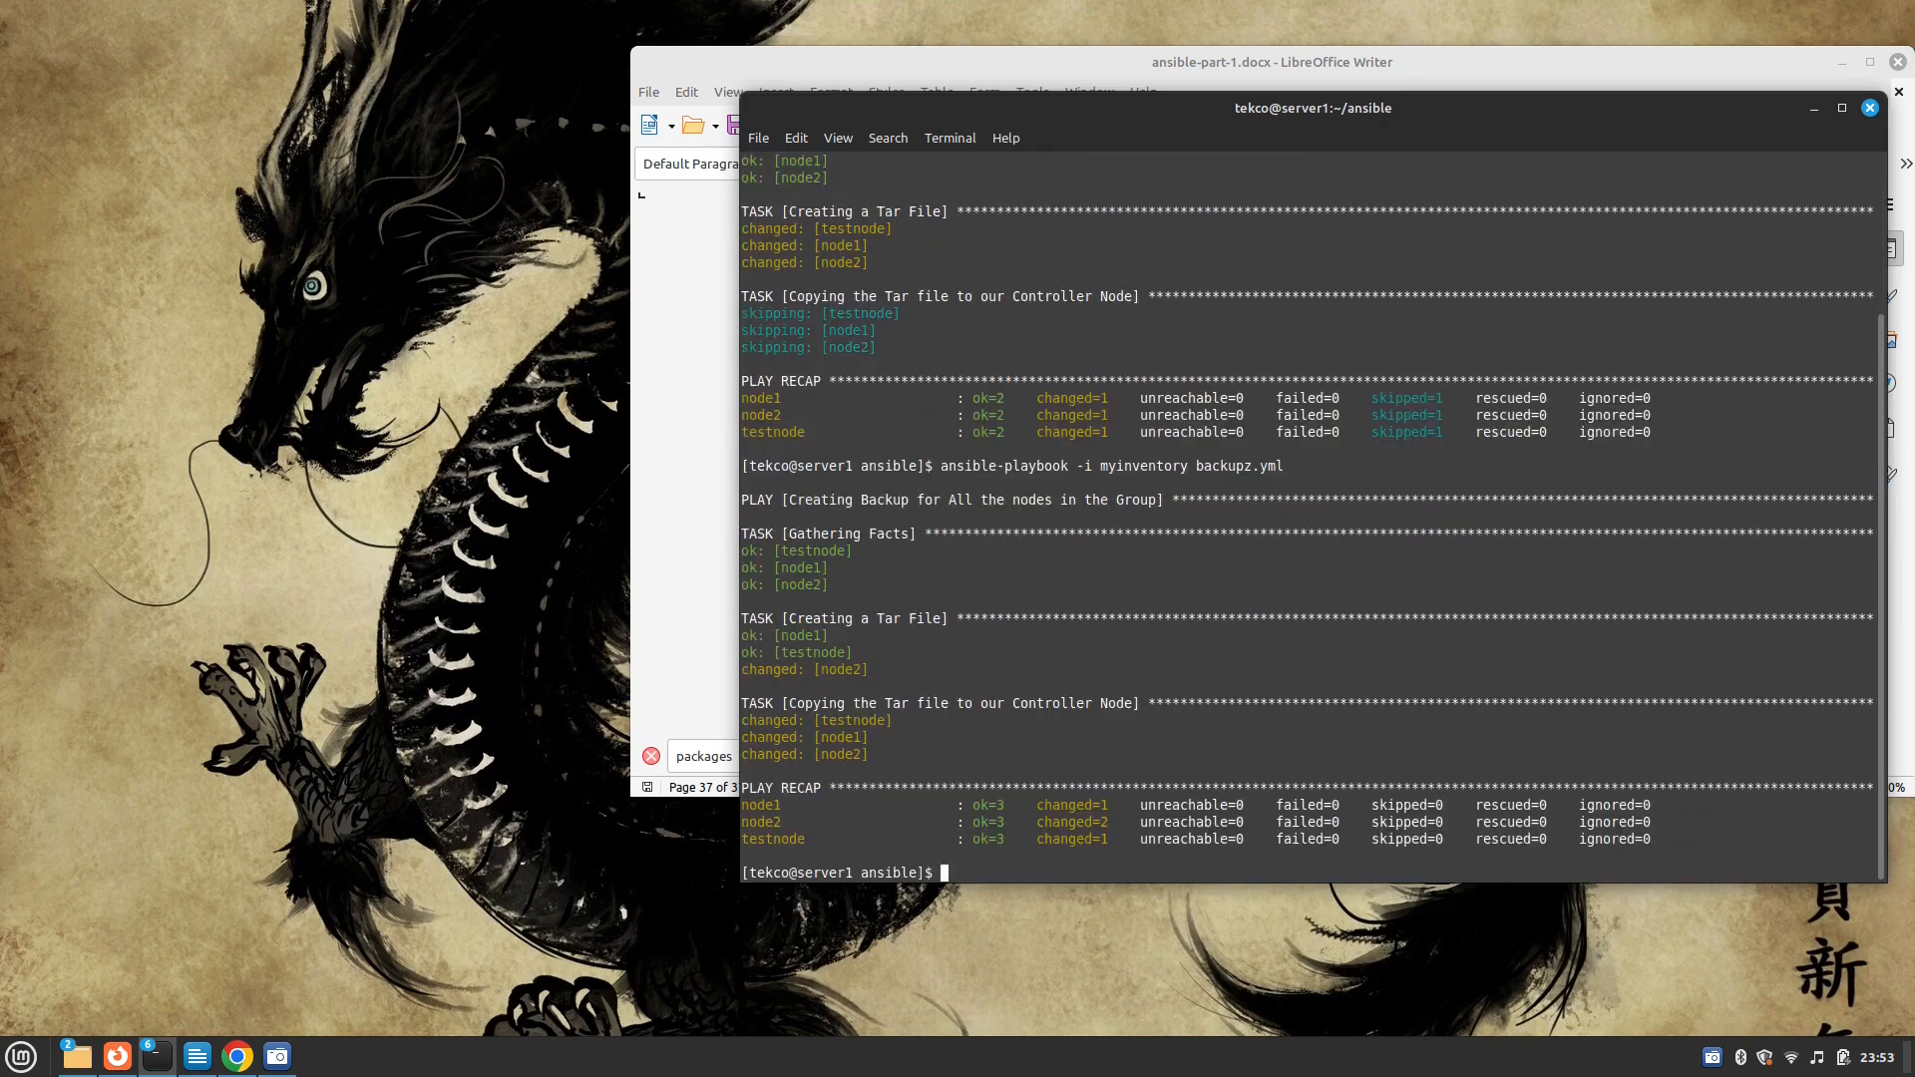
Change to /home/tekco and confirm the backup.node1, node2 and testnode tar.gz files are there
{"action": "type", "text": "cd"}
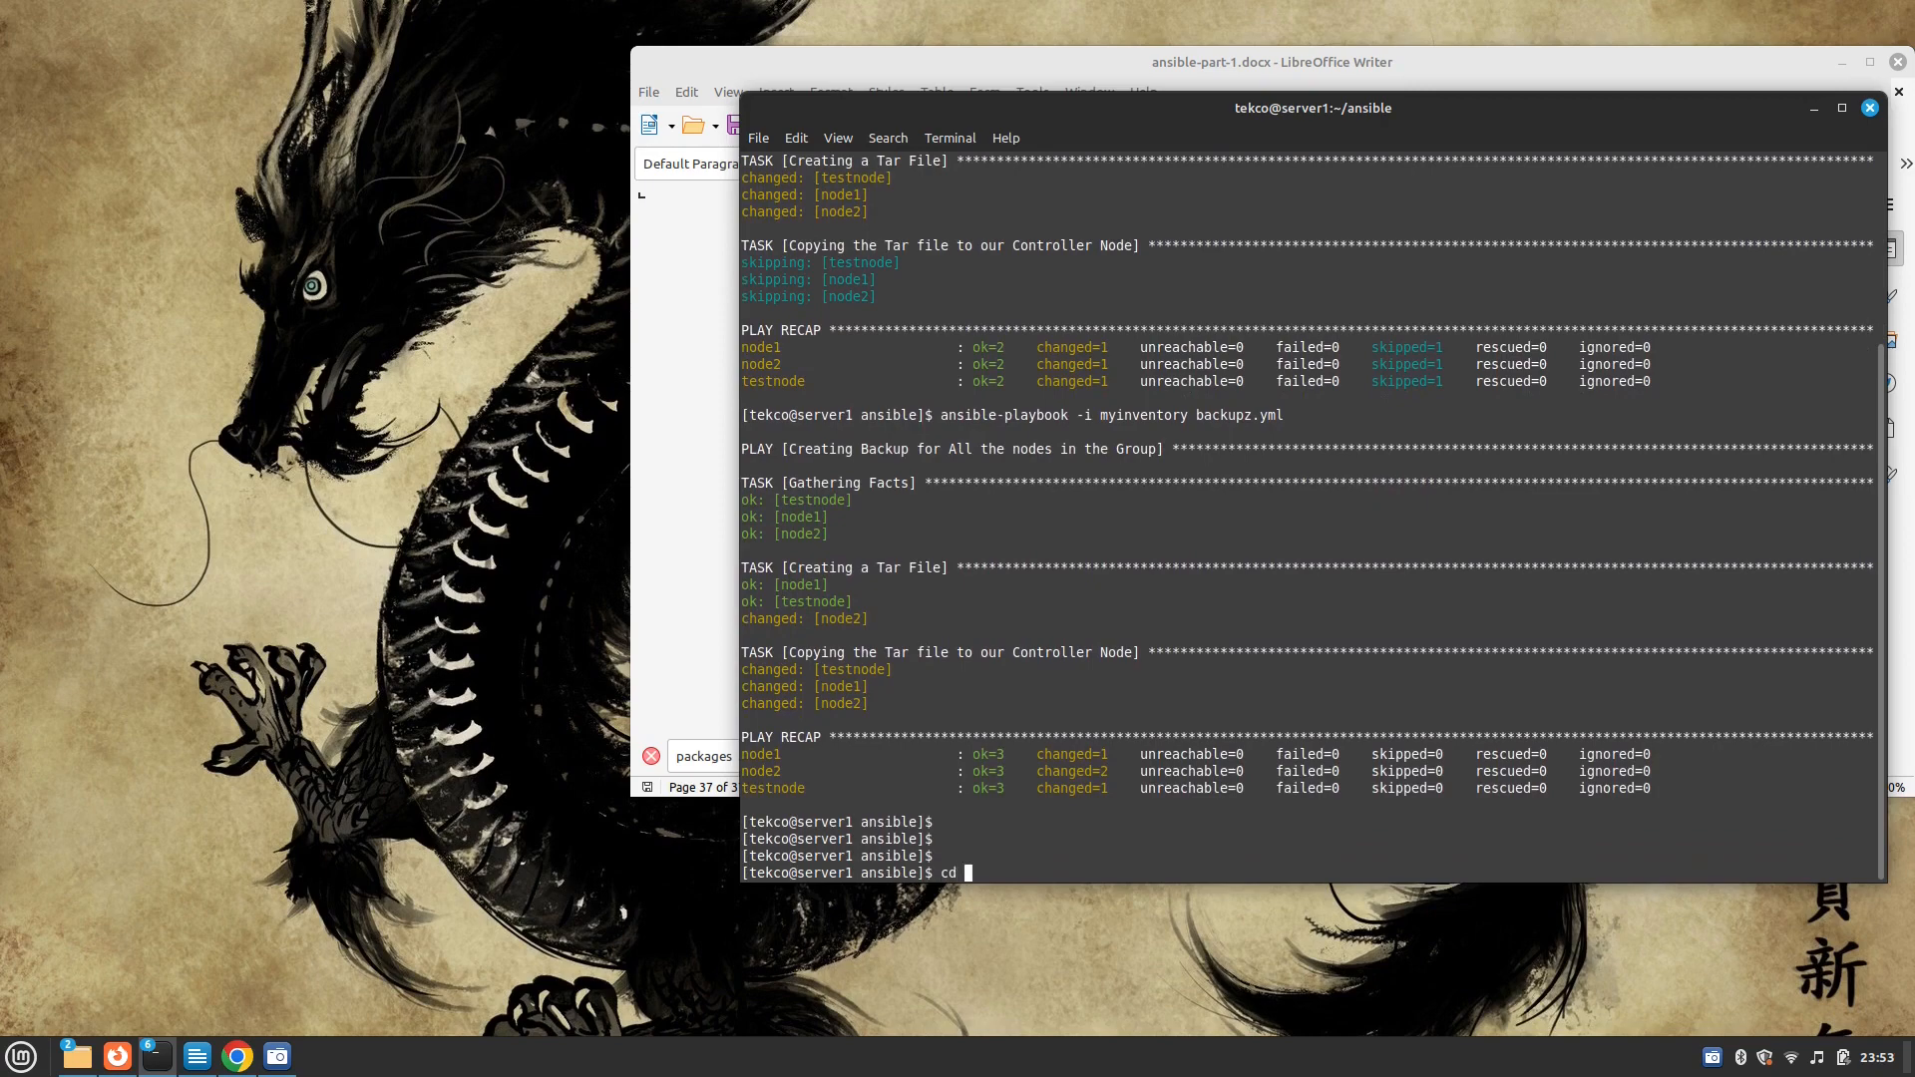
{"action": "type", "text": "/h"}
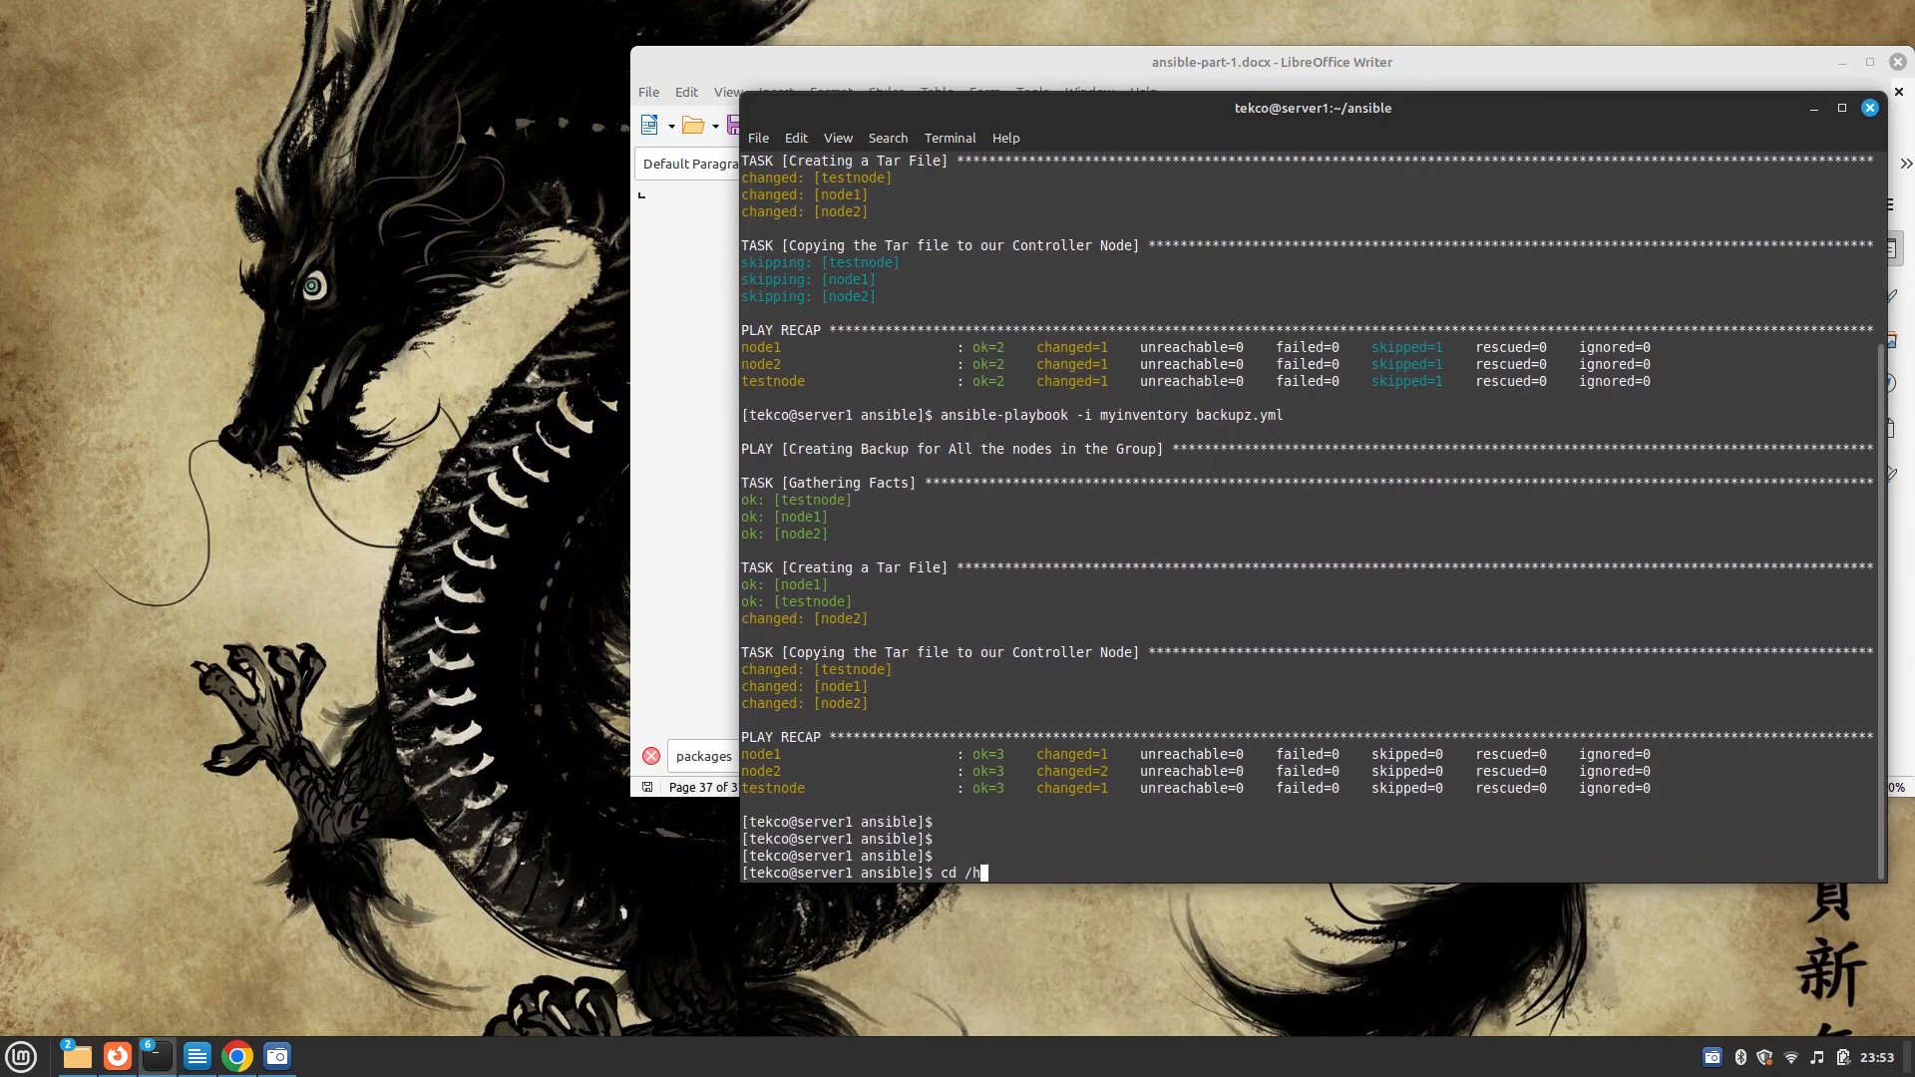
{"action": "type", "text": "ome/tekco/"}
{"action": "type", "text": "ls"}
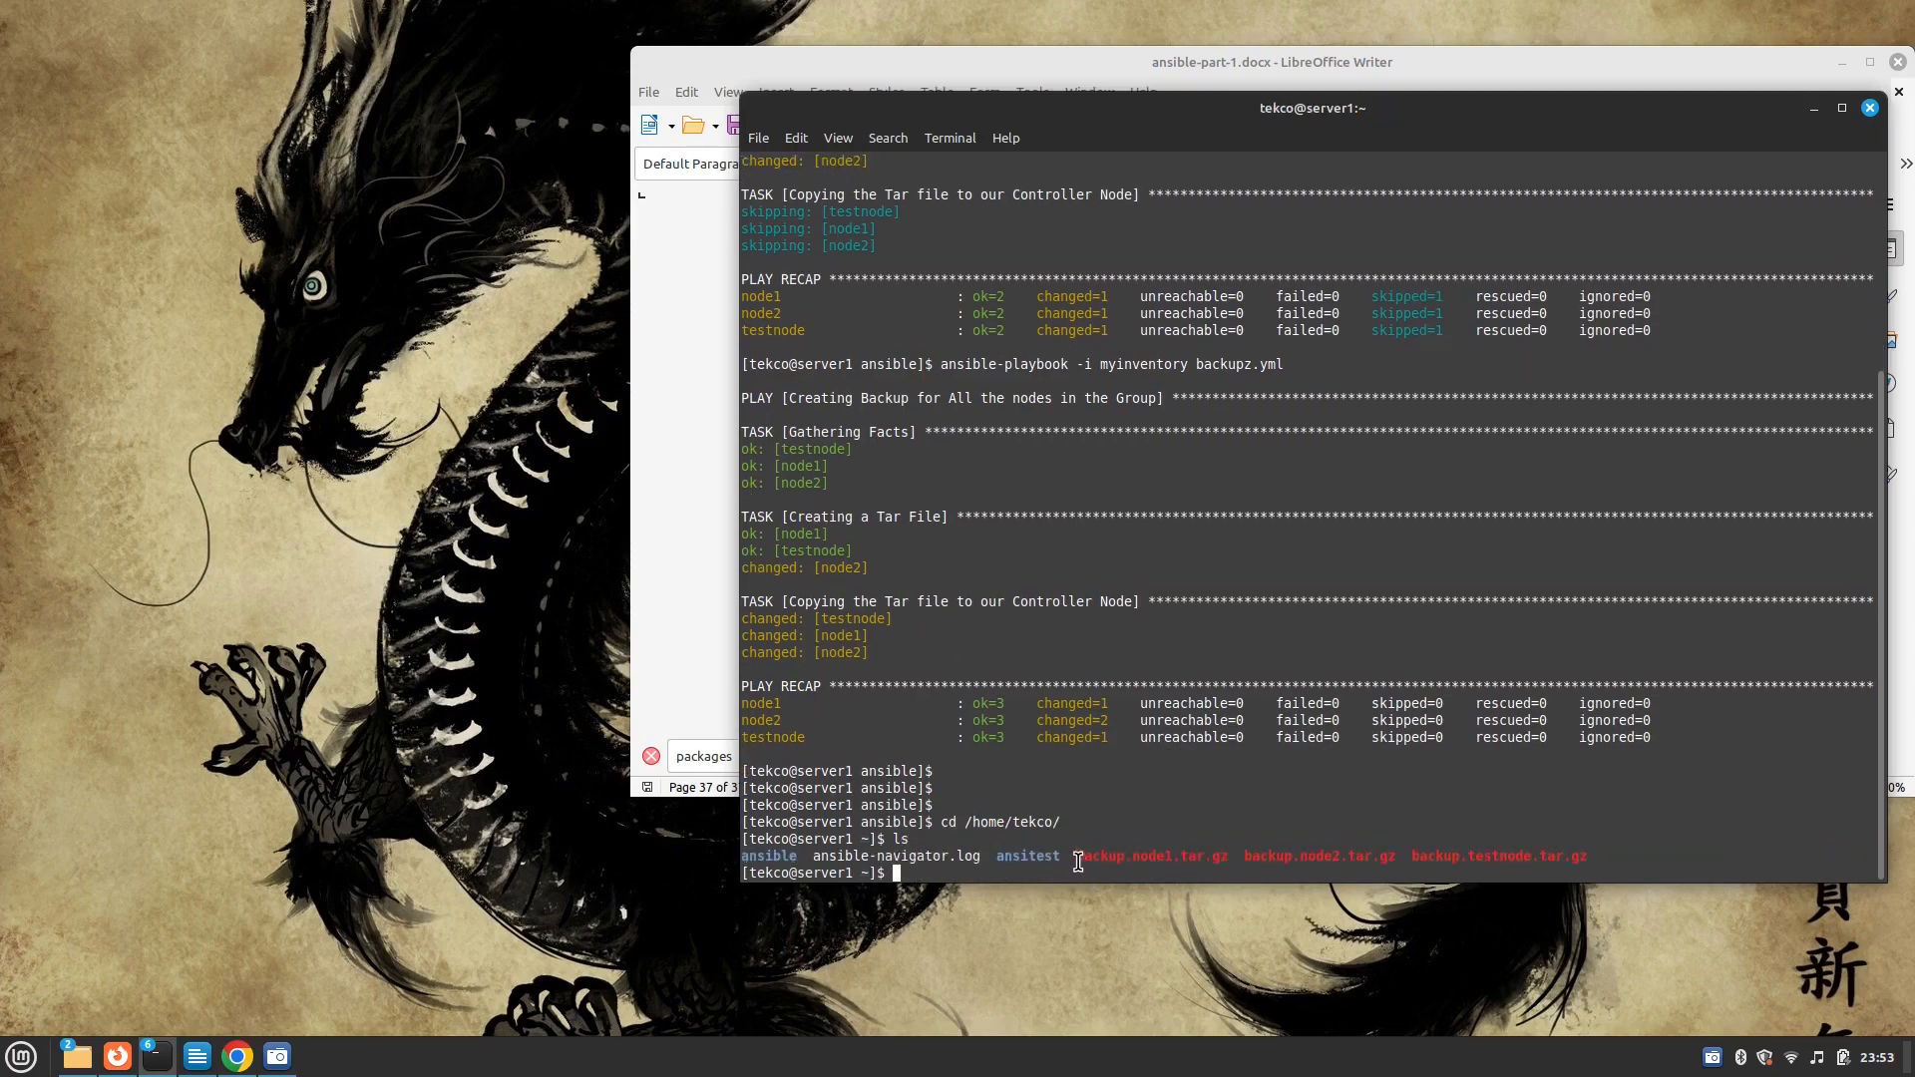
{"action": "double_click", "coordinate": [1150, 856]}
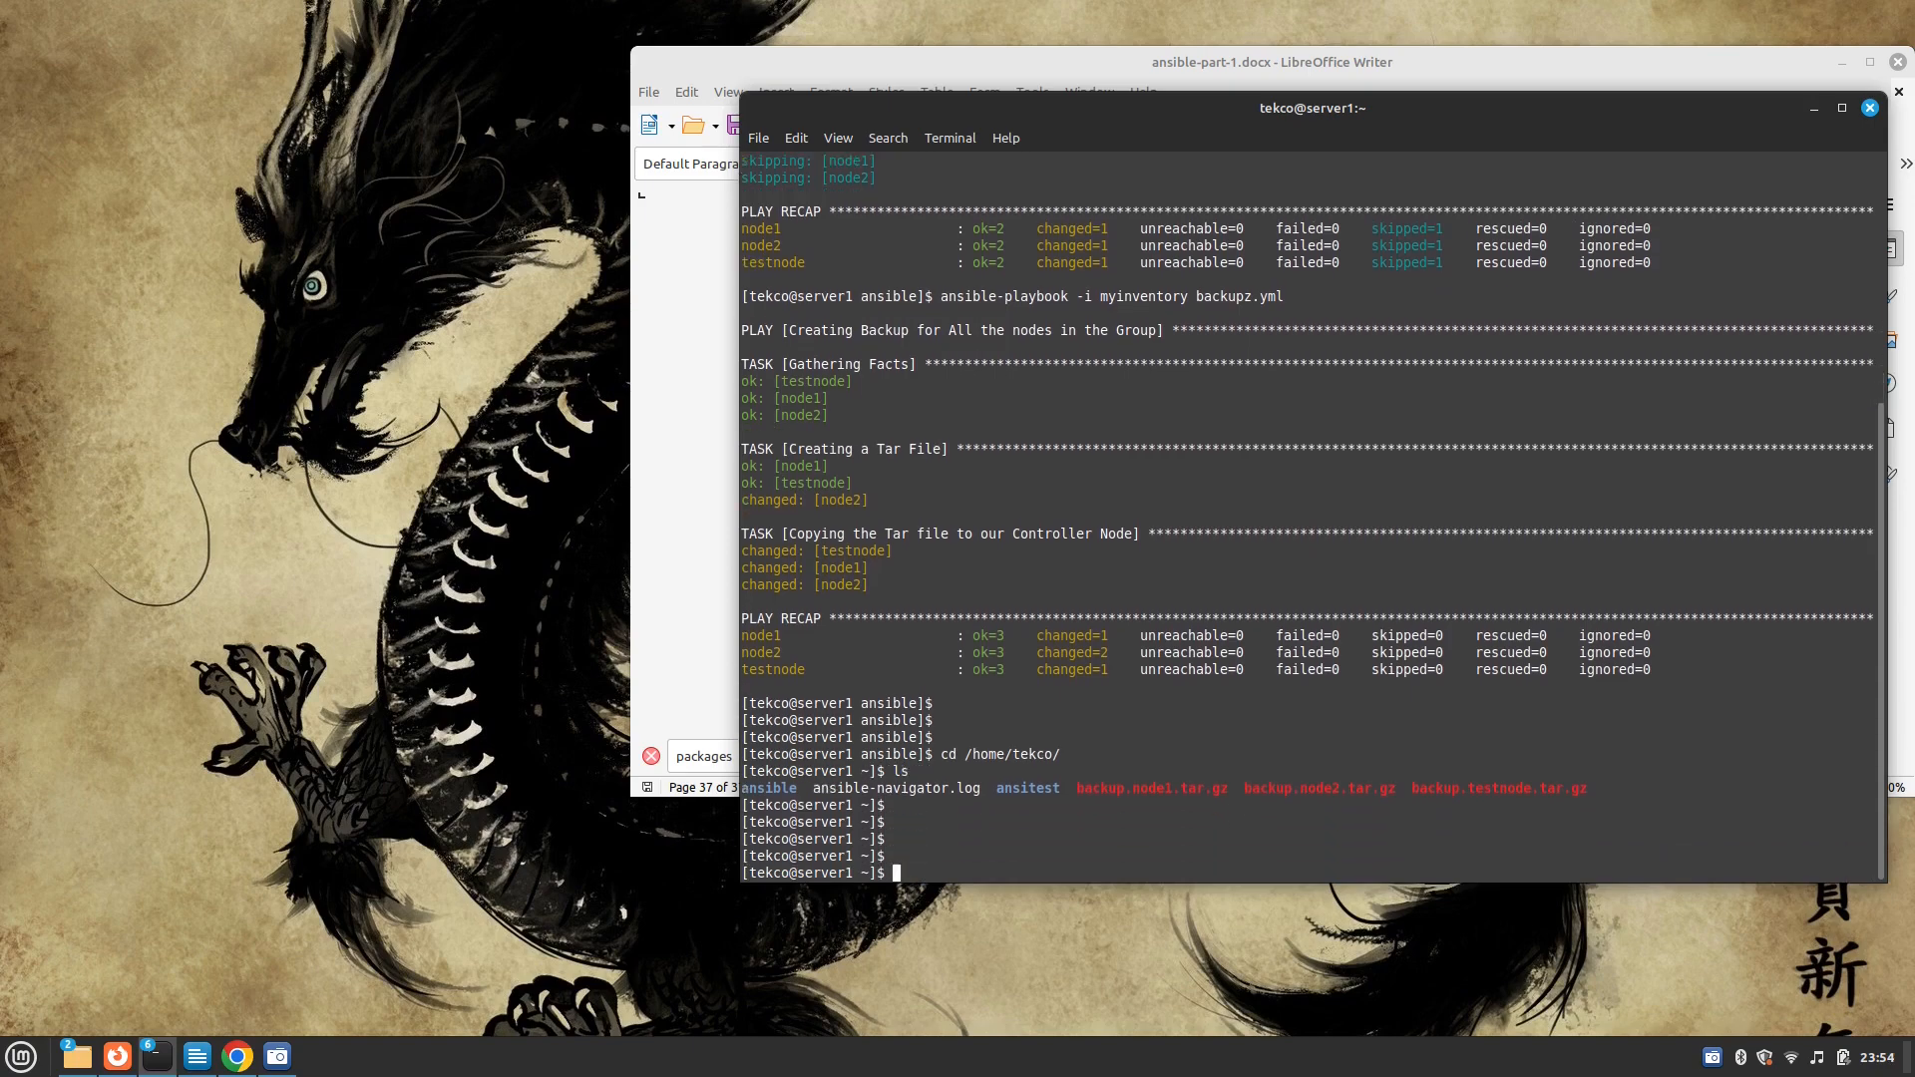
List the html contents of backup.node2, backup.testnode and backup.node1 archives with tar -tf
{"action": "type", "text": "tar"}
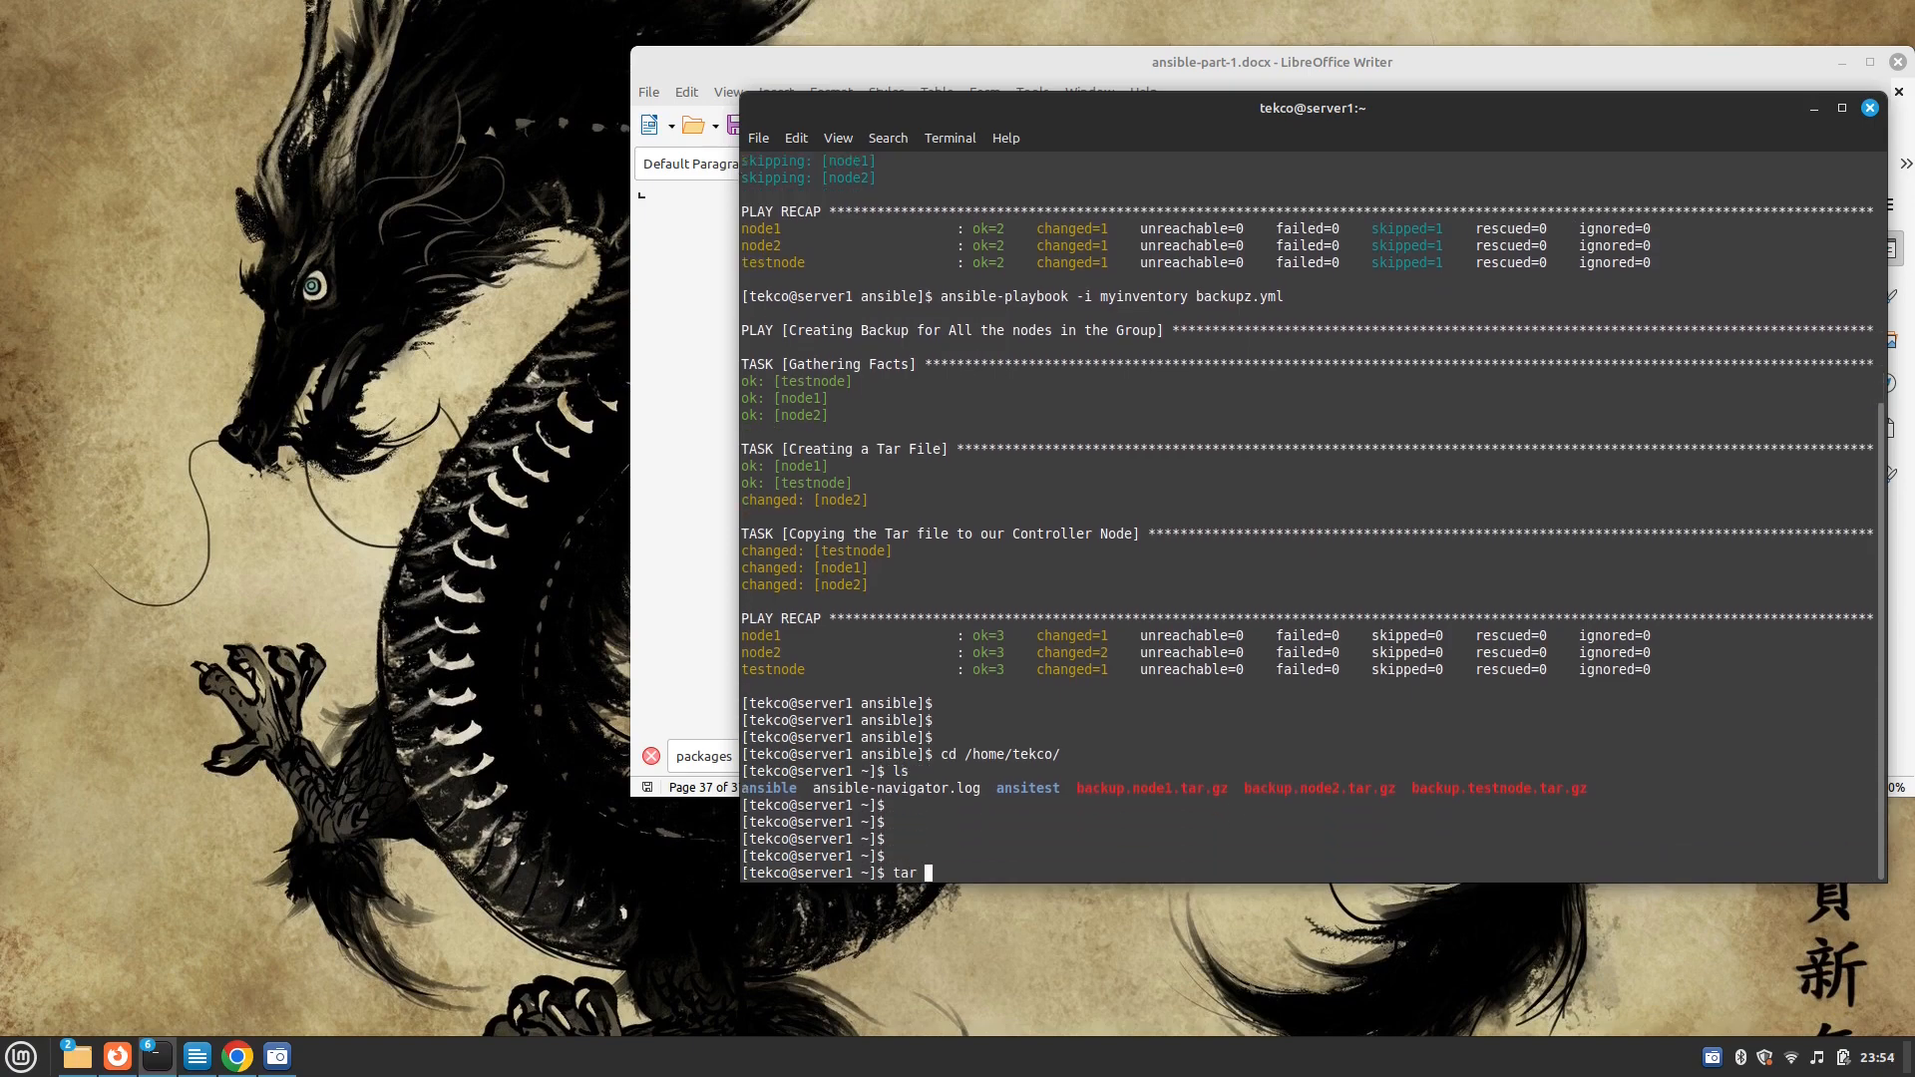
{"action": "type", "text": "-tf"}
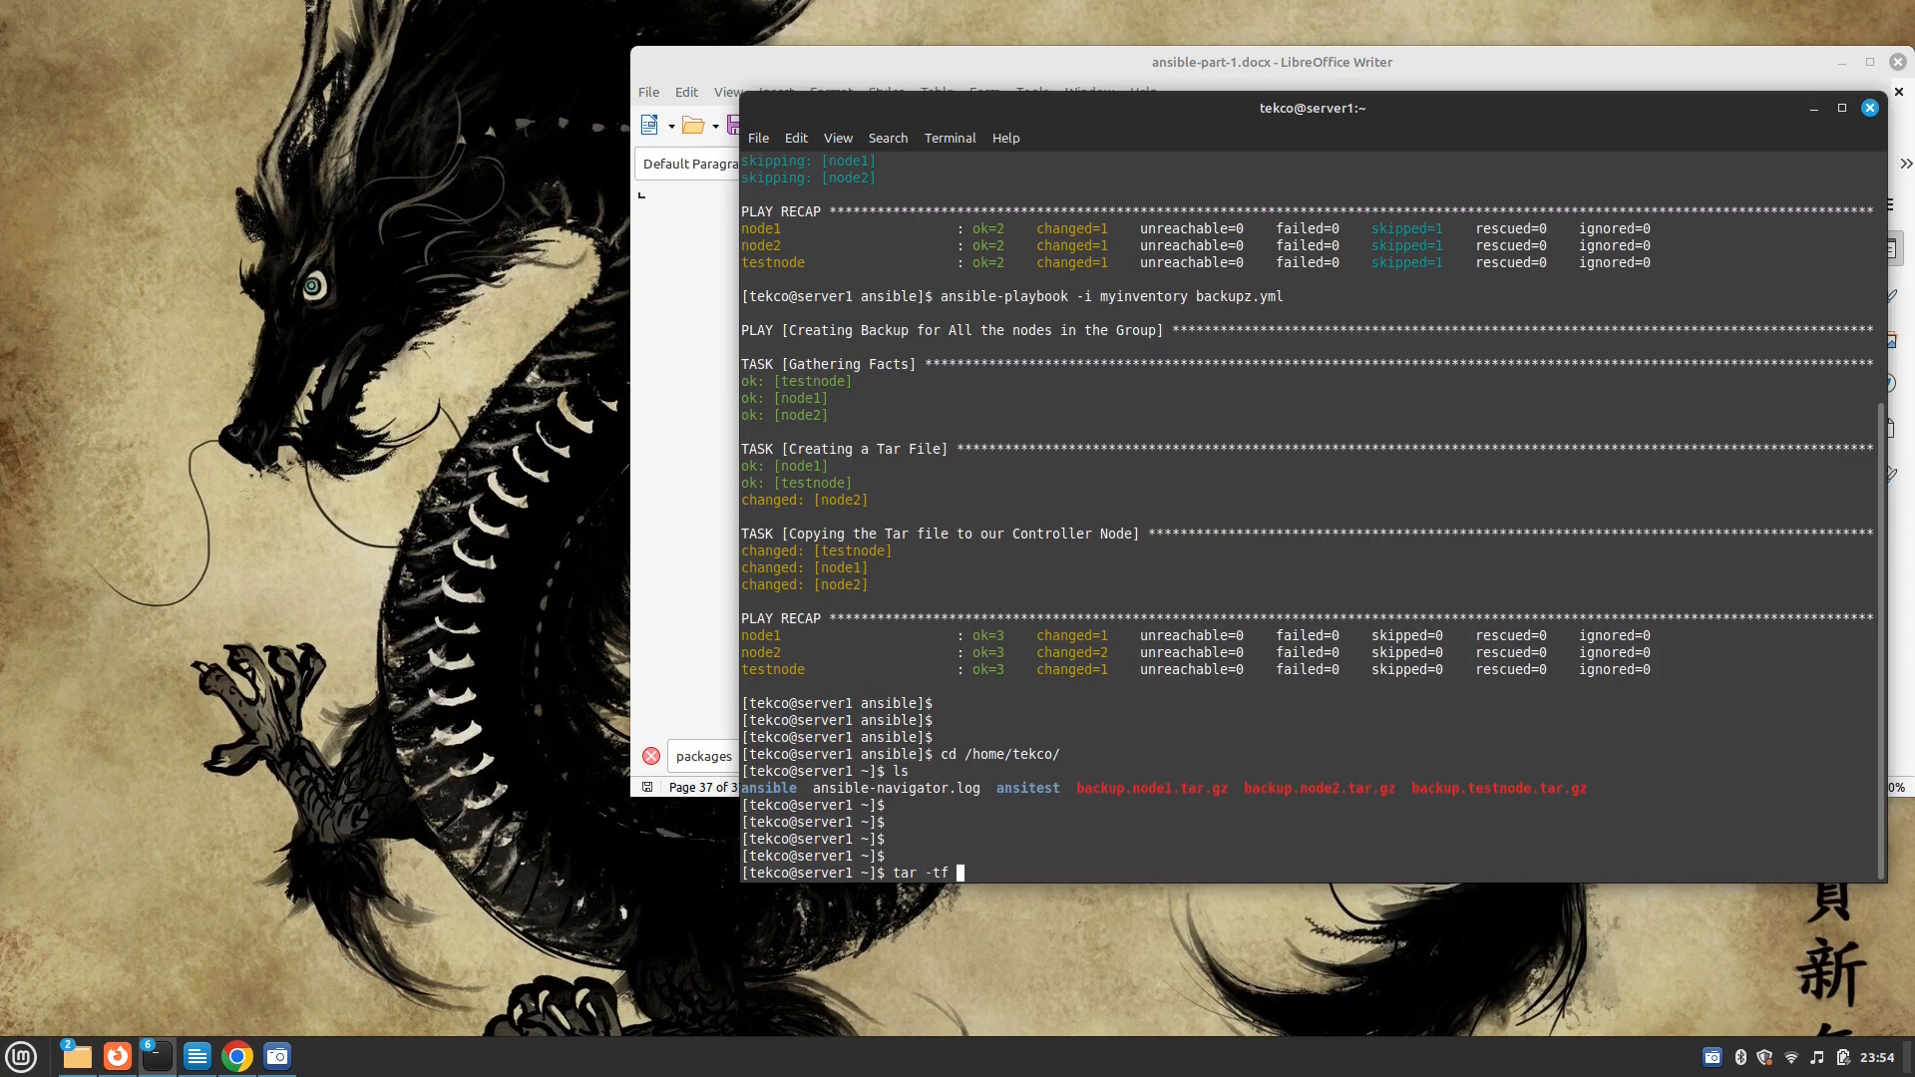
{"action": "type", "text": "backup."}
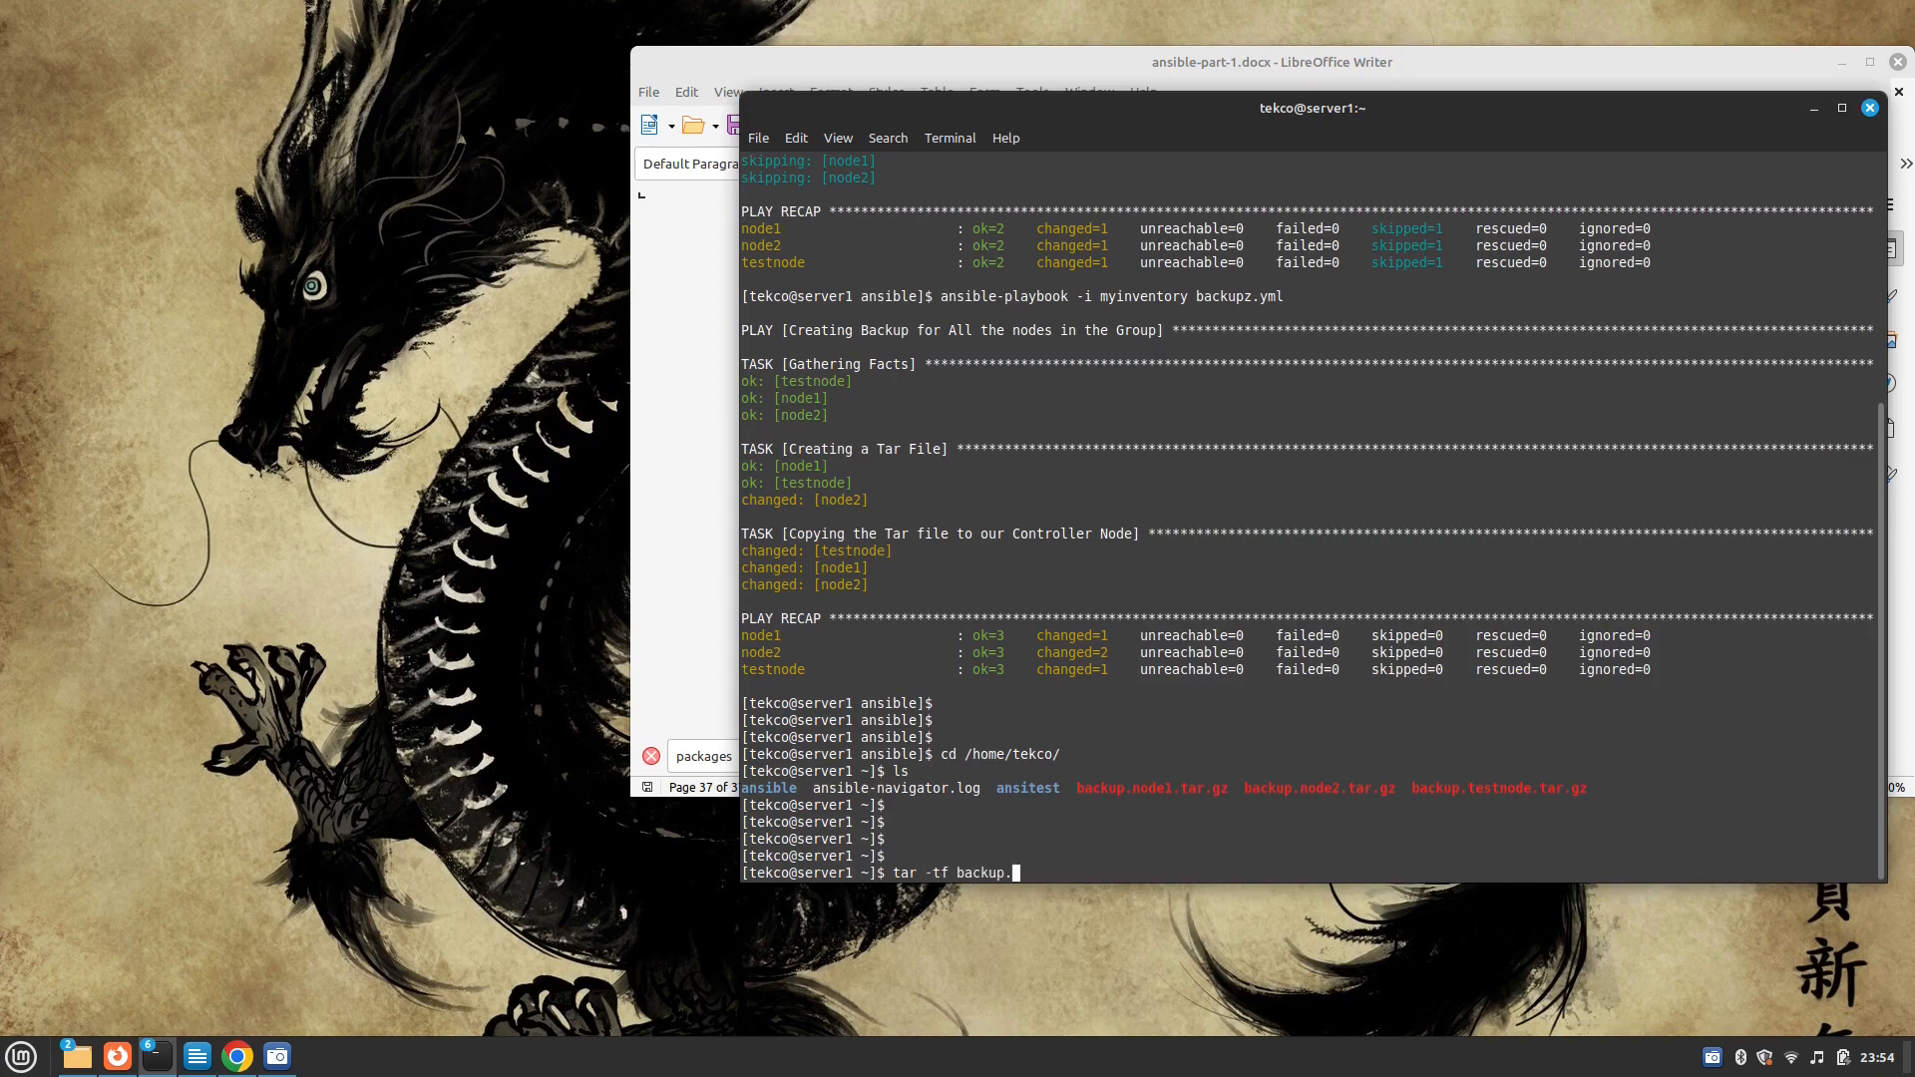
{"action": "type", "text": "node2.tar.gz"}
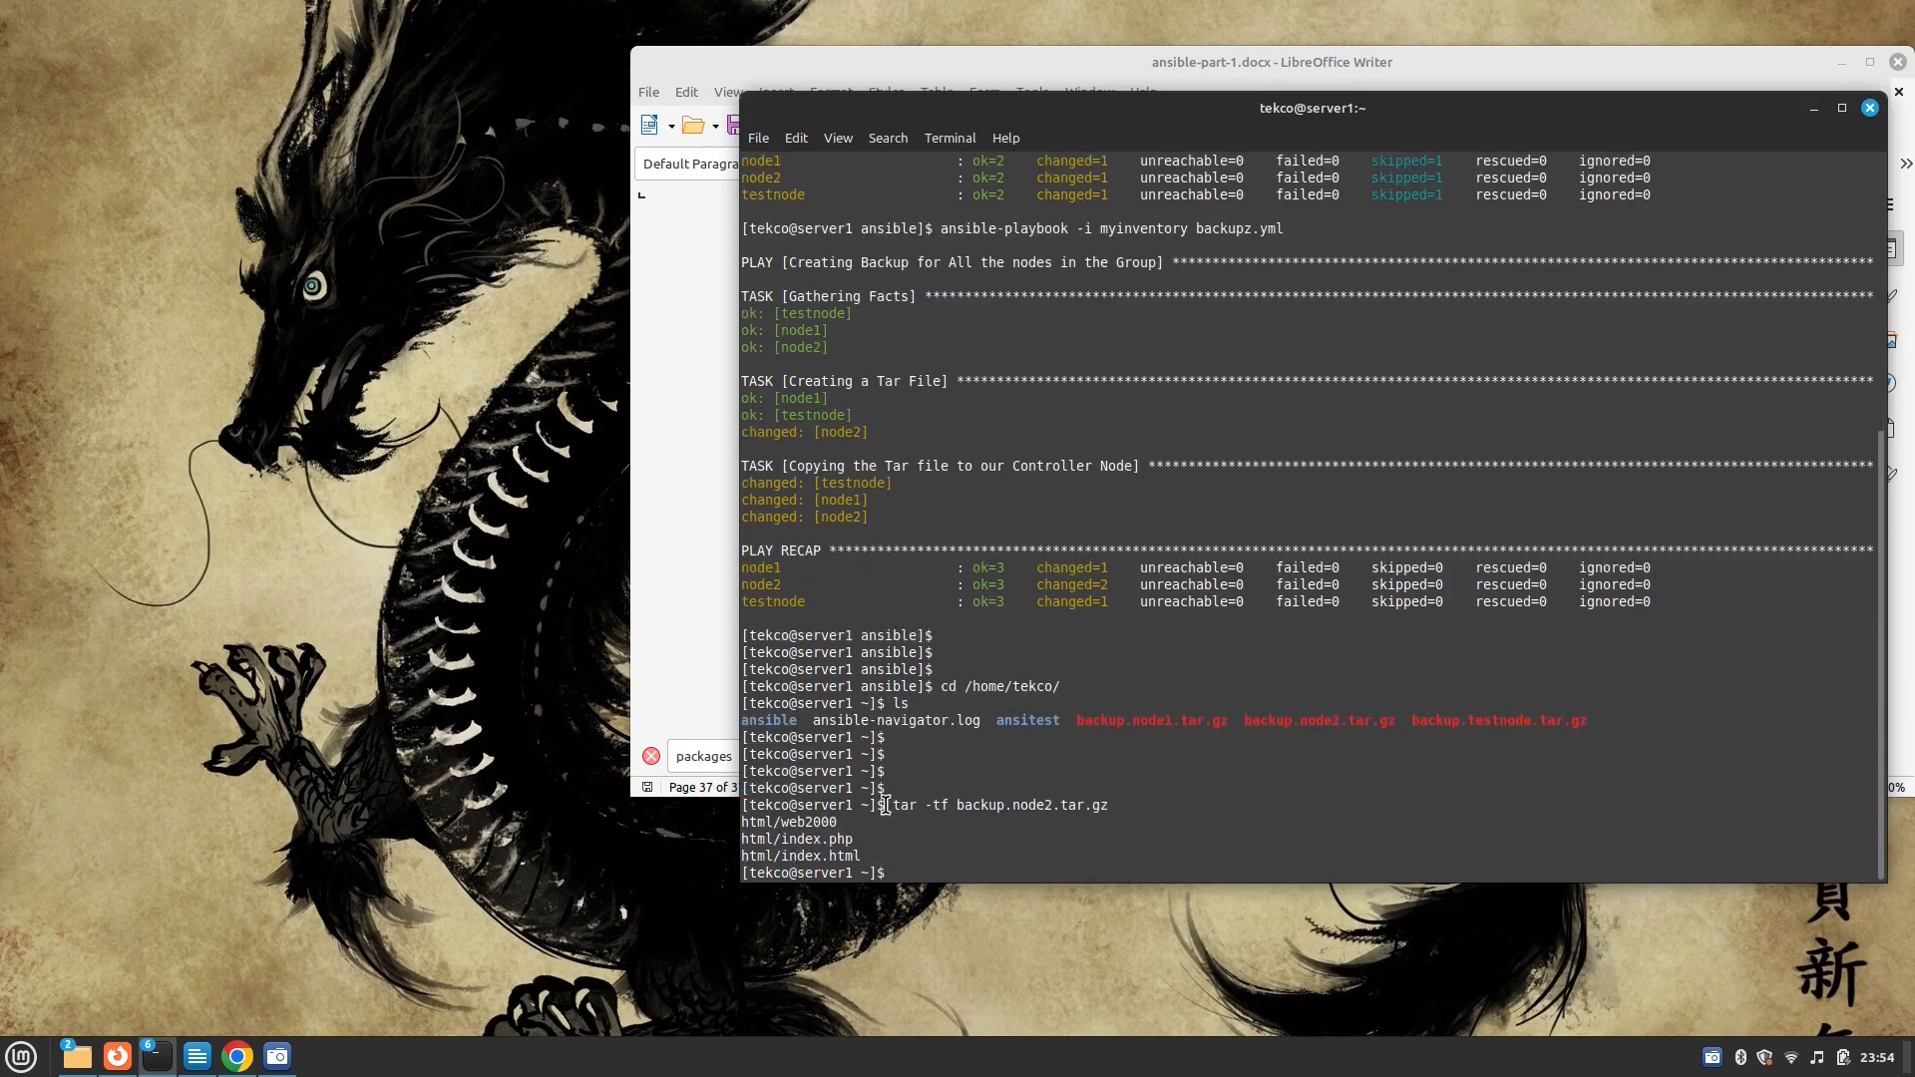
{"action": "double_click", "coordinate": [754, 822]}
{"action": "type", "text": "tar -tf b"}
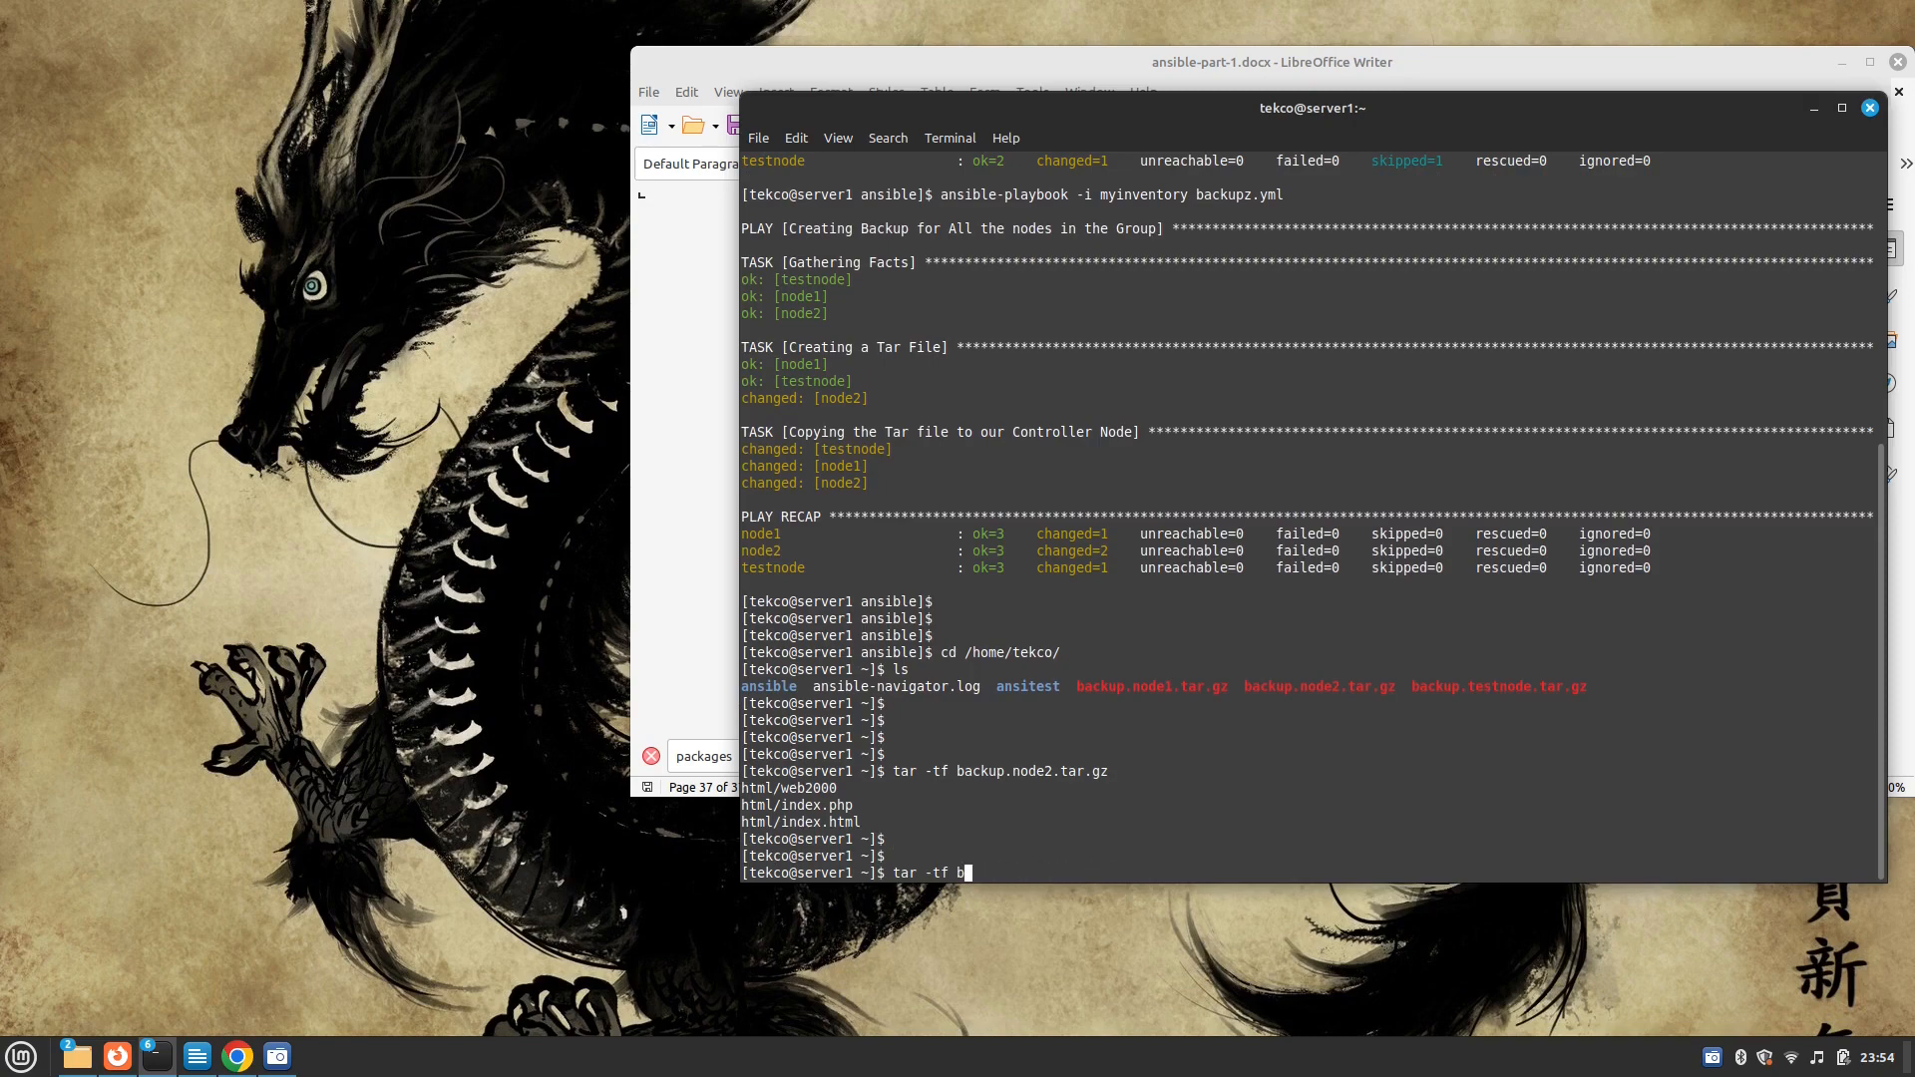
{"action": "type", "text": "ackup.testnode.tar.gz"}
{"action": "type", "text": "tar -tf backup.node1.tar.gz"}
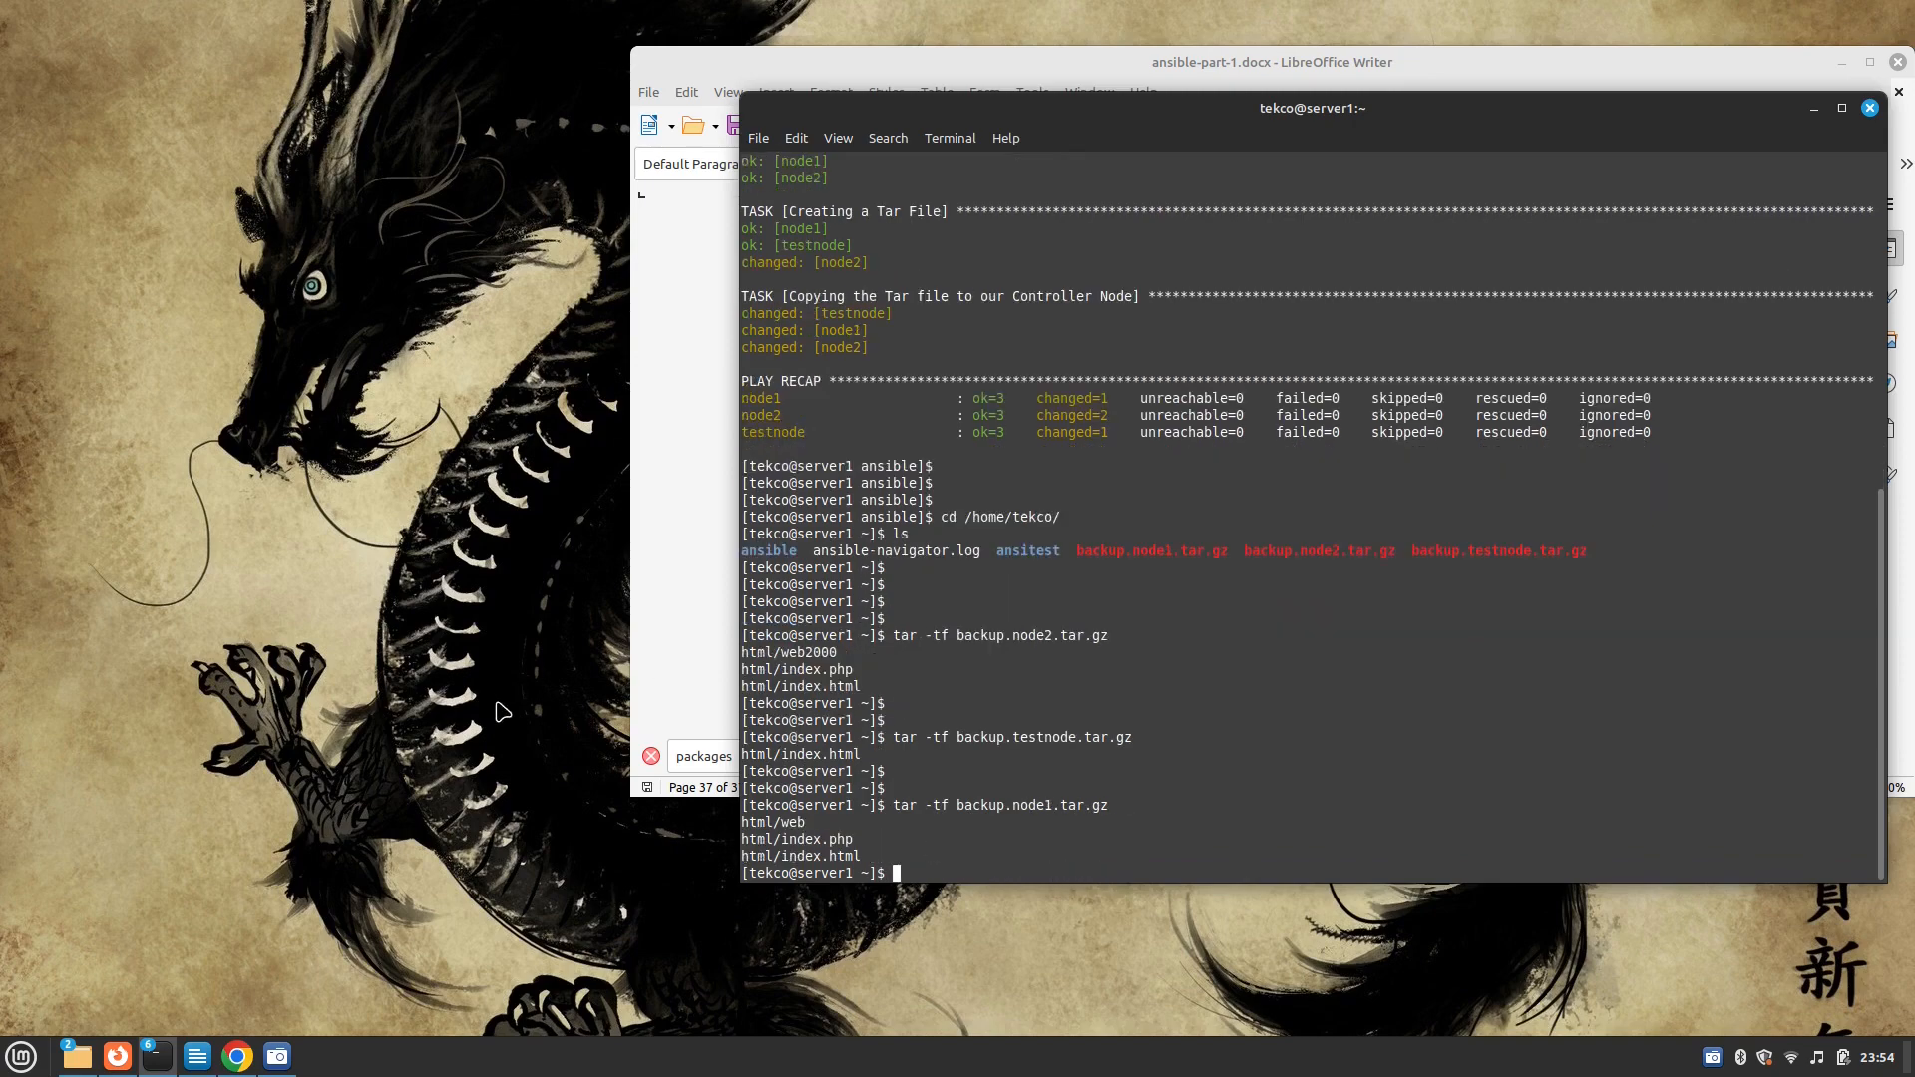
{"action": "double_click", "coordinate": [774, 820]}
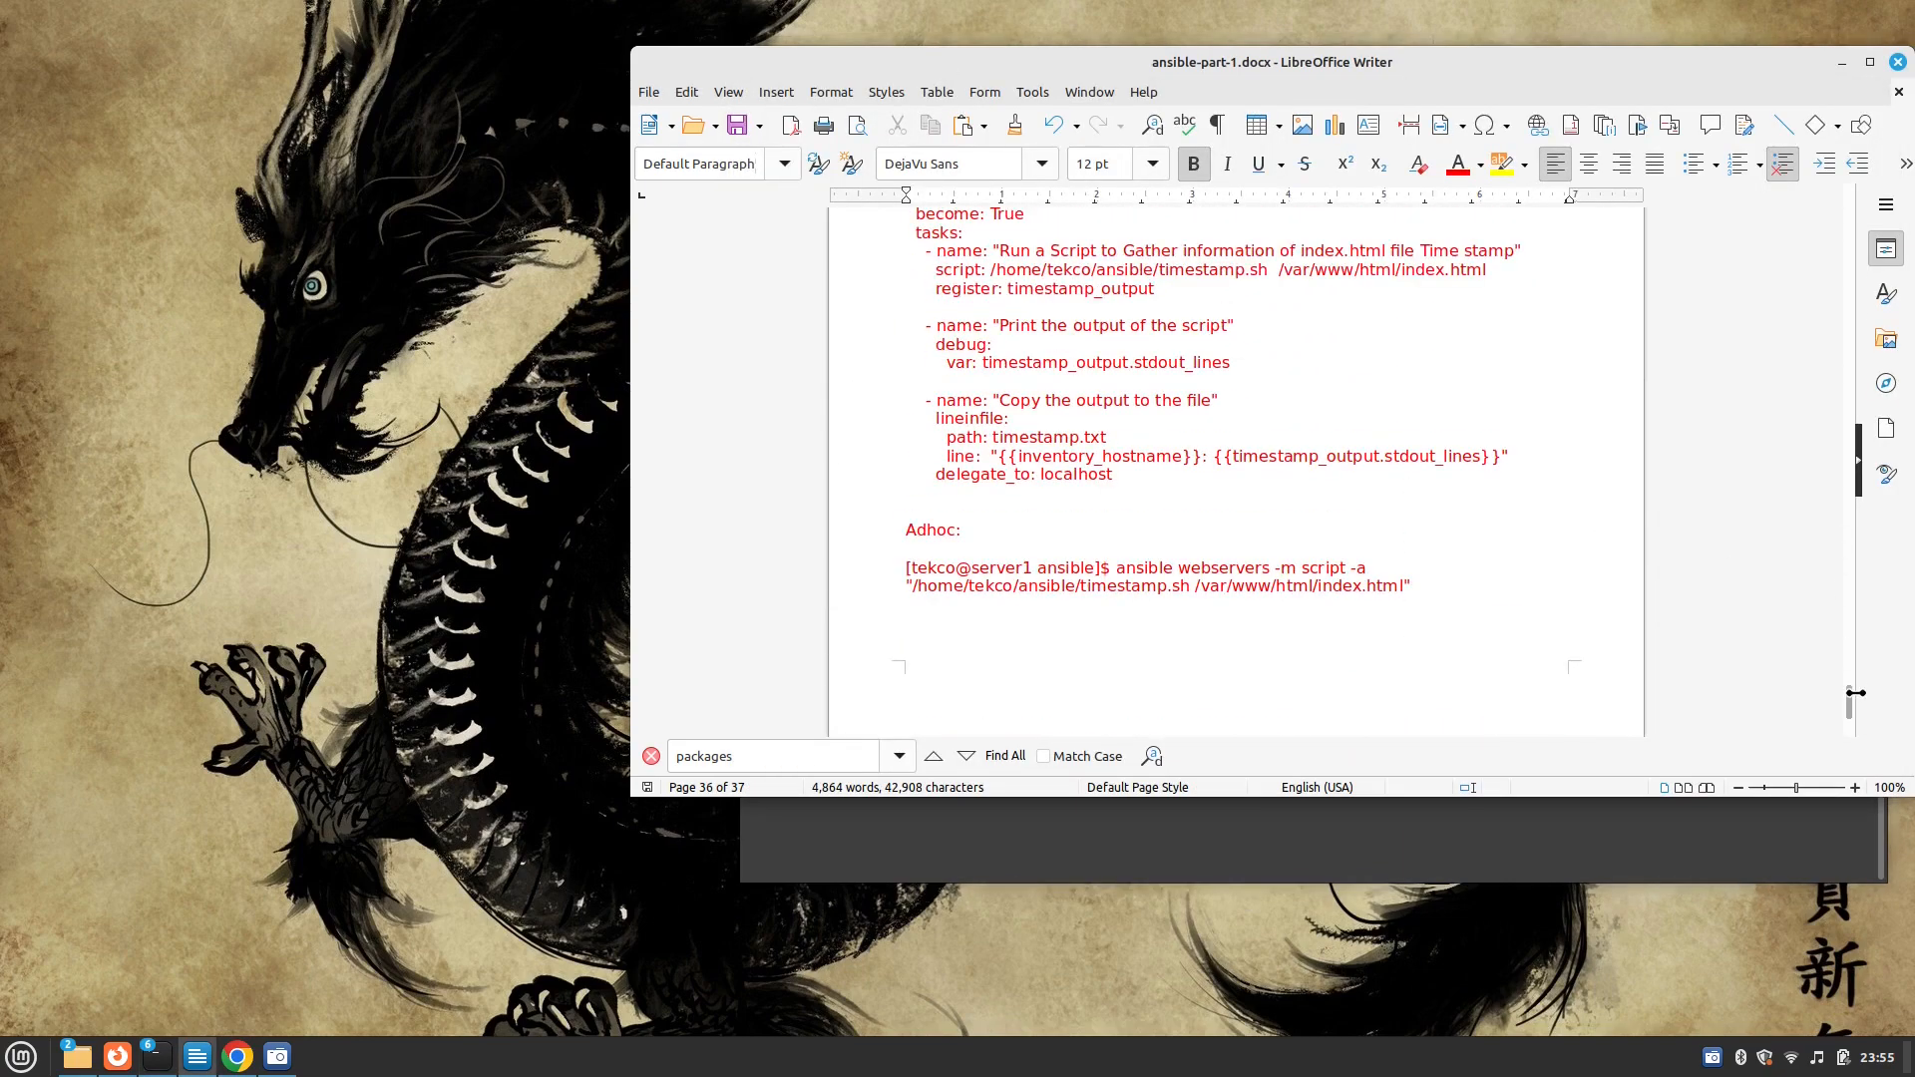
{"action": "scroll", "scroll_direction": "down", "scroll_amount": 3}
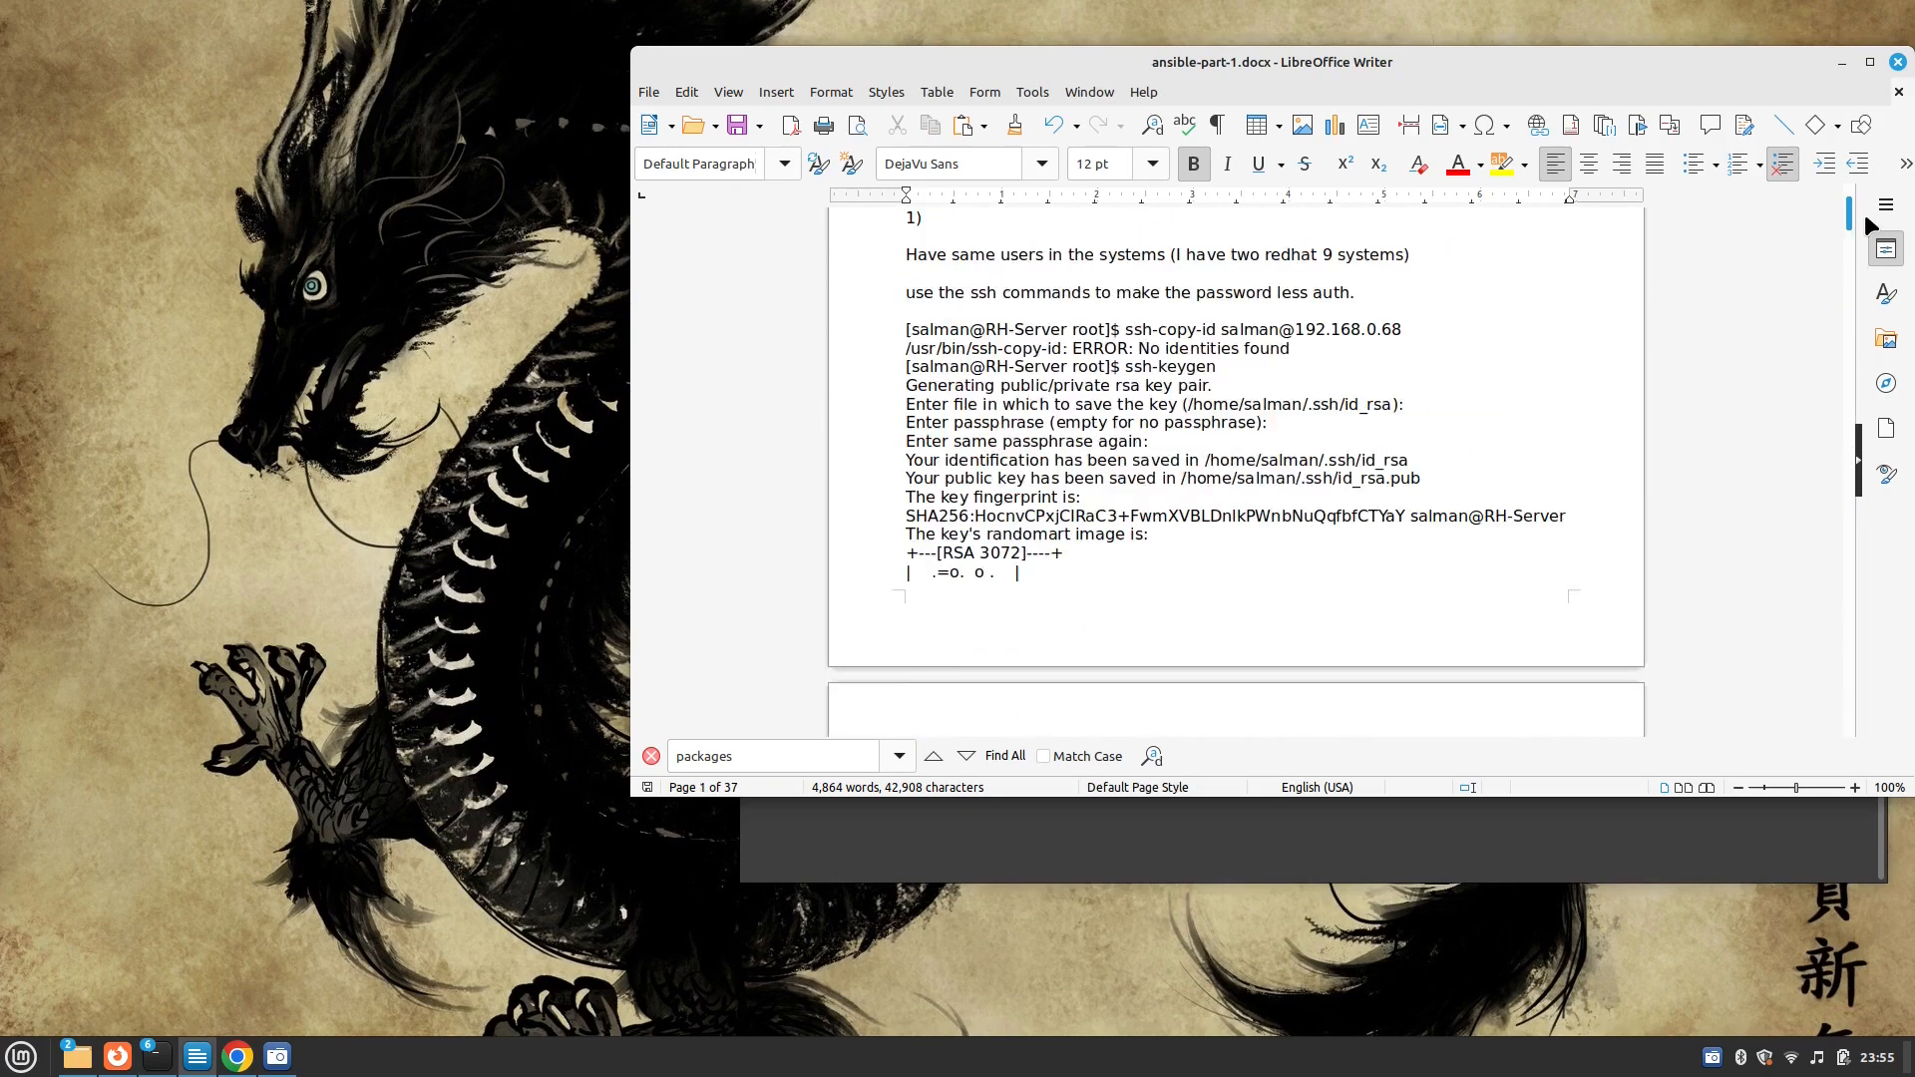
{"action": "scroll", "scroll_direction": "down", "scroll_amount": 3}
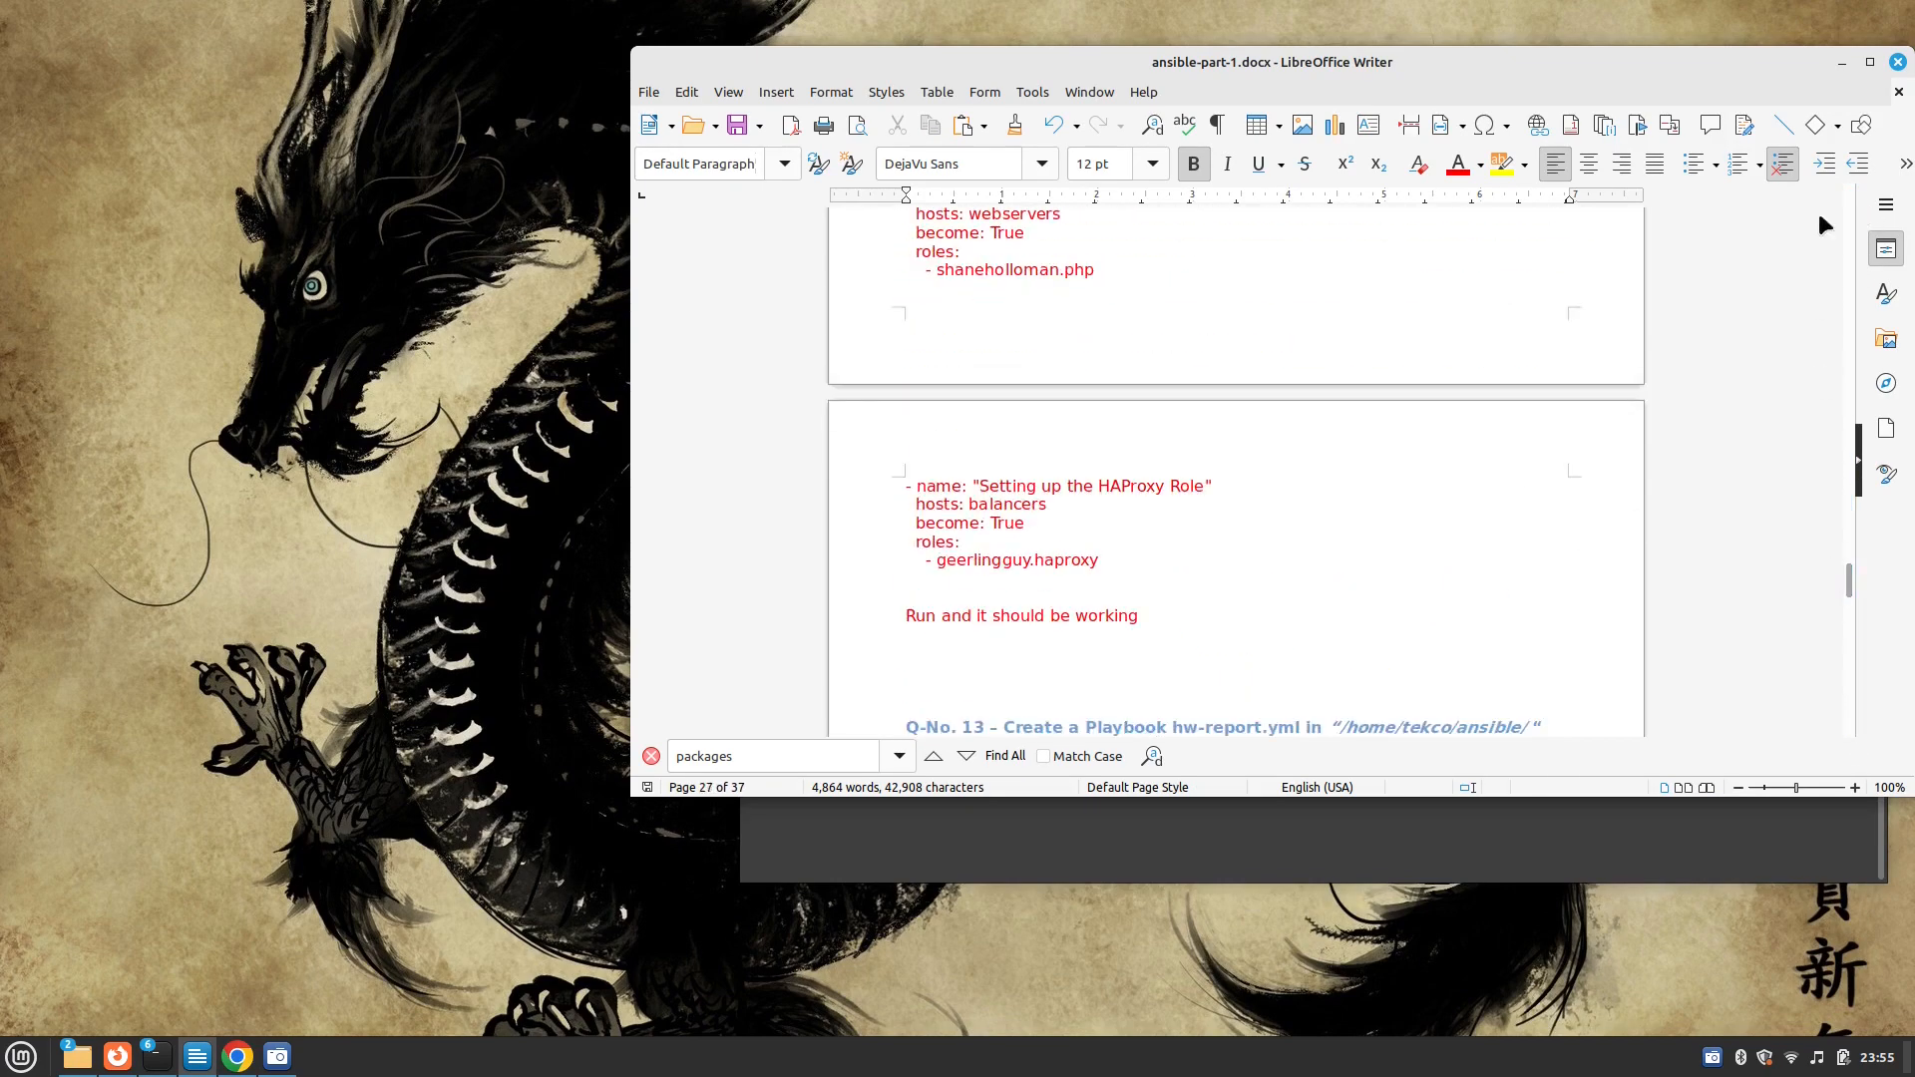